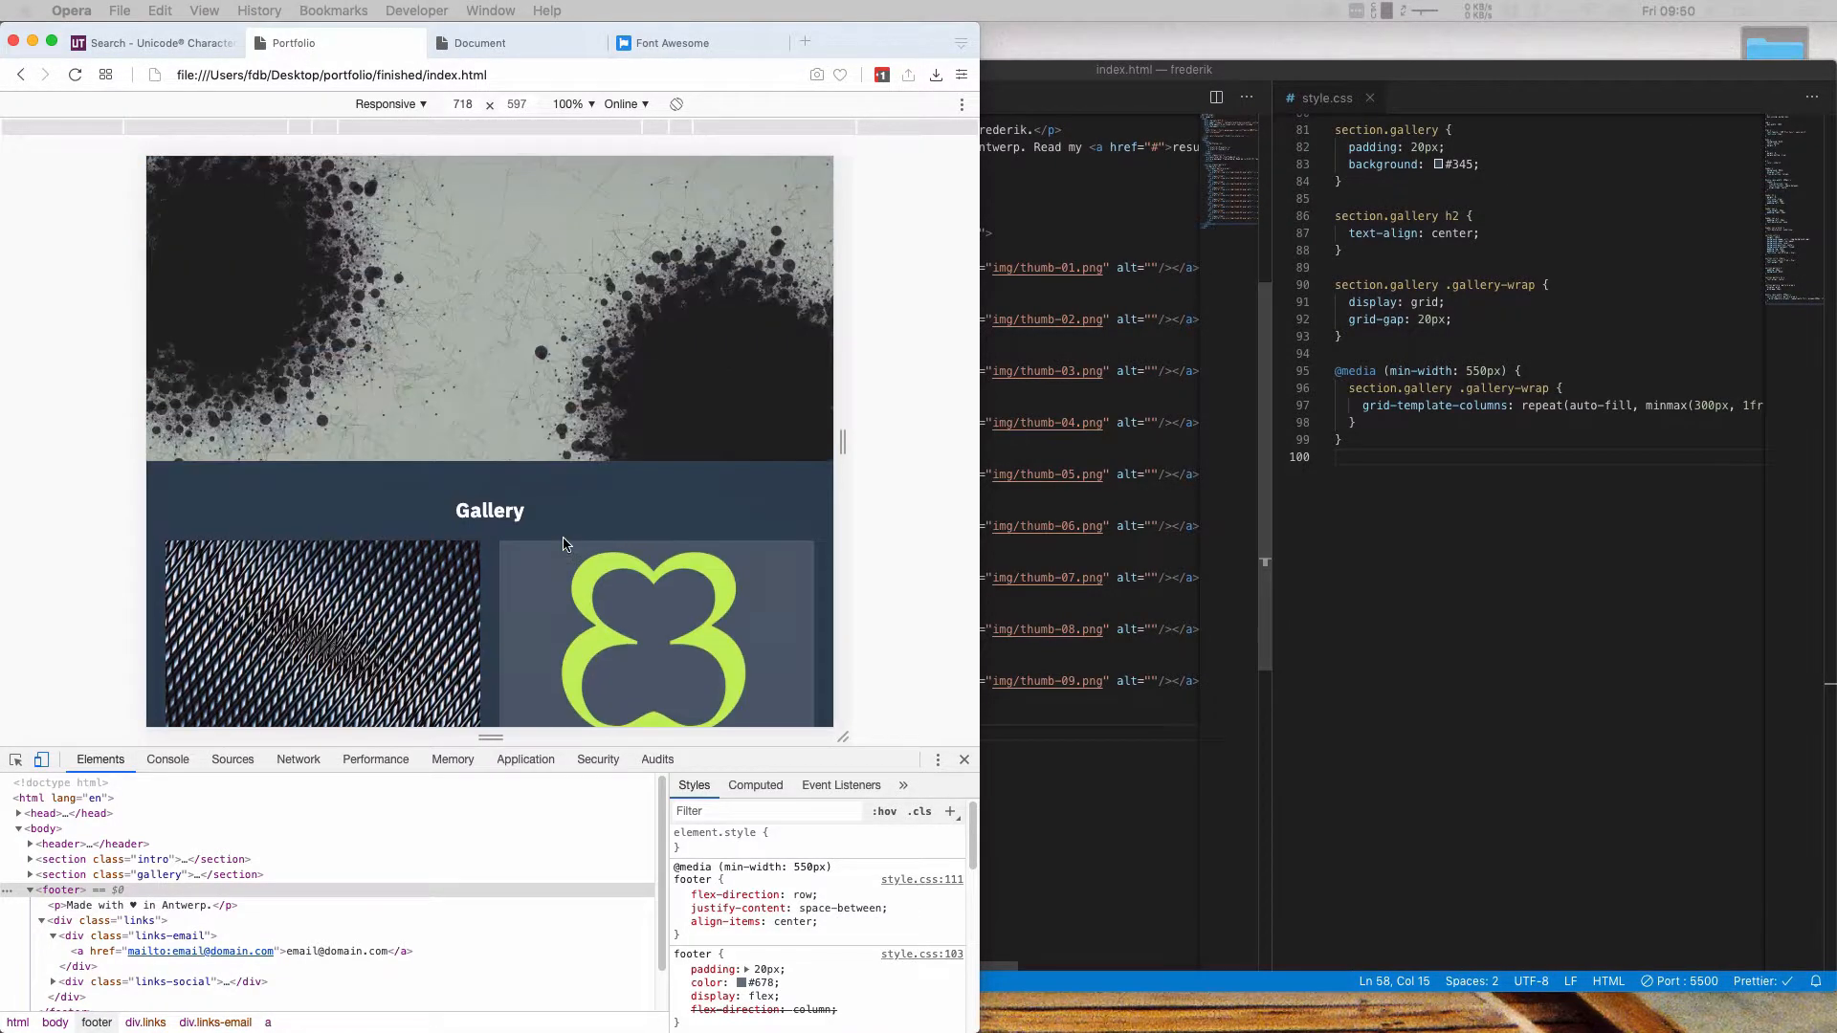
Step: Scroll through the finished portfolio page in Opera's responsive device-mode preview
scroll(up, 3)
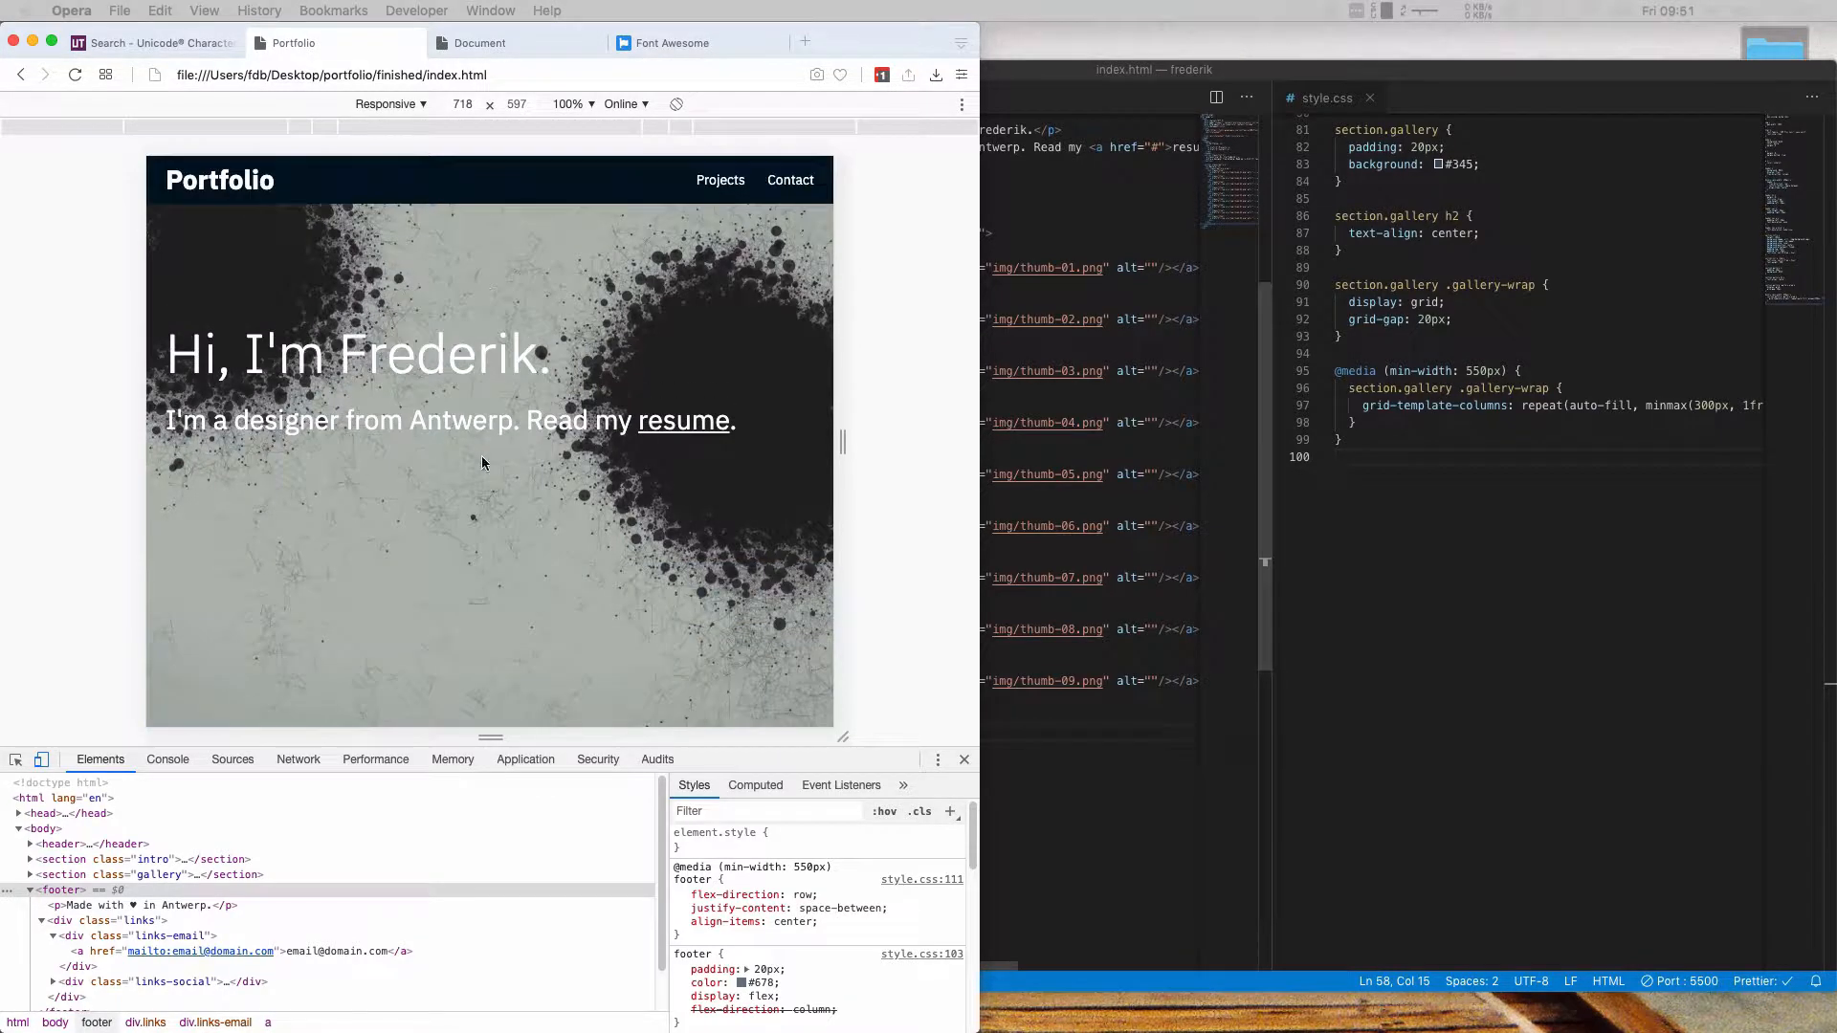
scroll(down, 3)
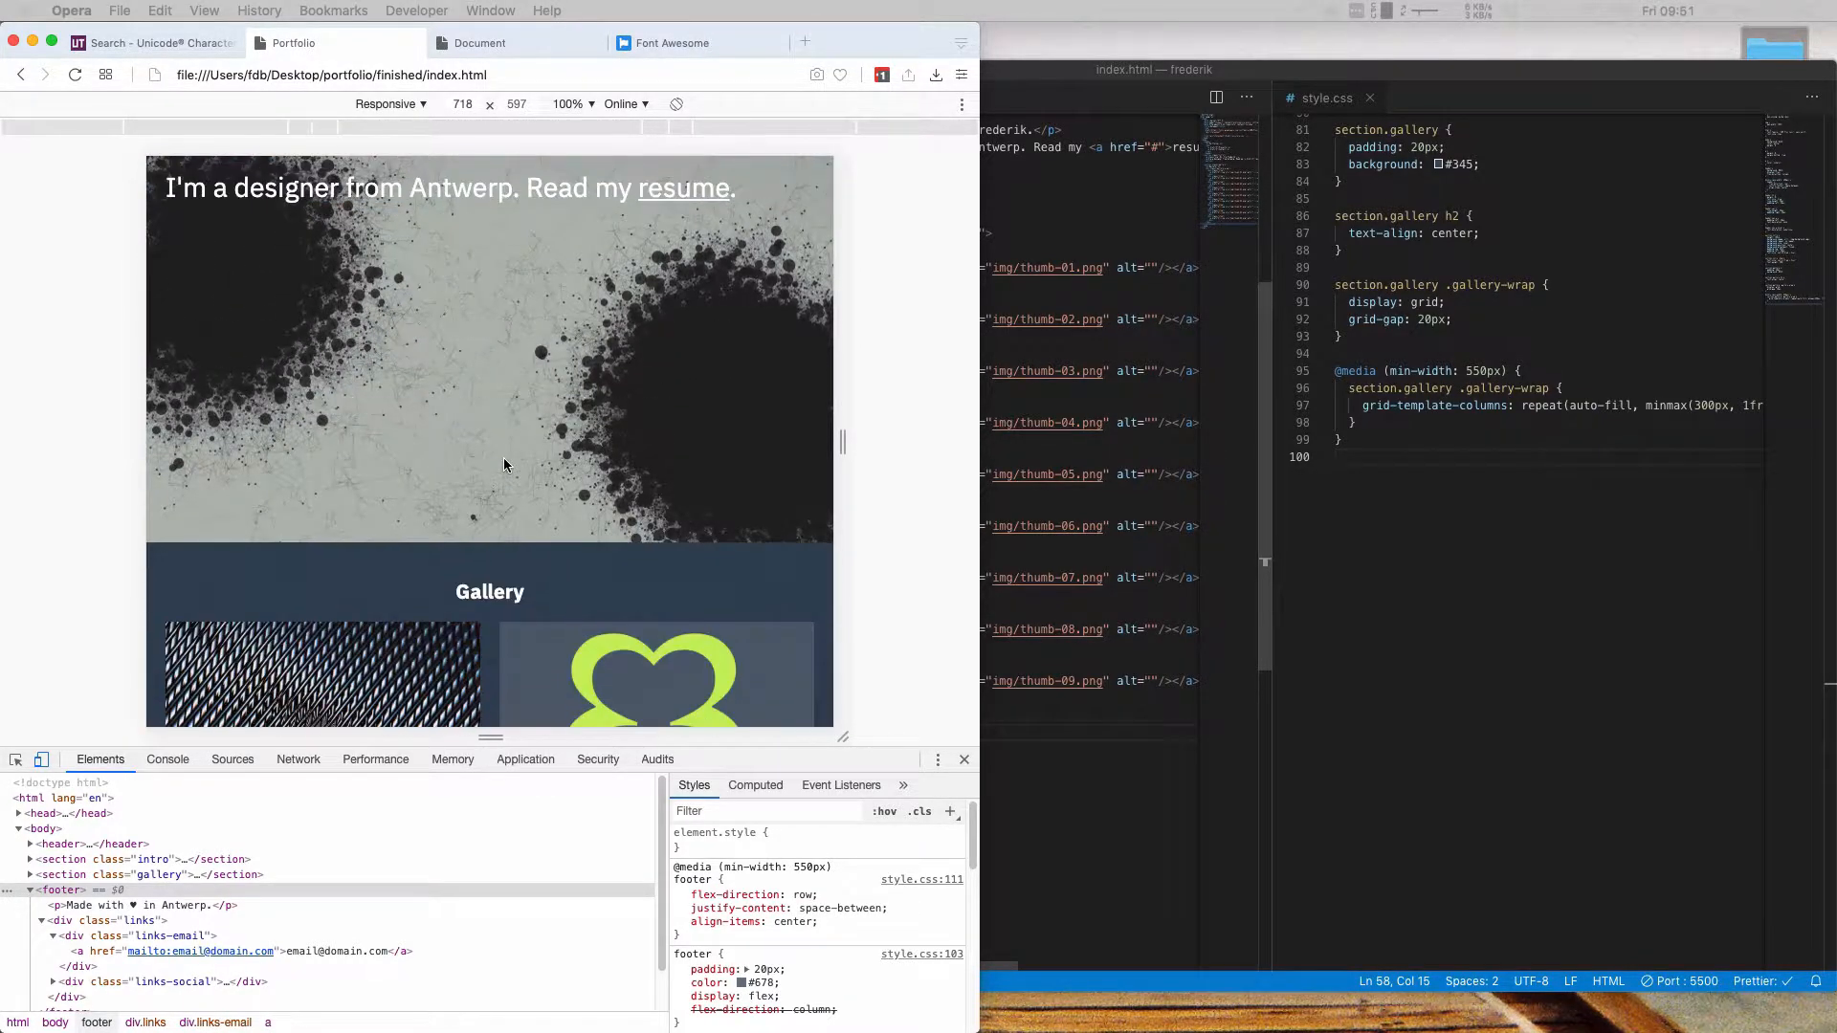
scroll(down, 3)
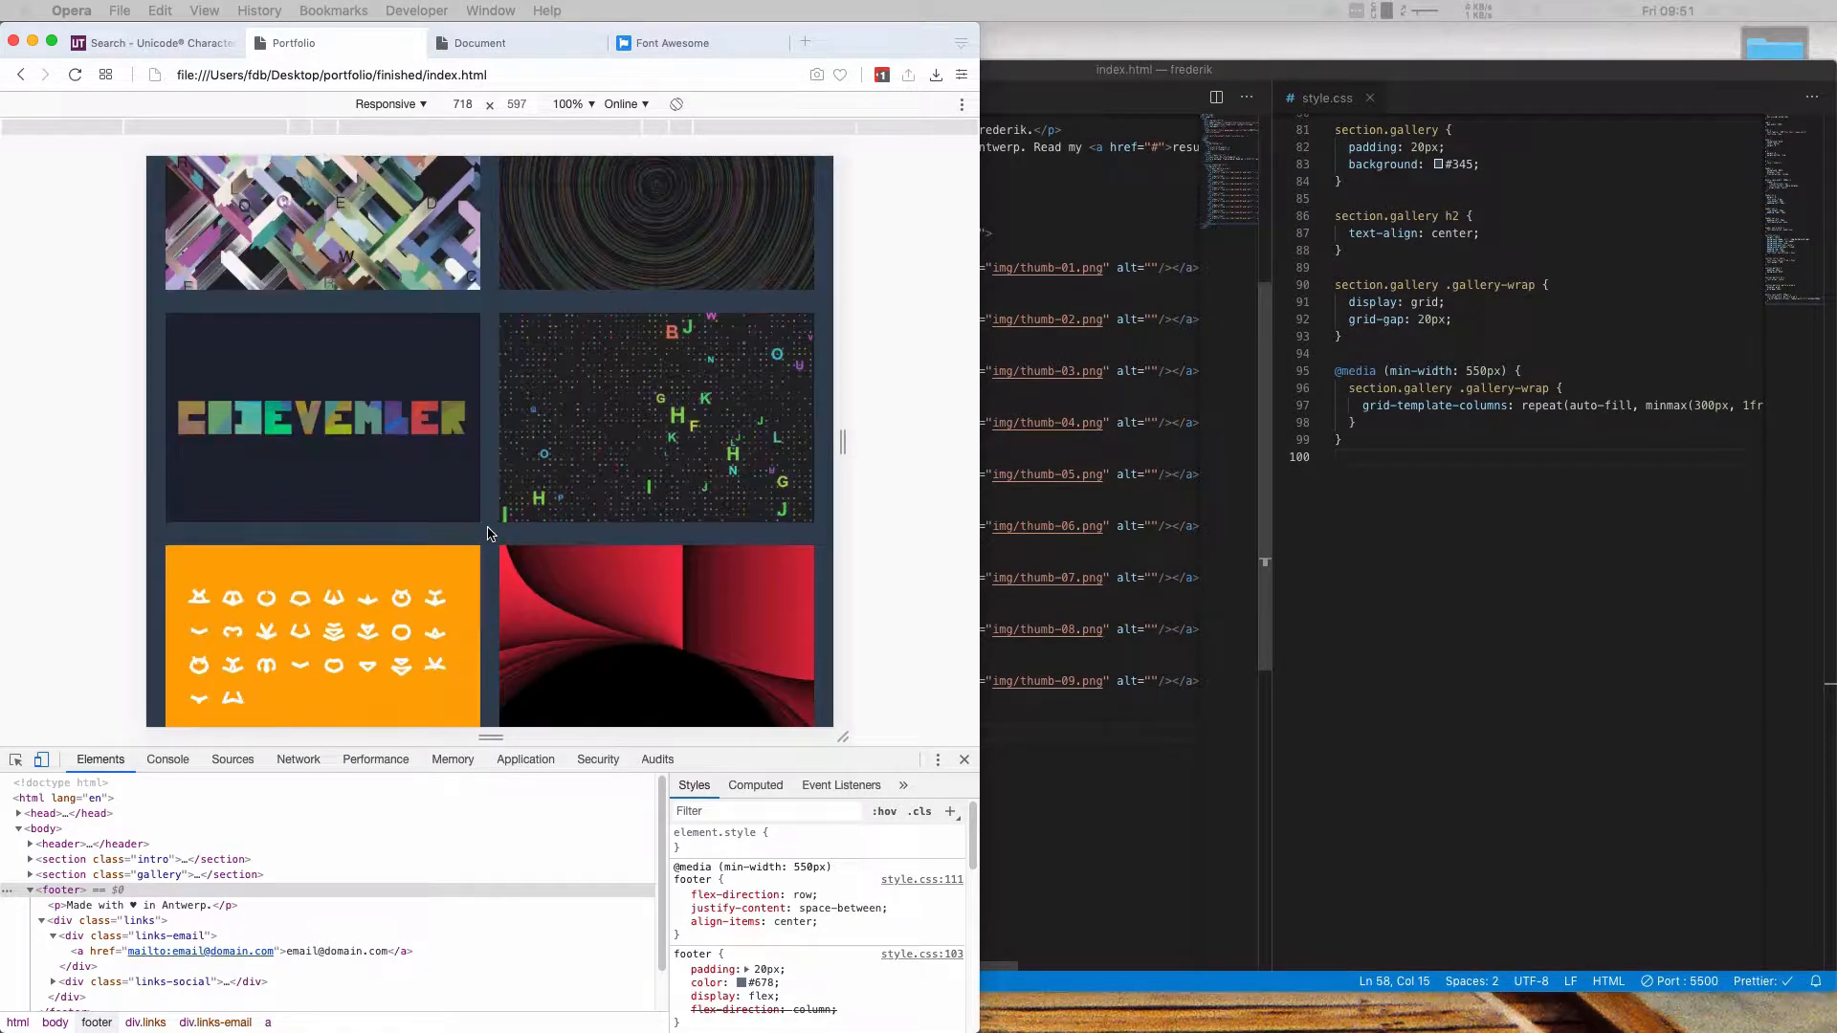
scroll(down, 3)
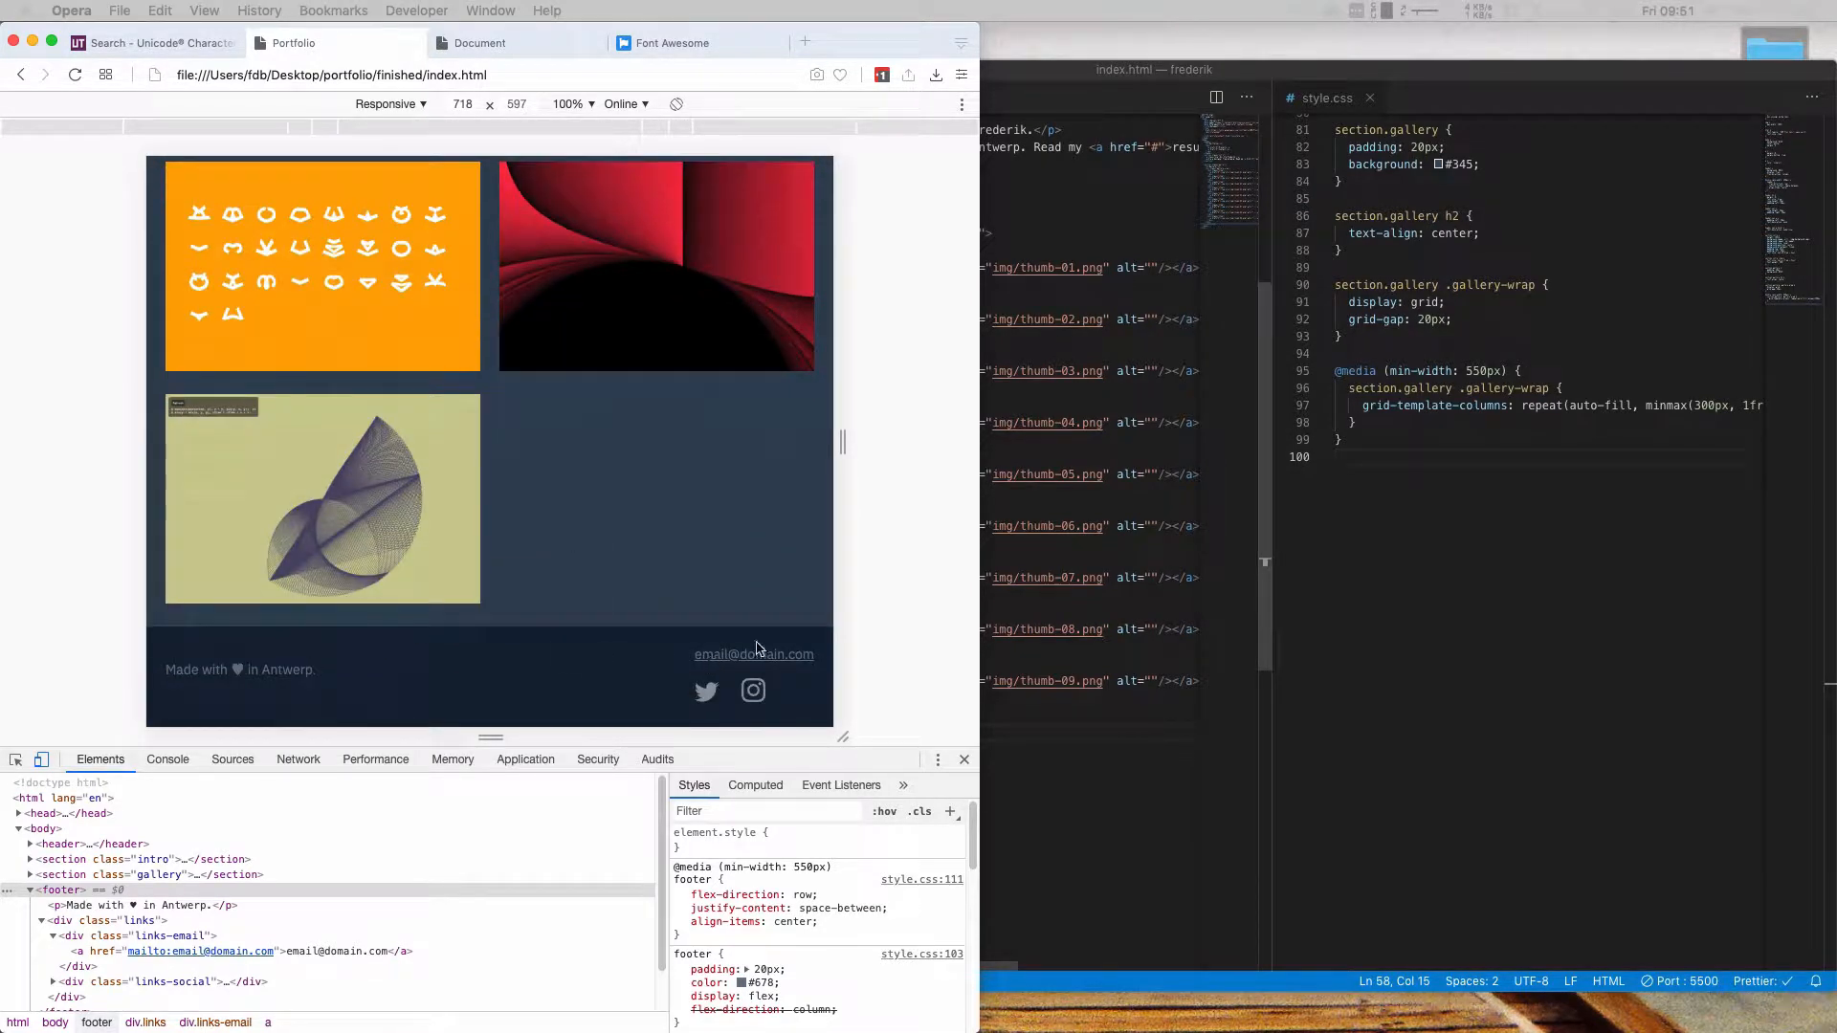
mouse_move(99, 527)
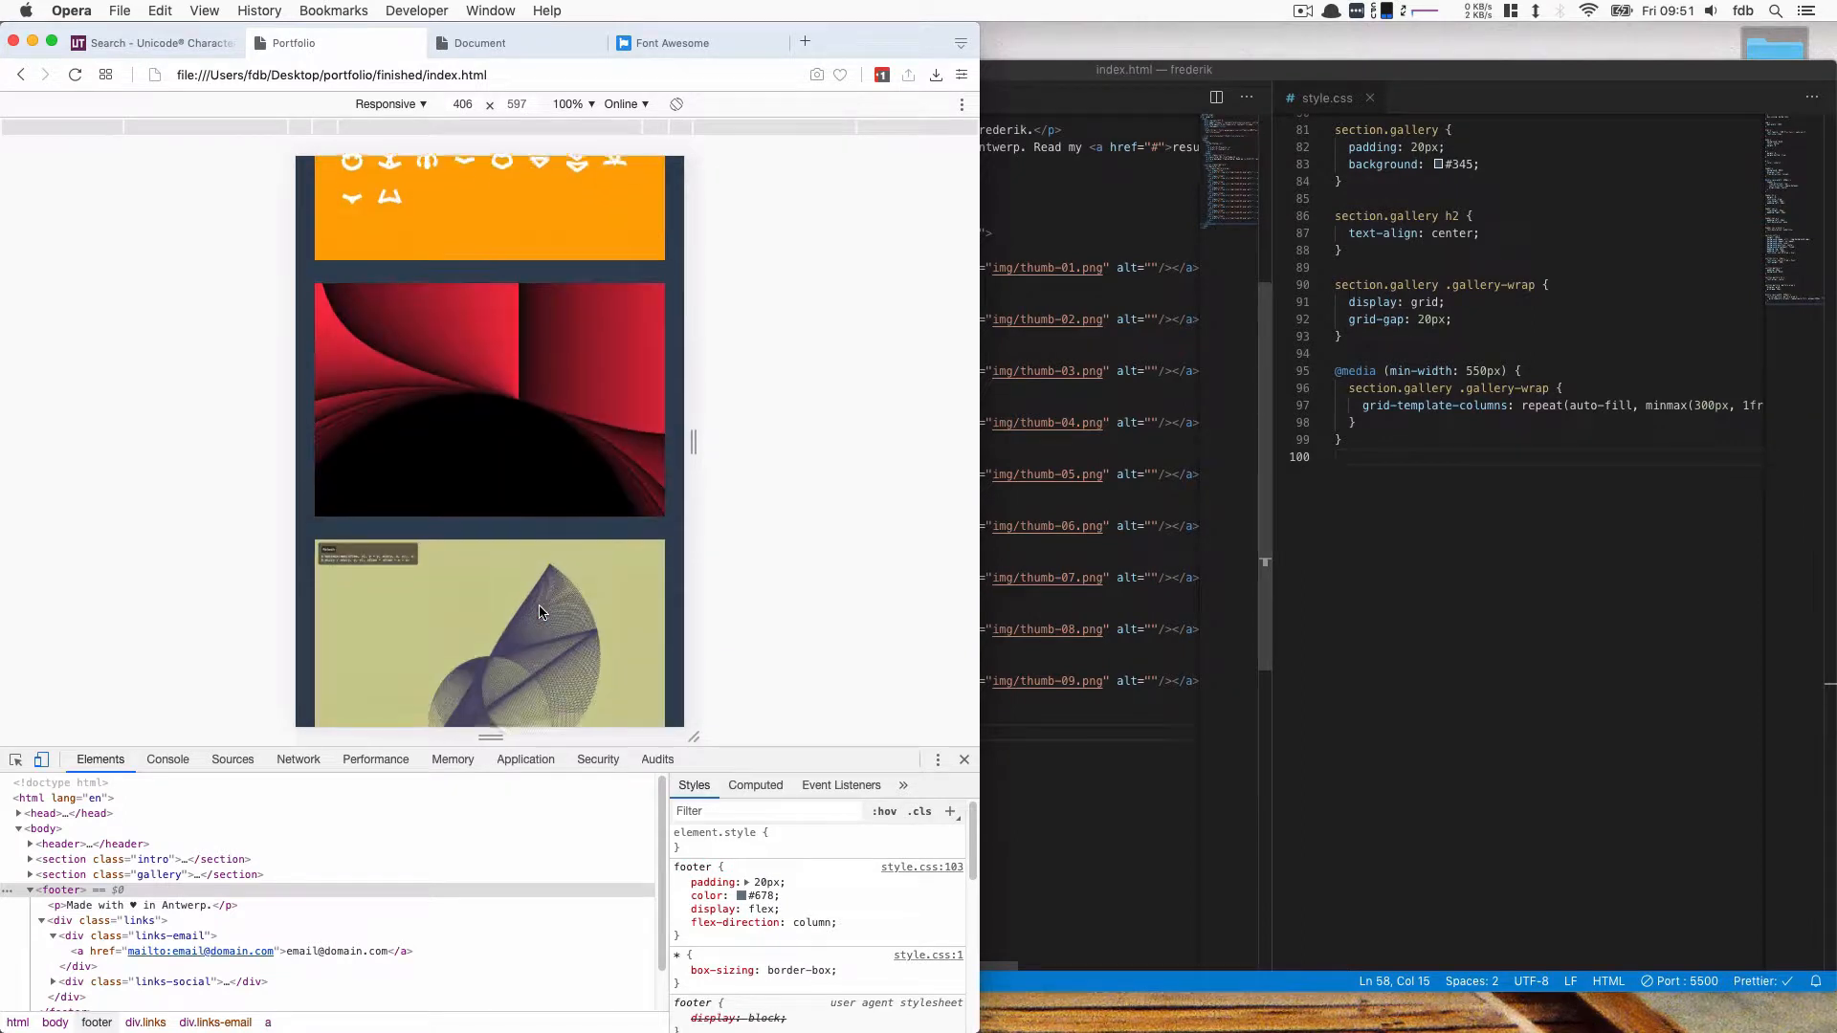
scroll(down, 3)
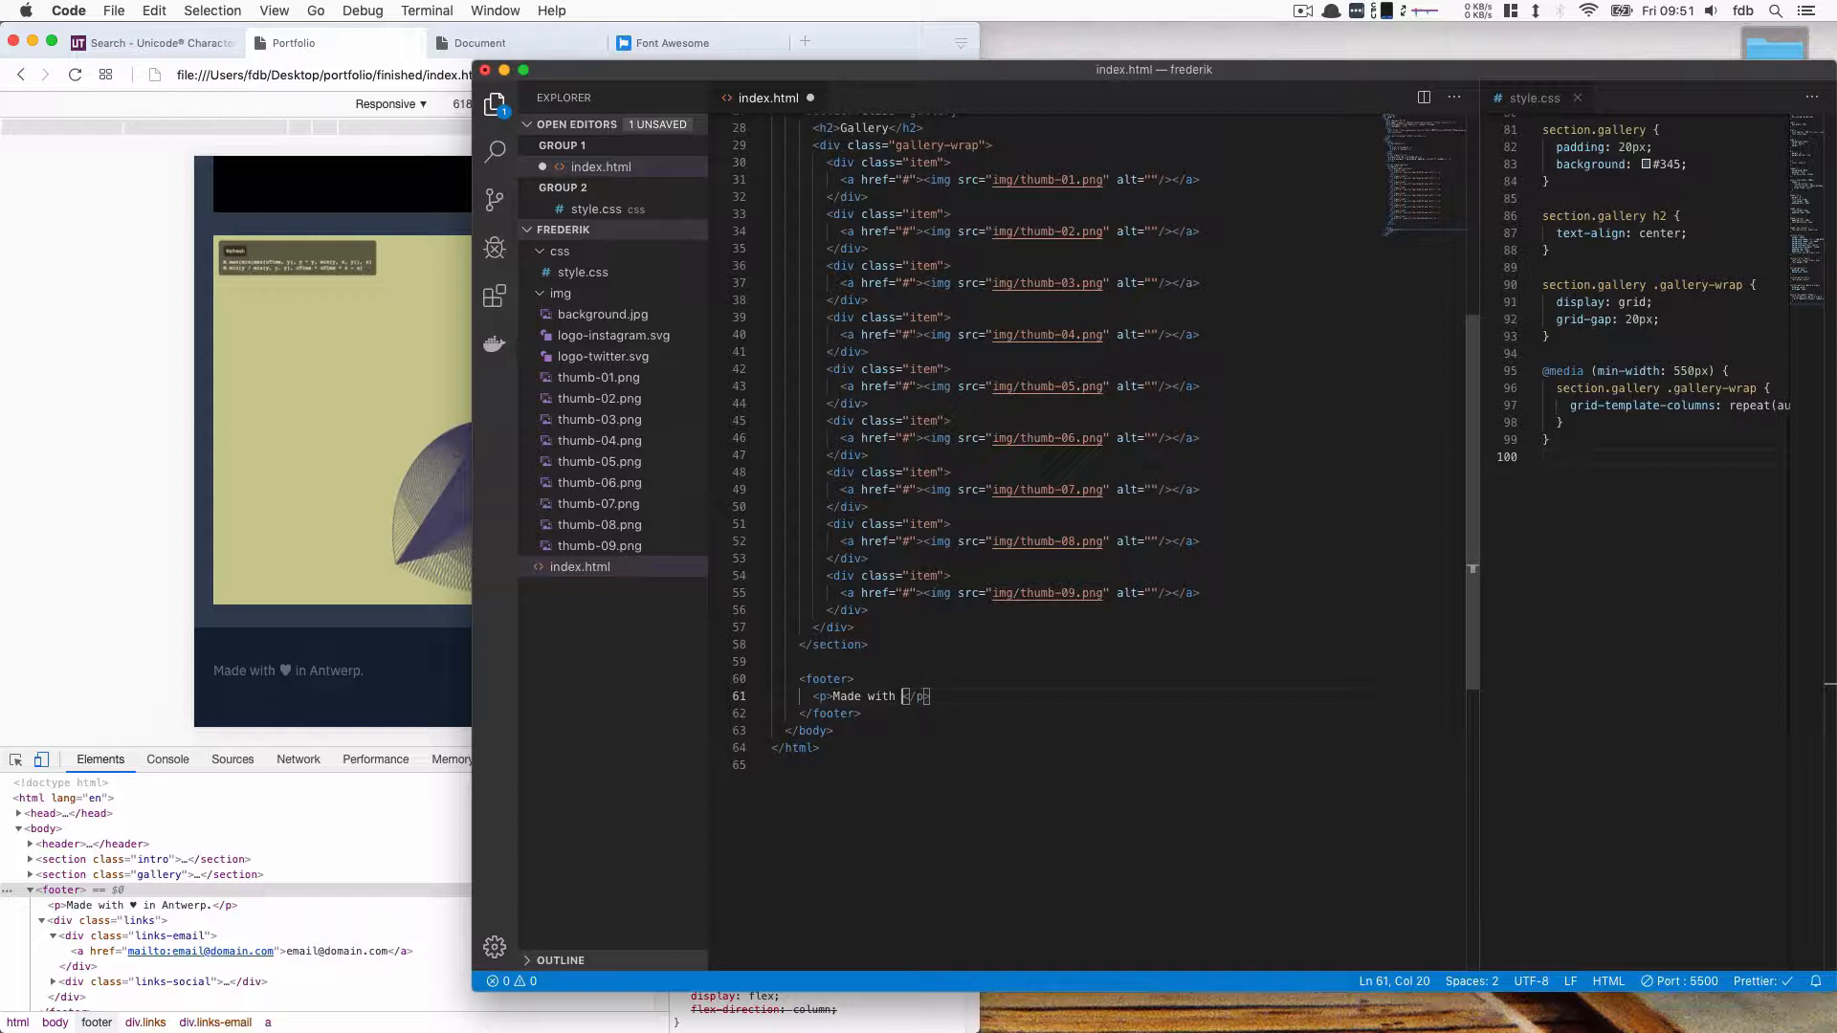
Step: Type 'HEART in Antwerp' in the footer and replace HEART with a copied ♥ character
text(HEART in Antwerp)
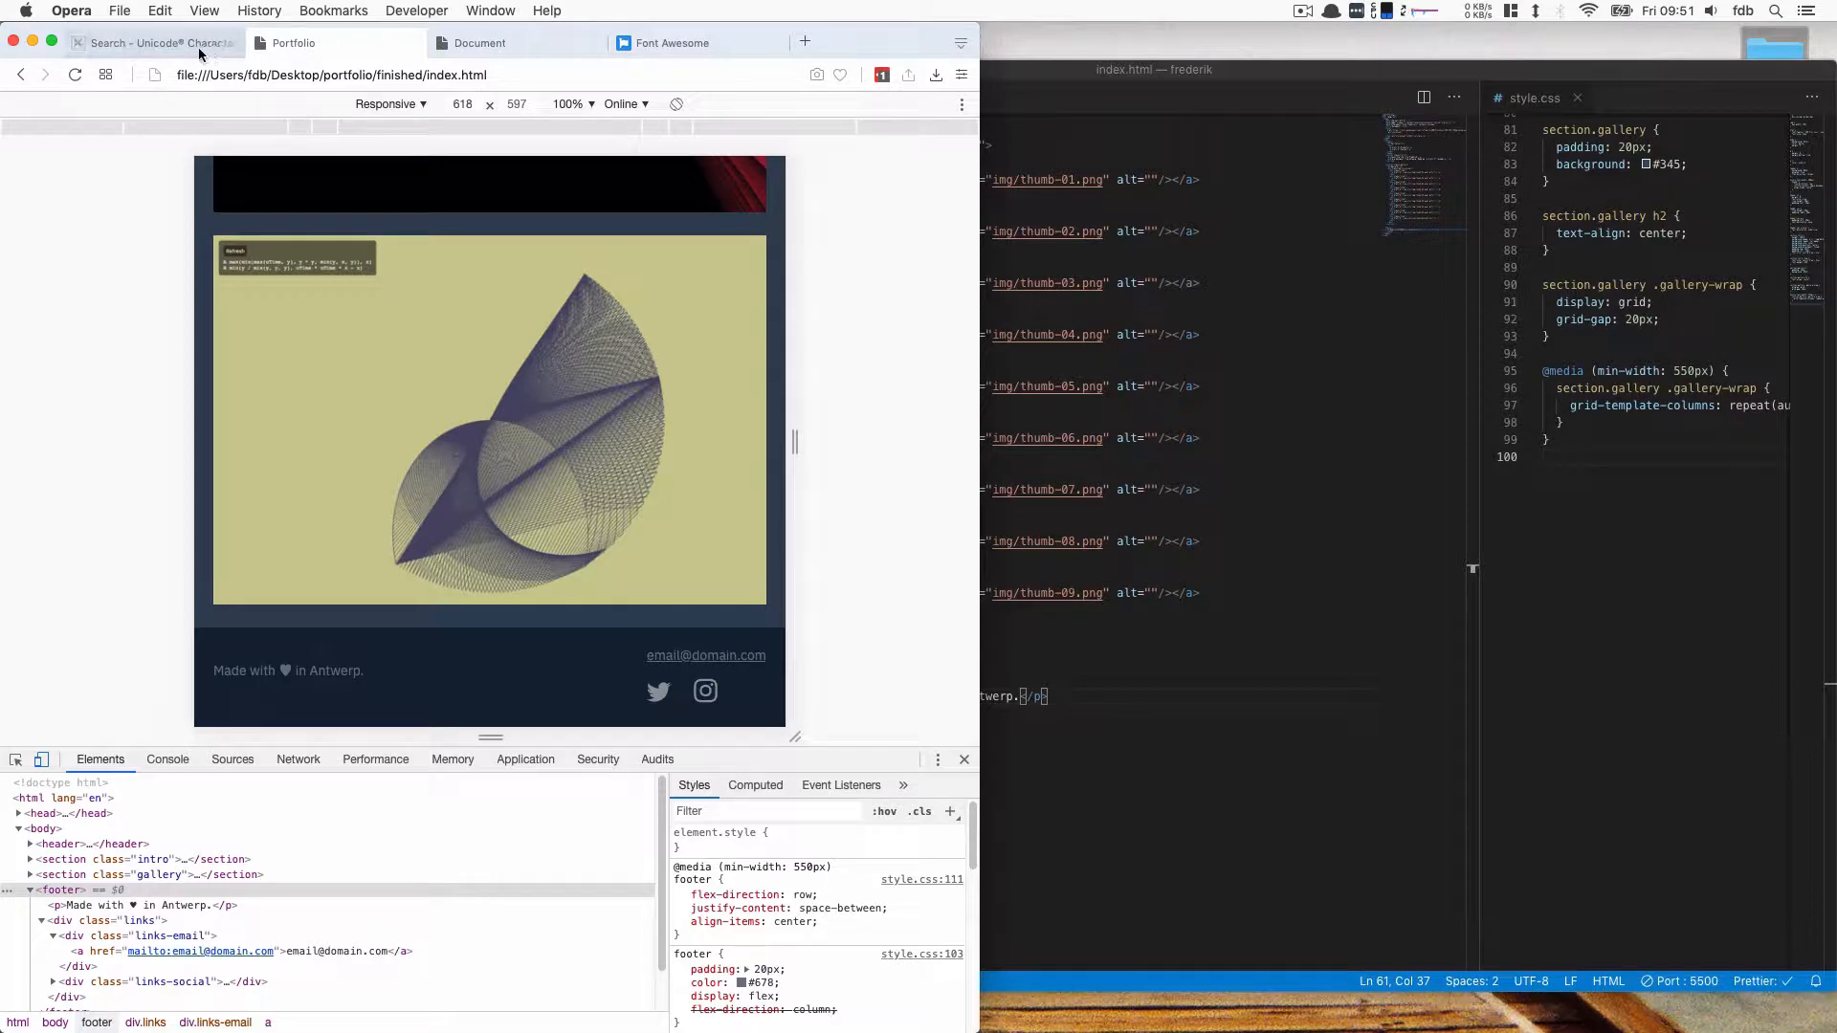
click(152, 44)
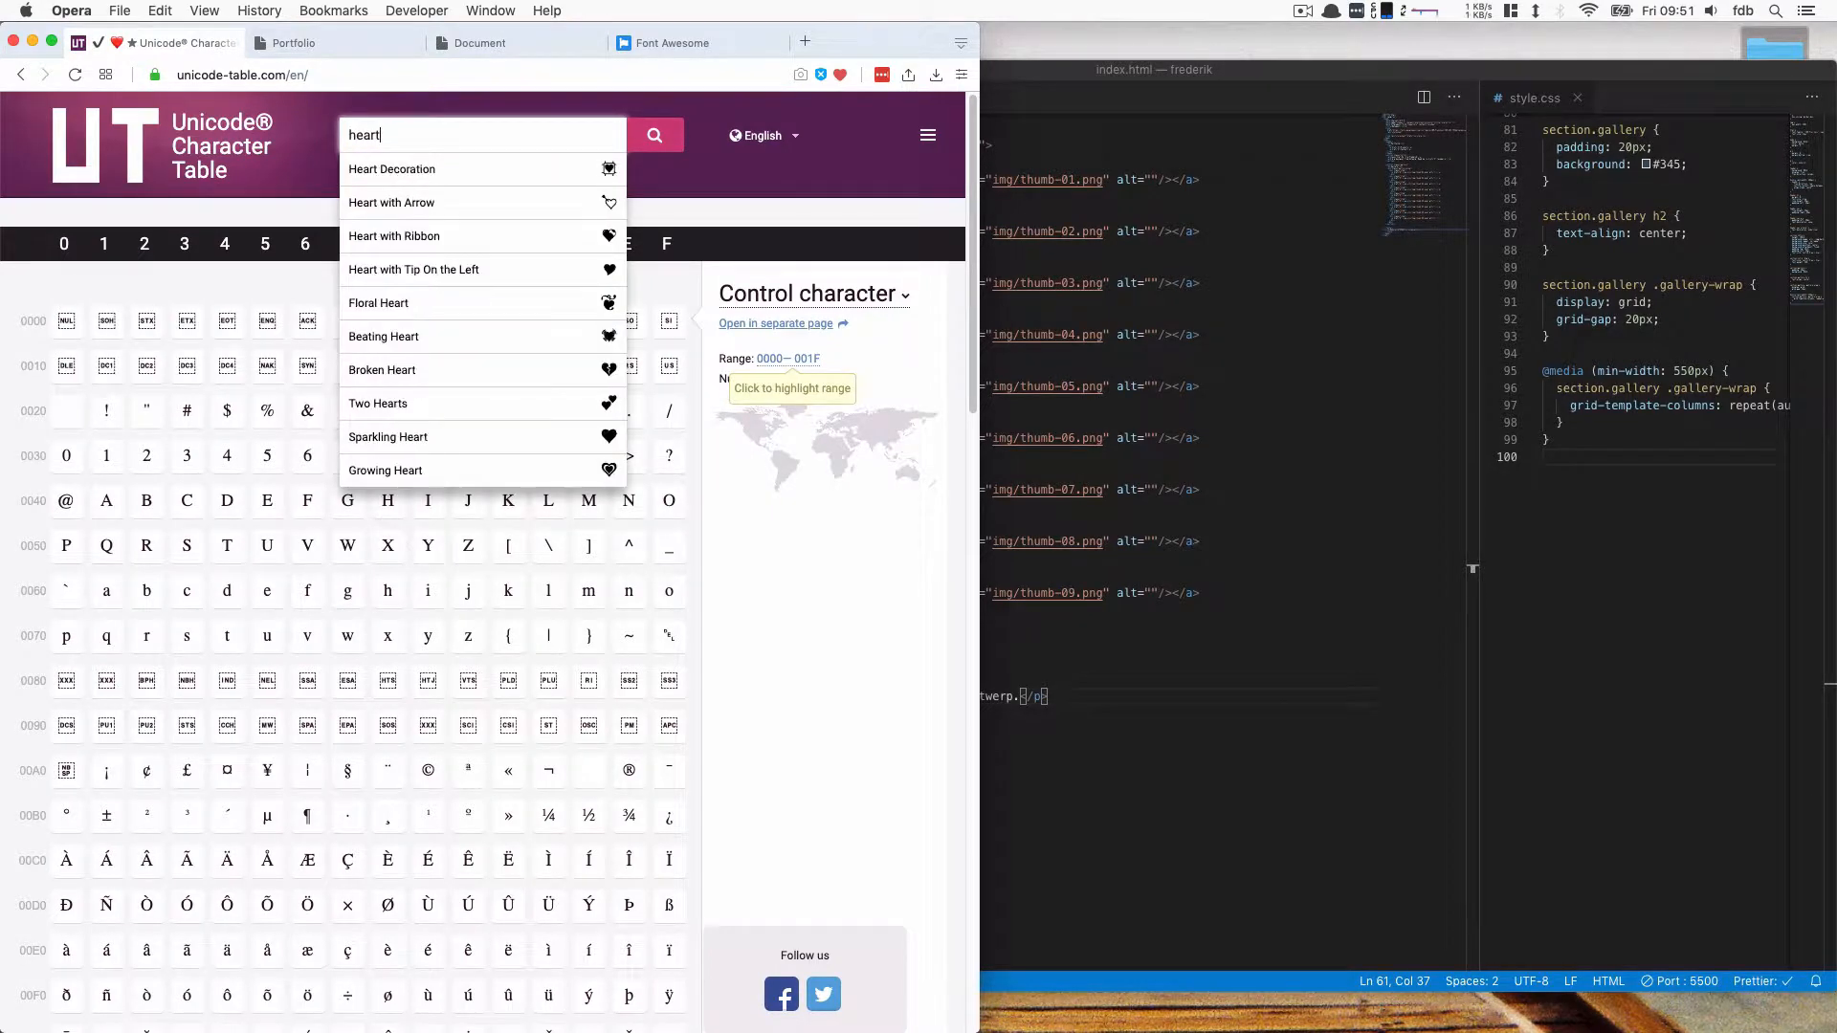
click(654, 135)
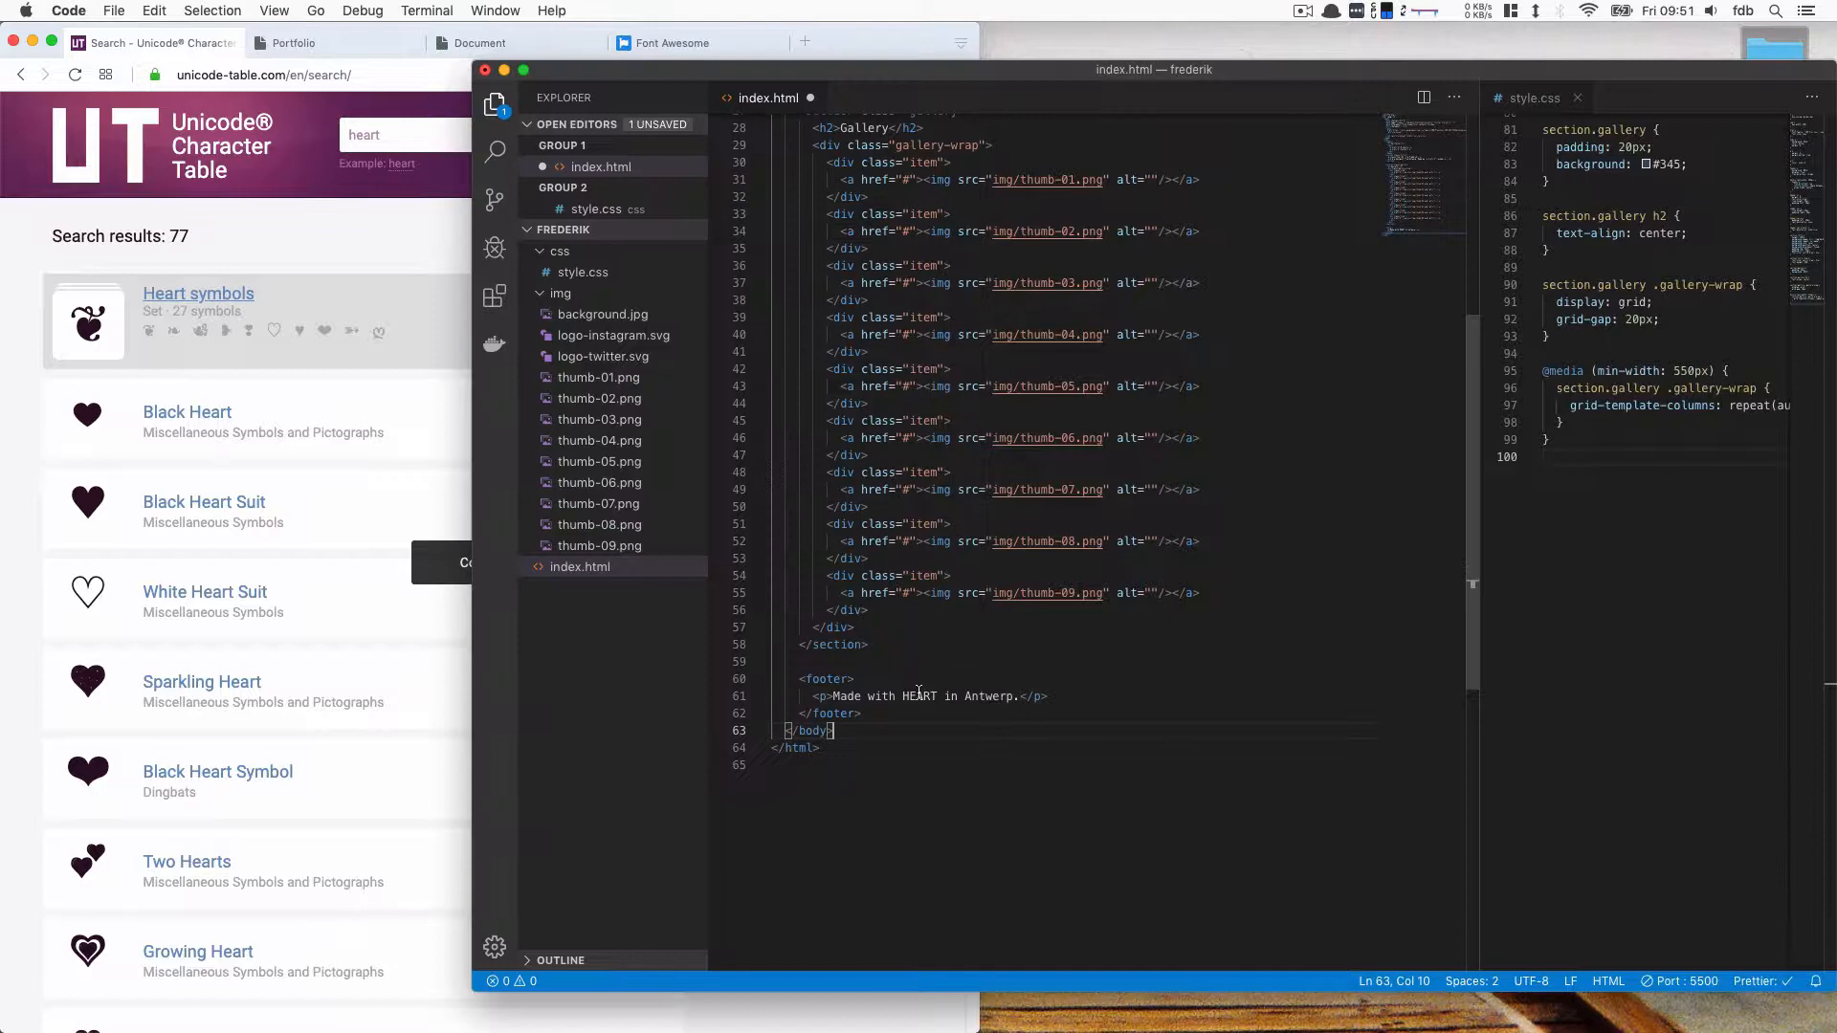
text(♥)
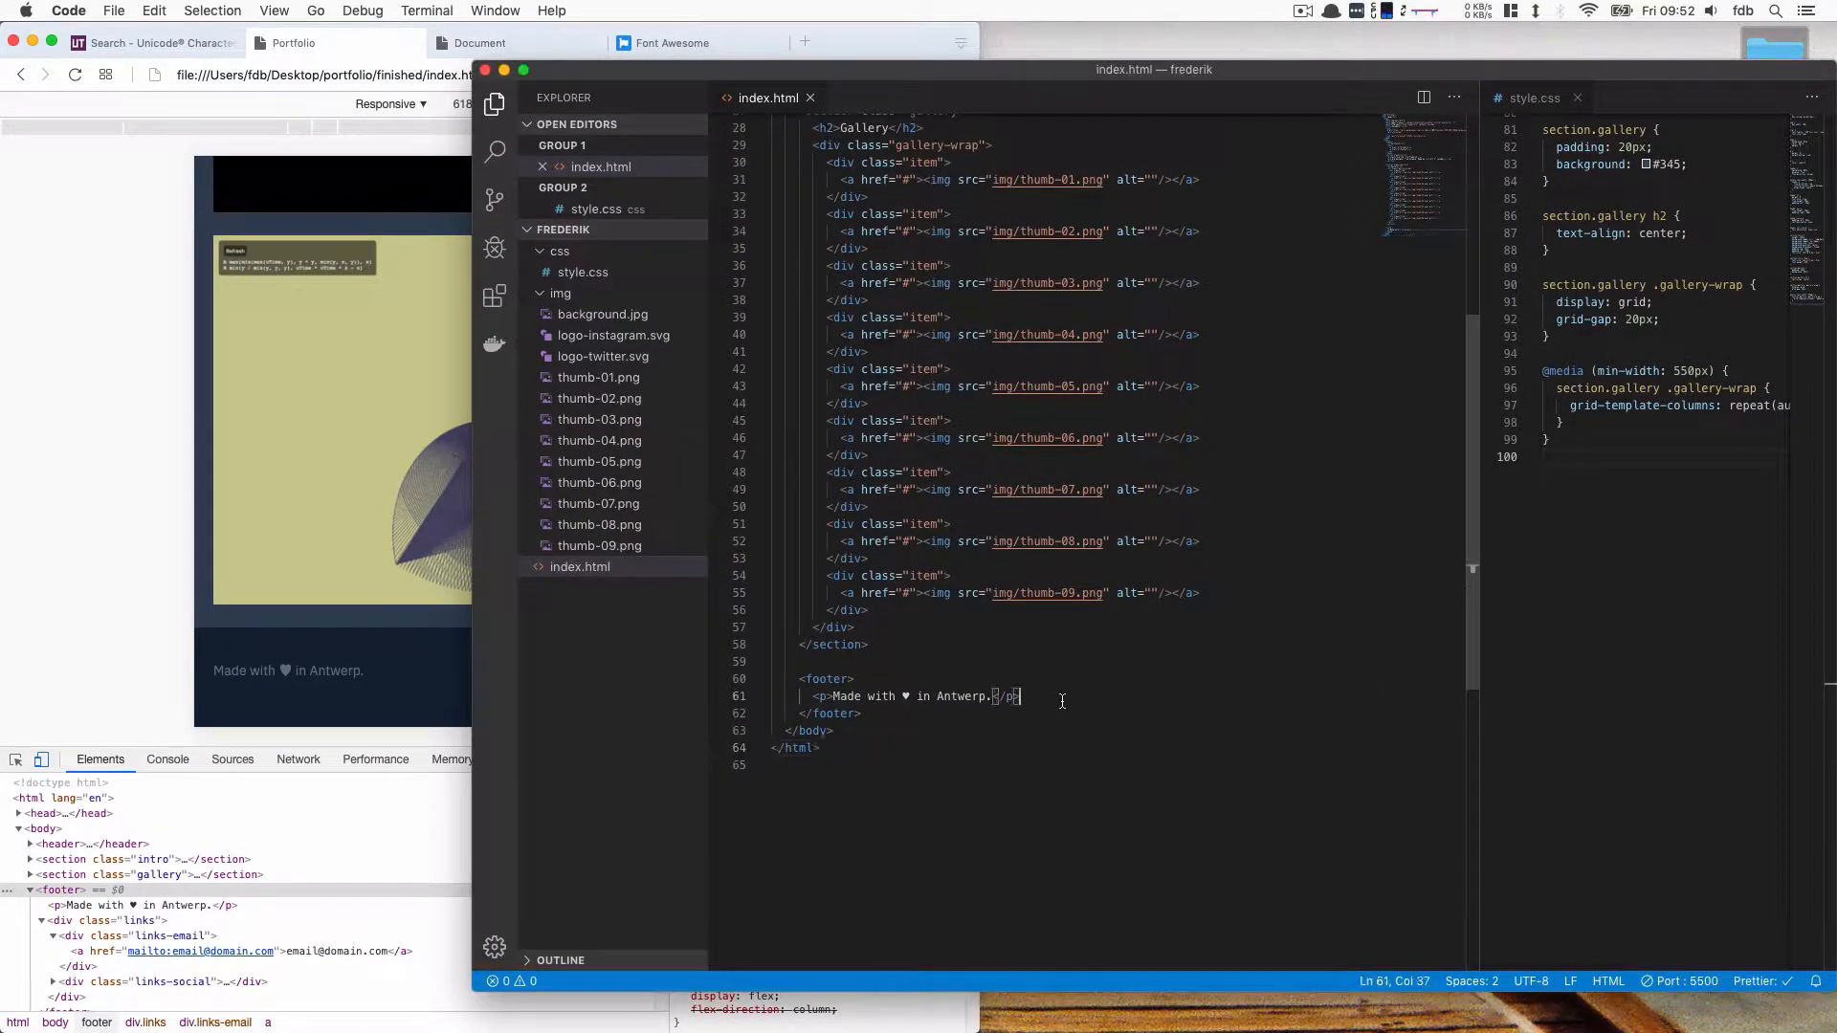
Step: Add a div.links block on a new line after the footer paragraph
key(enter)
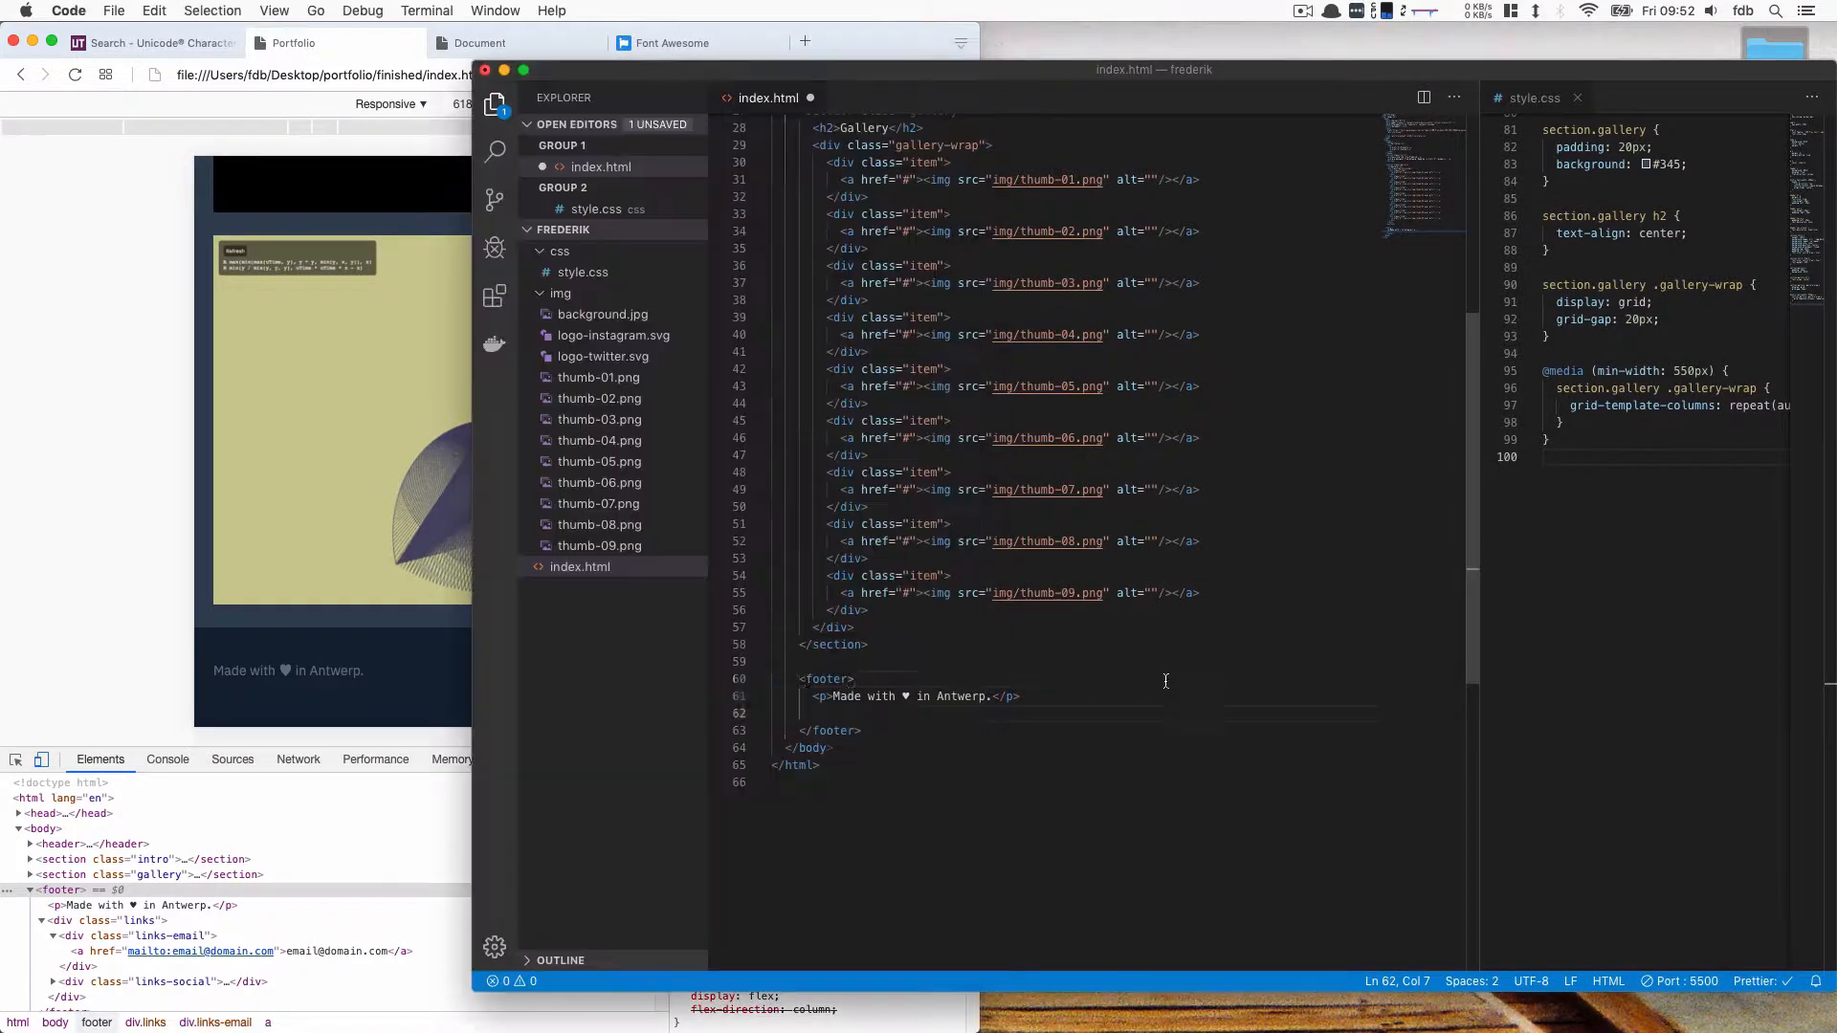
text(div)
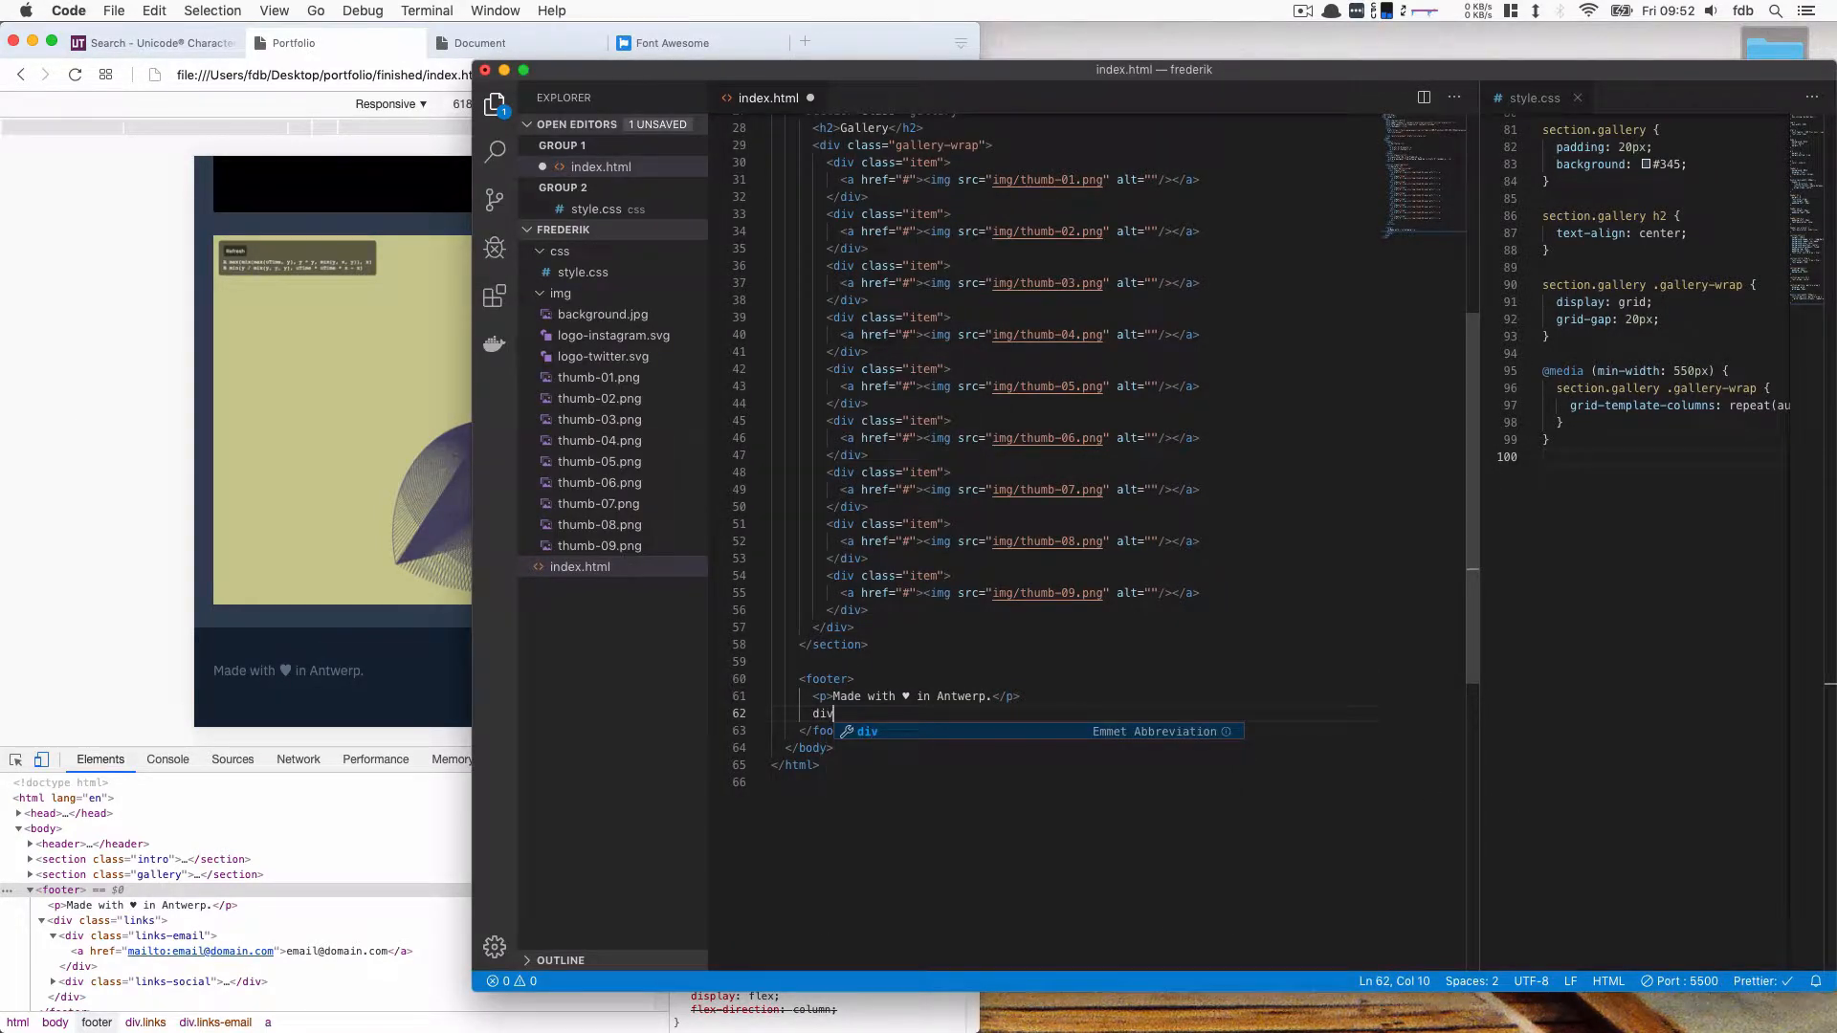
text(.)
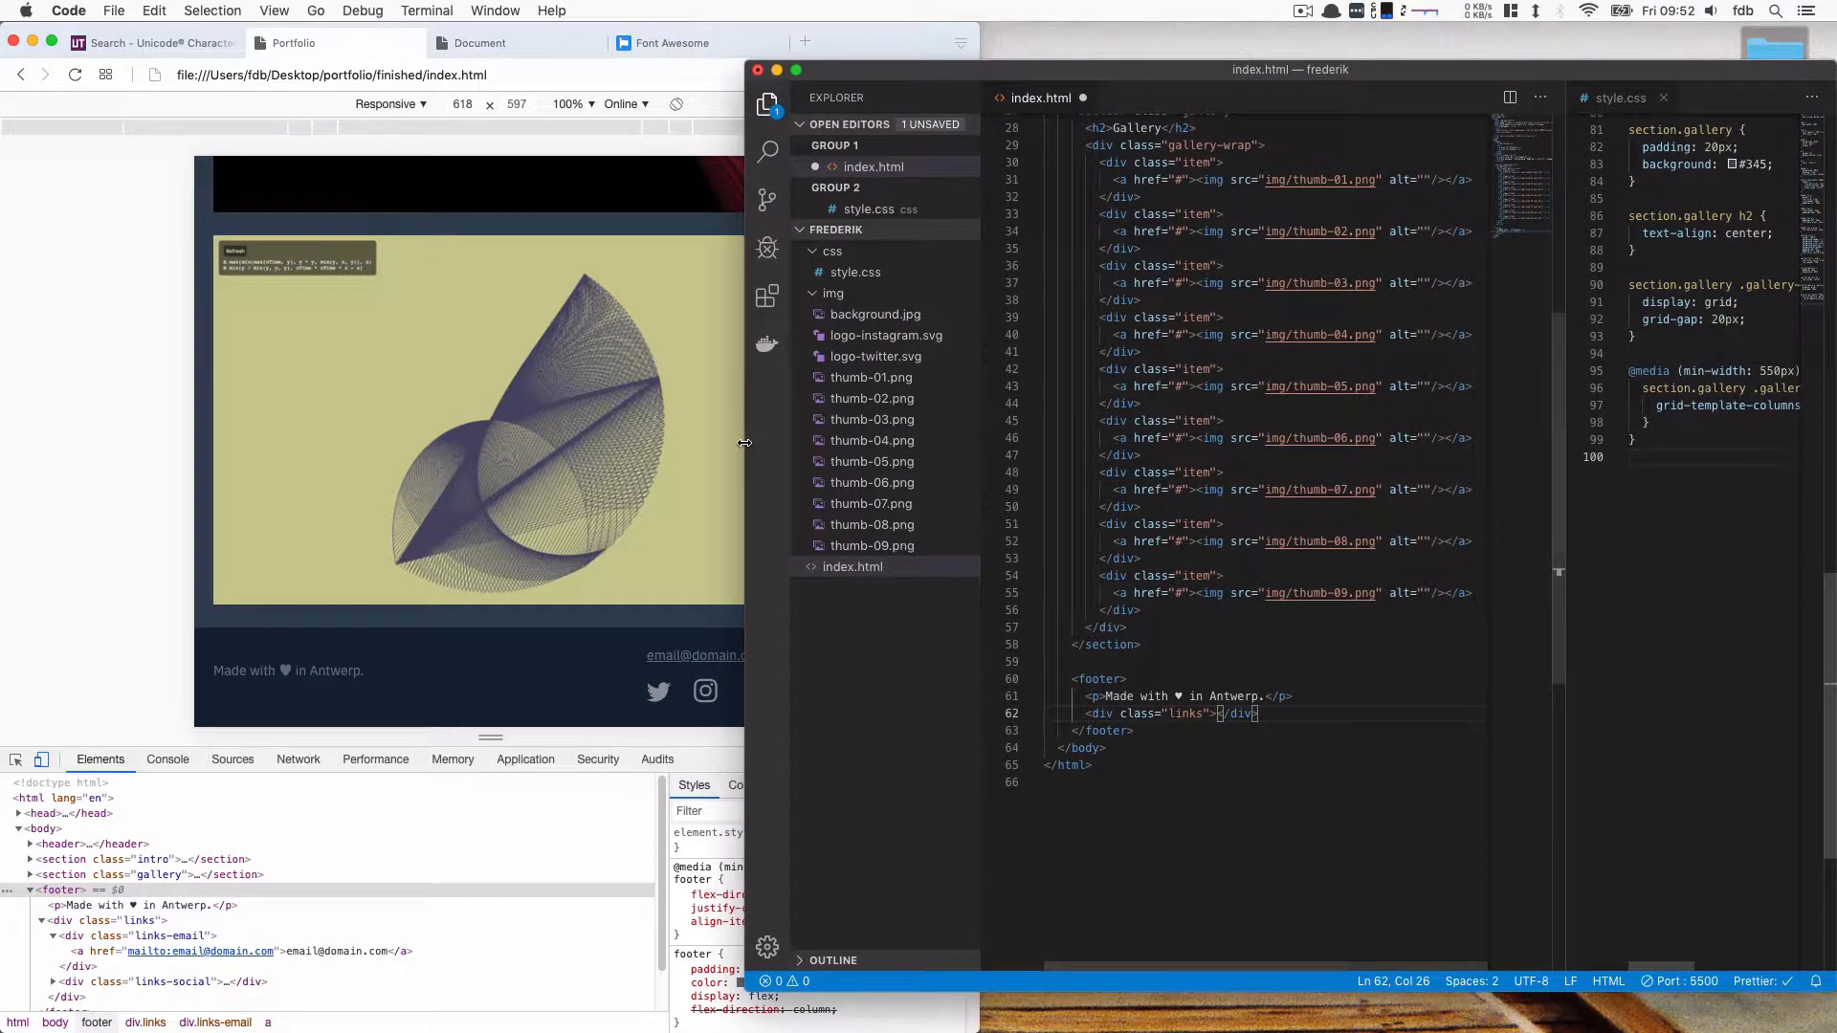
key(Enter)
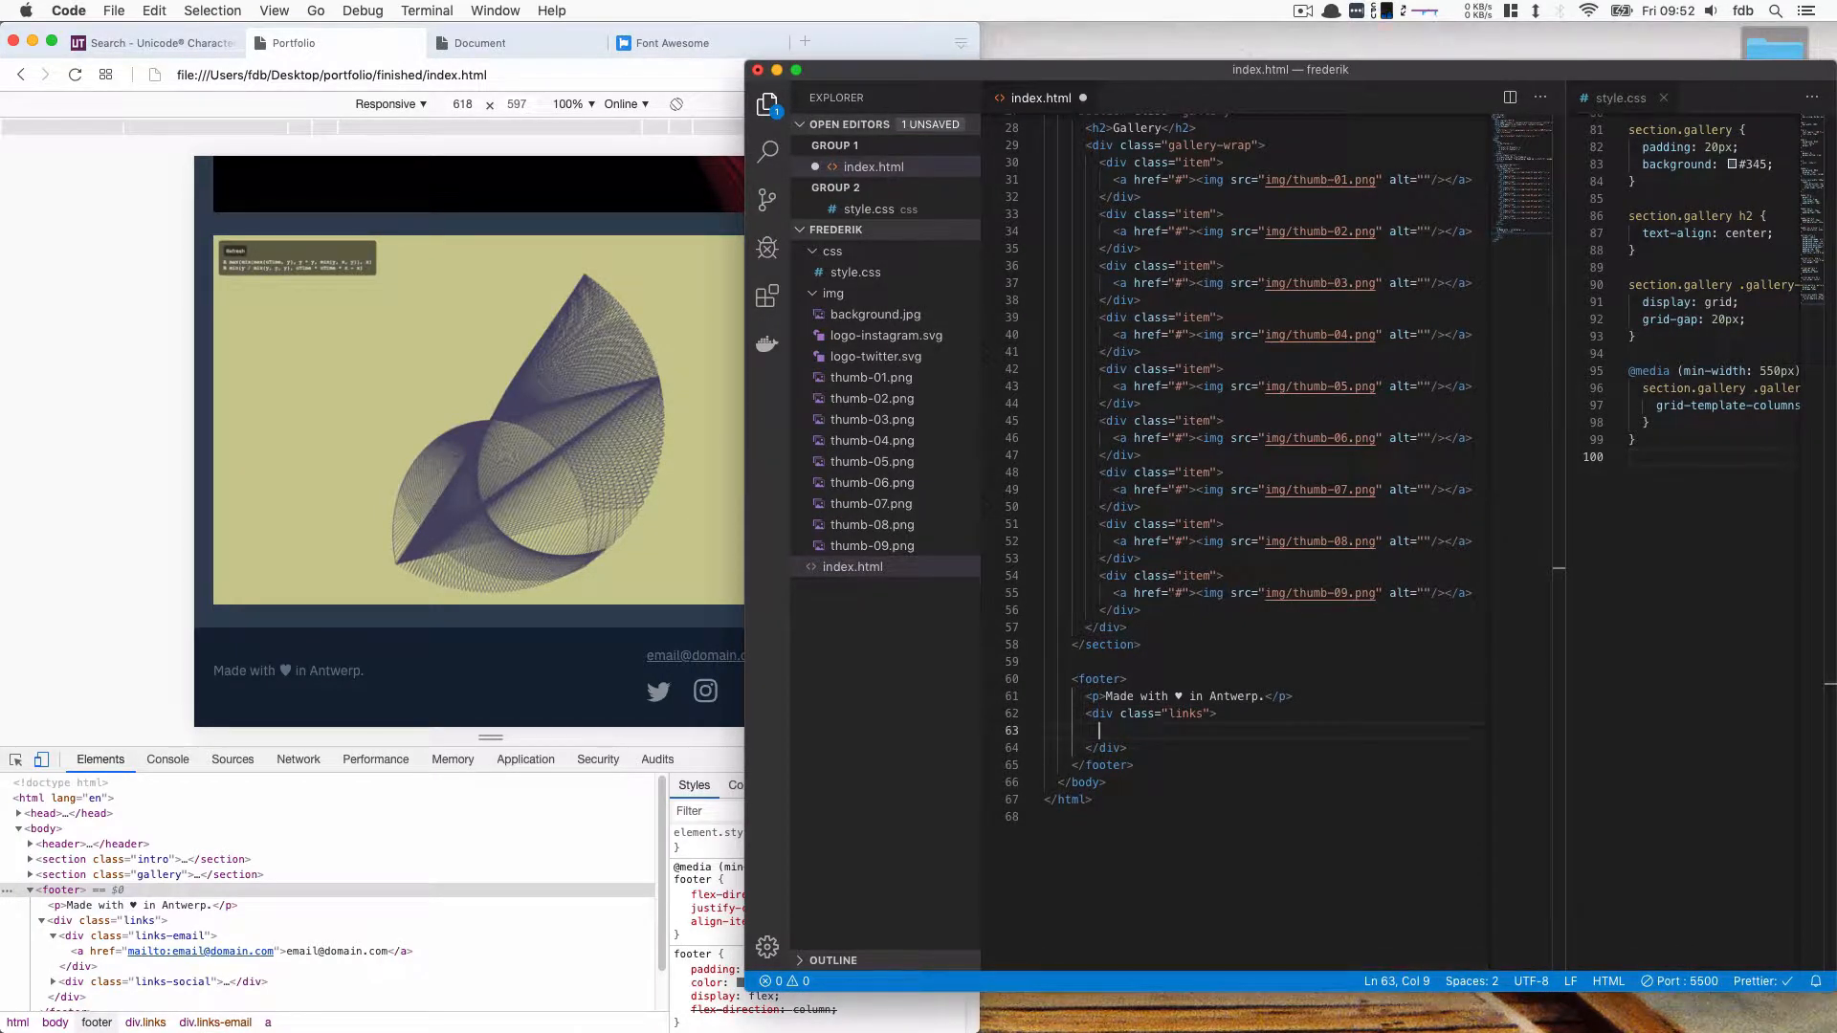
Step: Add div.links-email with a frederik@ex… mailto anchor, then an empty div.links-social
text(div.)
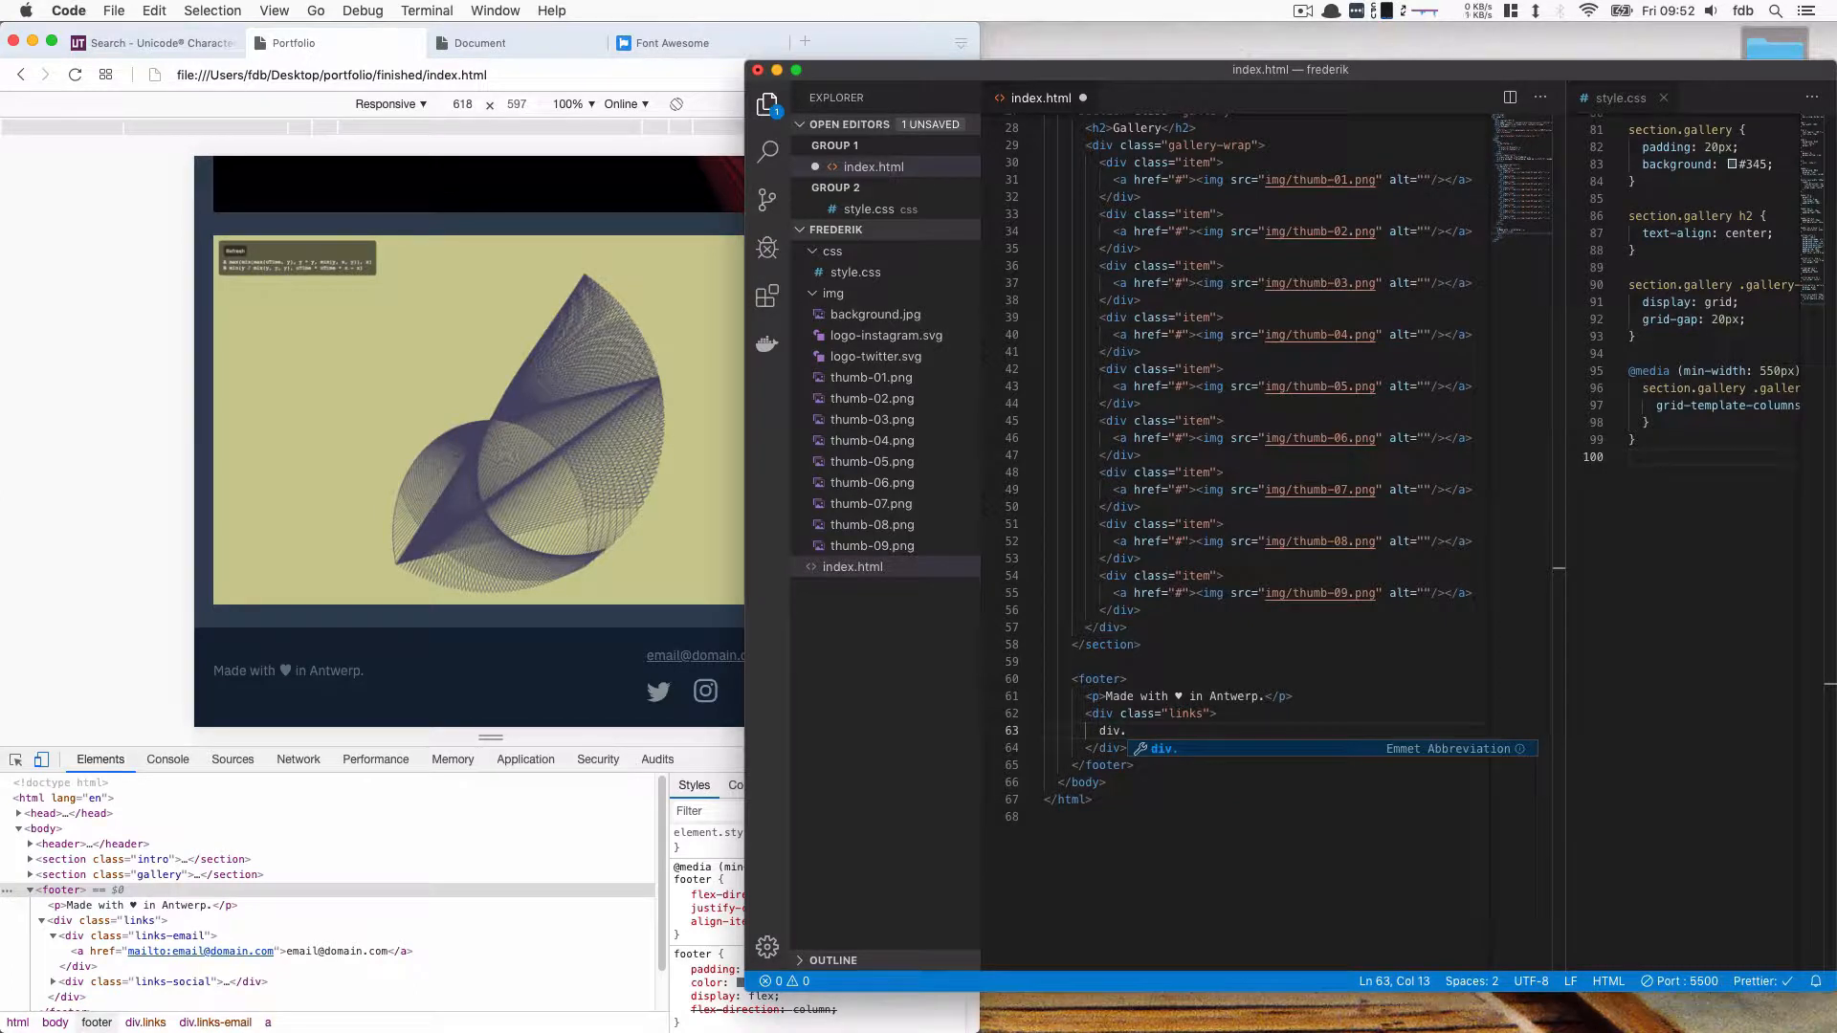
text(.links-email">)
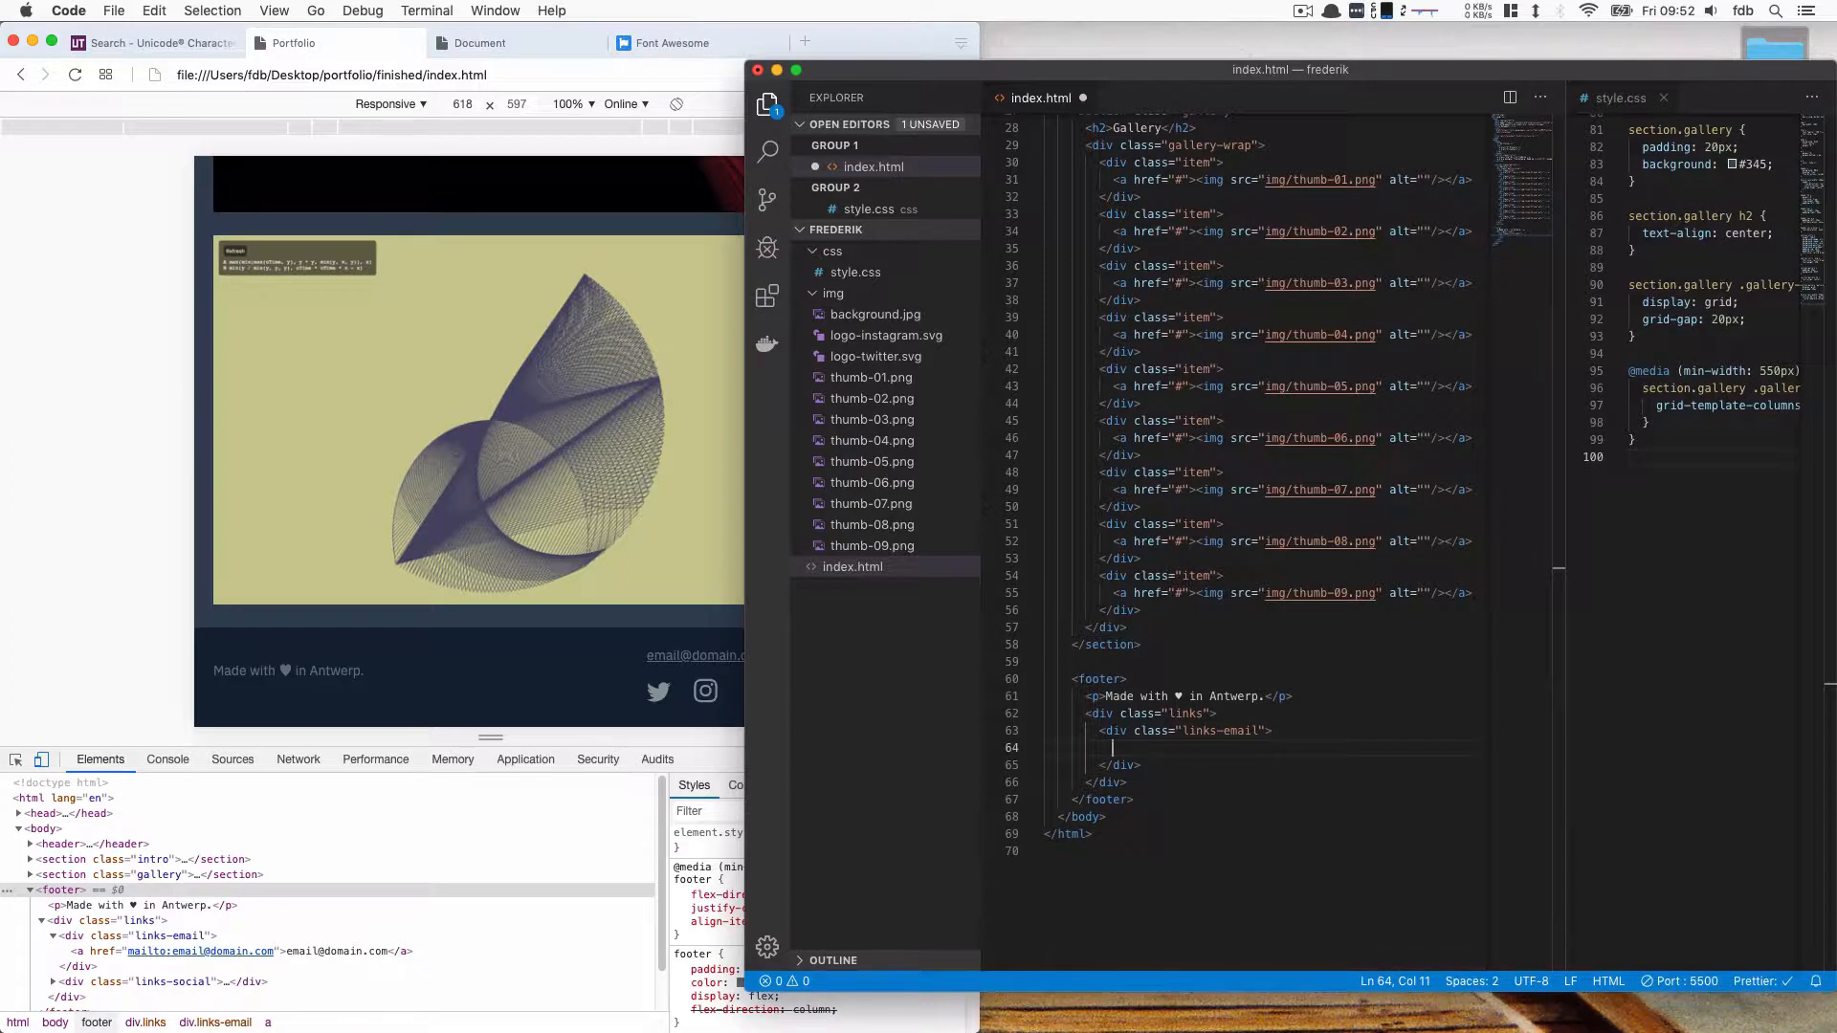
text(<a href=""></a>)
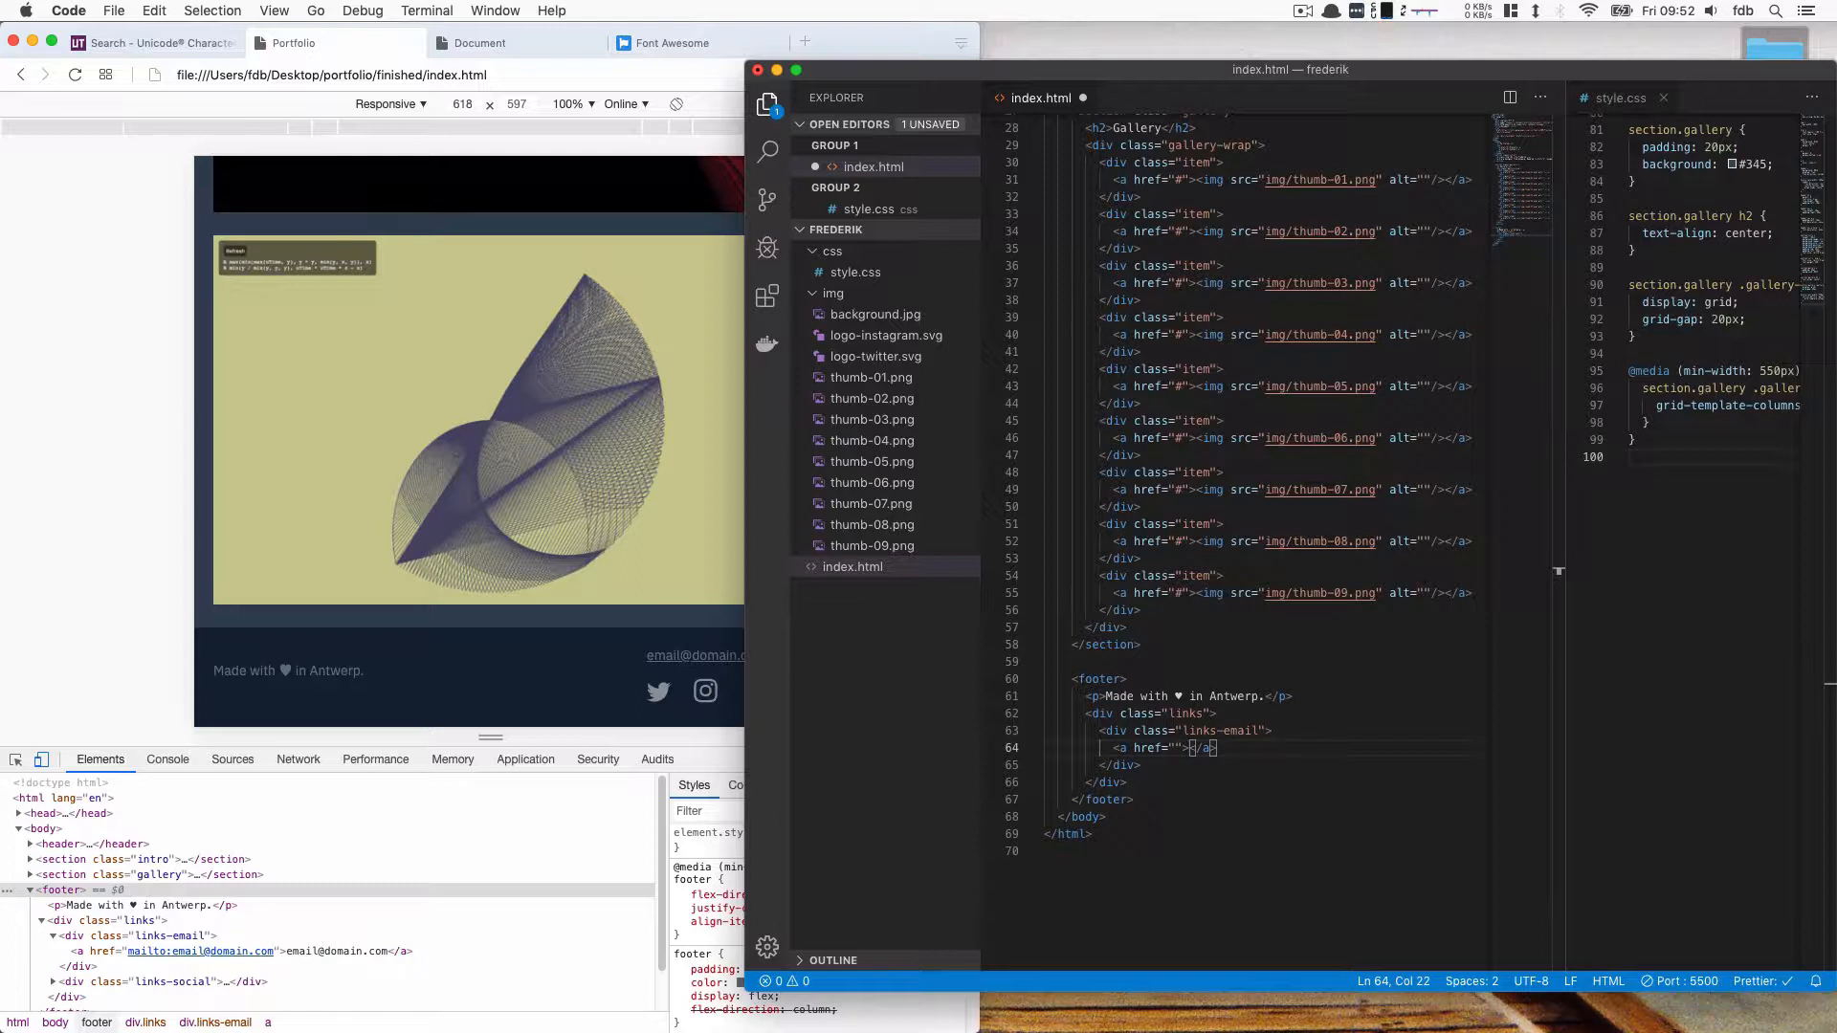
text(frederik@example.com)
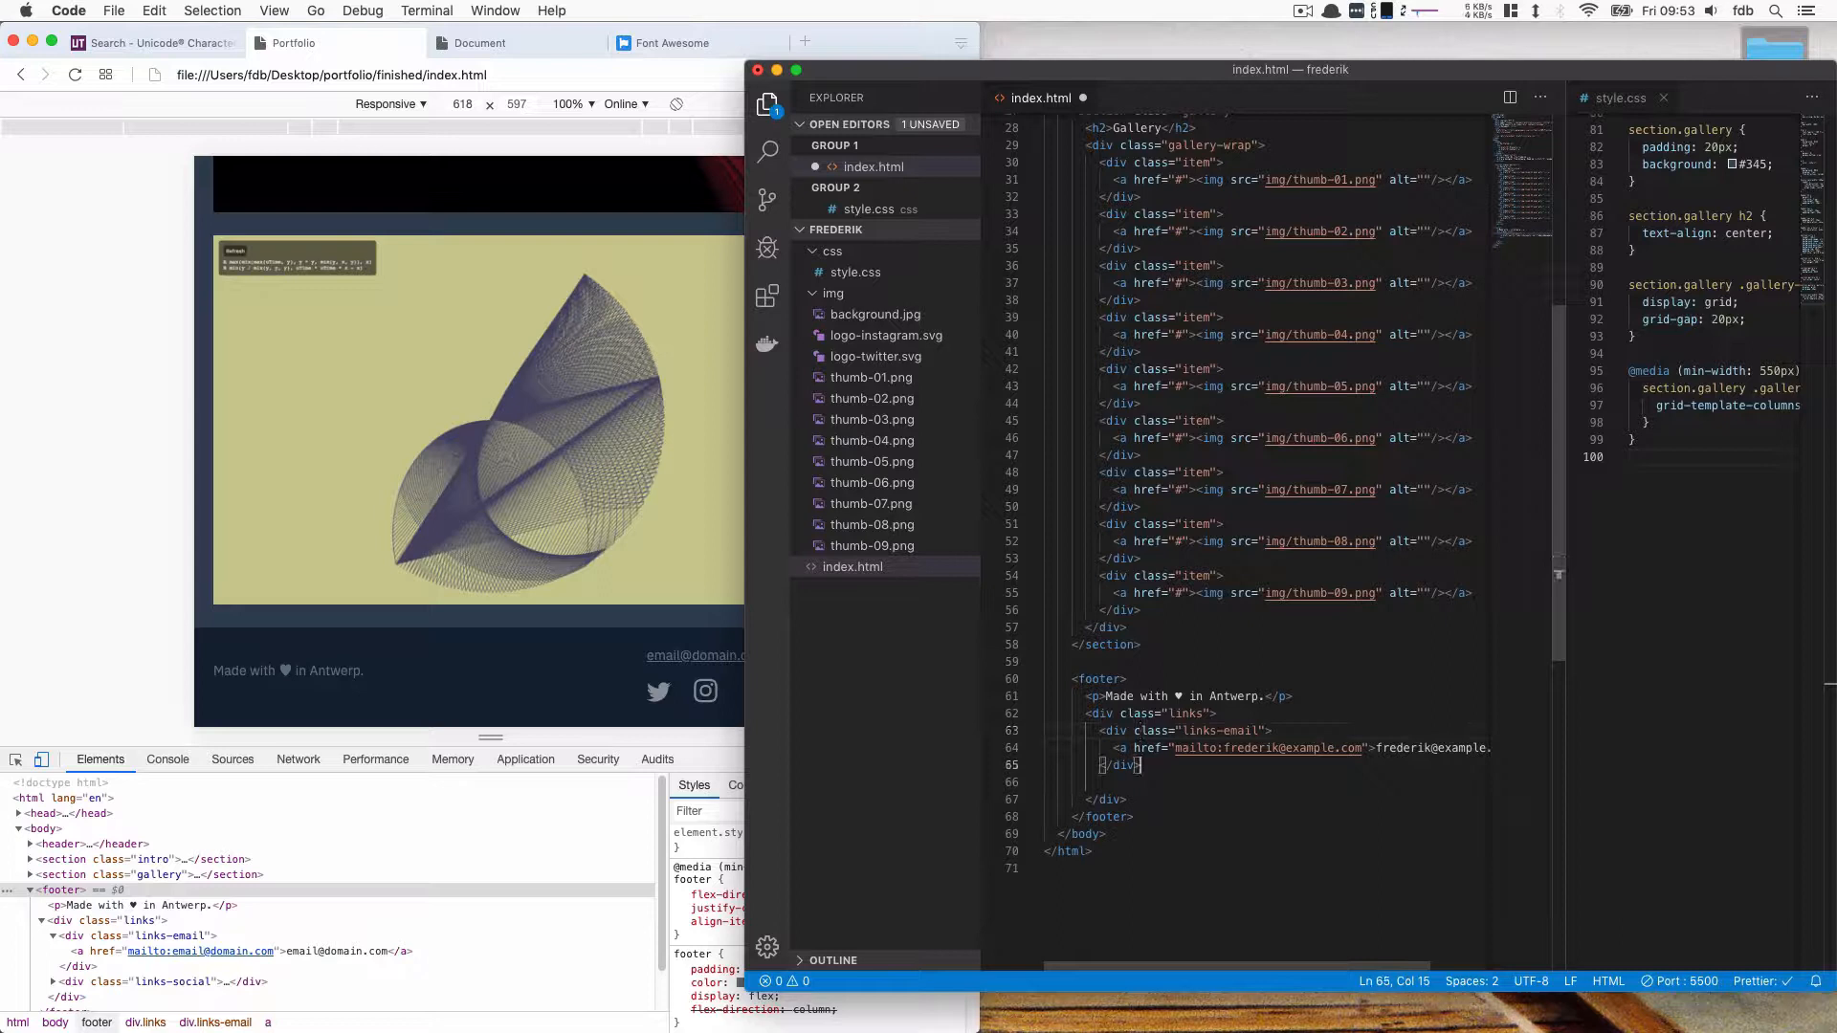
text(div.lin)
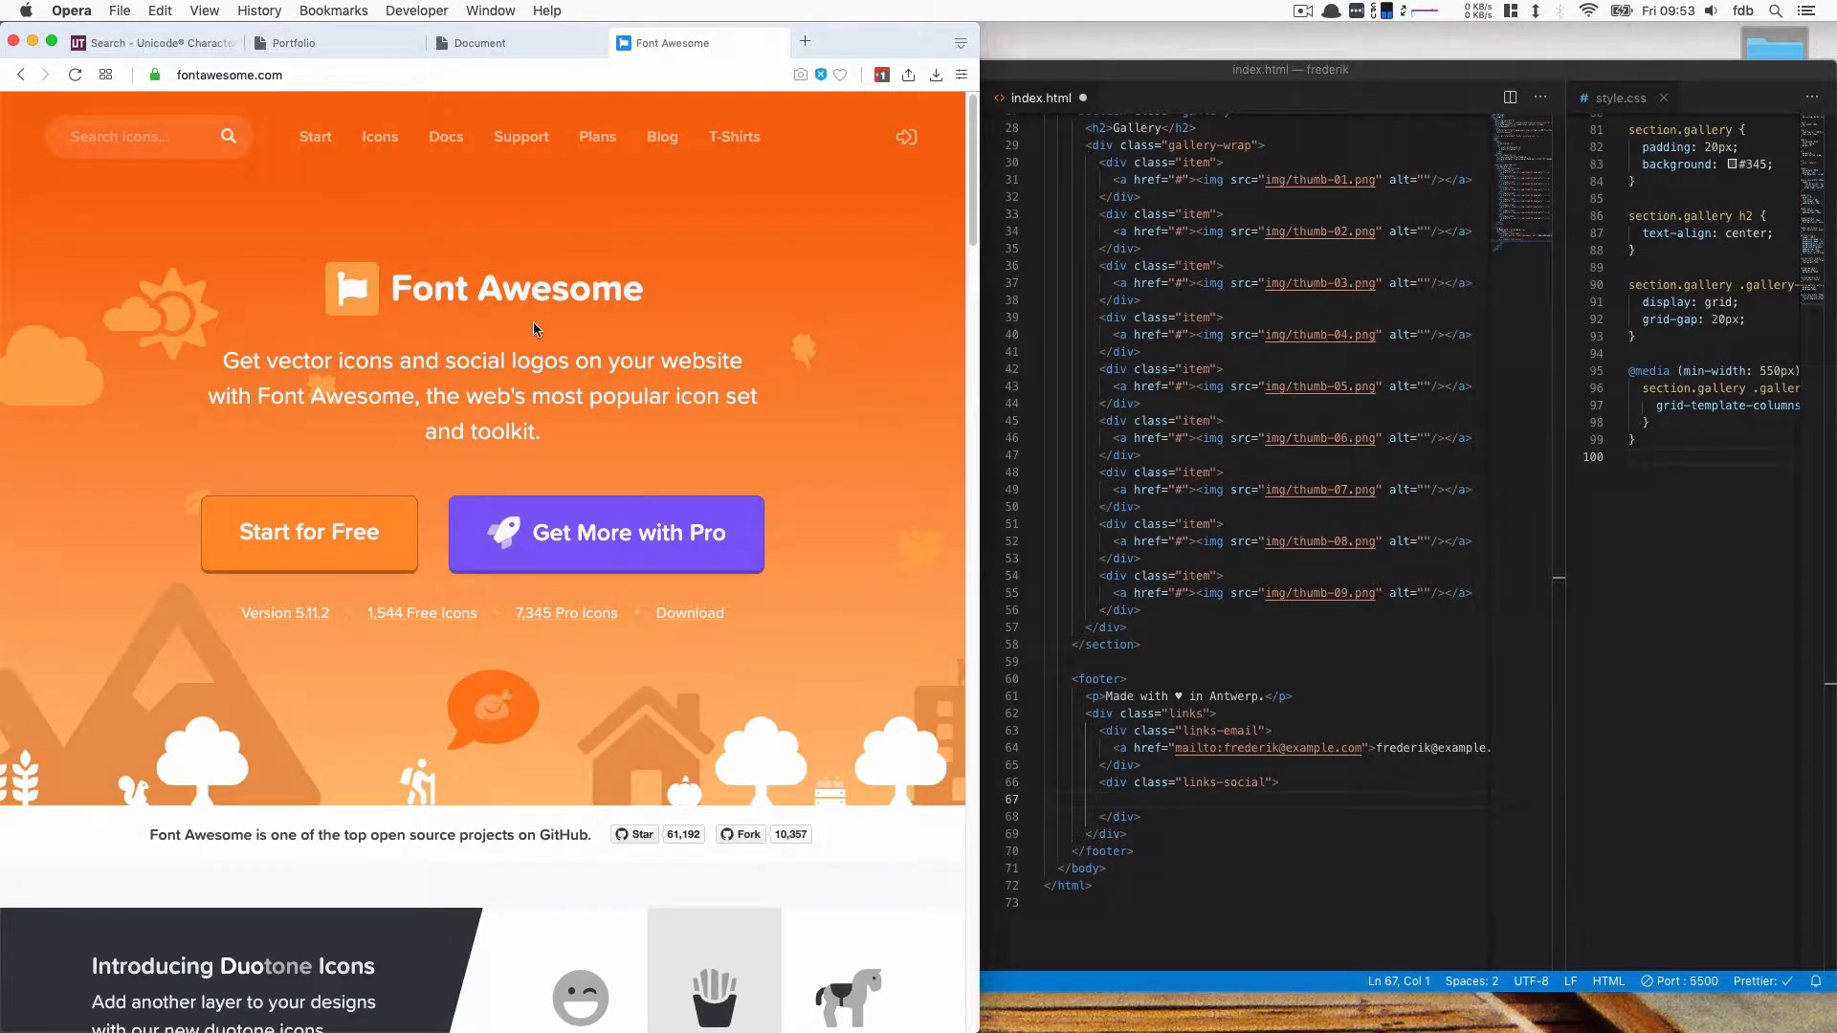
mouse_move(816, 379)
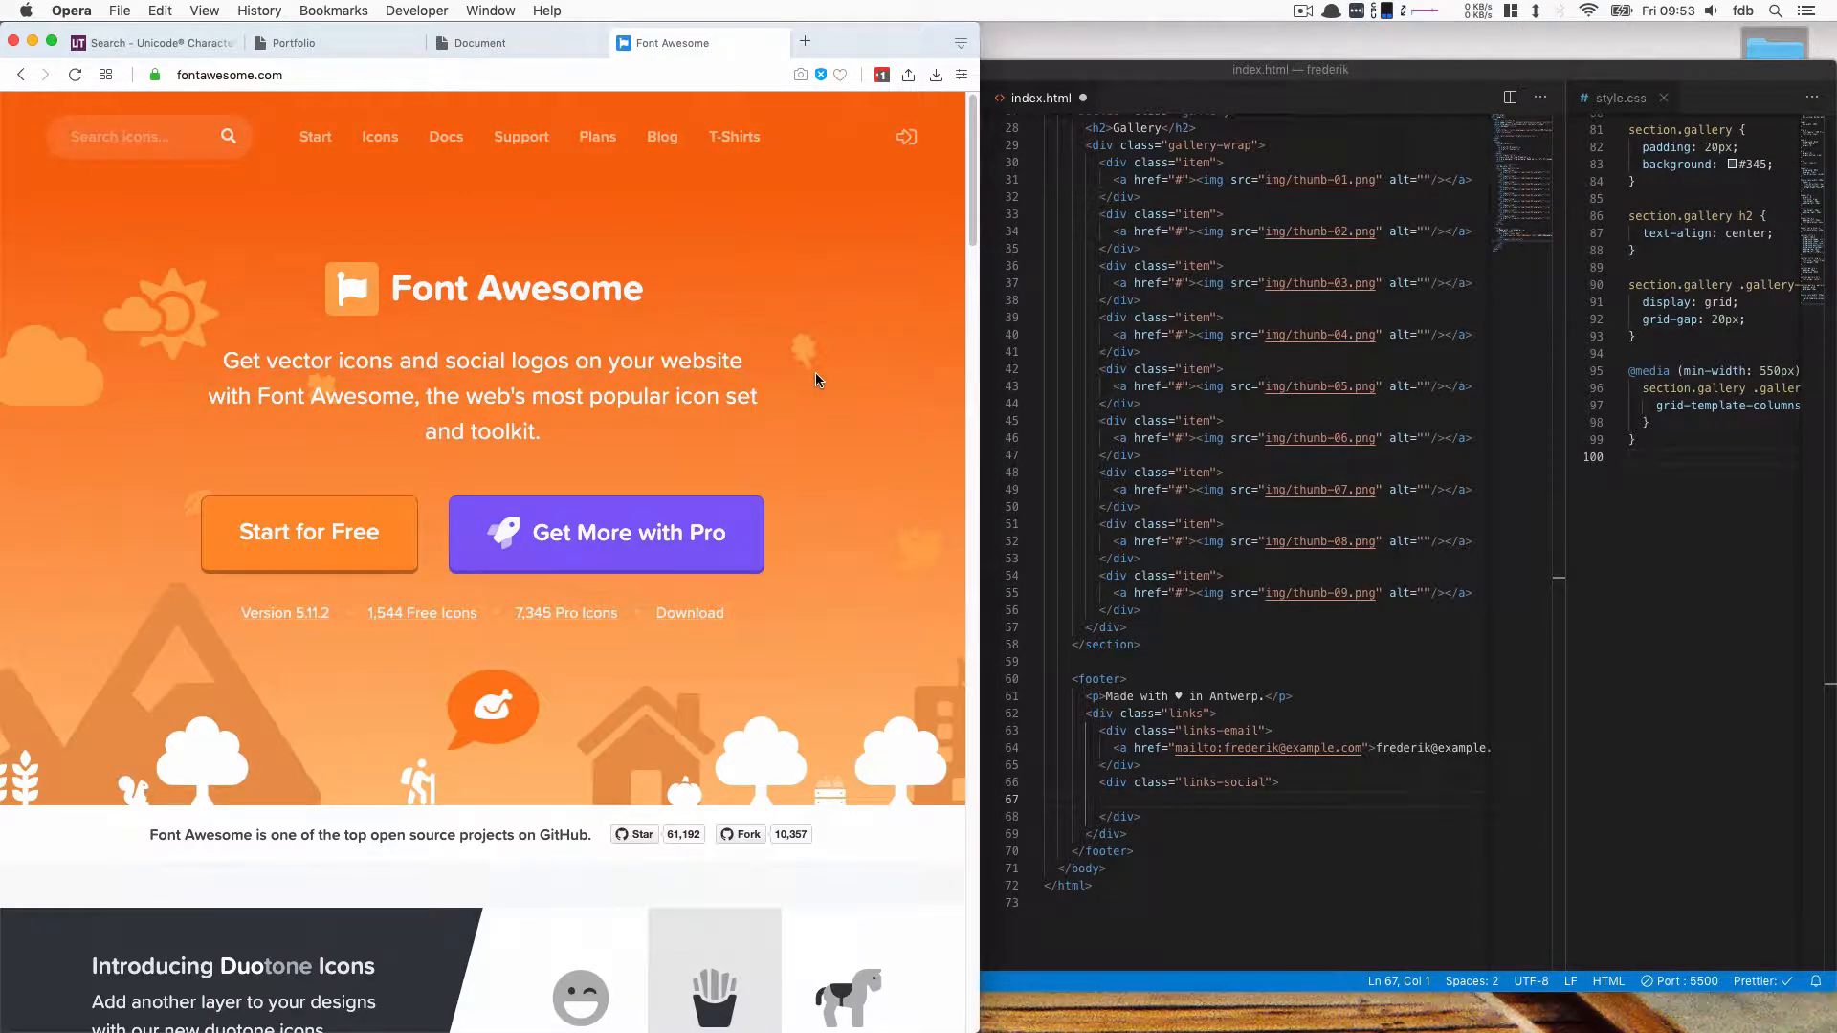
Step: Search Font Awesome icons for twitter and download its brand SVG
click(379, 137)
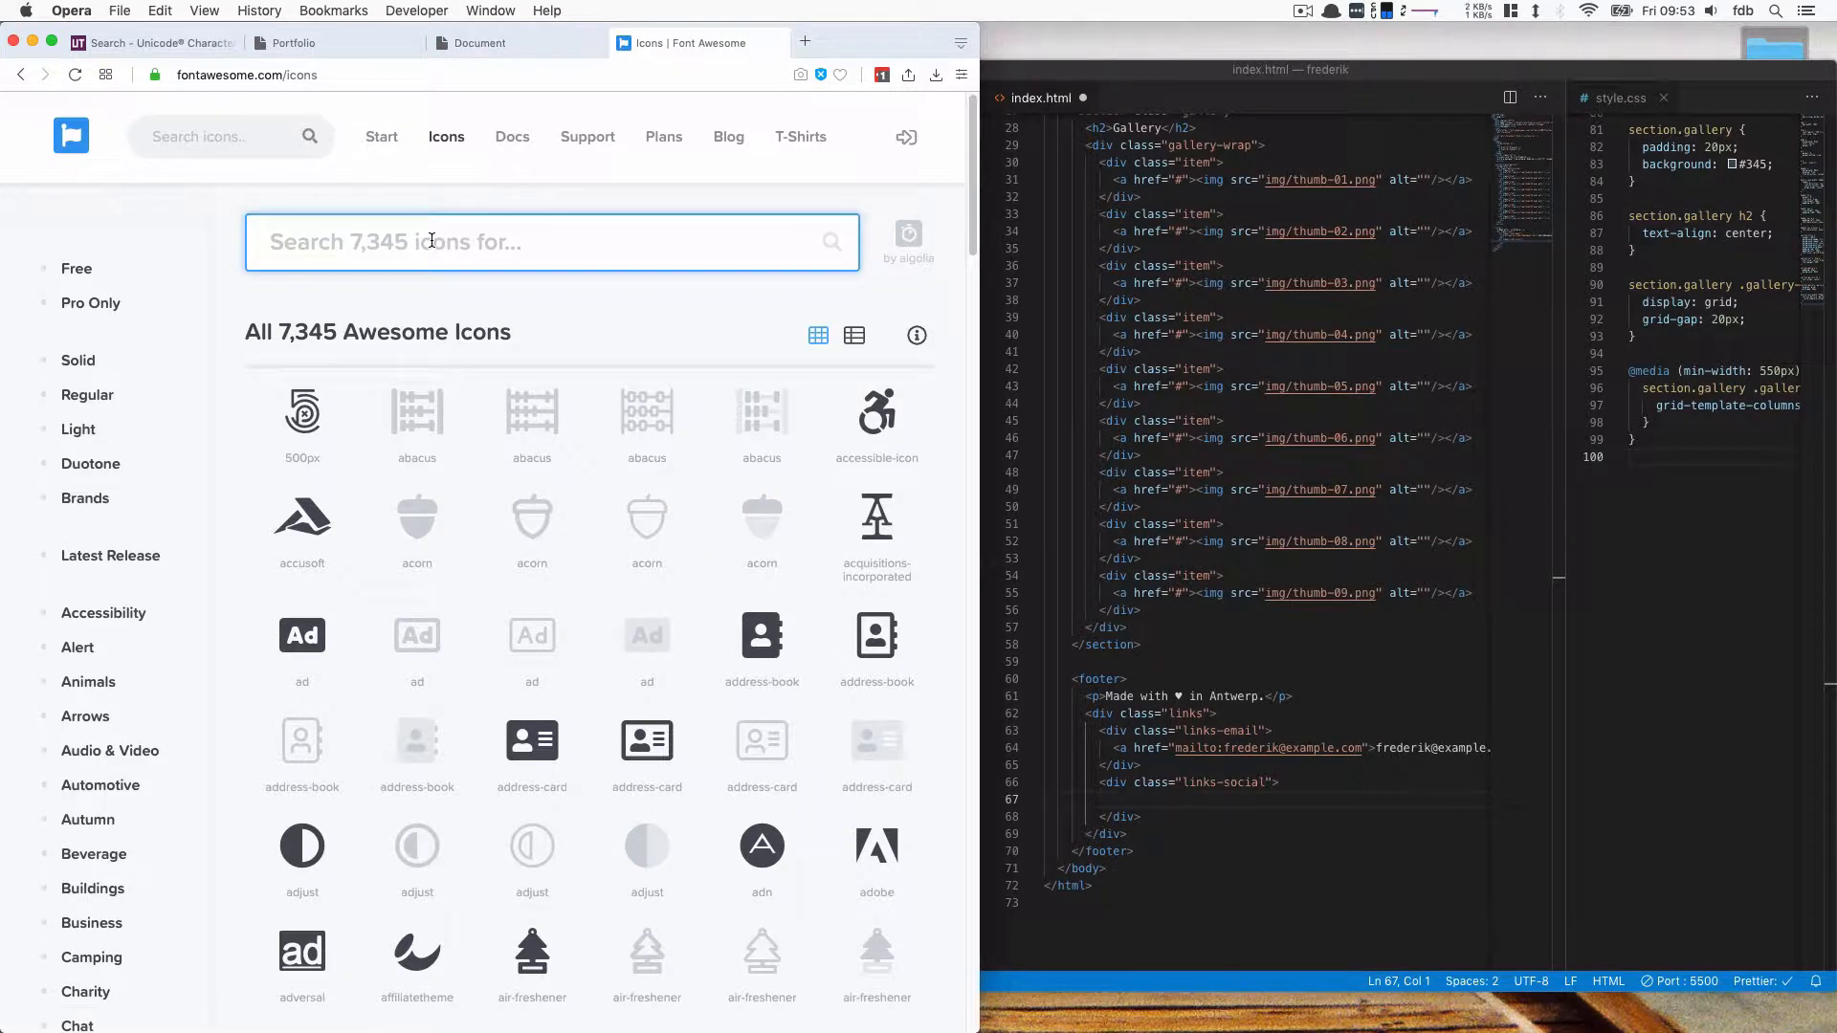
text(twitter)
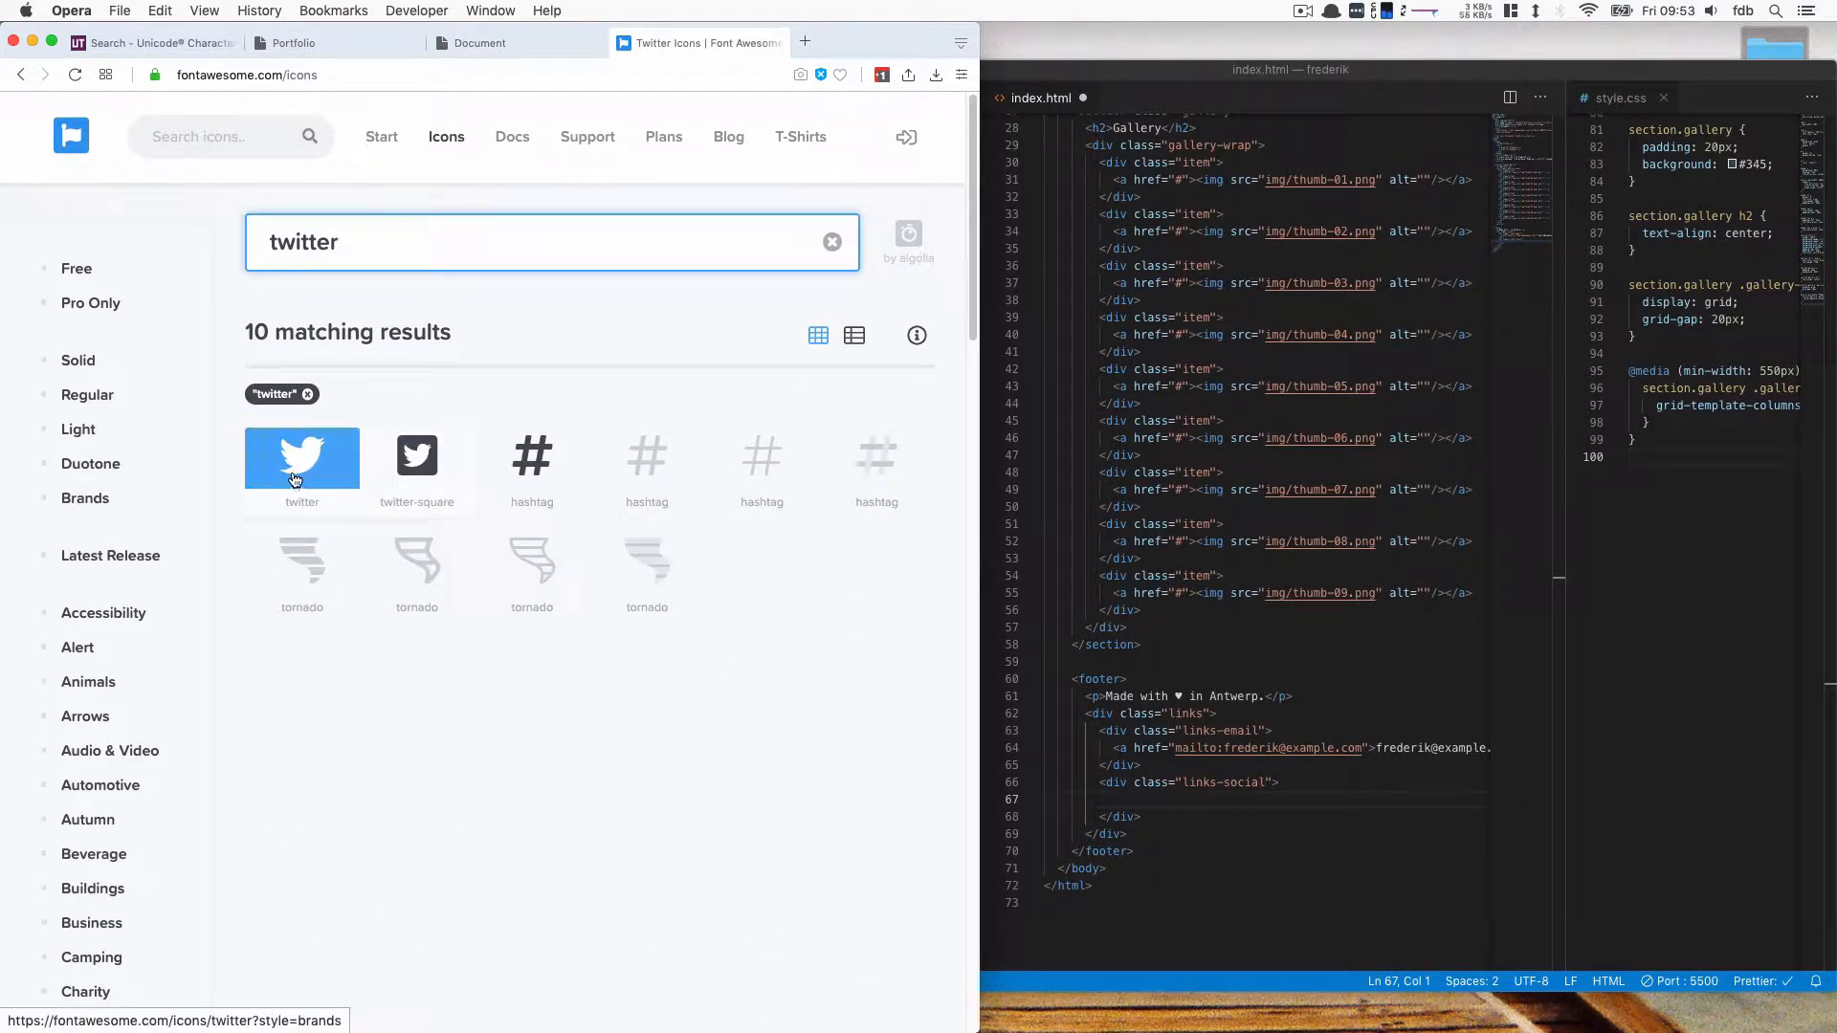
click(302, 455)
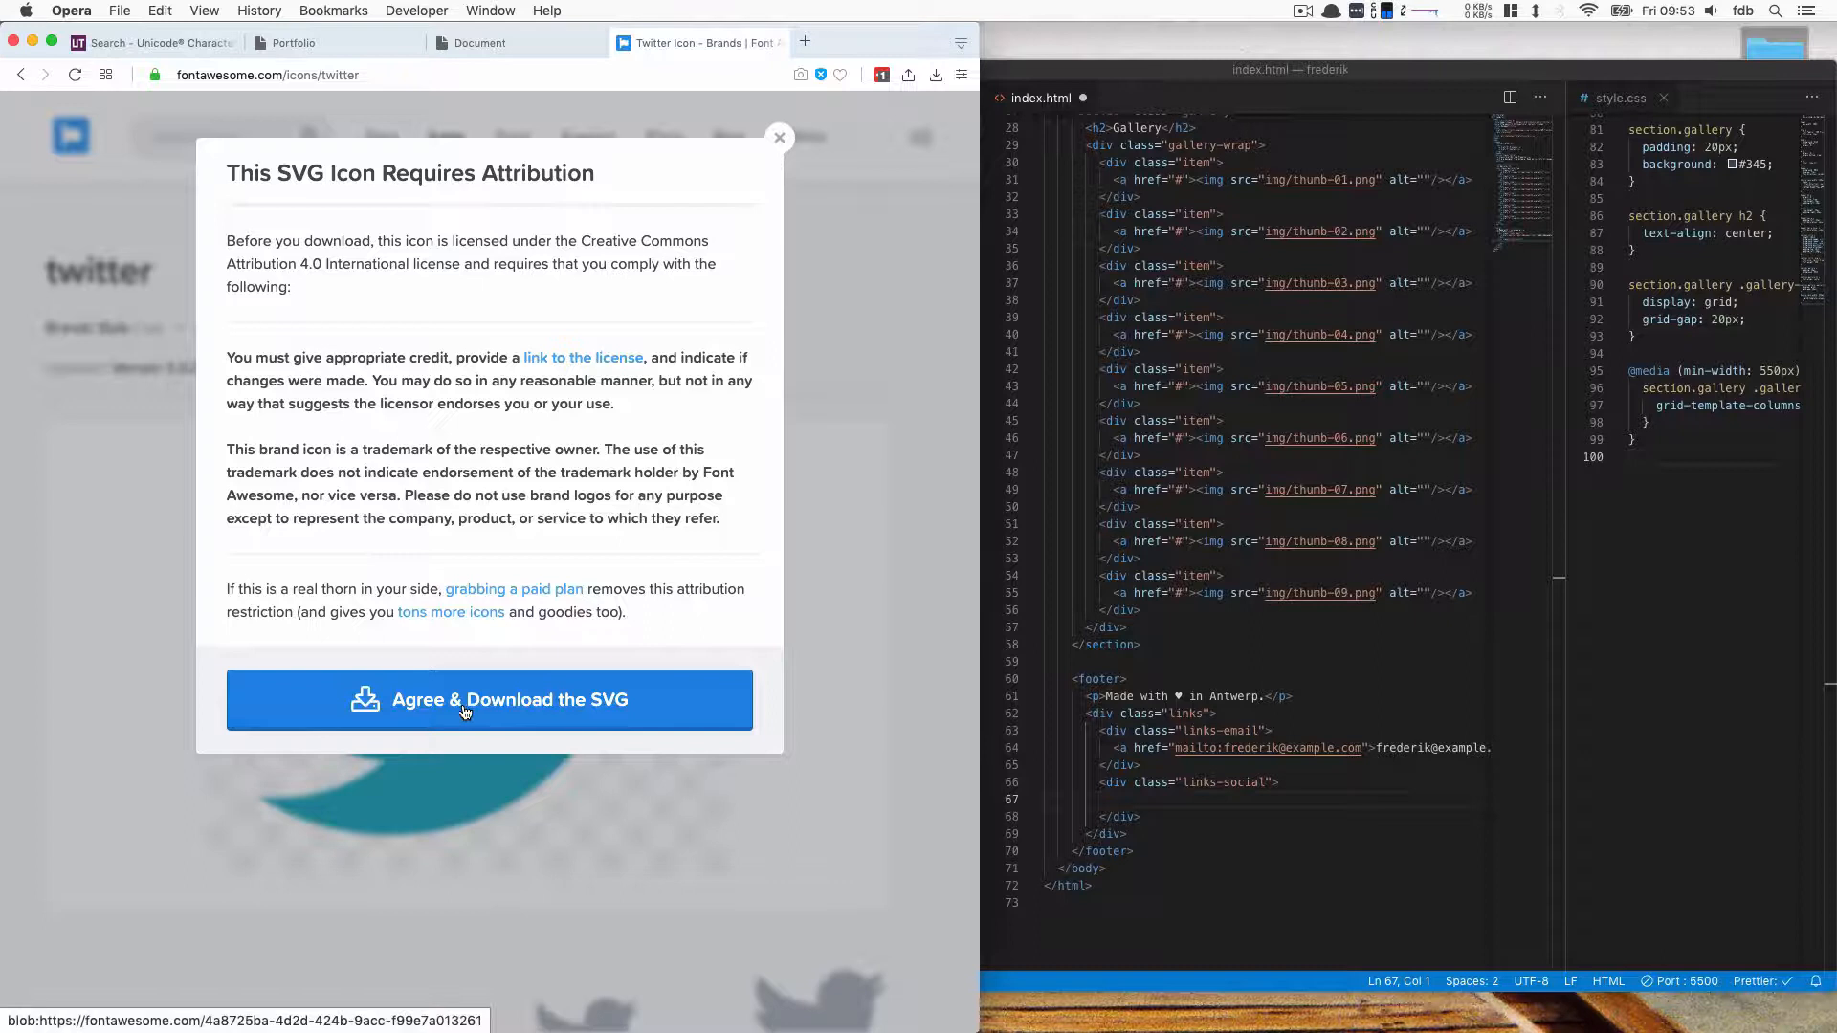
click(490, 699)
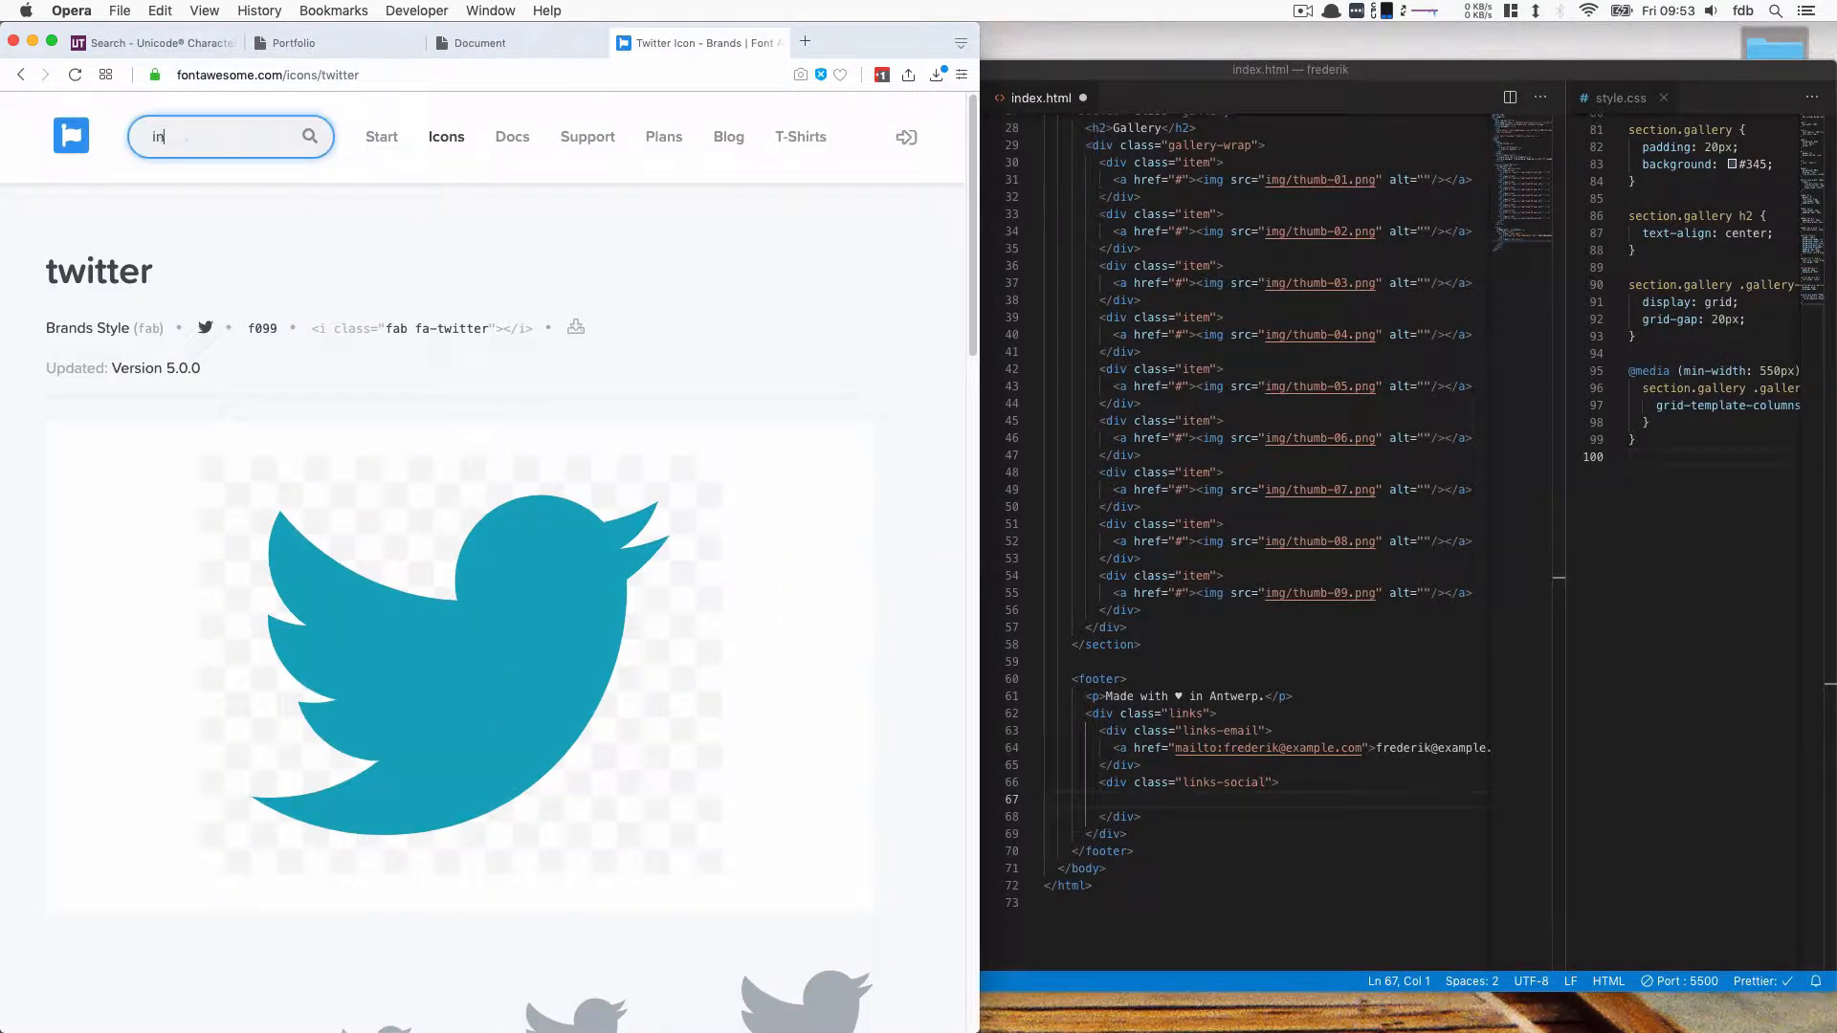
Step: Download the Instagram brand SVG and reveal the downloaded file
click(445, 137)
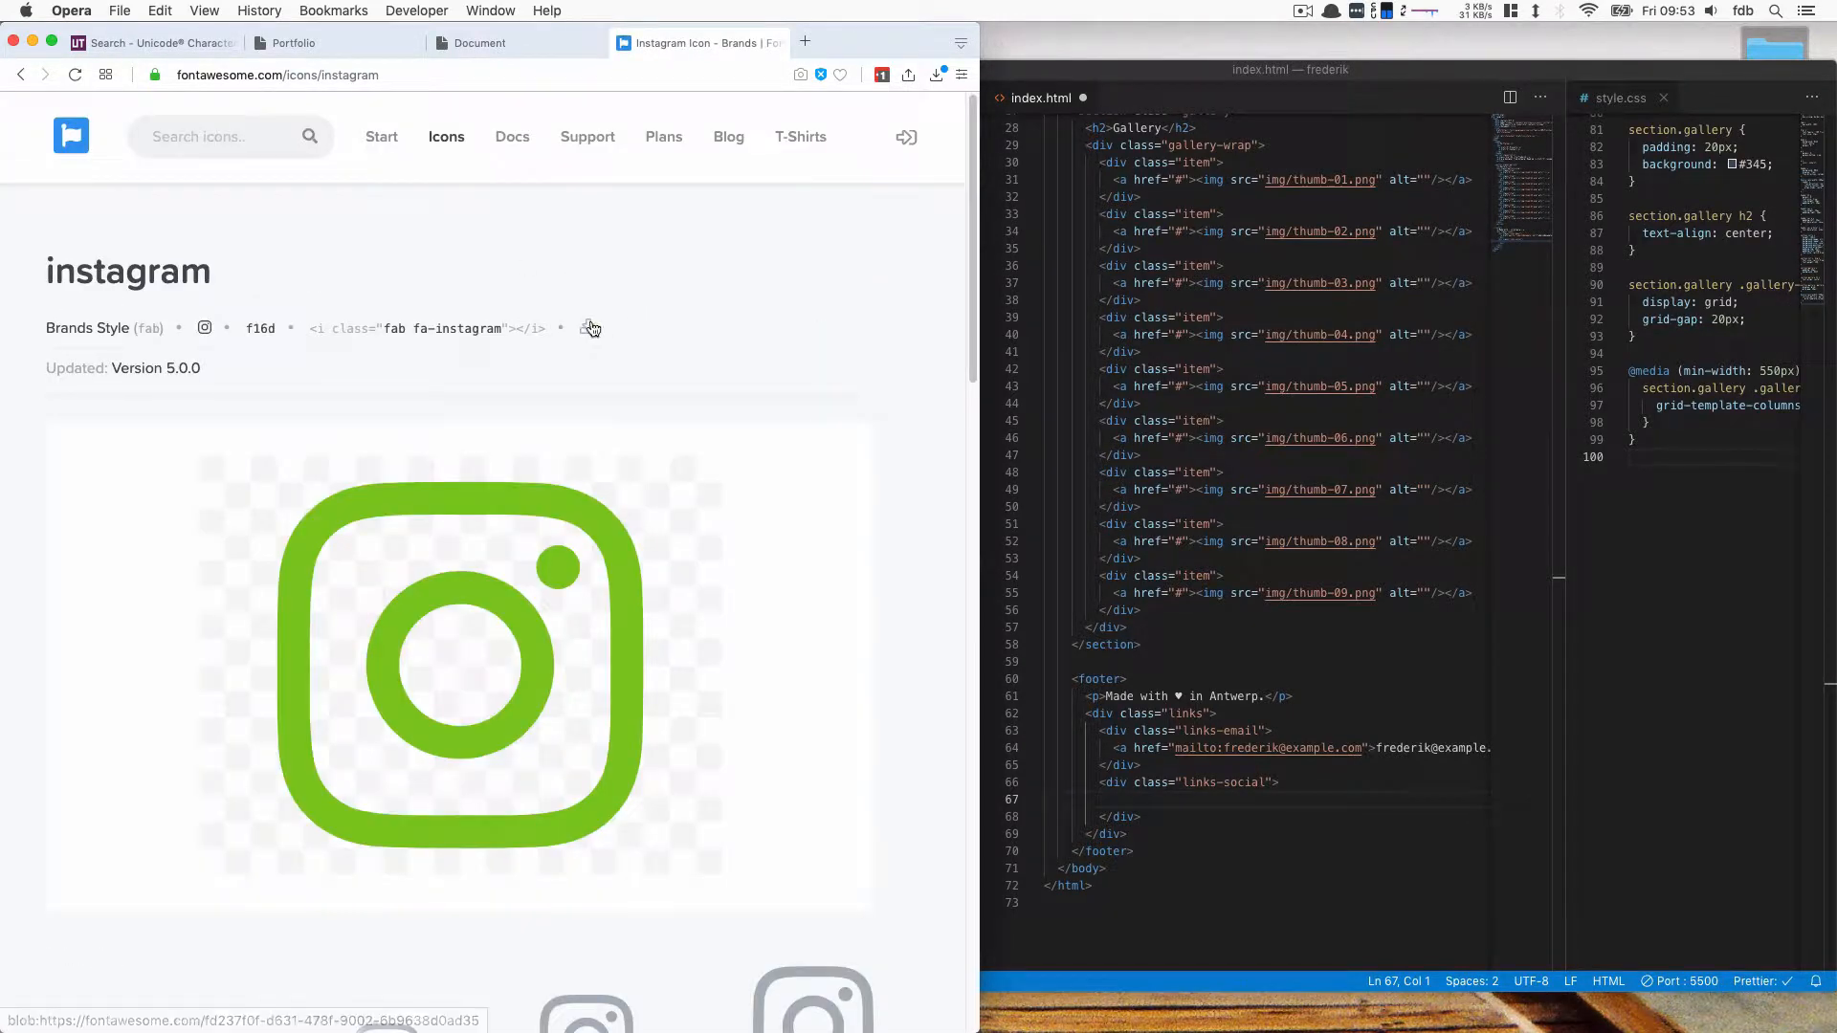
click(590, 328)
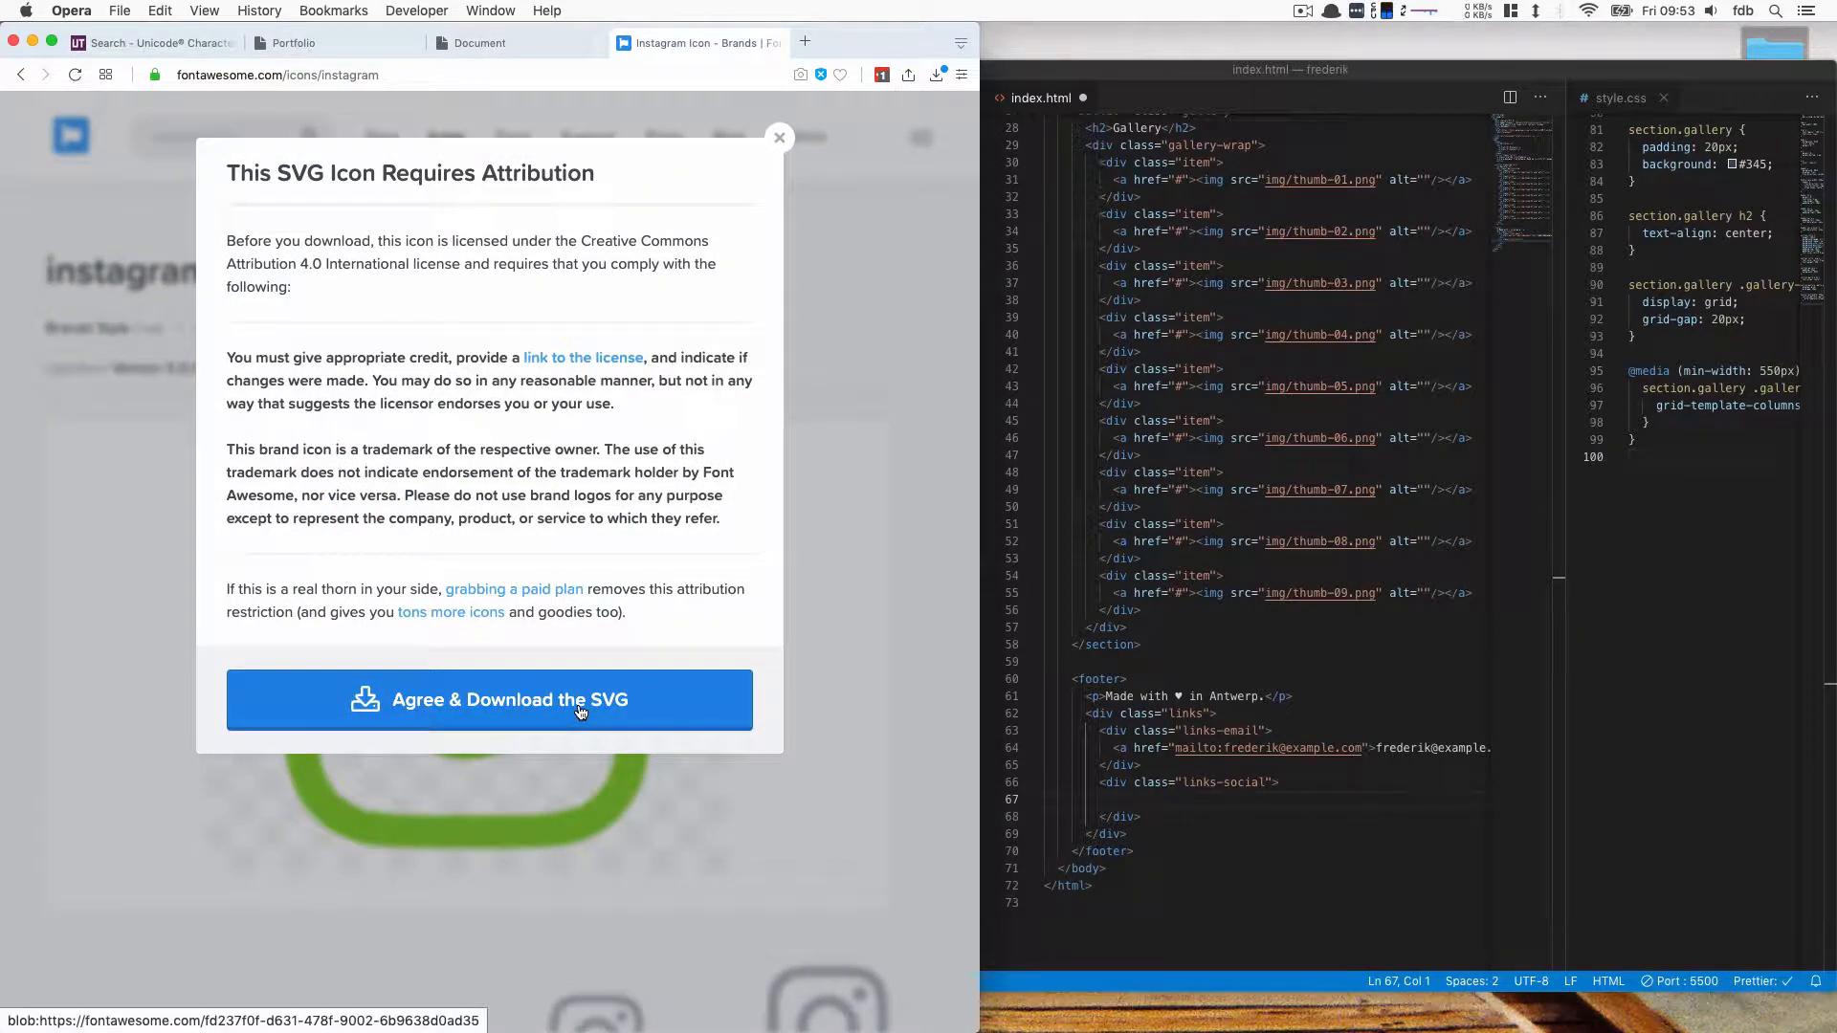
click(487, 699)
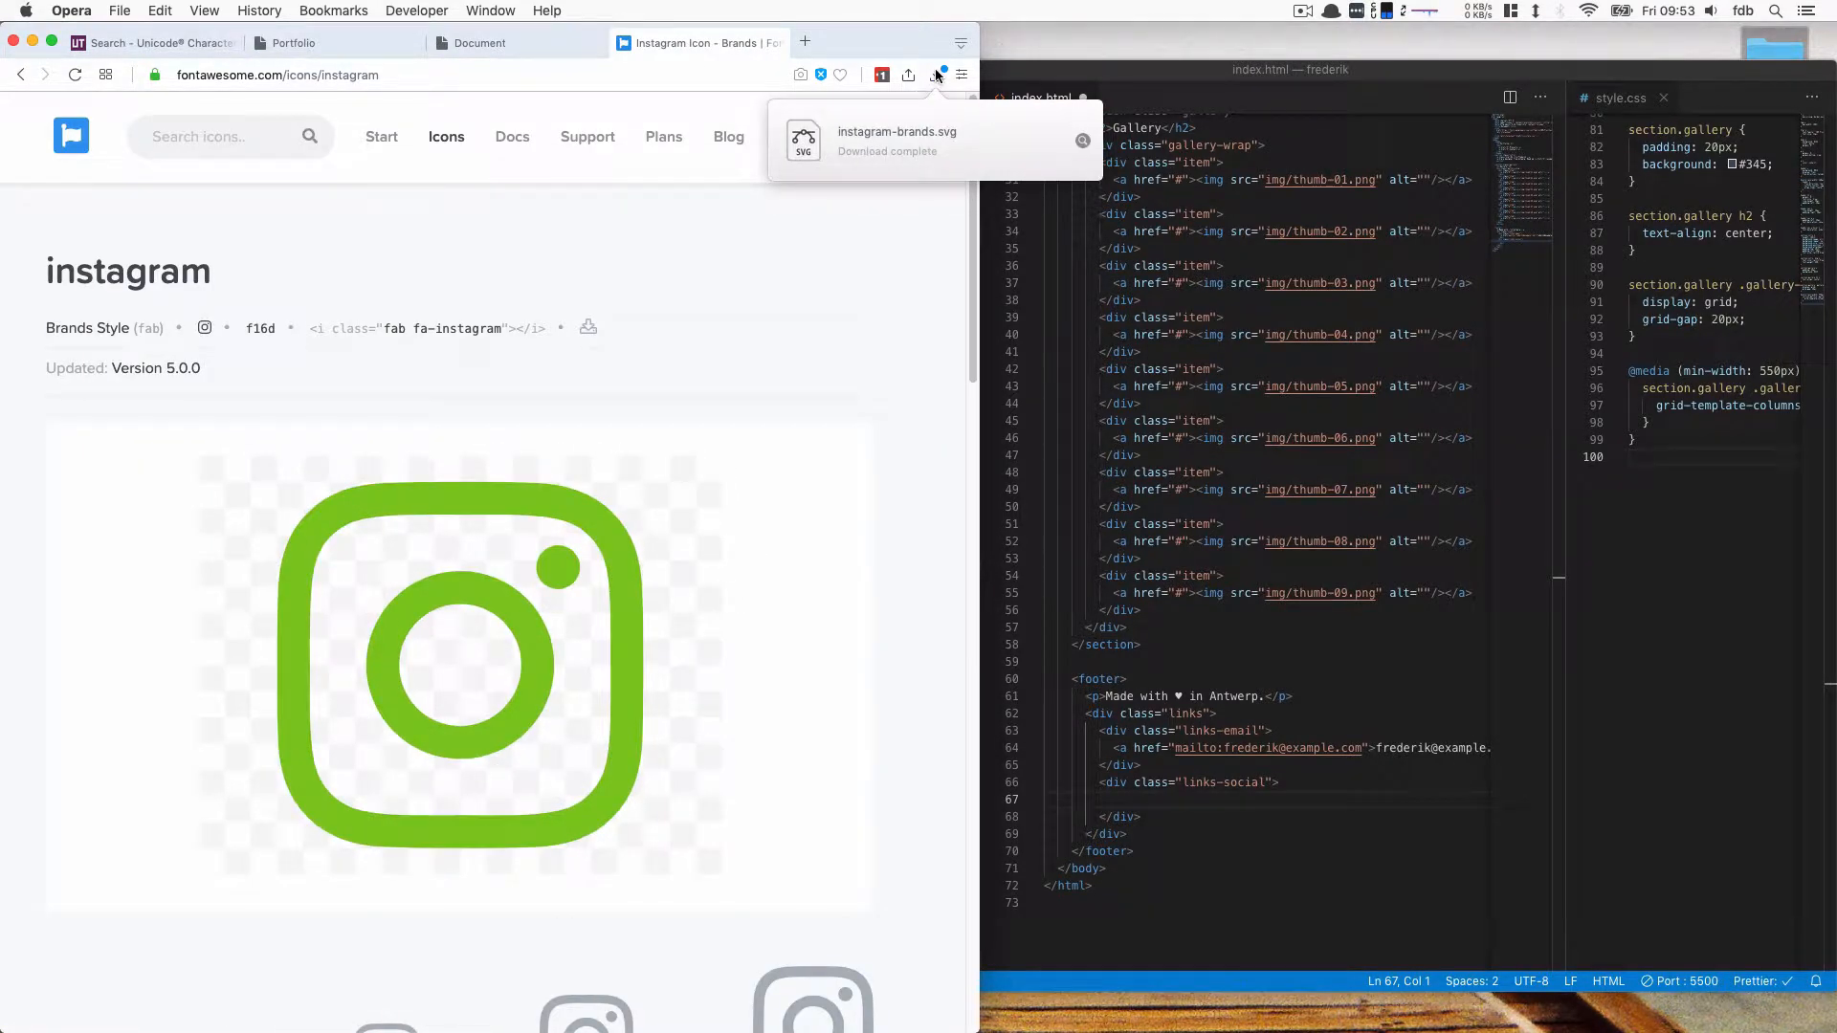
click(936, 74)
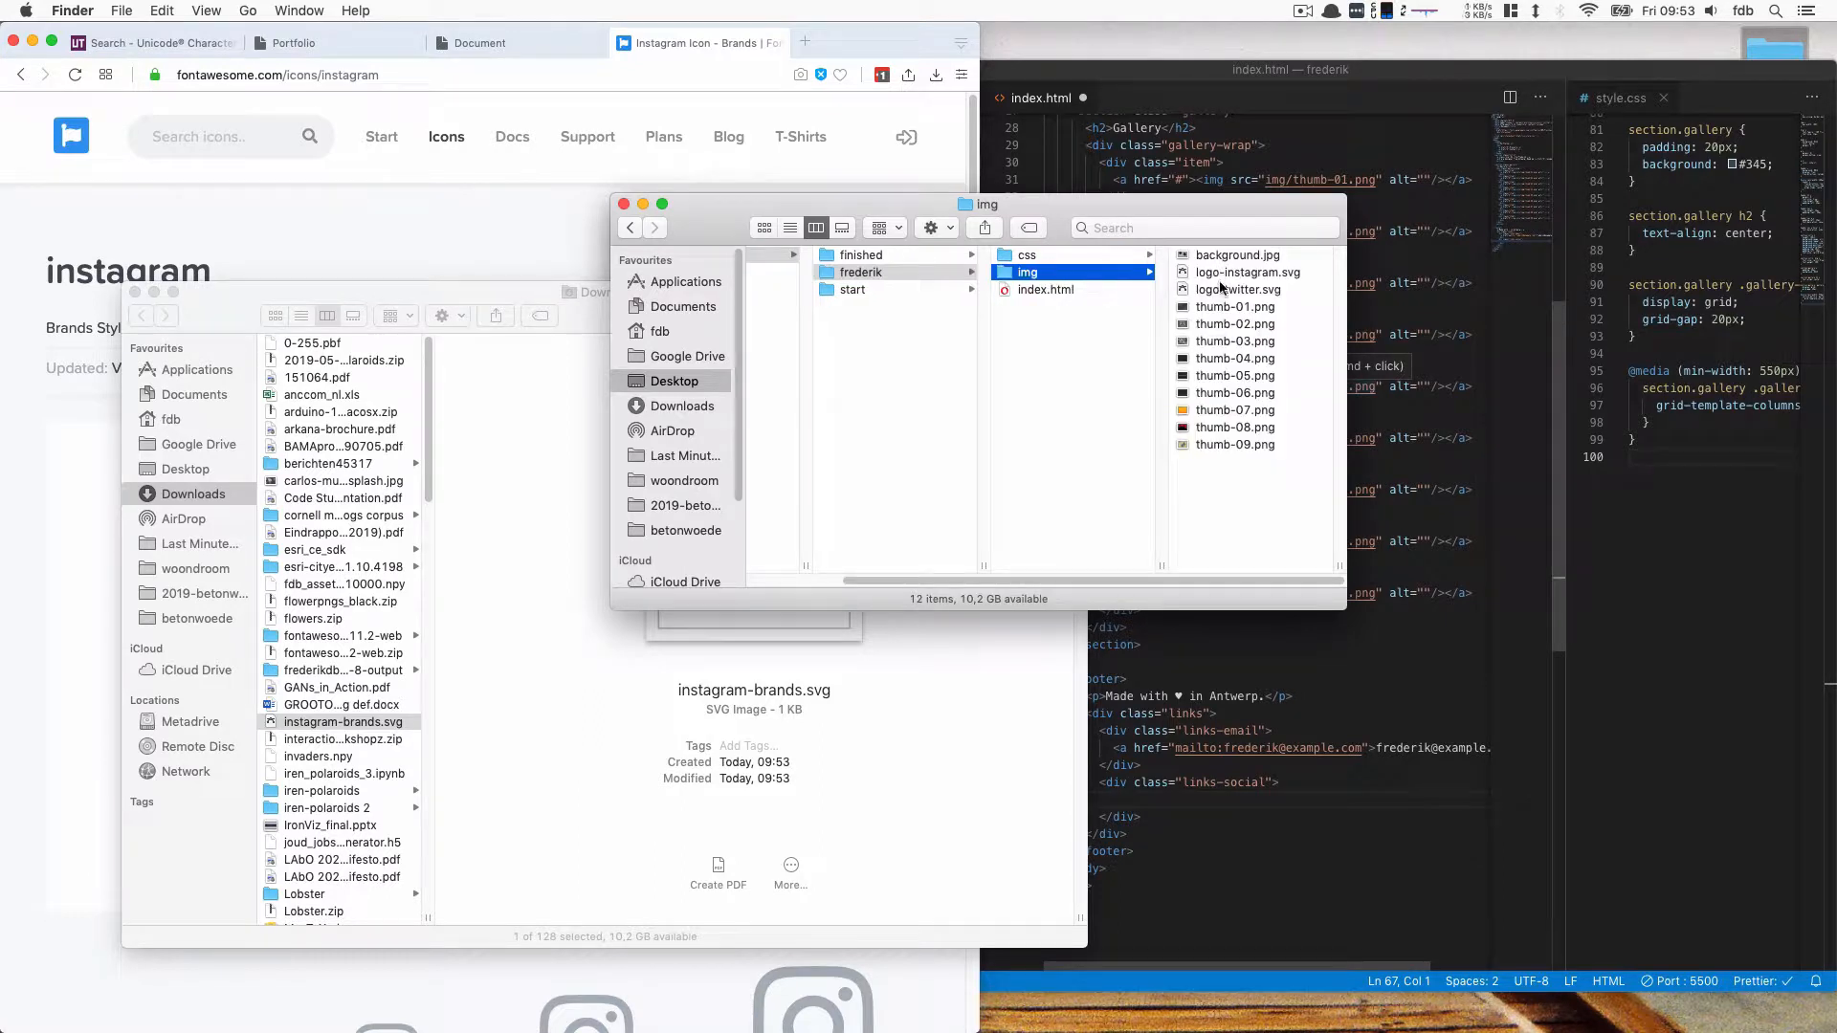
Step: Move the Instagram and Twitter SVGs into img as logo-instagram.svg and logo-twitter.svg
click(1007, 289)
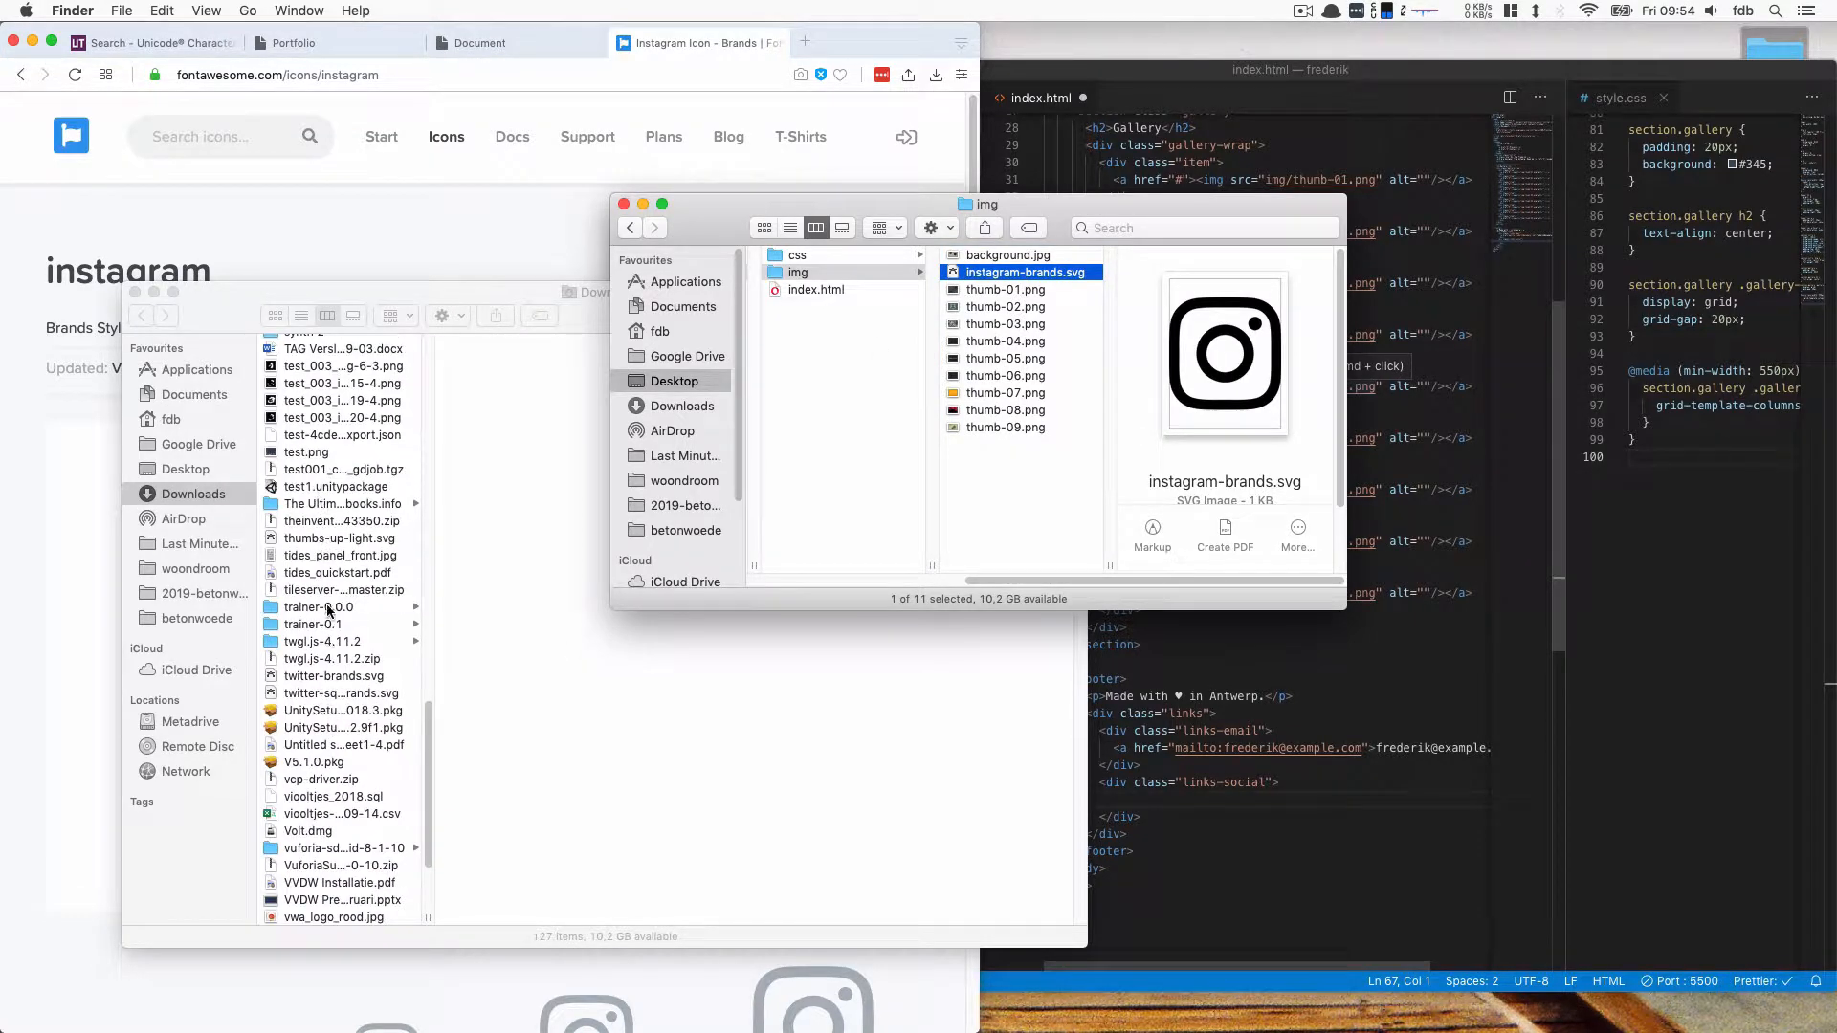
click(1014, 444)
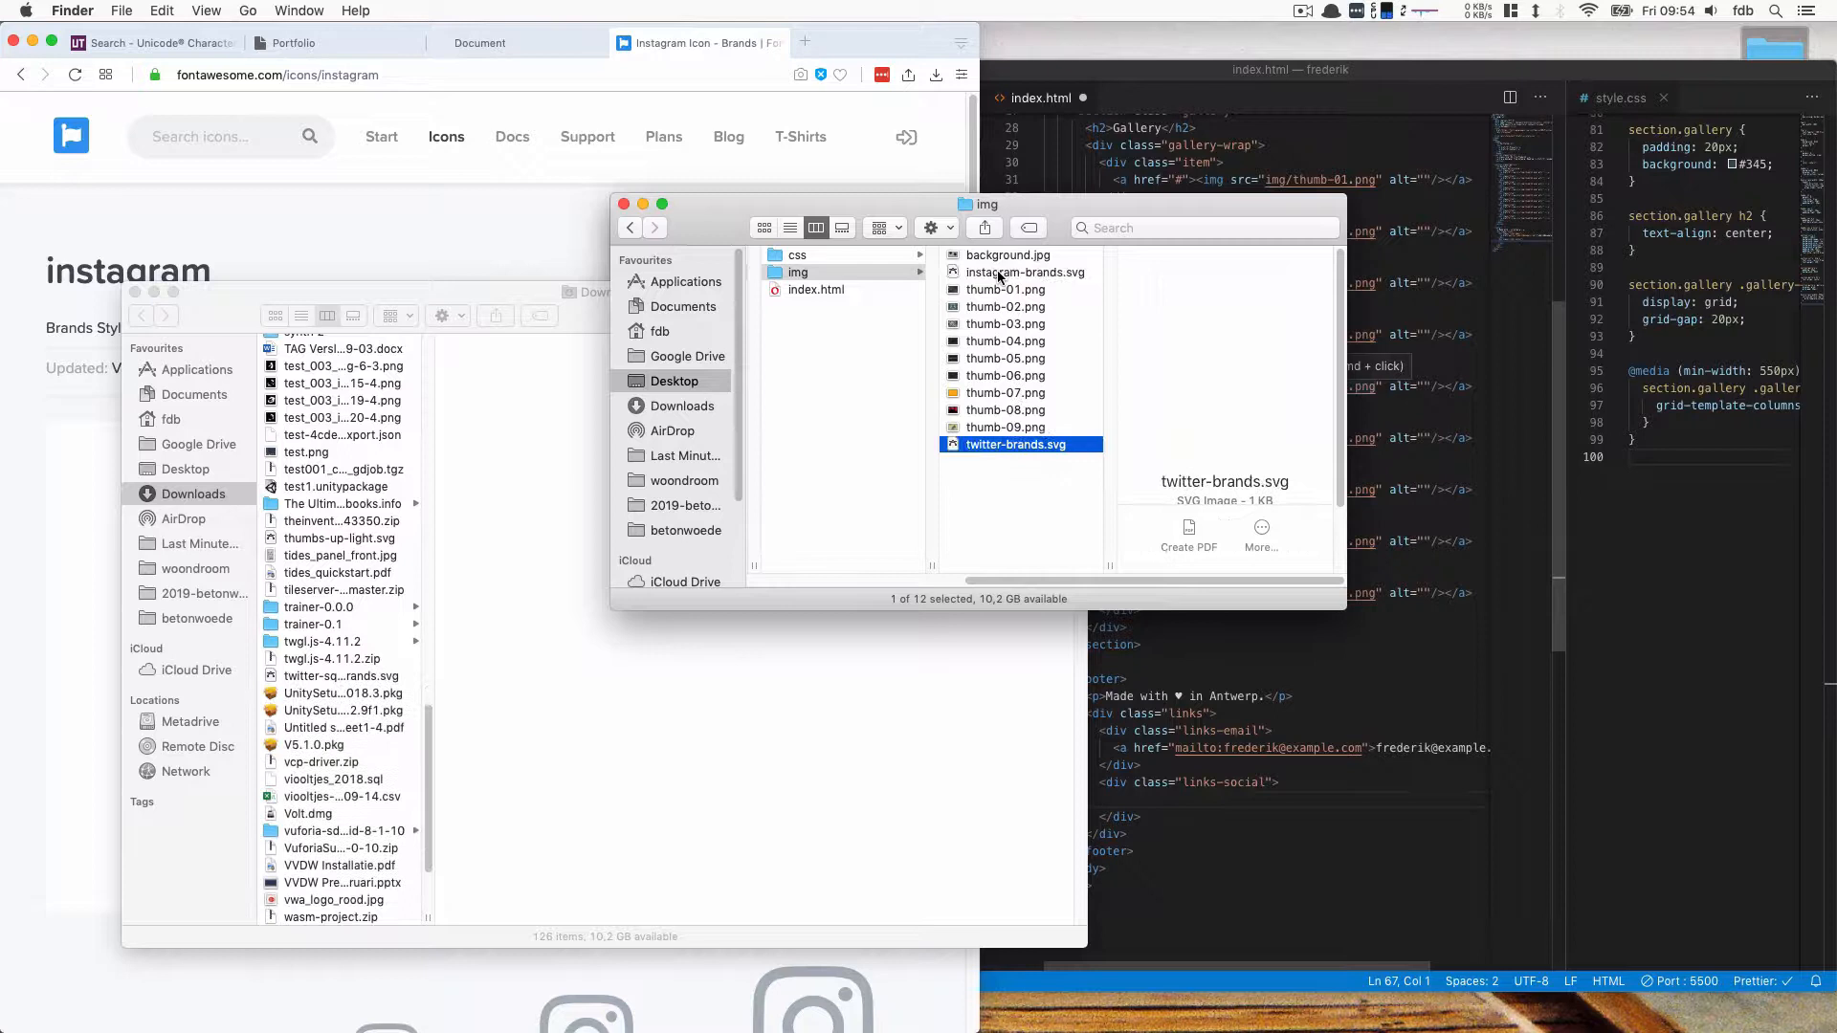
click(1022, 272)
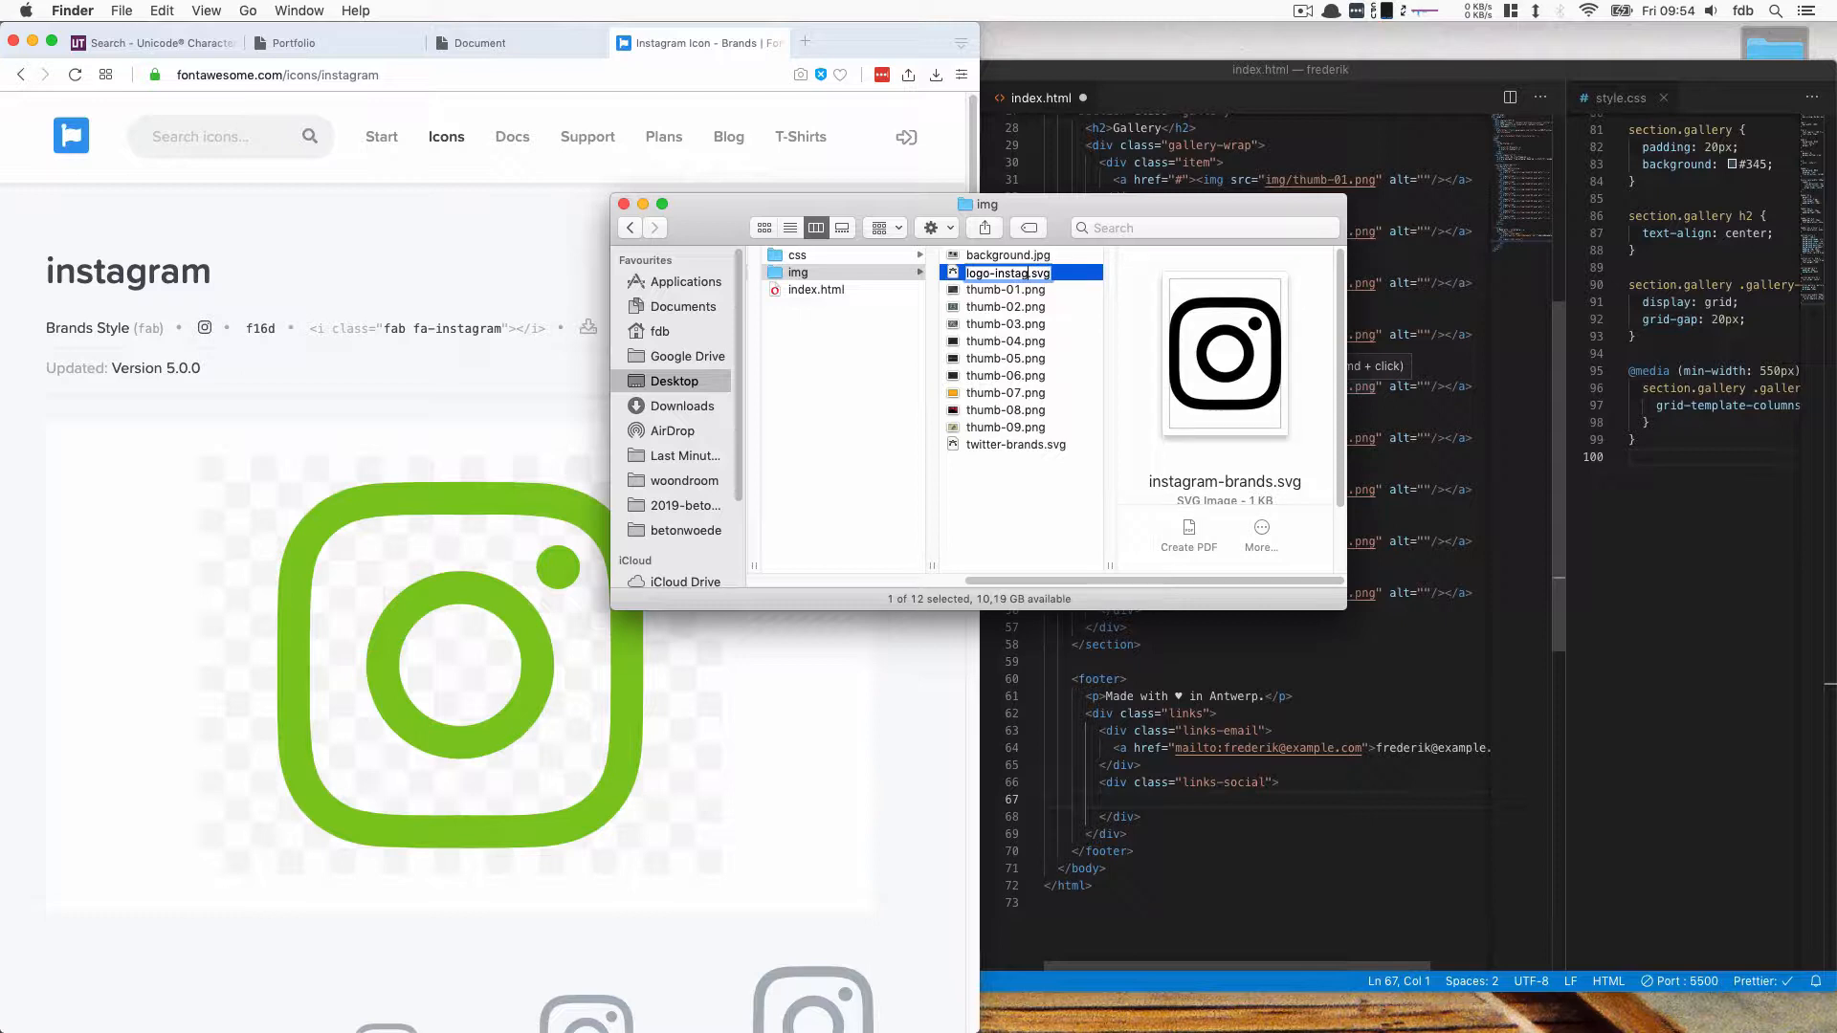
click(1014, 444)
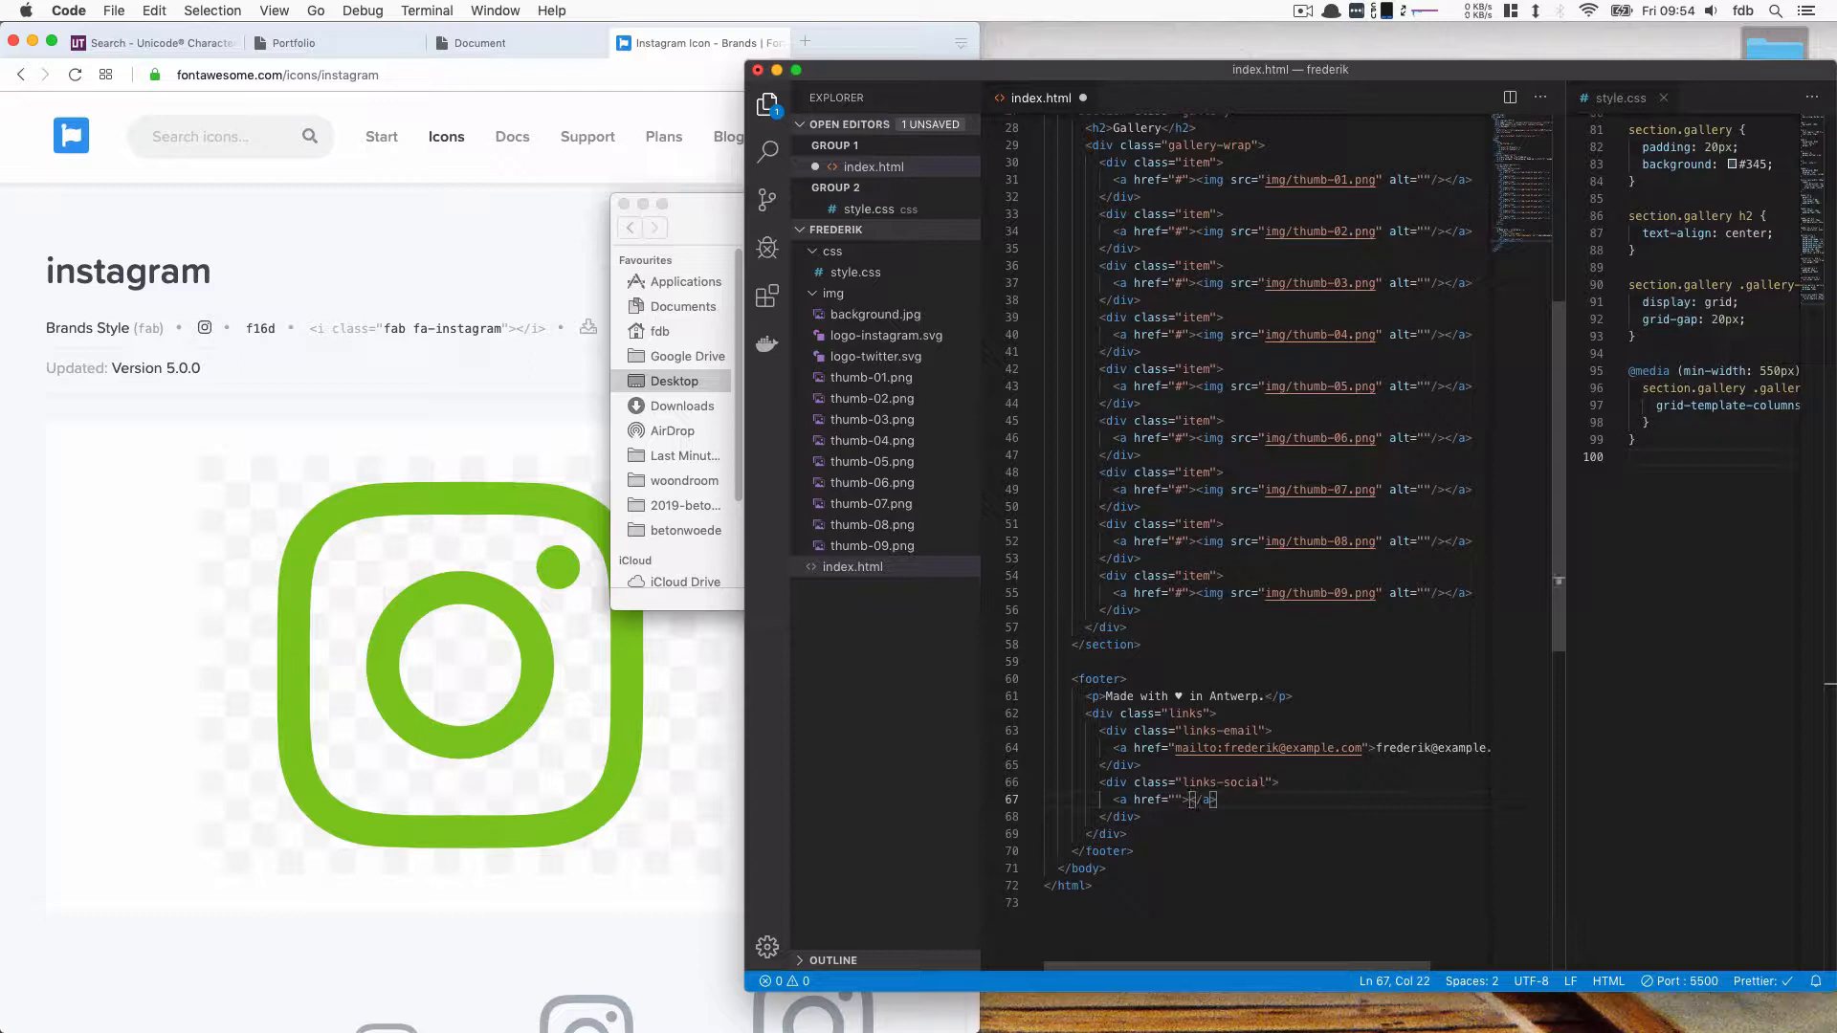
Step: Add twitter.com and instagram.com links with img/ logo images to div.links-social, then save
text(https://twitter.com/enigmeta)
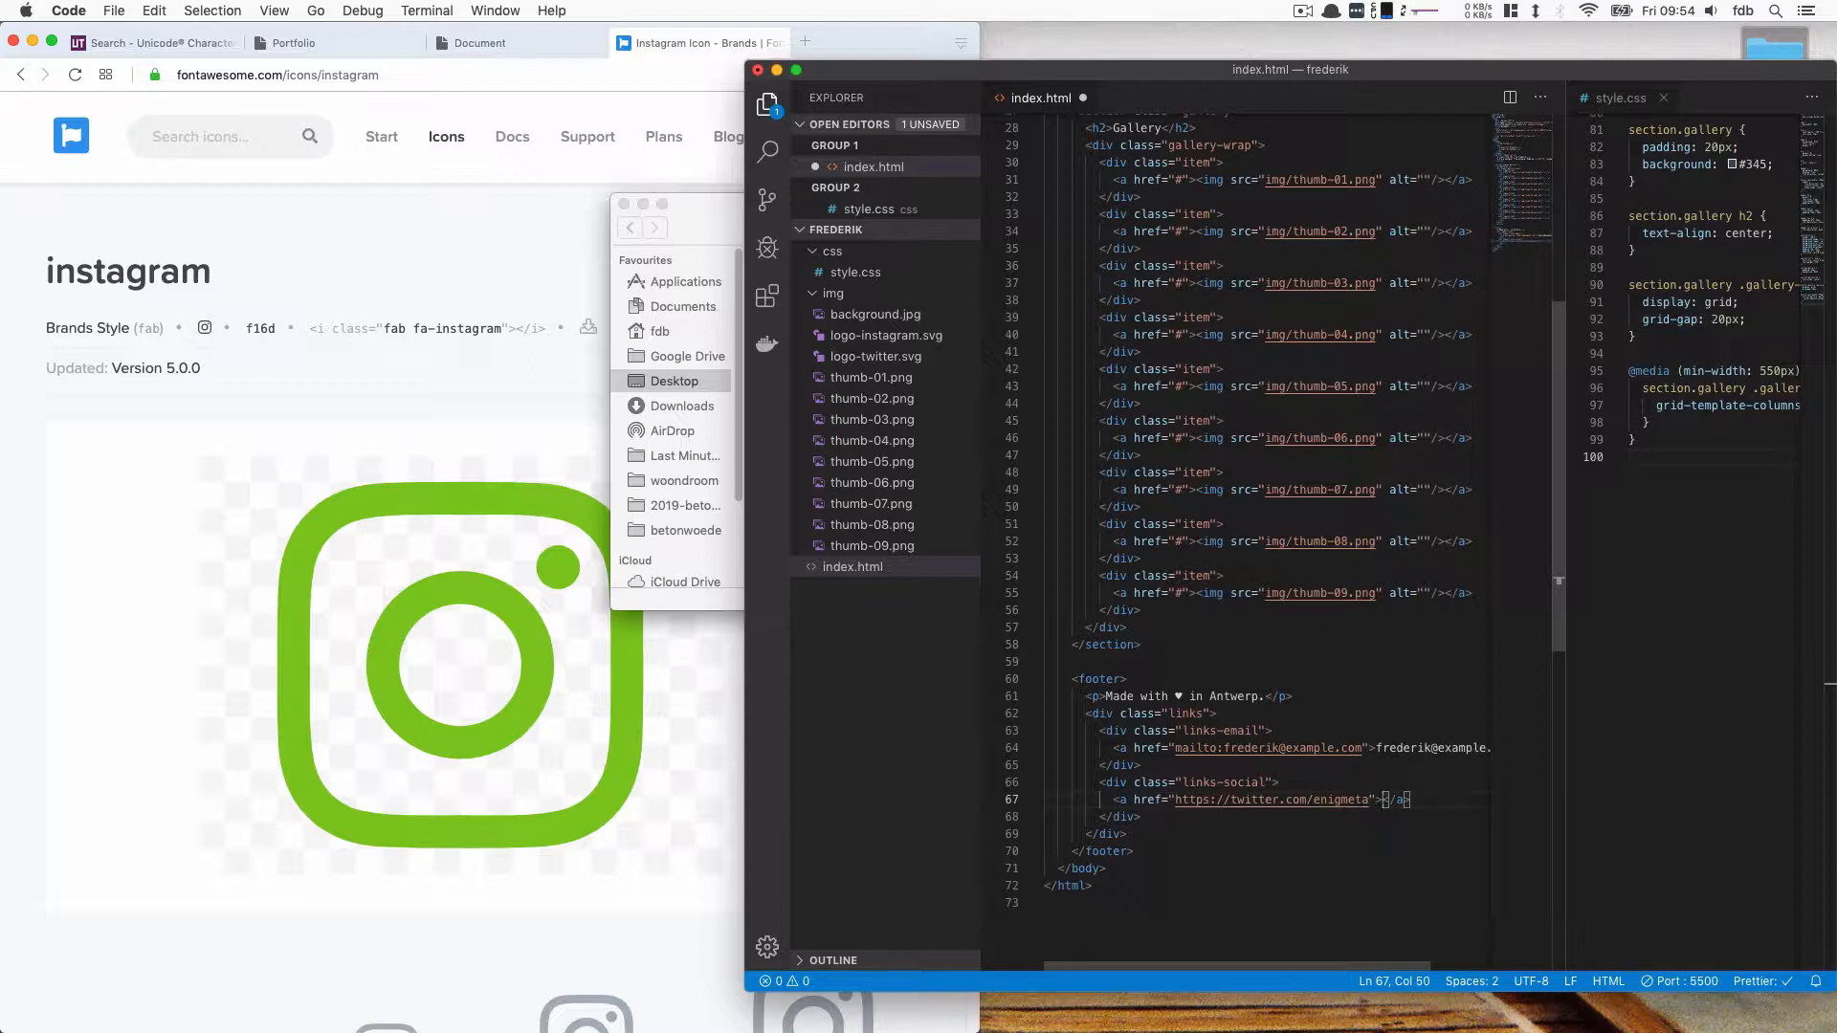
mouse_move(1217, 686)
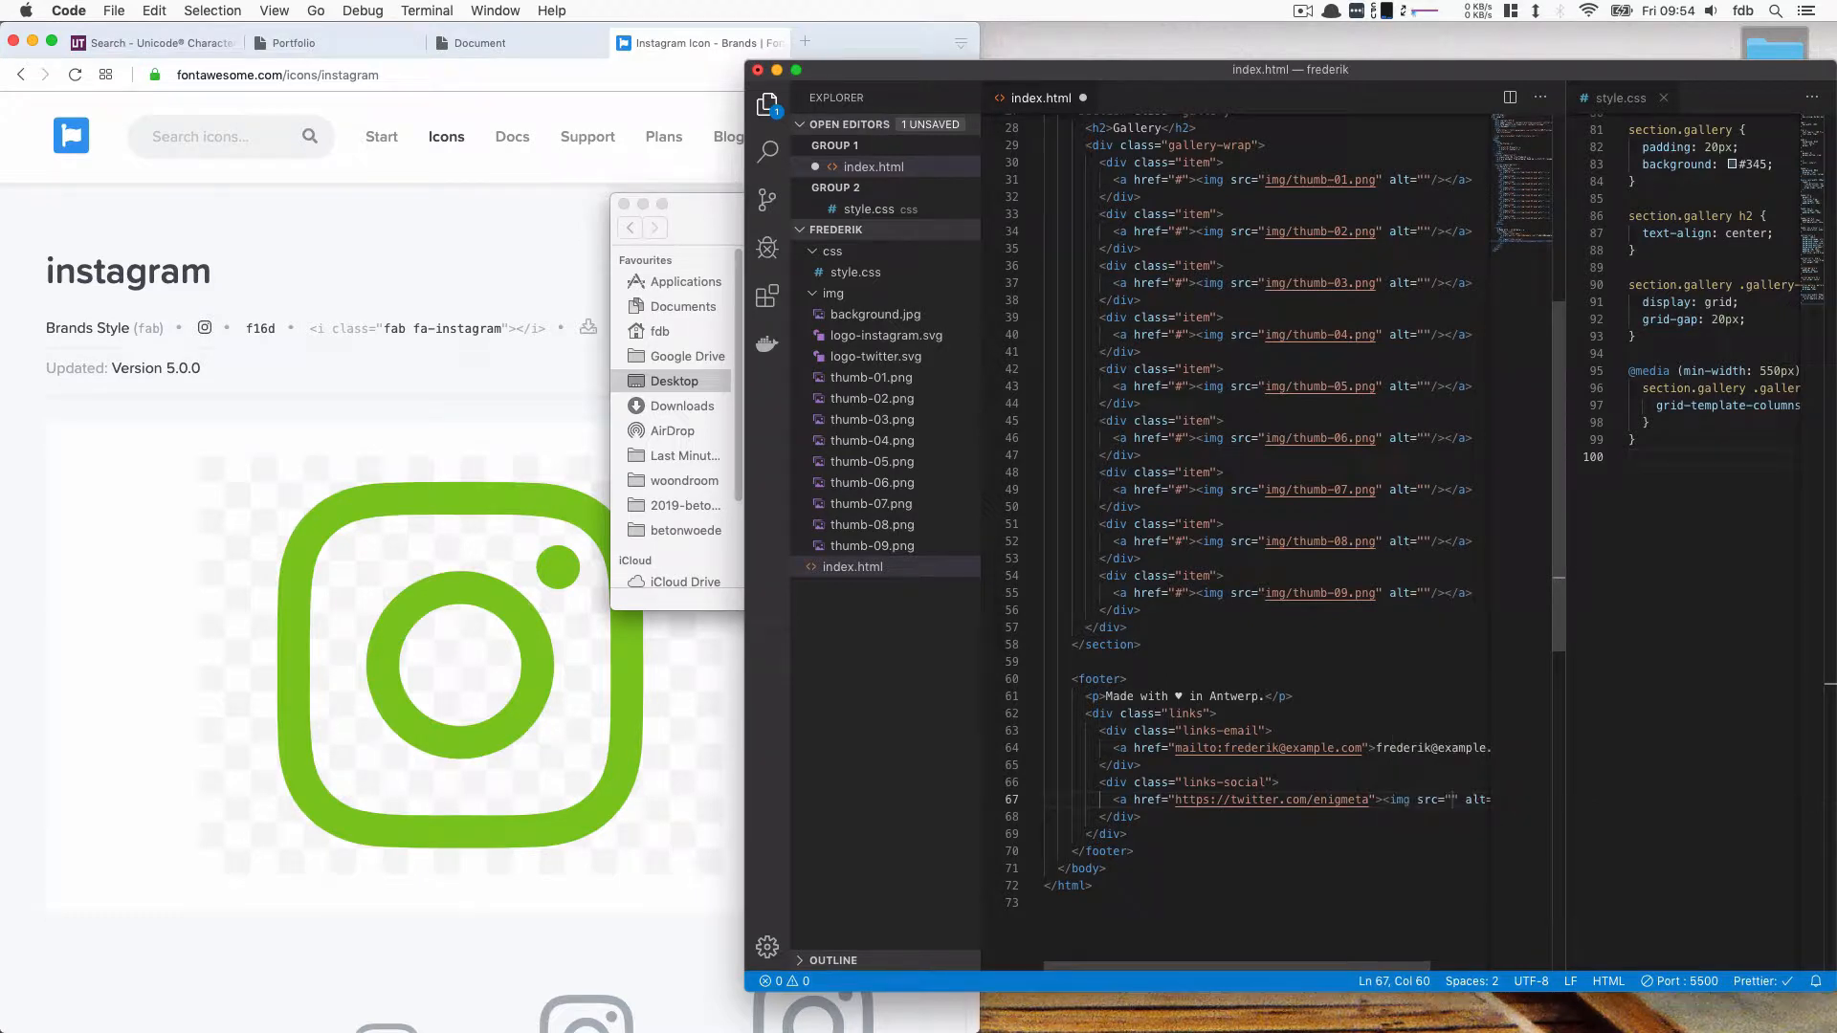
text(img/lo)
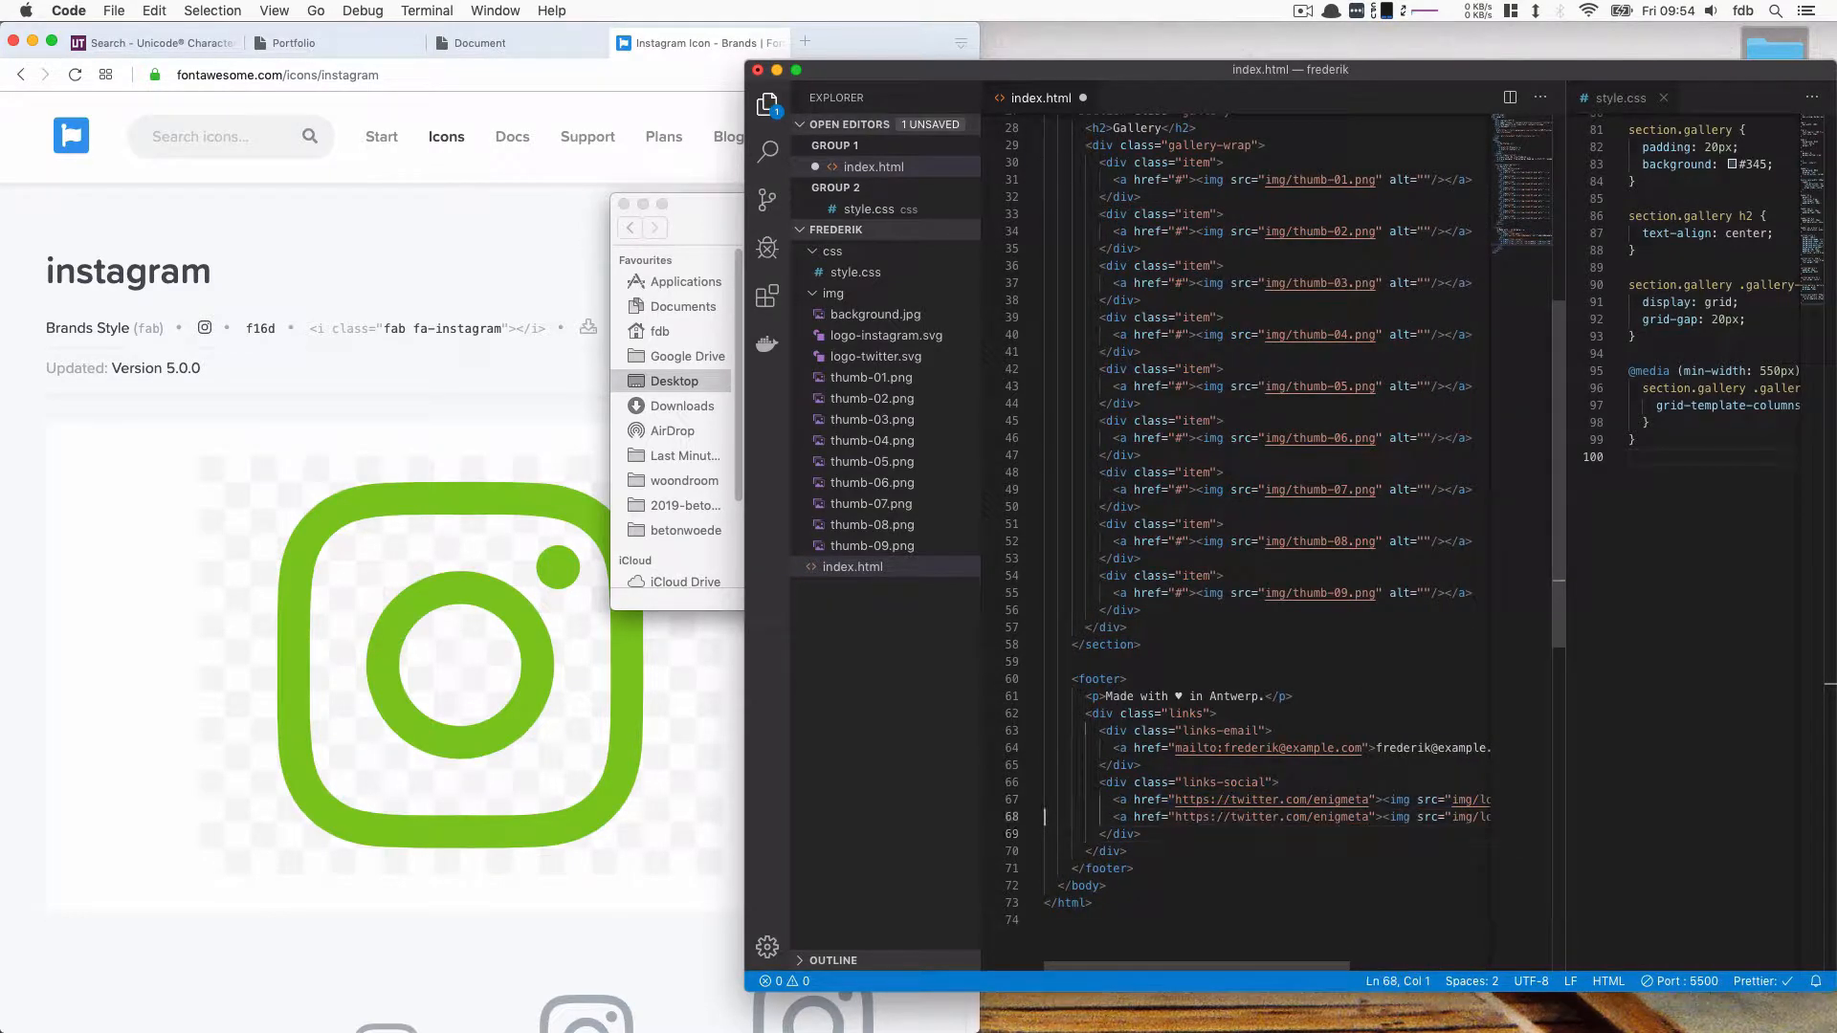
click(1304, 816)
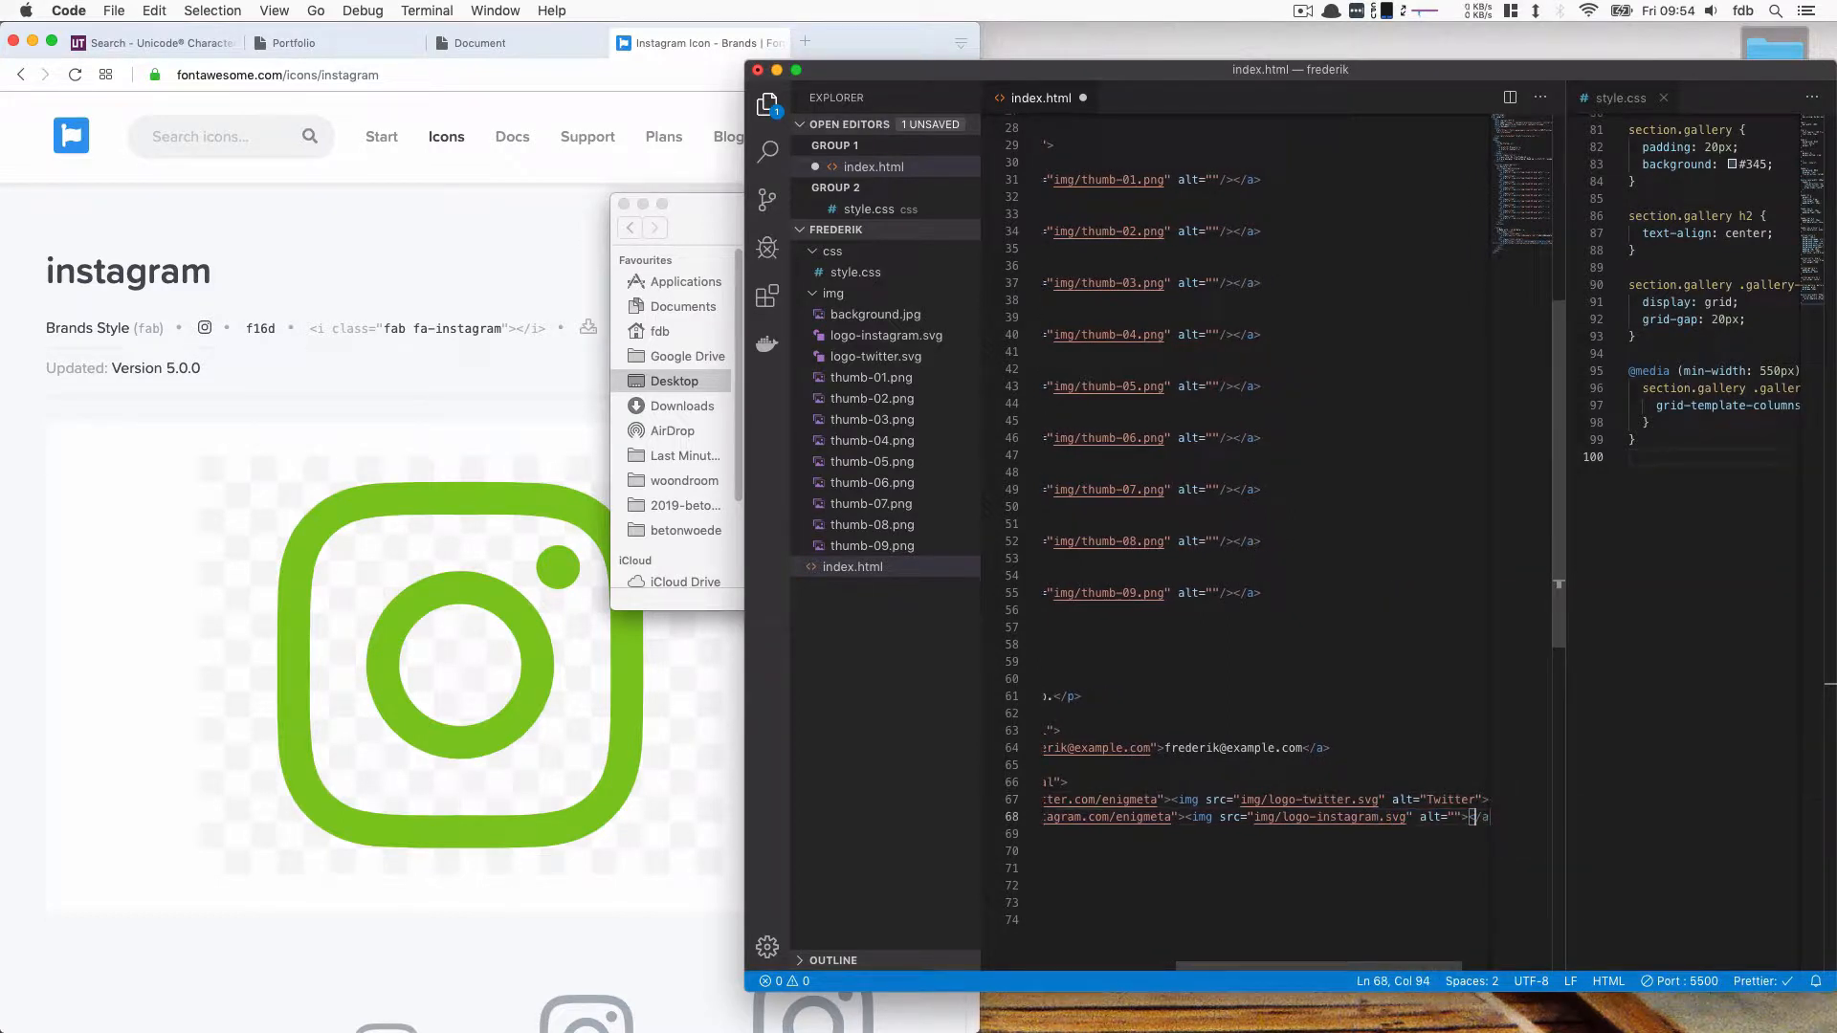
text(Insta)
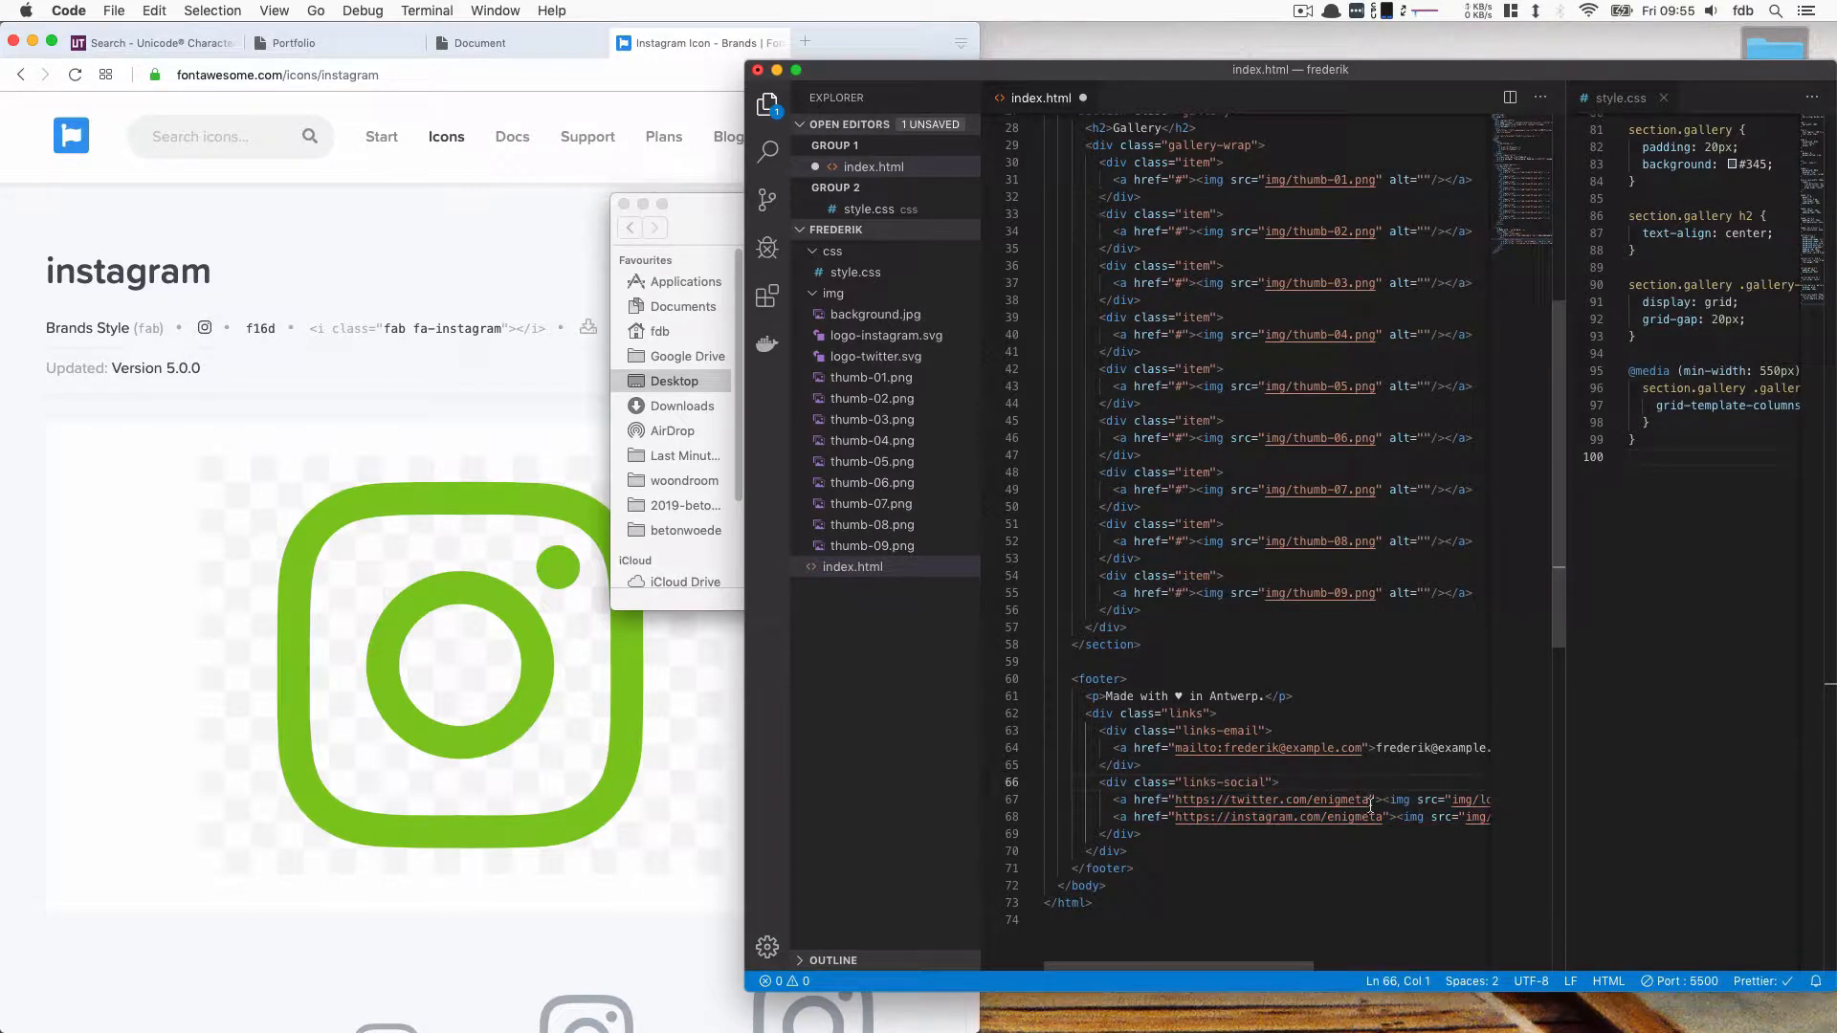
key(cmd+s)
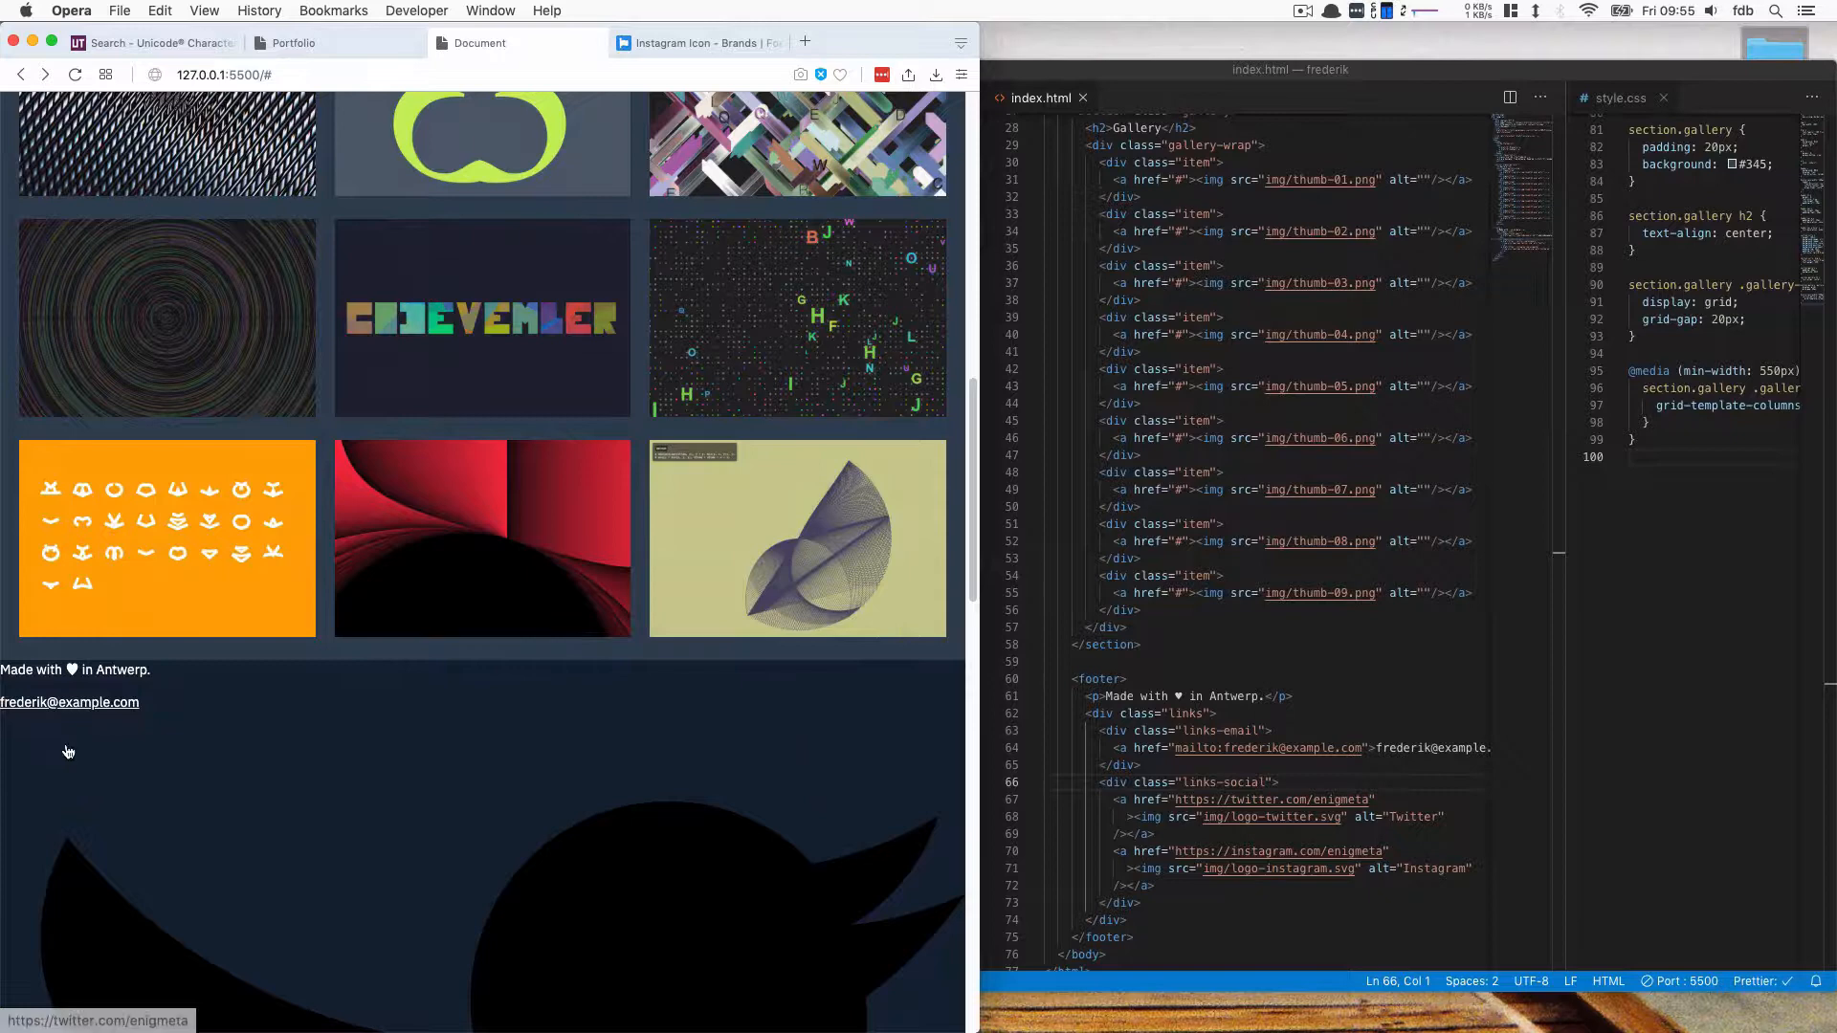
scroll(down, 3)
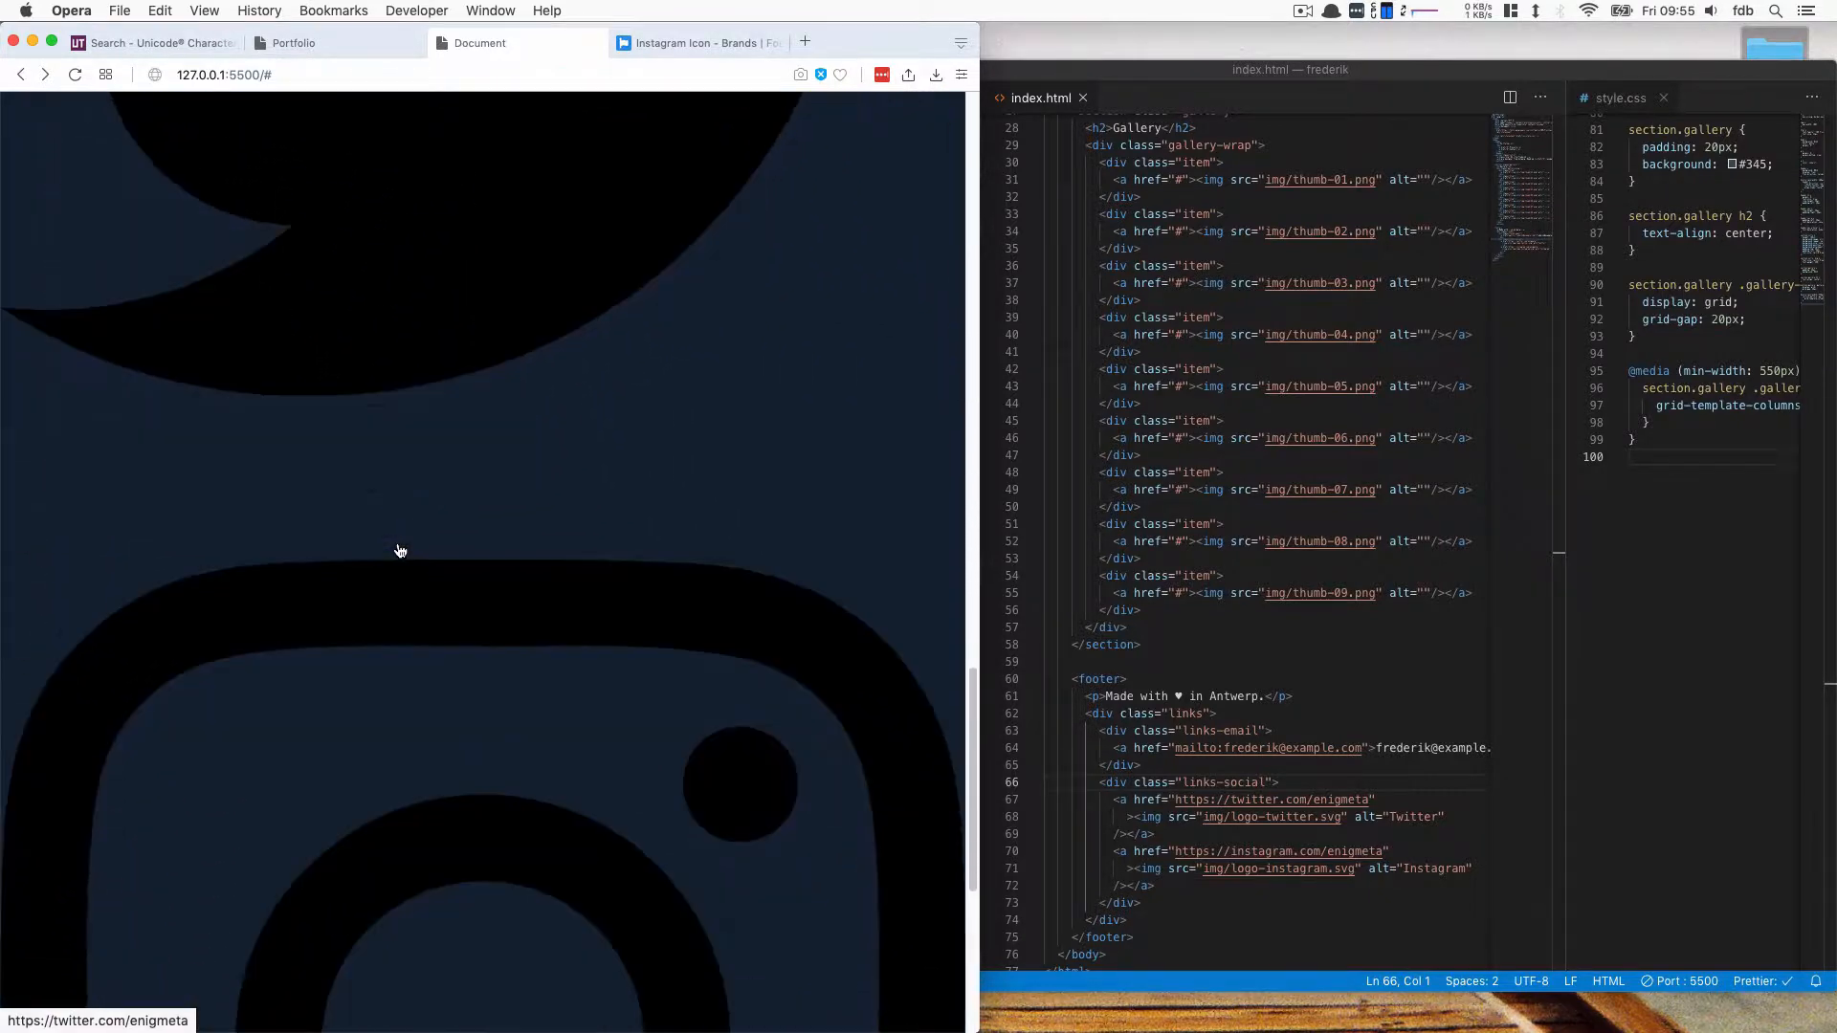
scroll(up, 3)
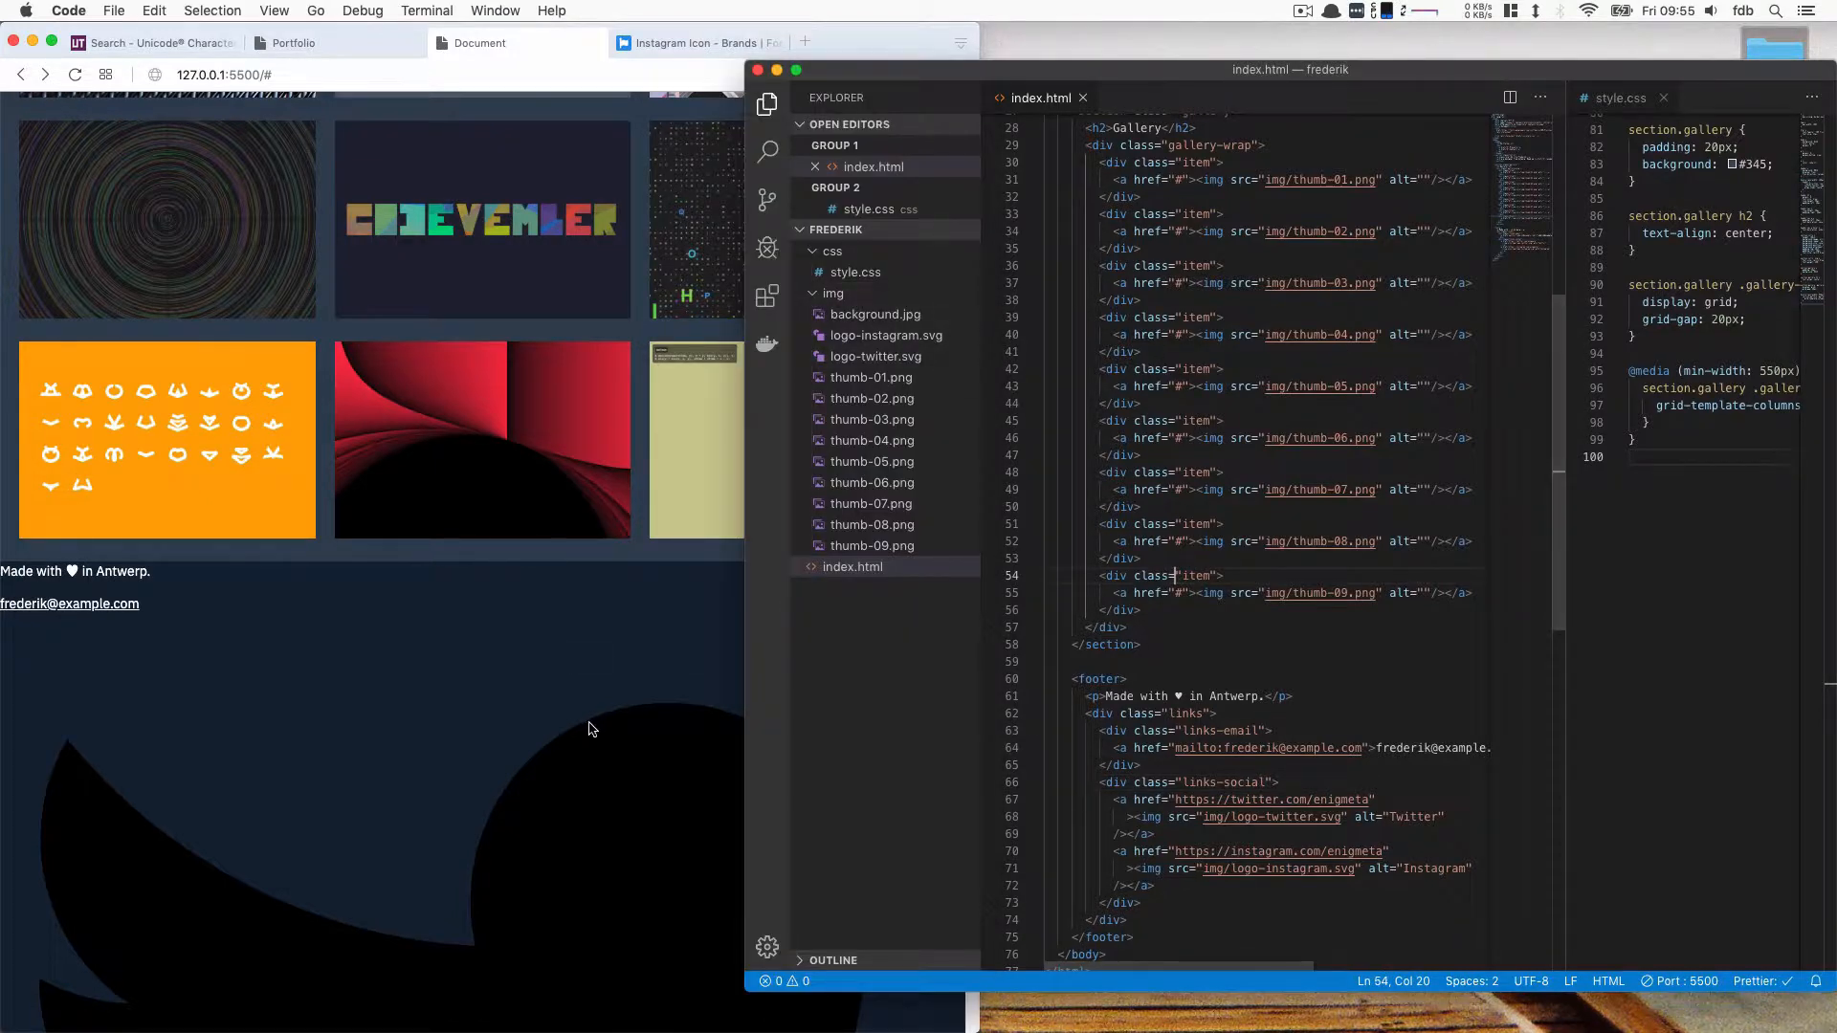
Step: Add width="25" to both social logo <img> tags and save
scroll(down, 3)
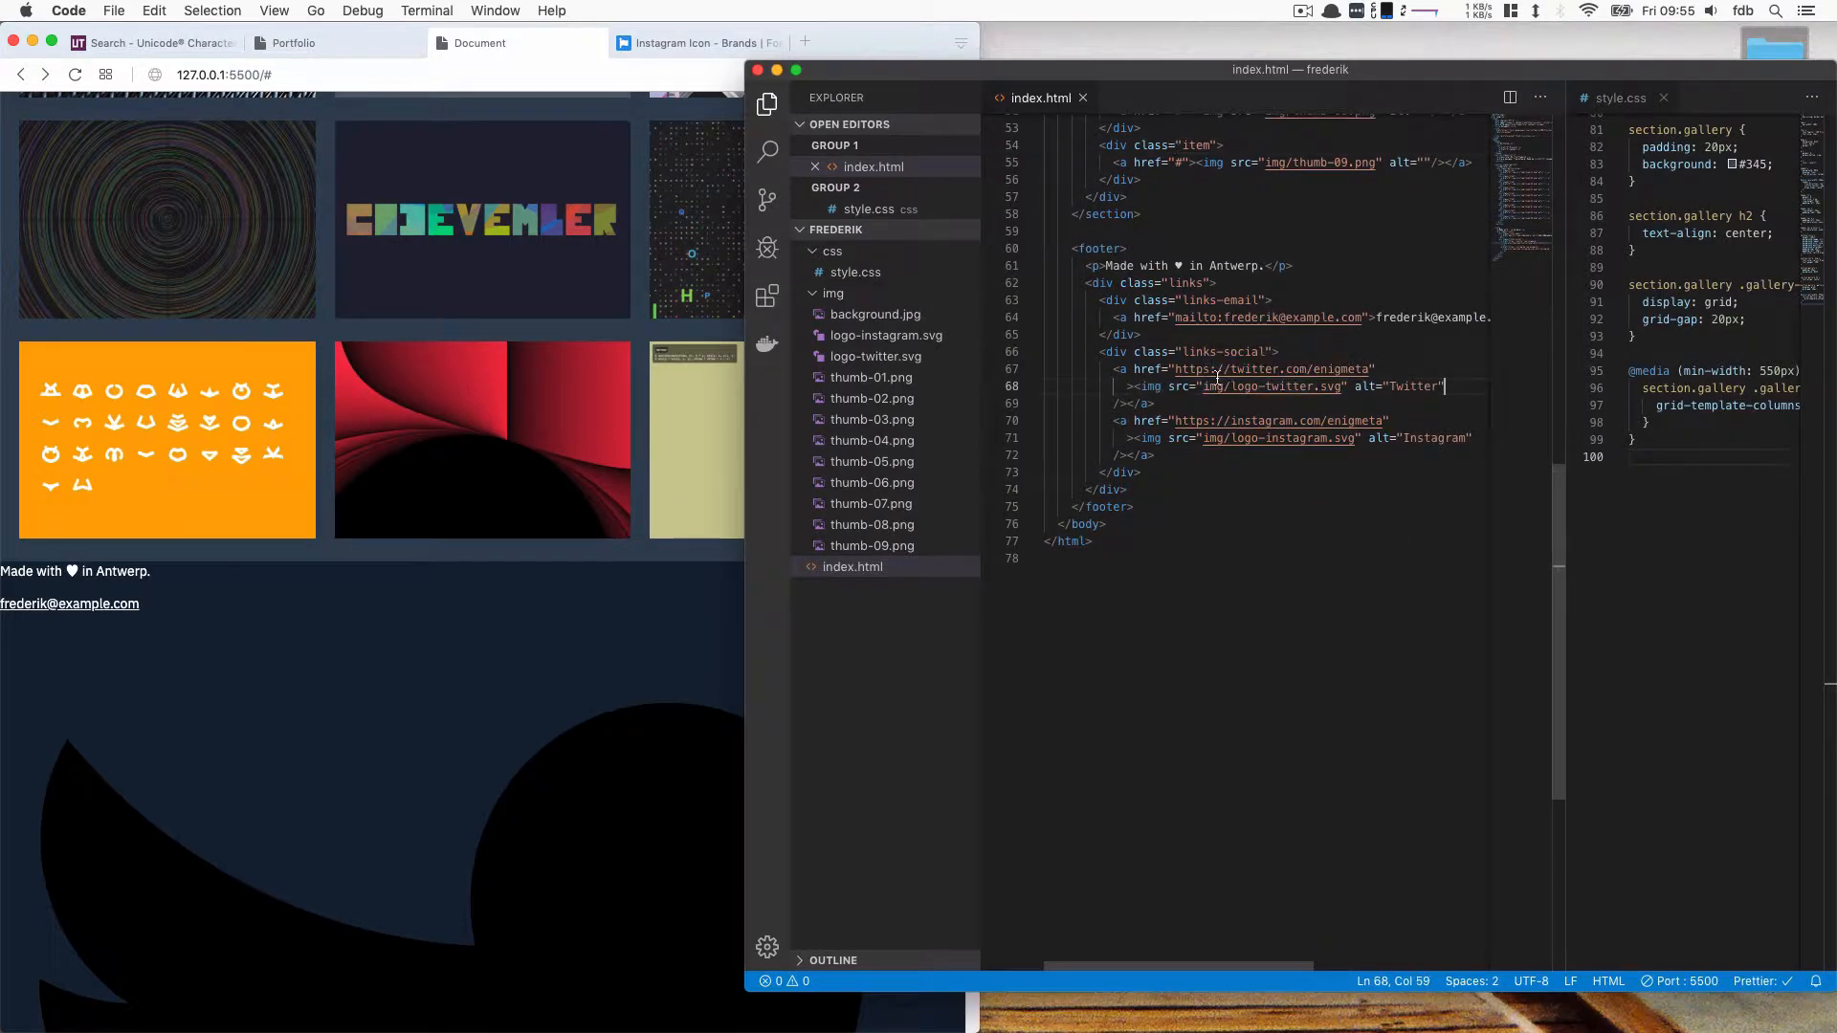
text(width="25)
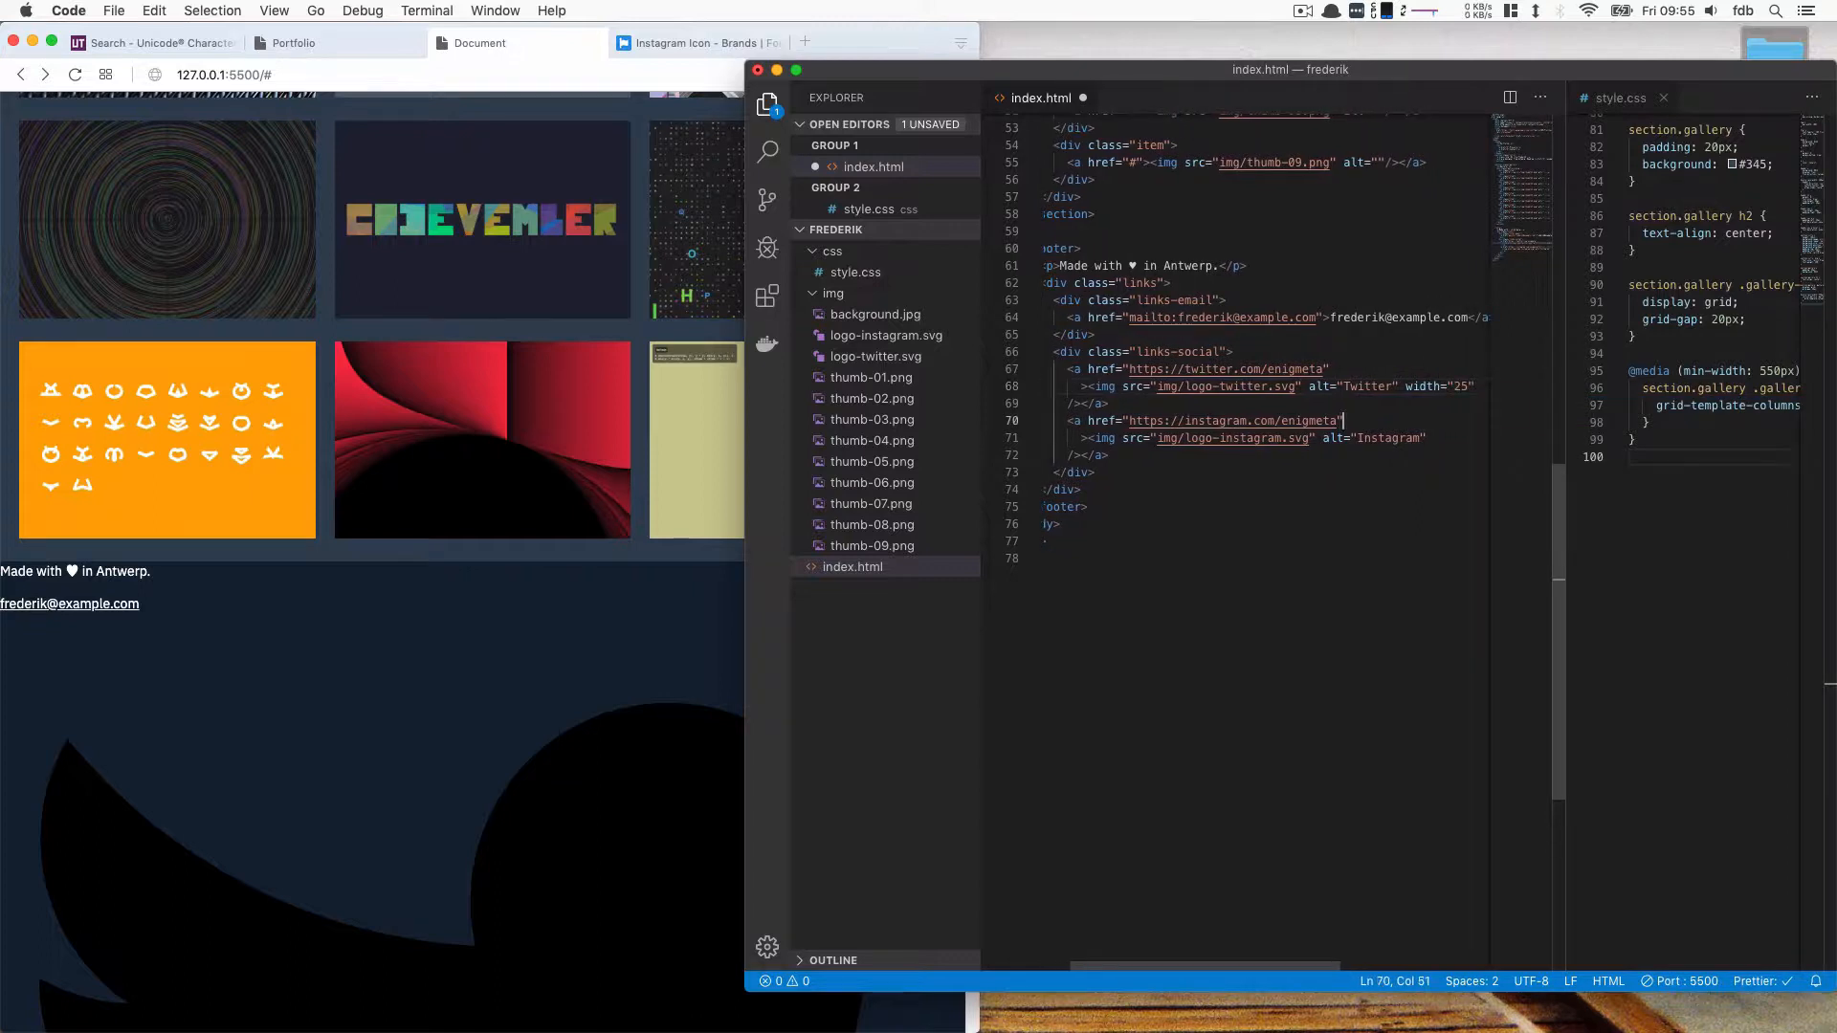
text(width="25")
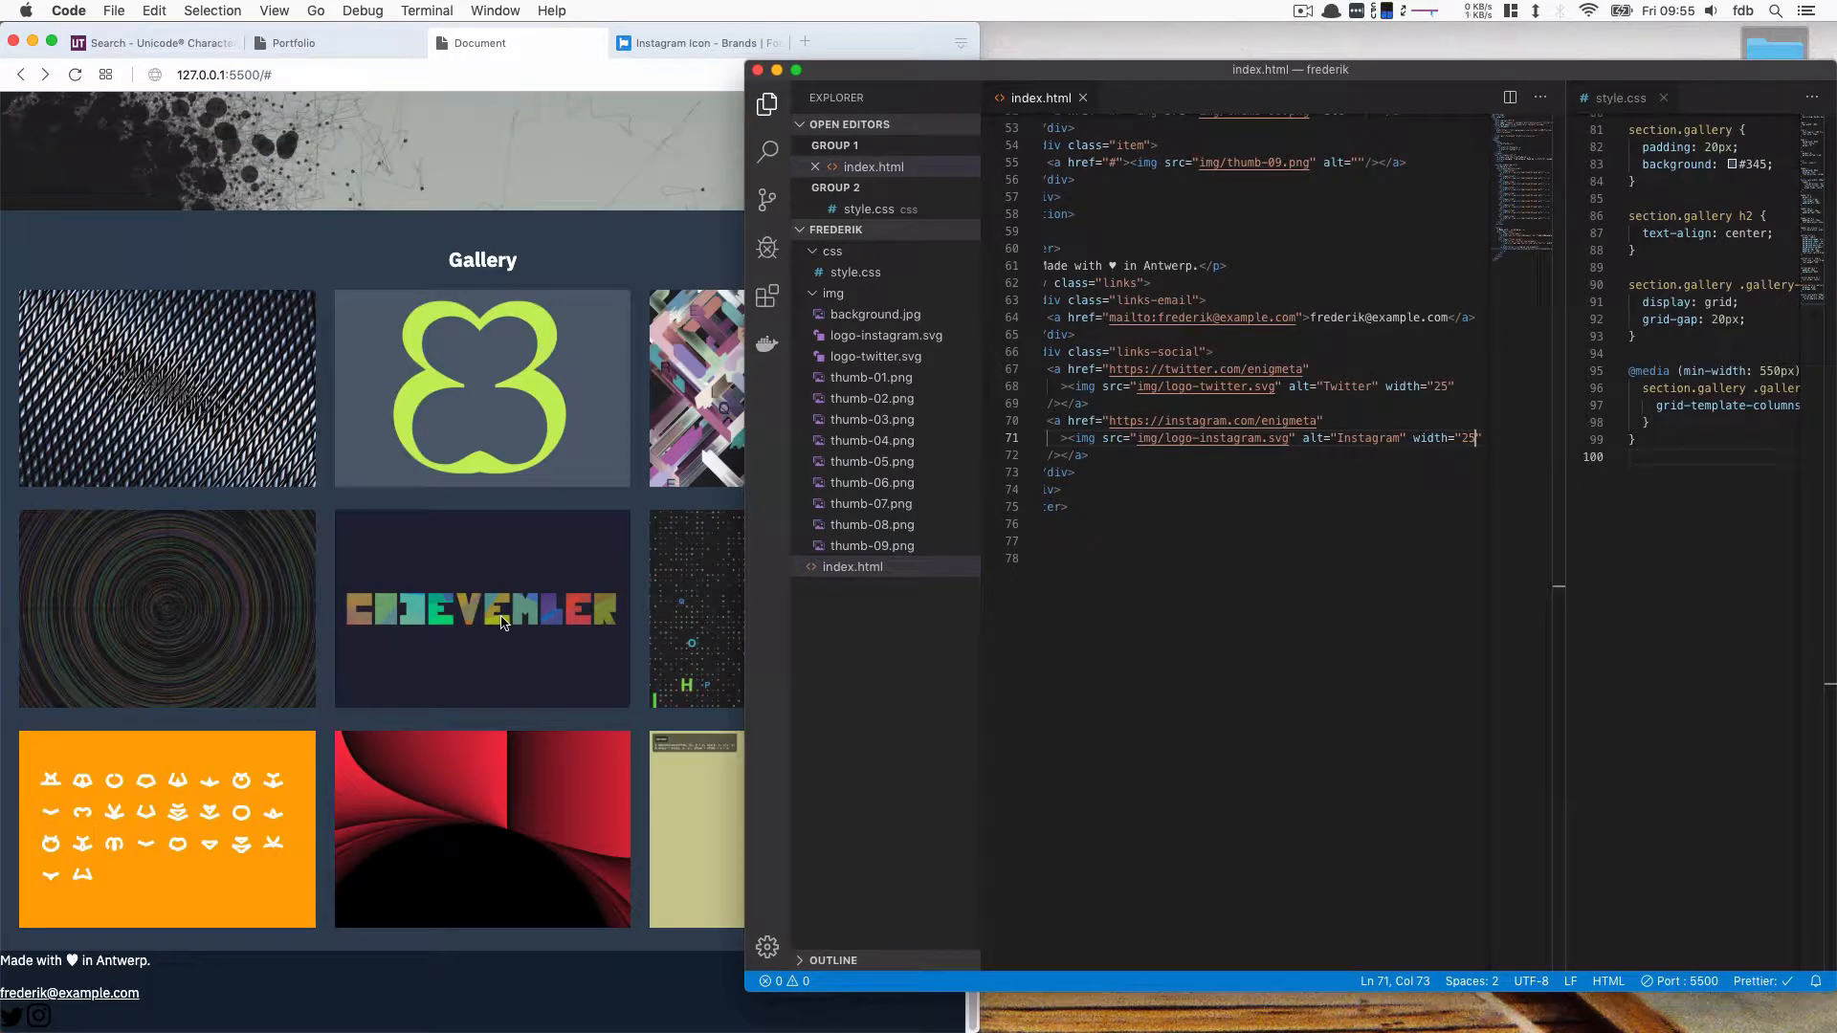
click(1404, 470)
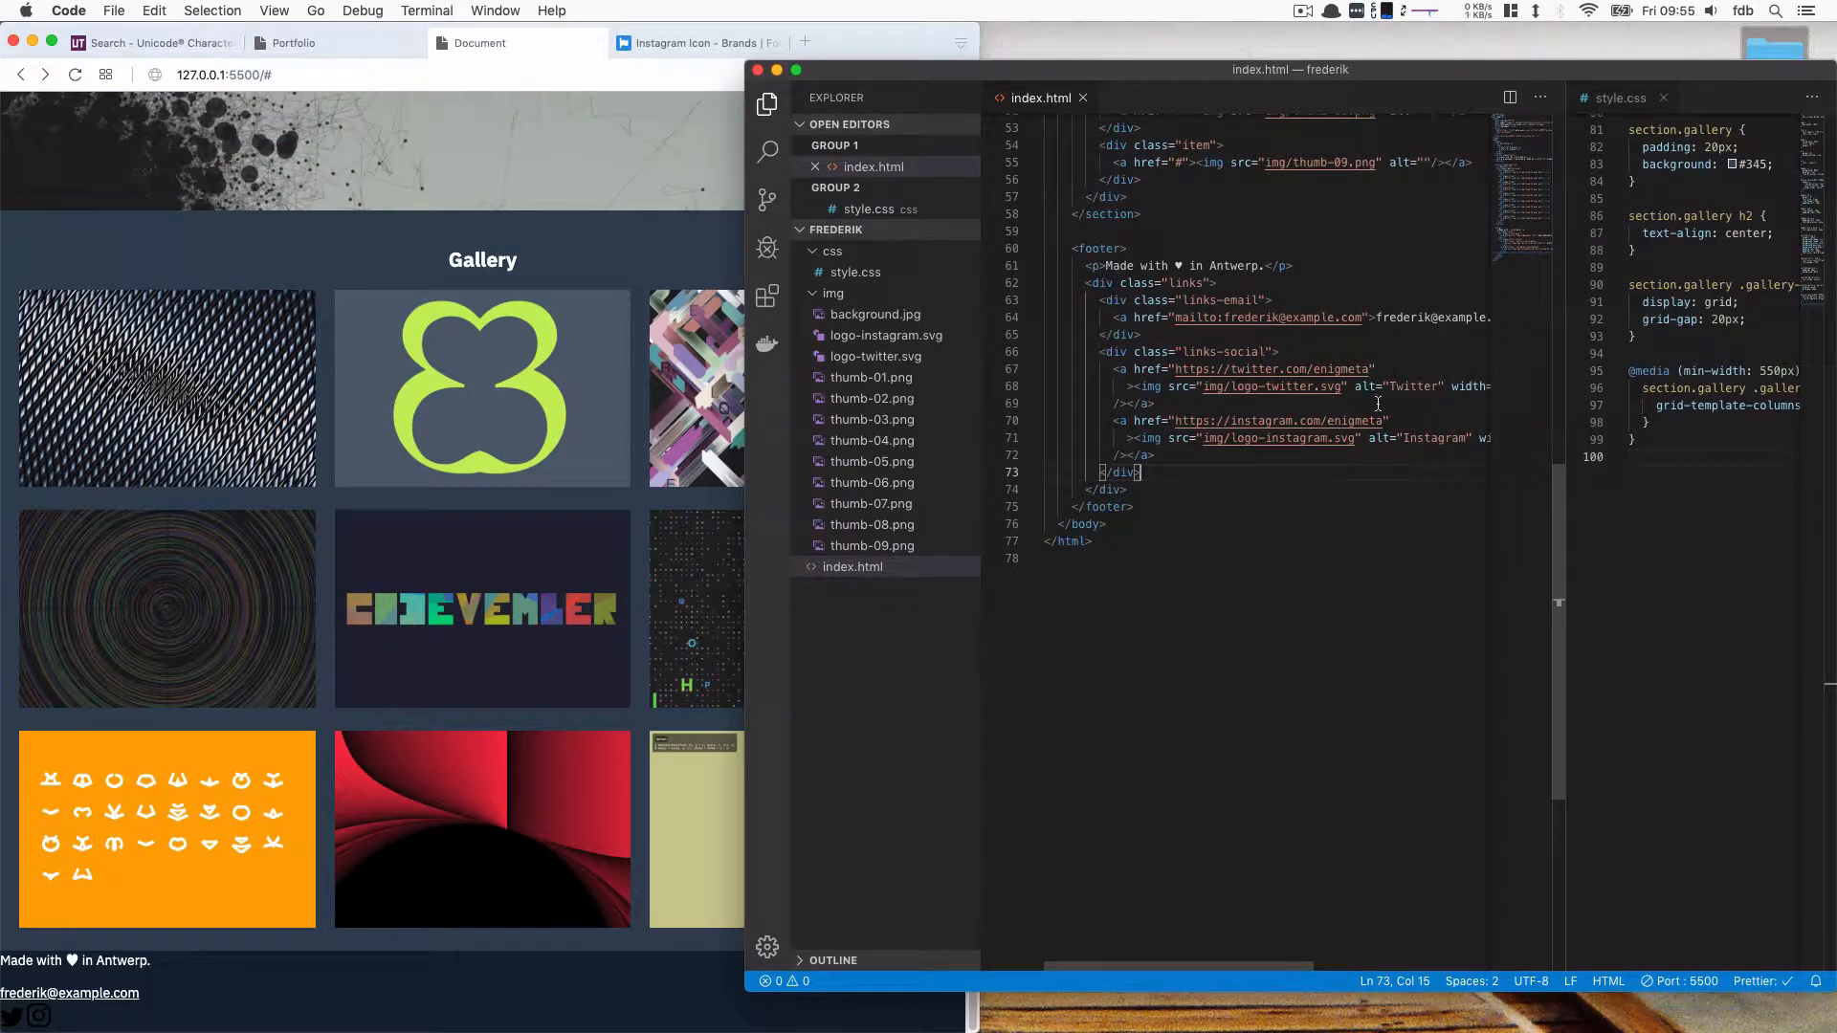
mouse_move(894, 345)
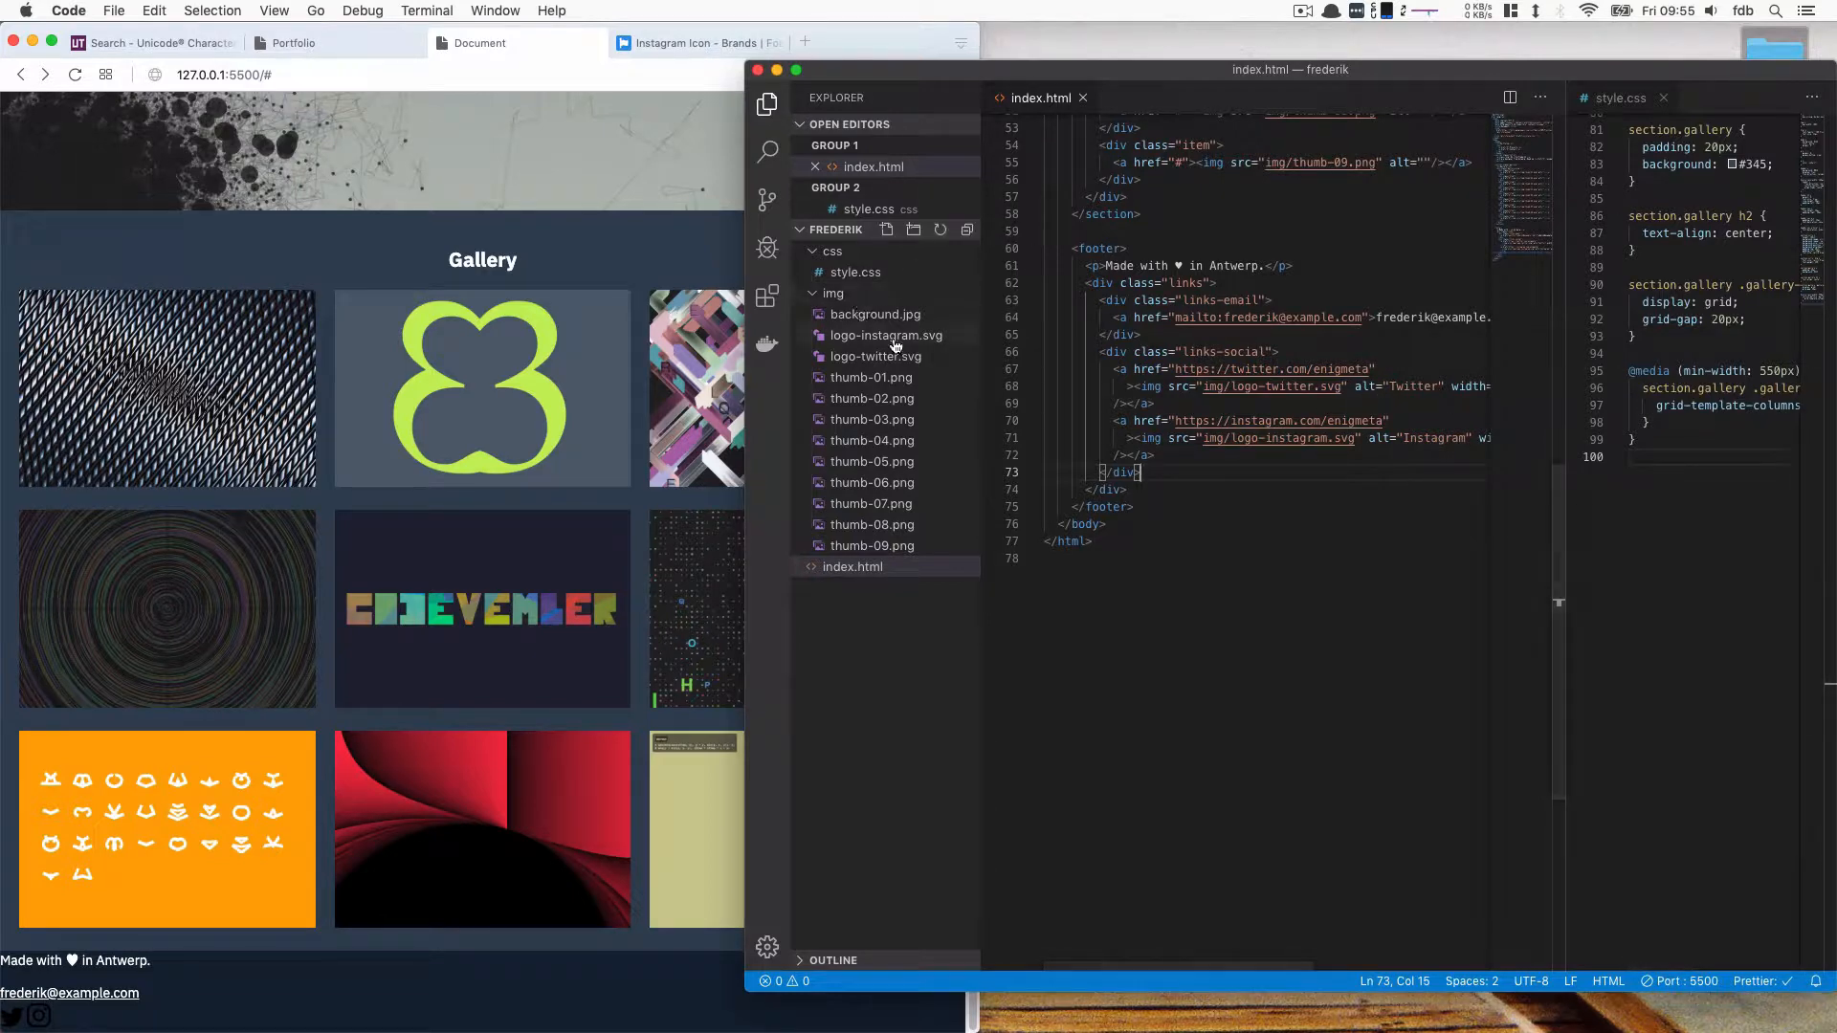
mouse_move(883, 336)
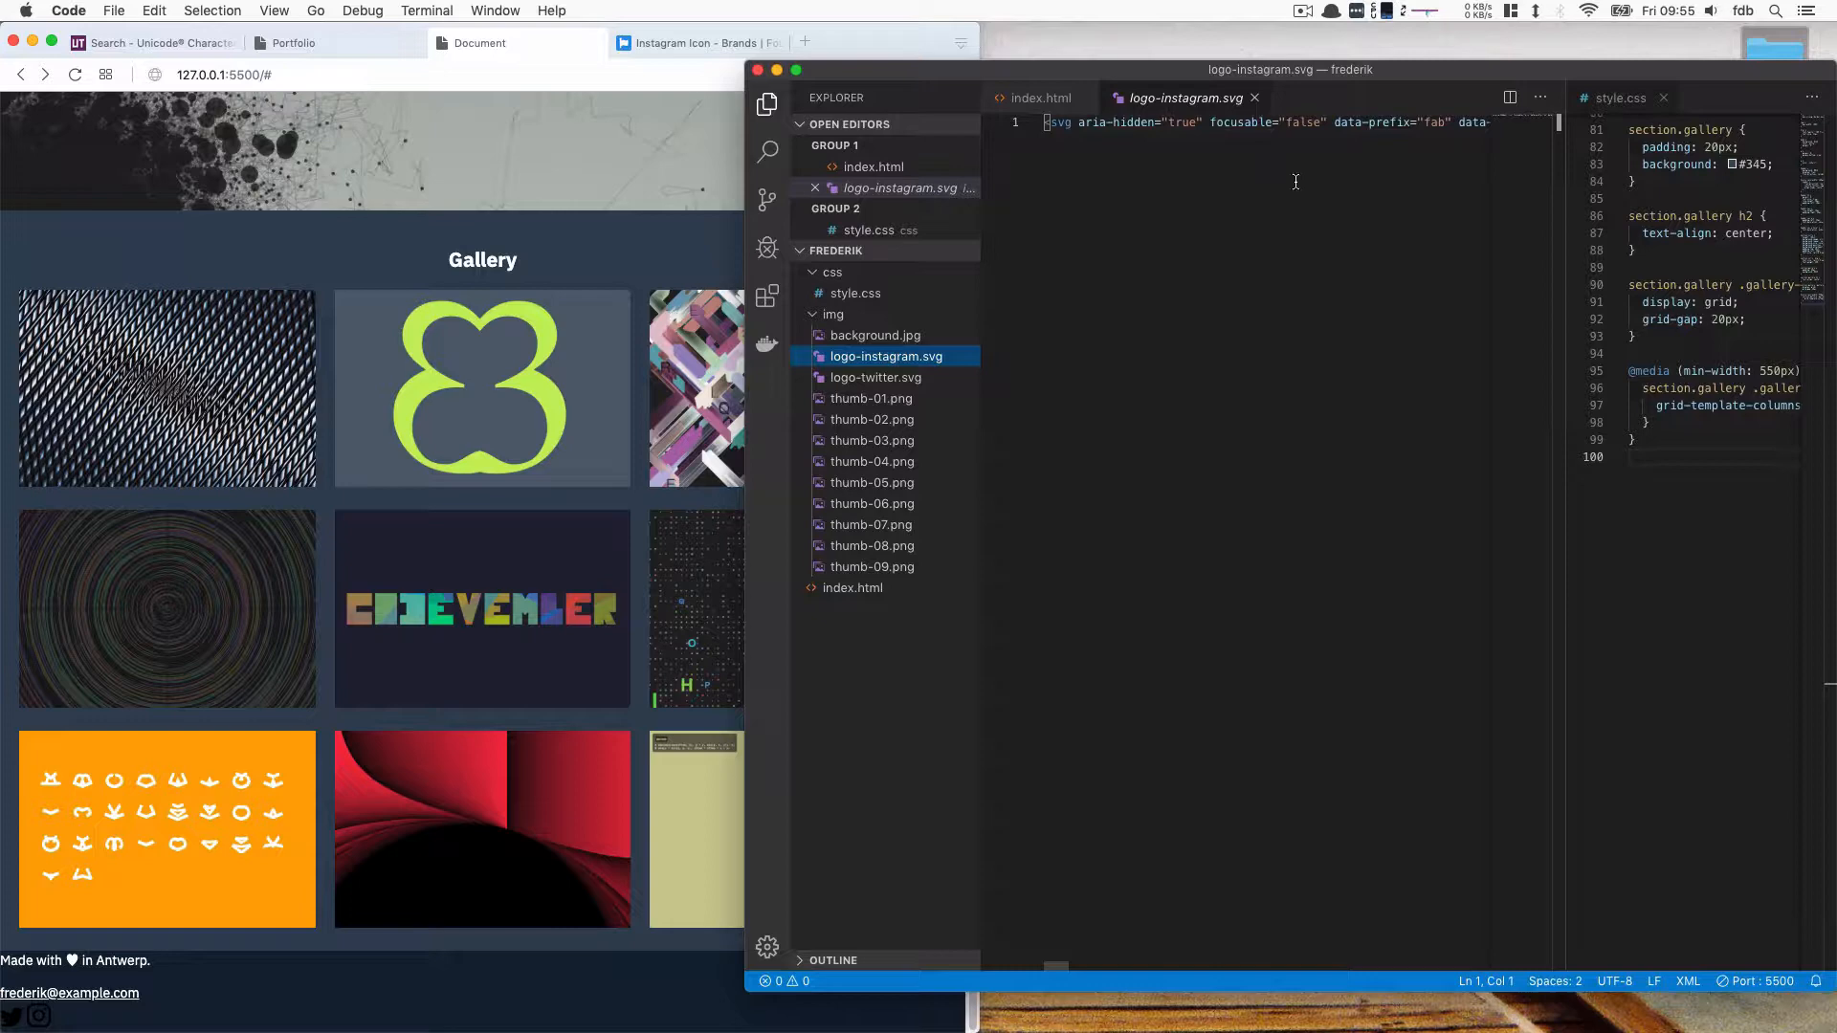
Step: Open logo-instagram.svg from the Explorer sidebar to view its code
scroll(right, 3)
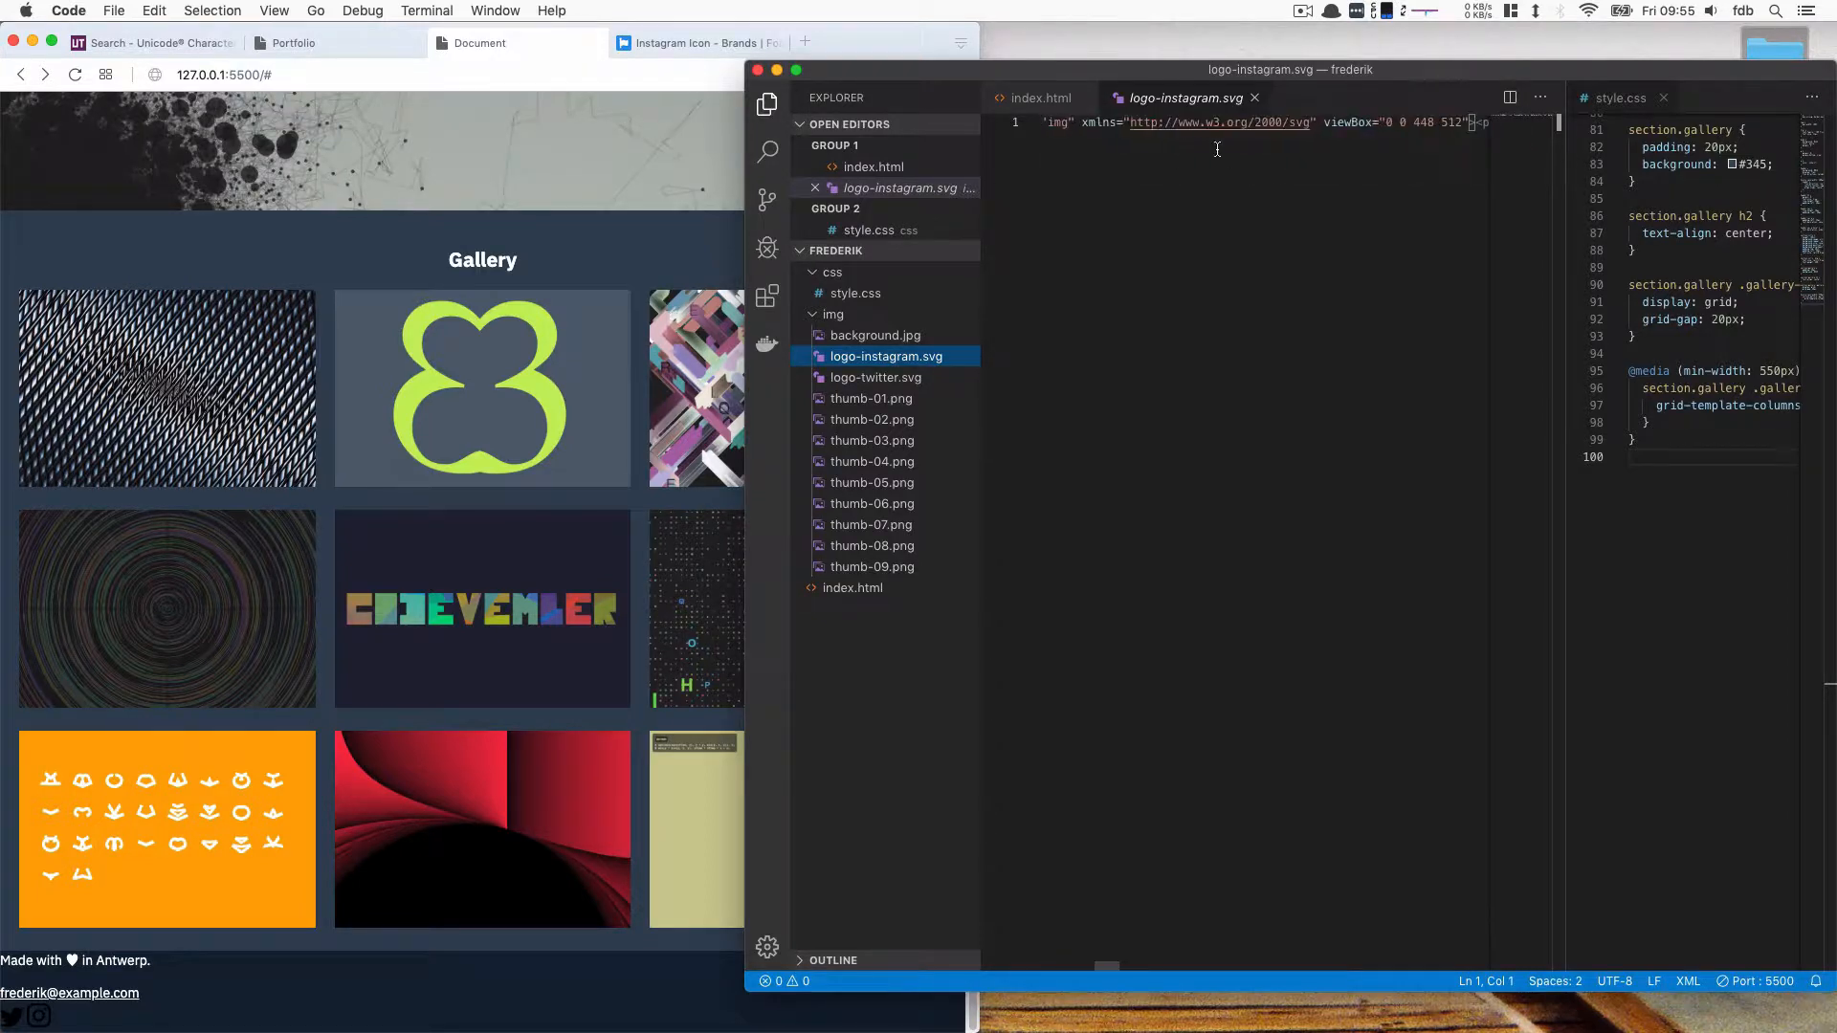
click(1039, 98)
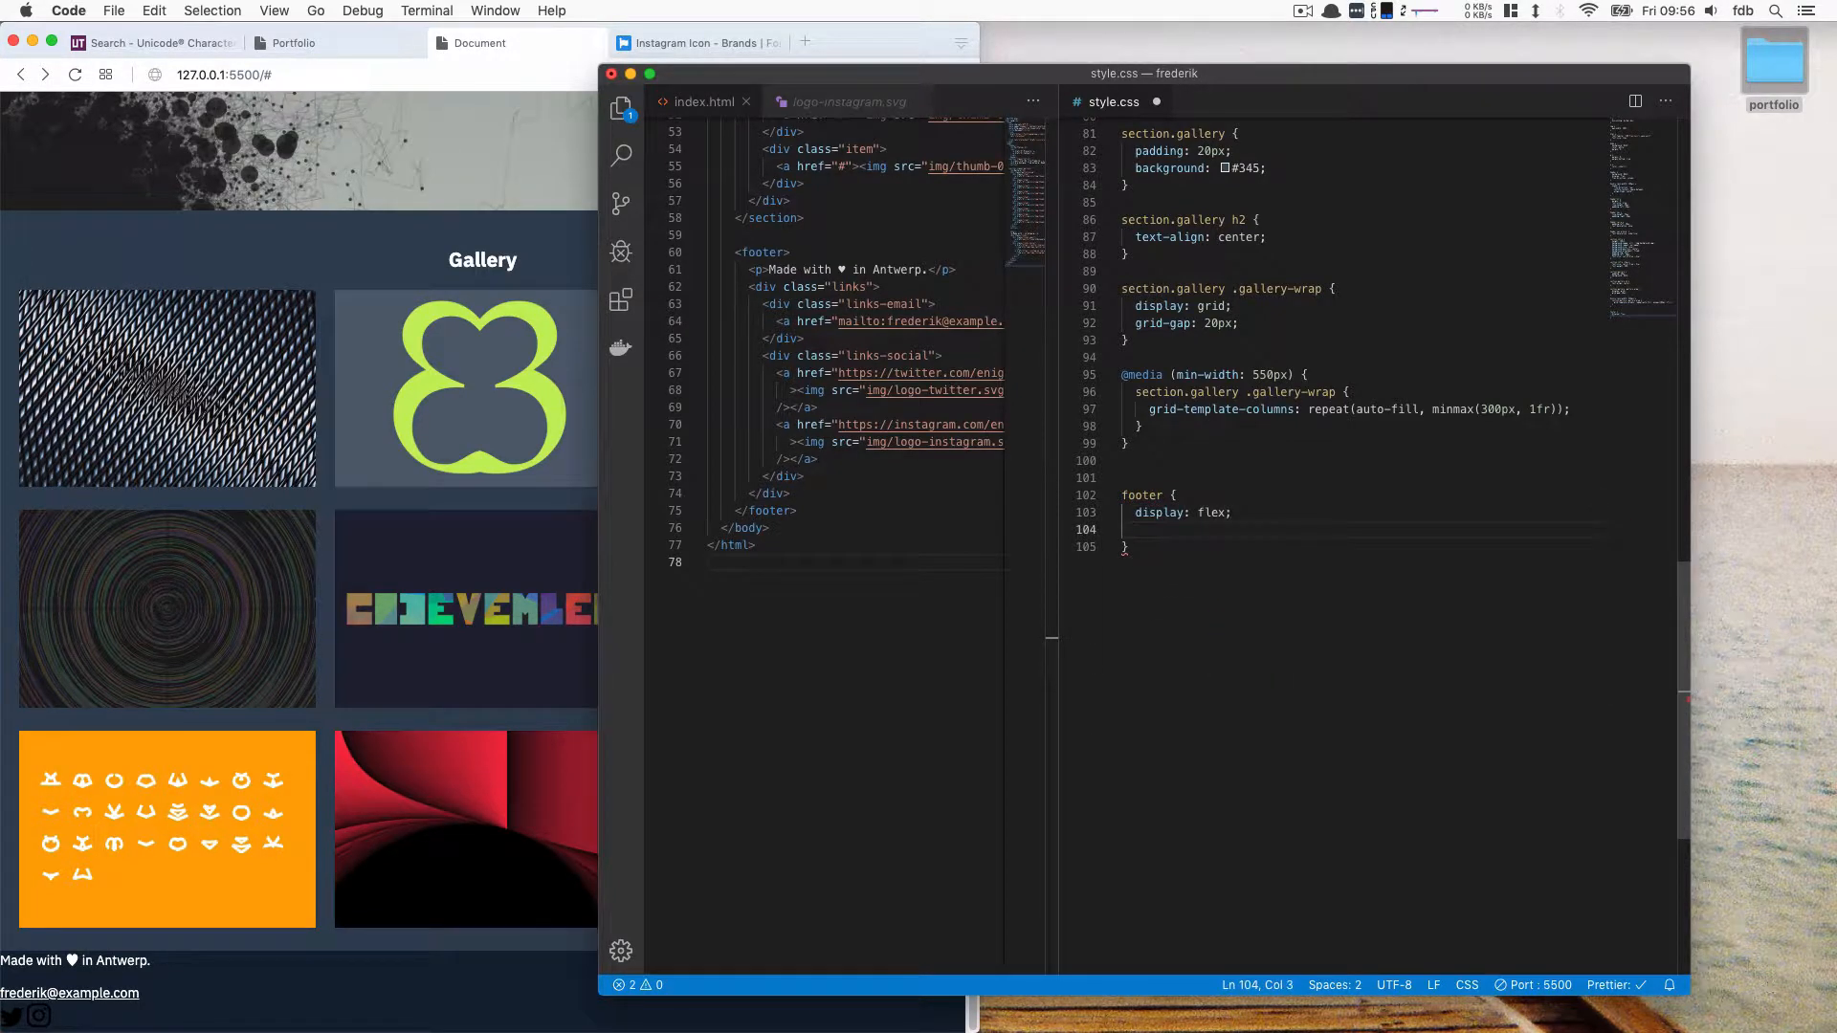
Step: Add flex-direction: column, padding: 20px and color: #678 to the footer rule
text(flex-dir)
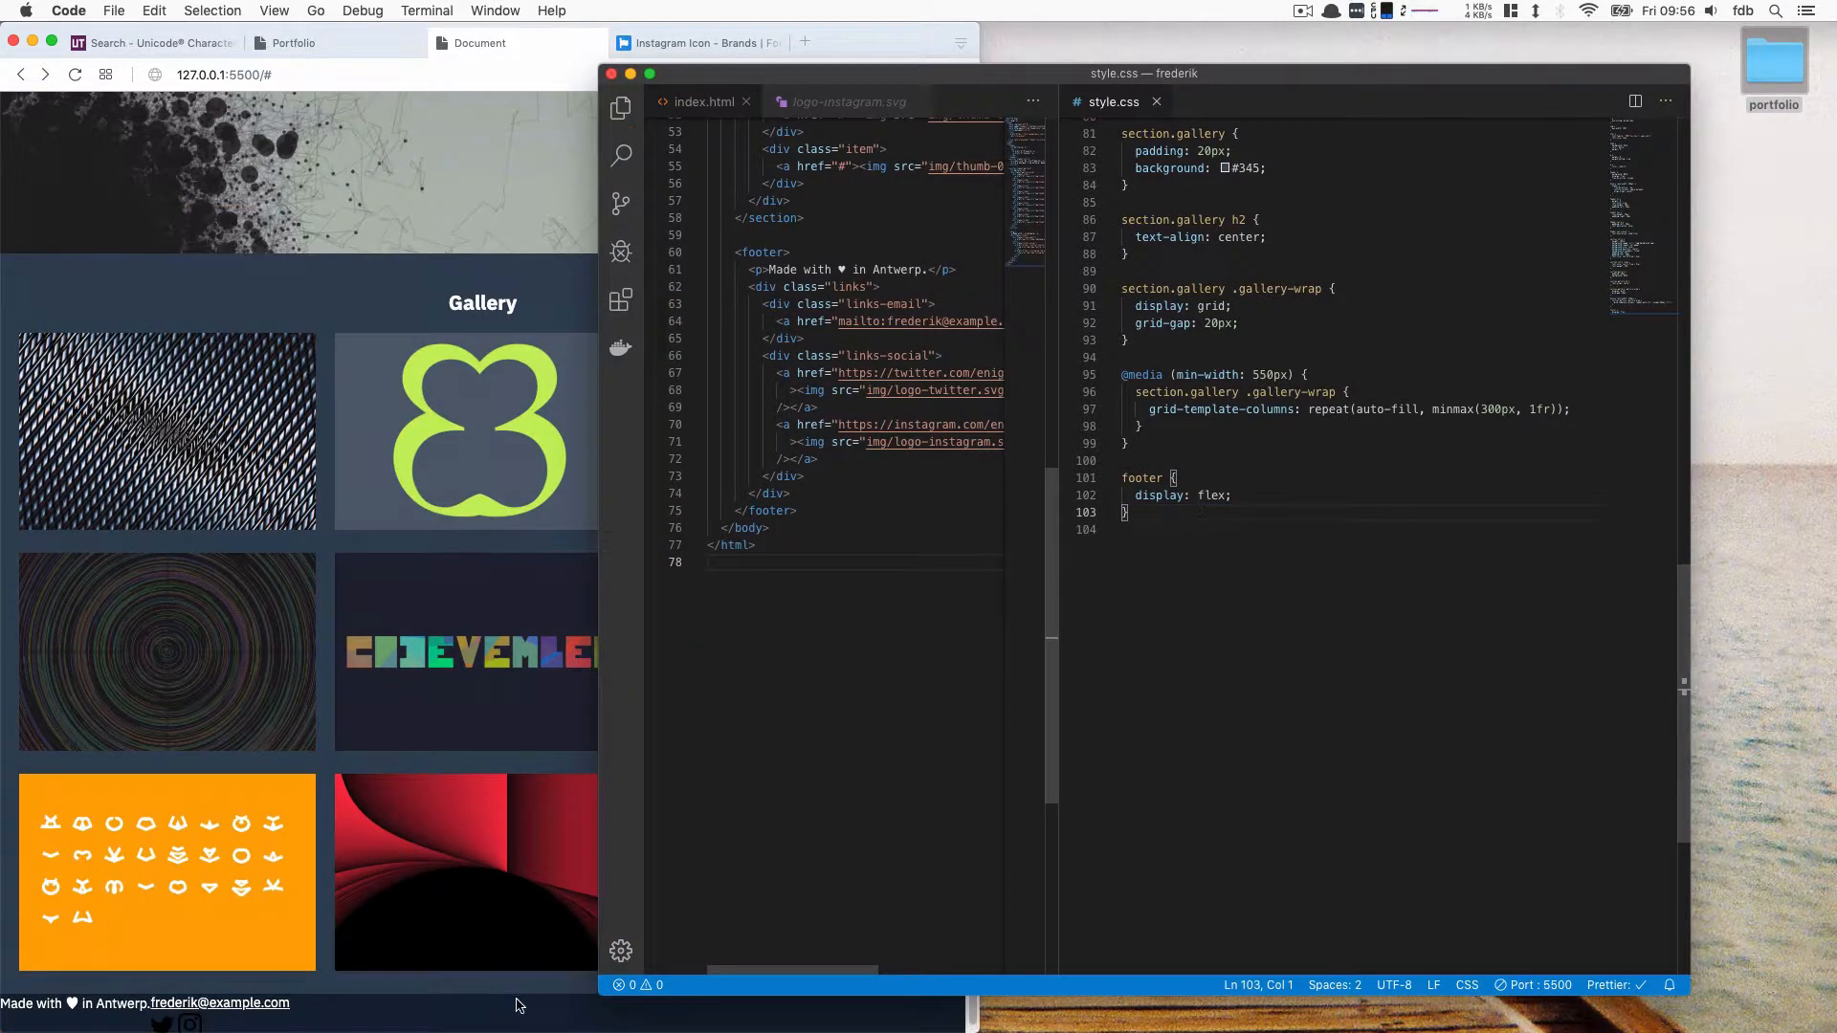
click(1271, 529)
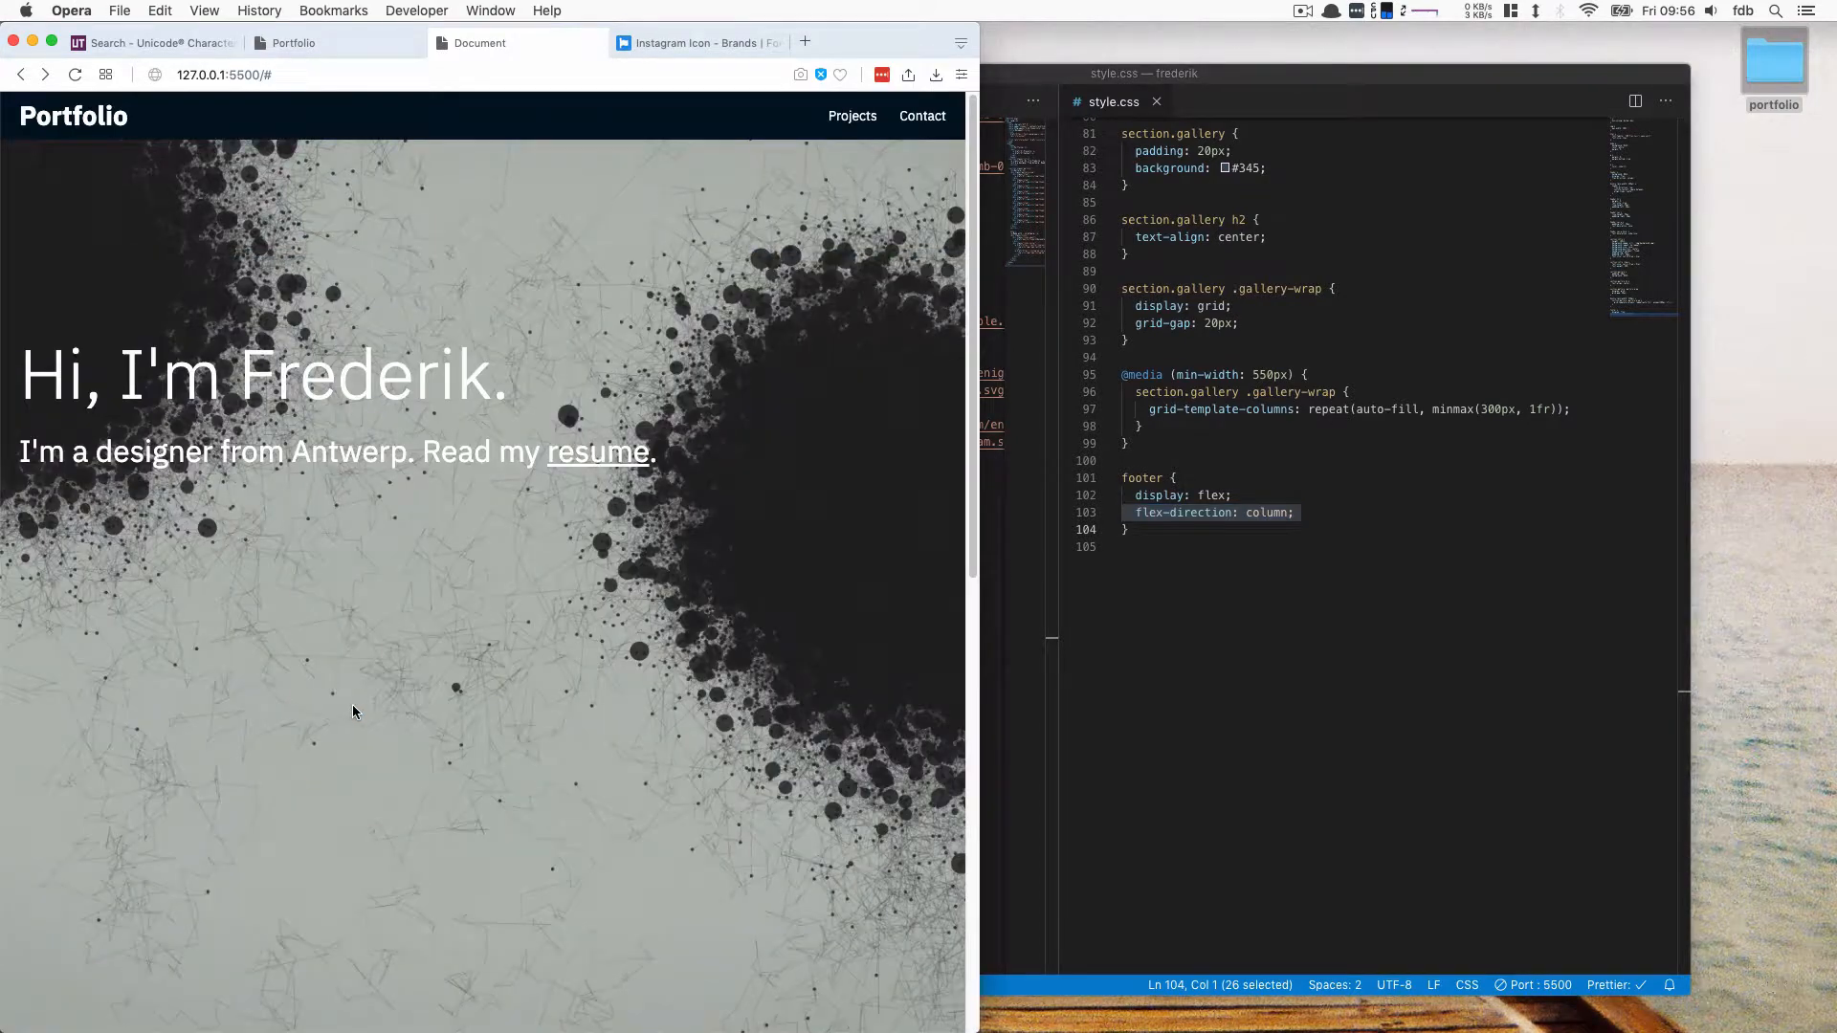
scroll(down, 3)
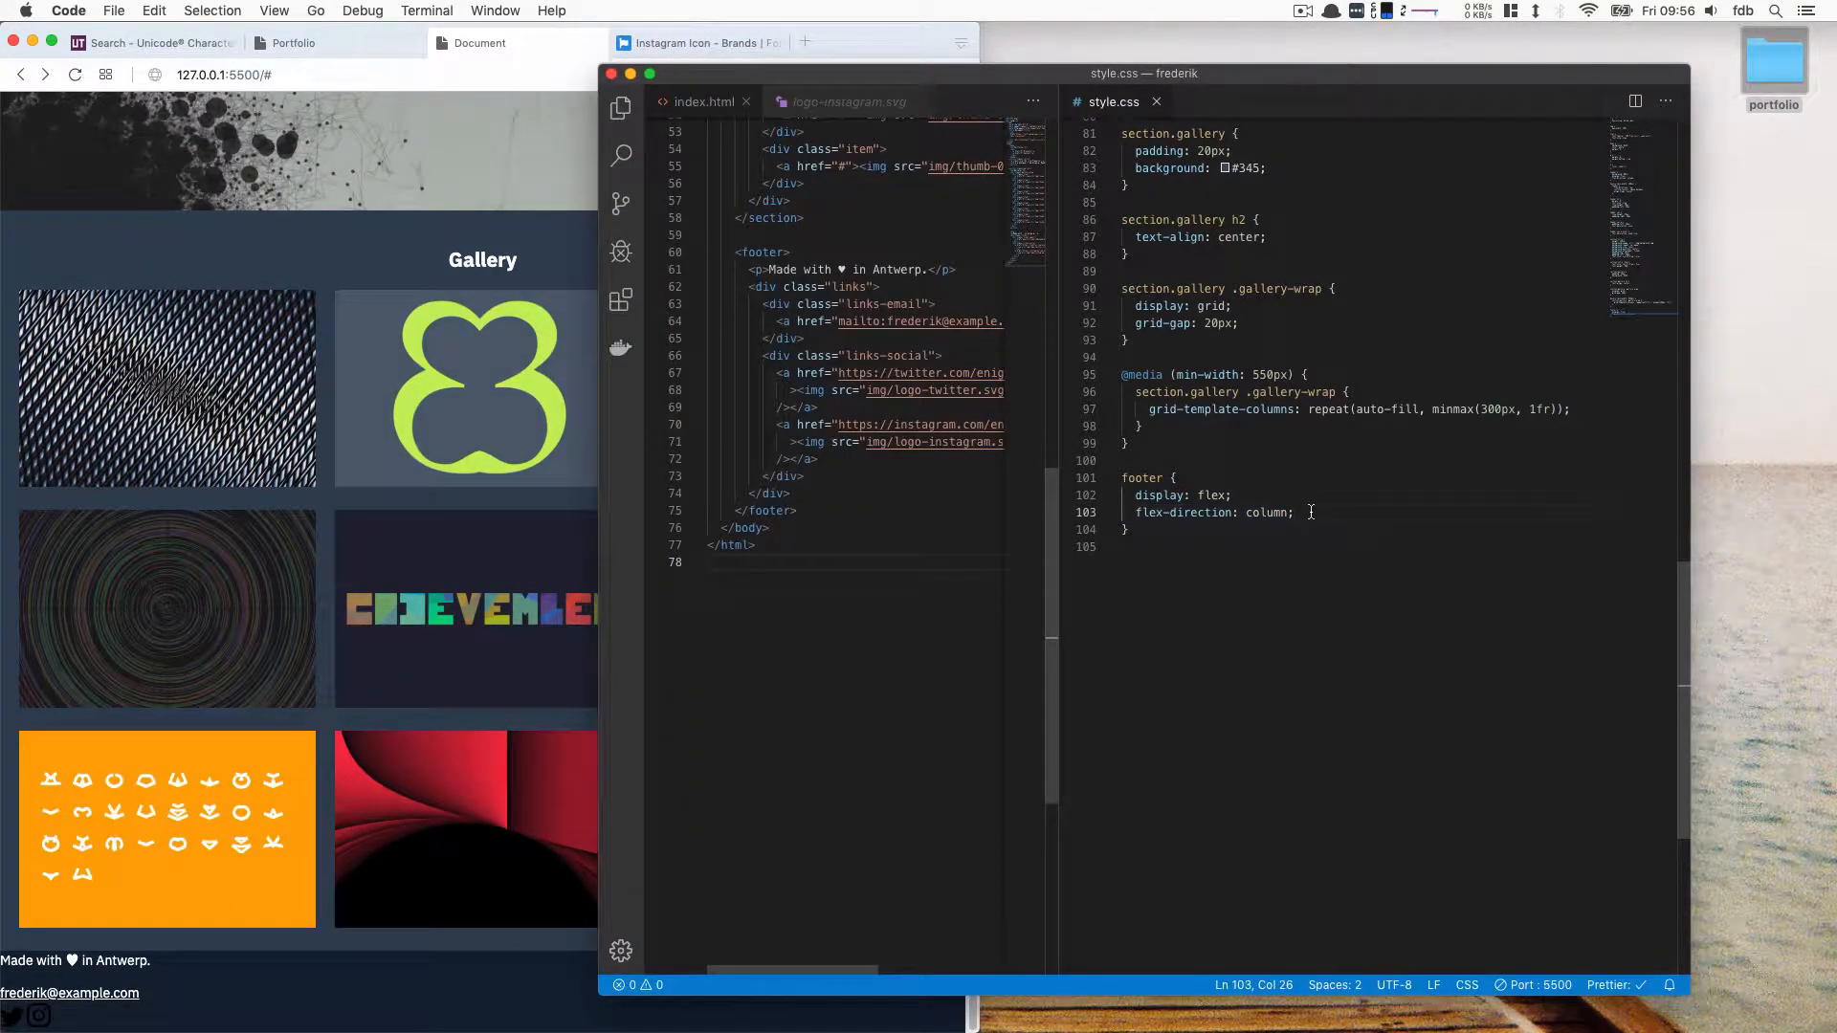
text(padding:)
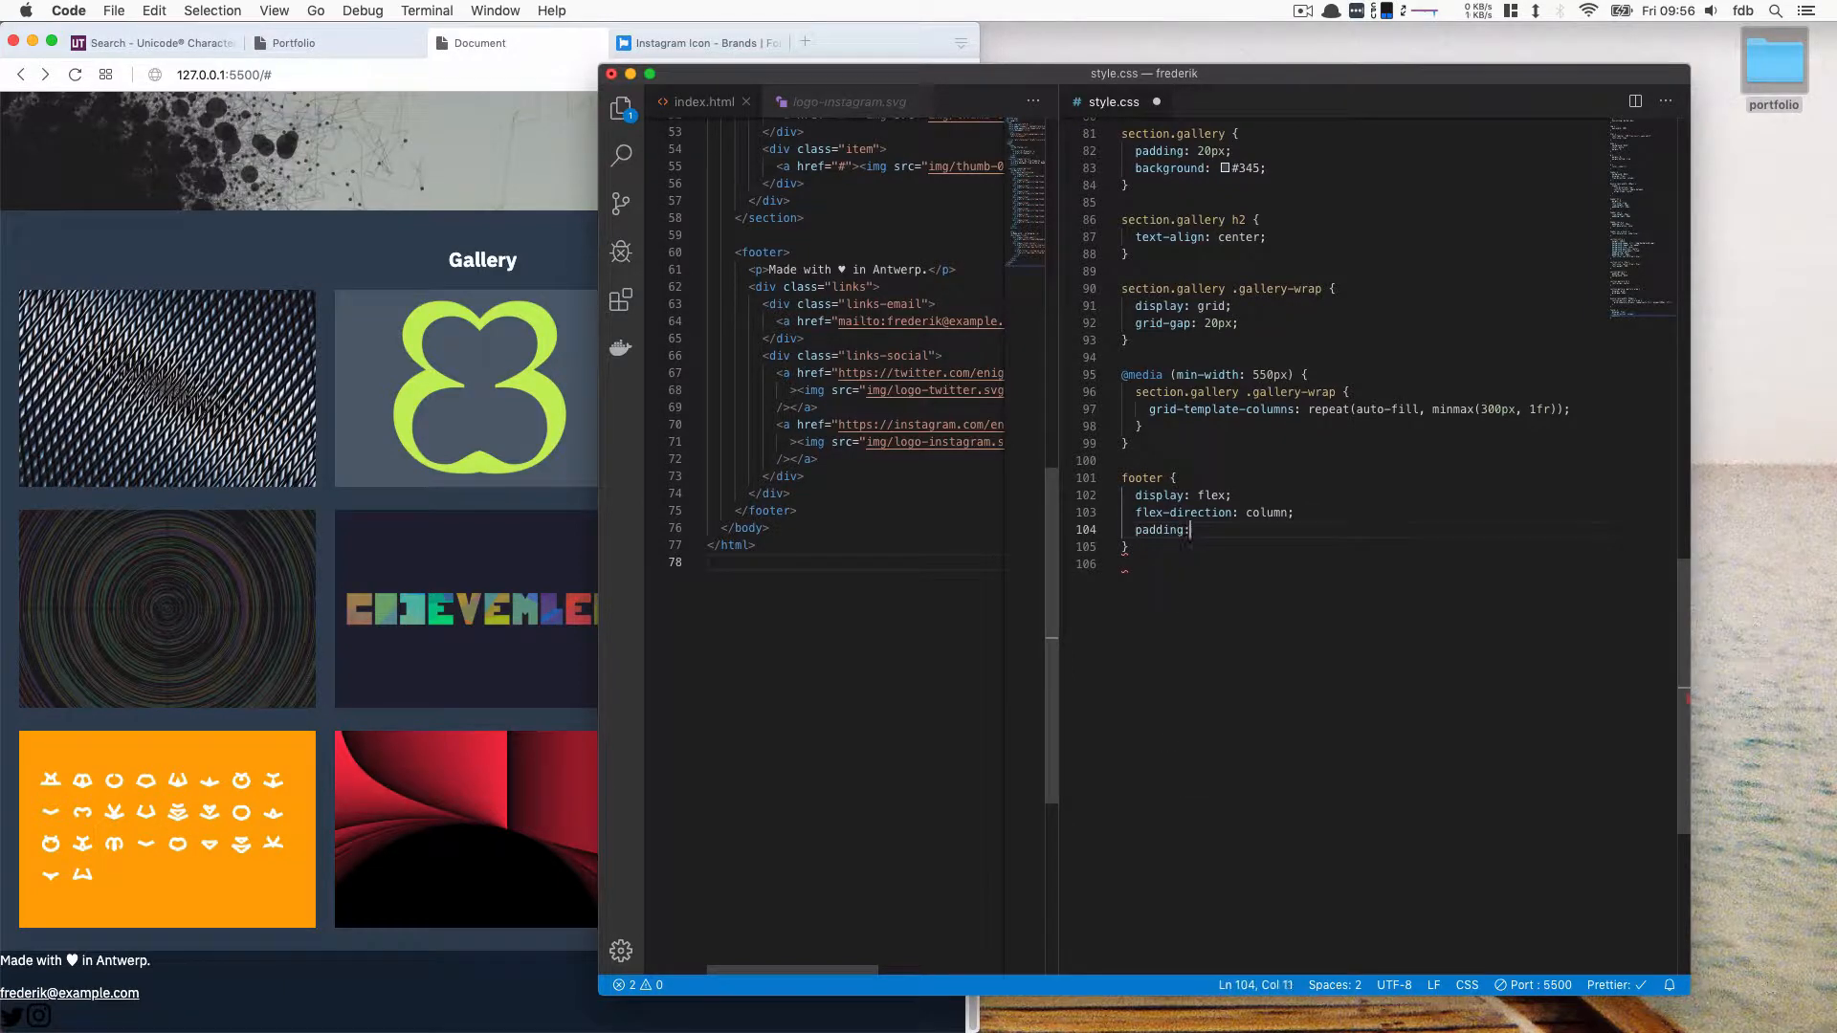
text(20px;)
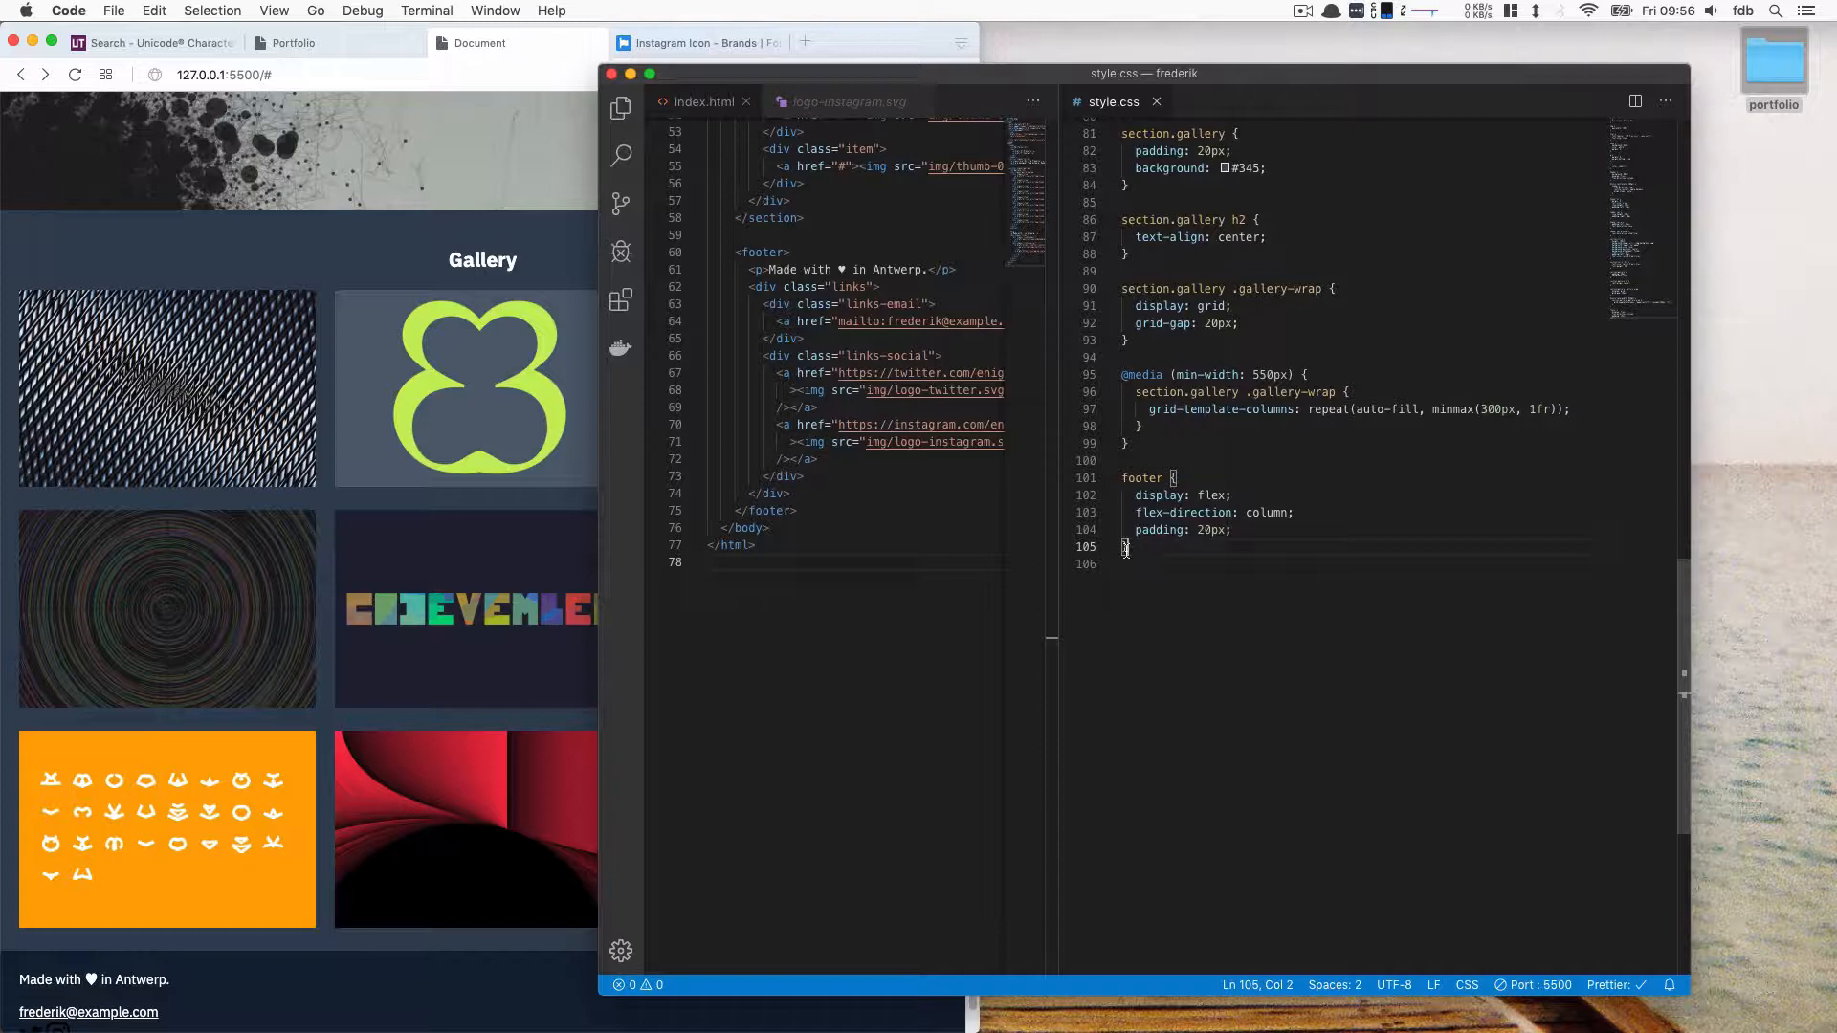
key(enter)
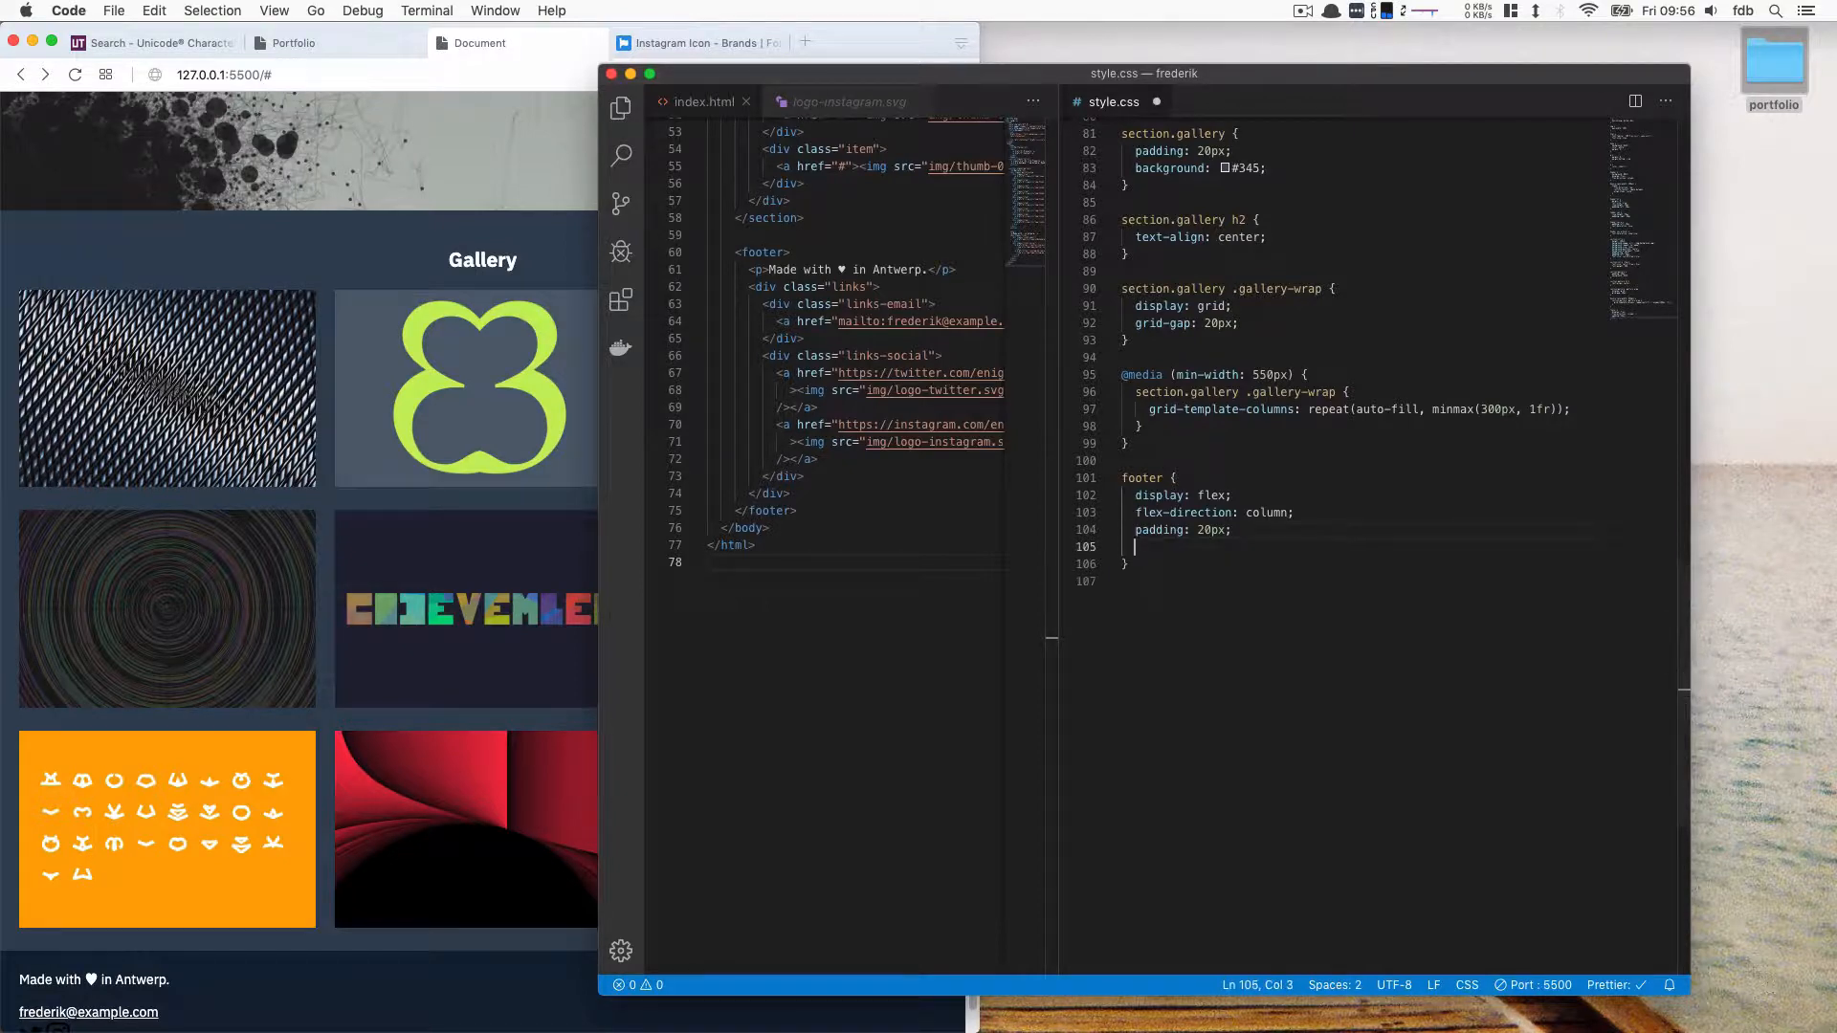
text(color: #678;)
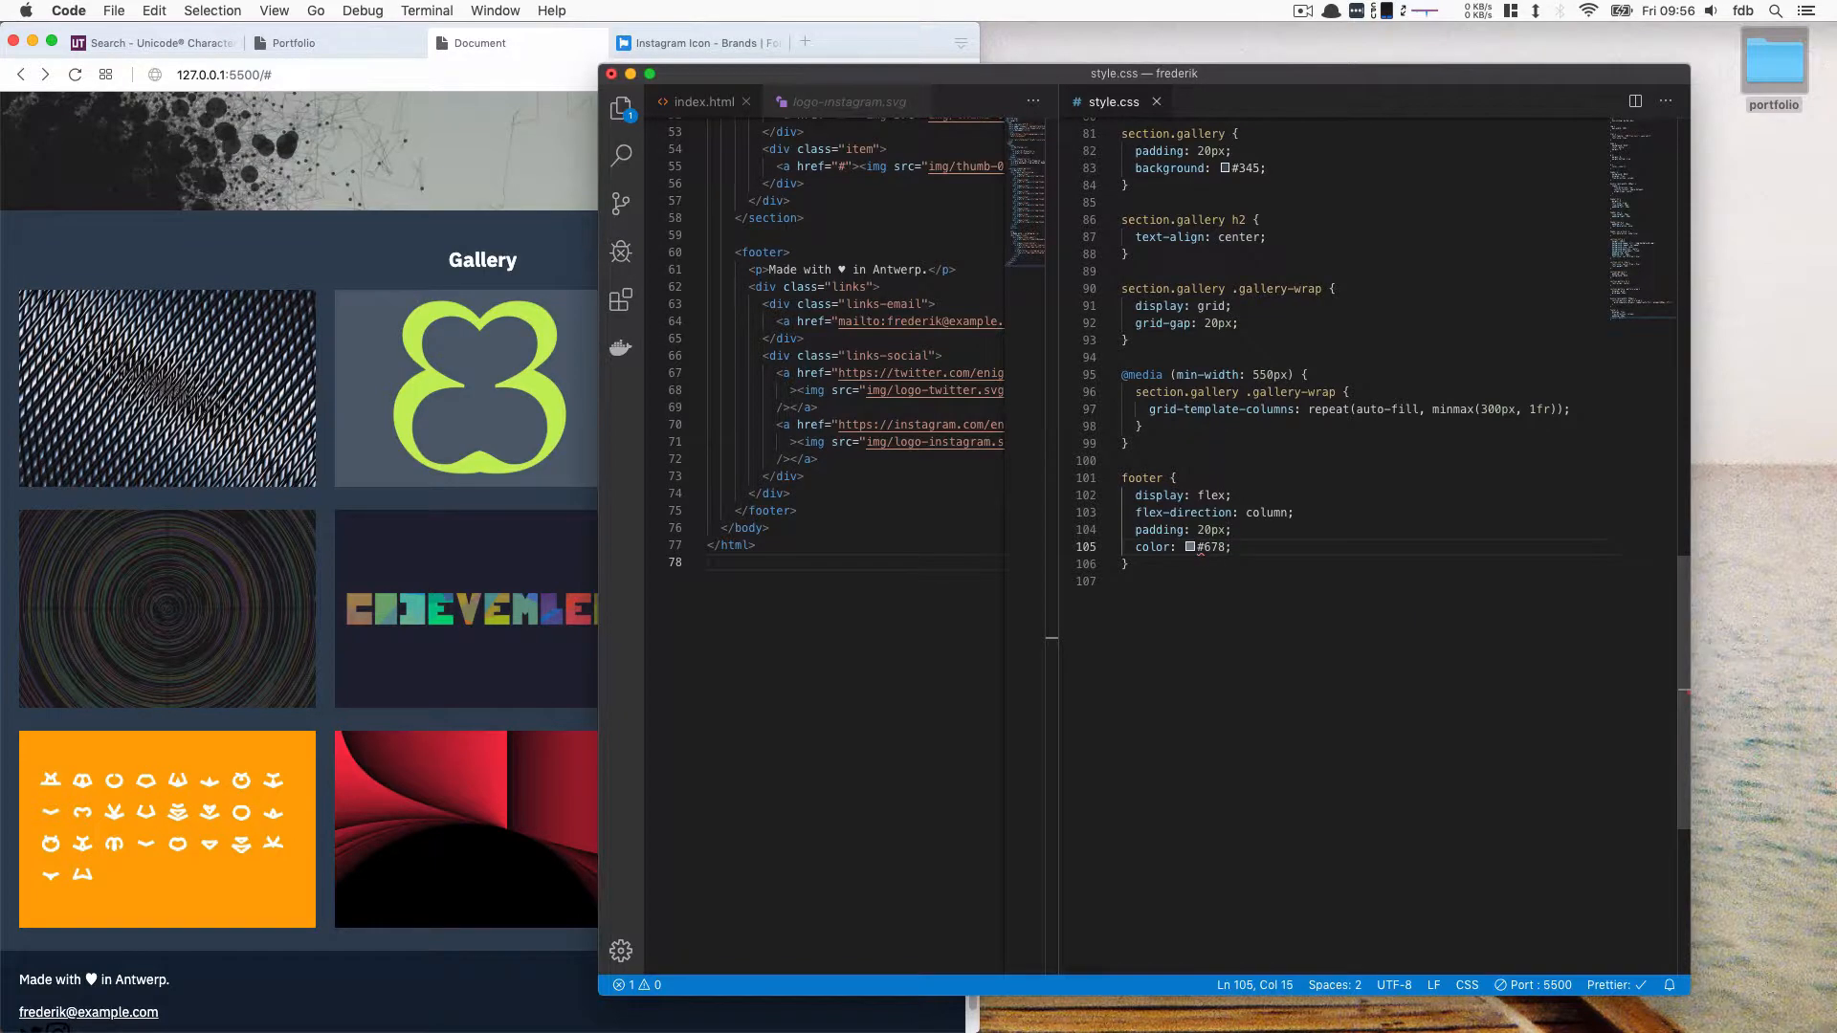
scroll(down, 3)
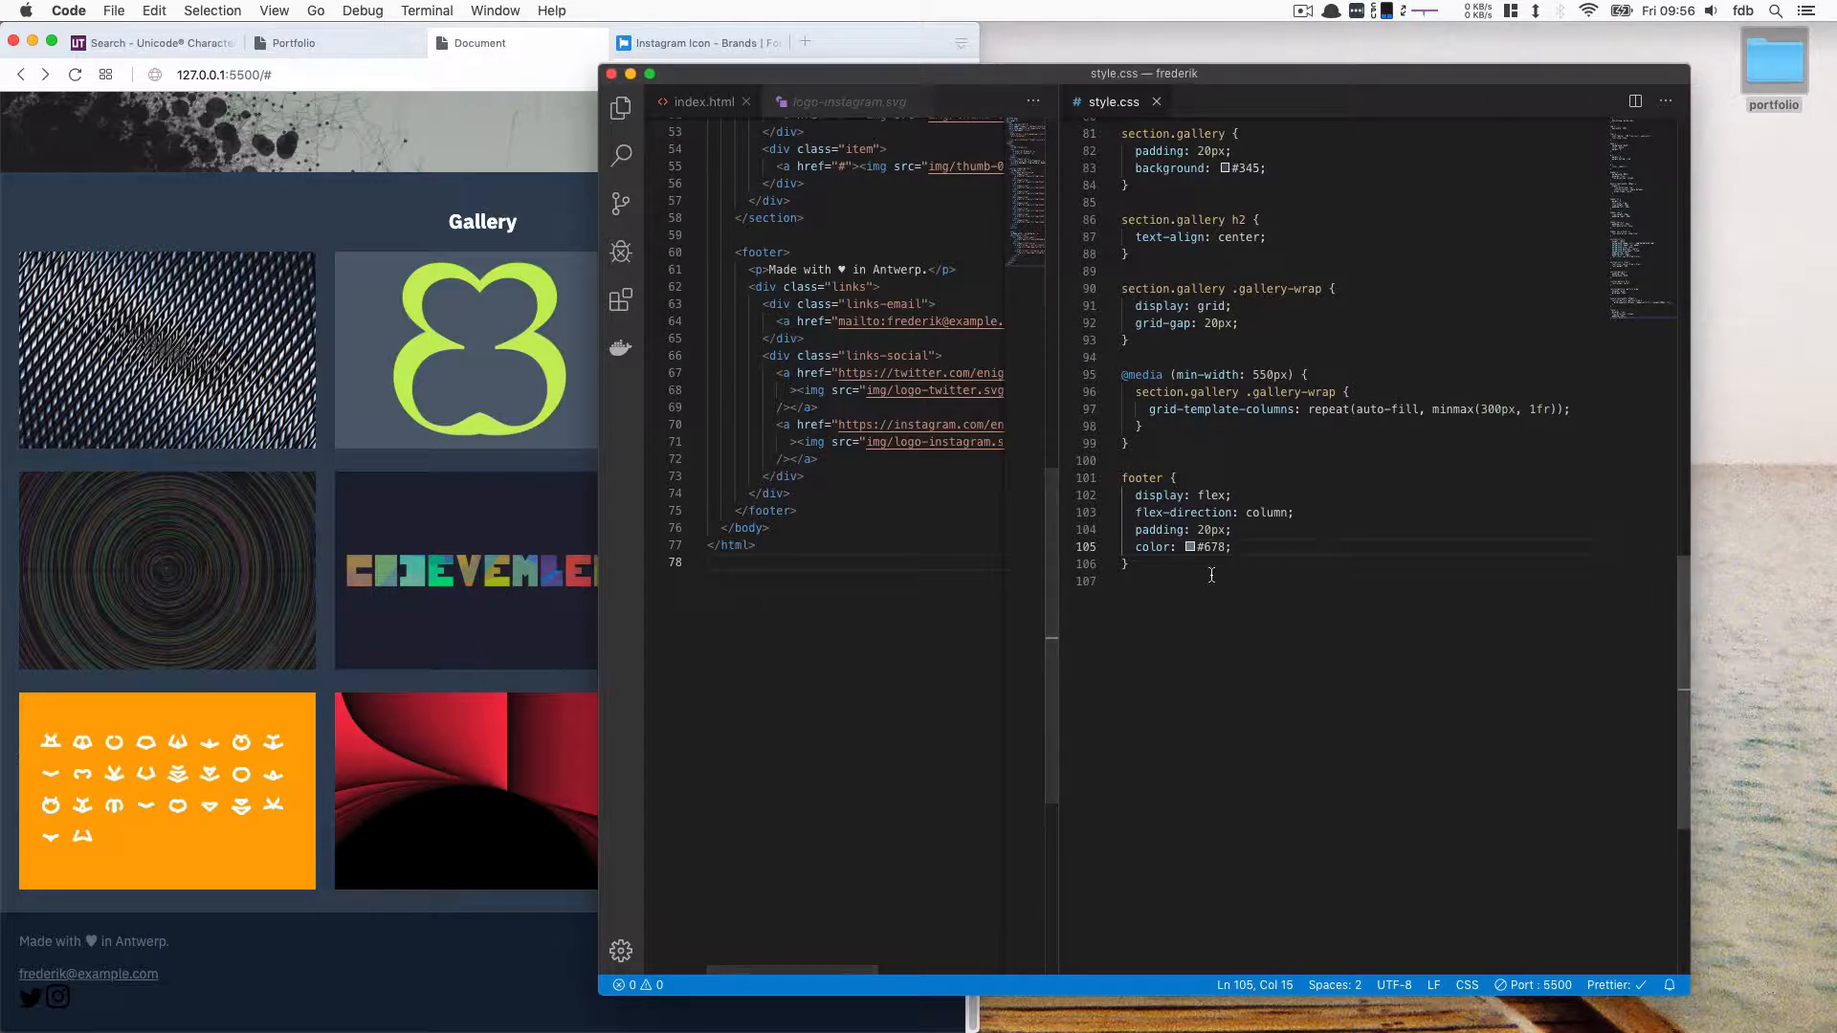
Step: Add a 550px min-width media query giving footer flex-direction: row and justify-content: space-between
key(Enter)
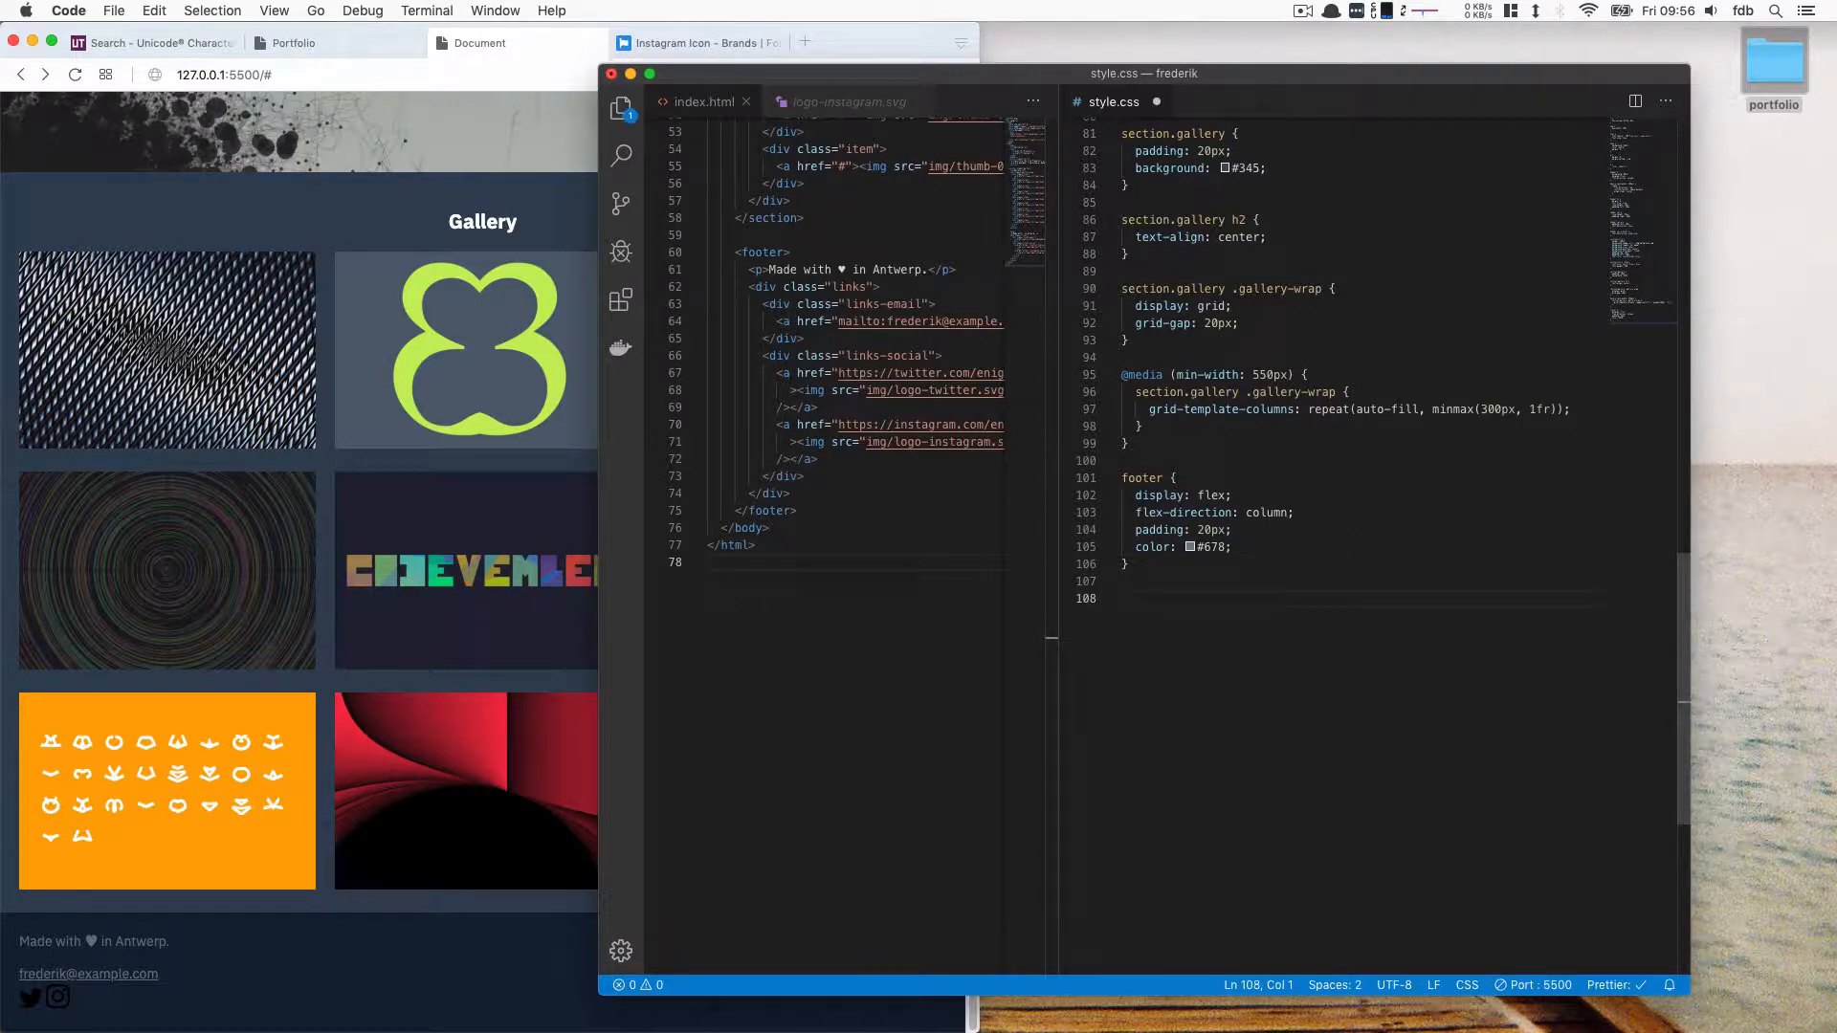
text(@media (min-width: 550px) {)
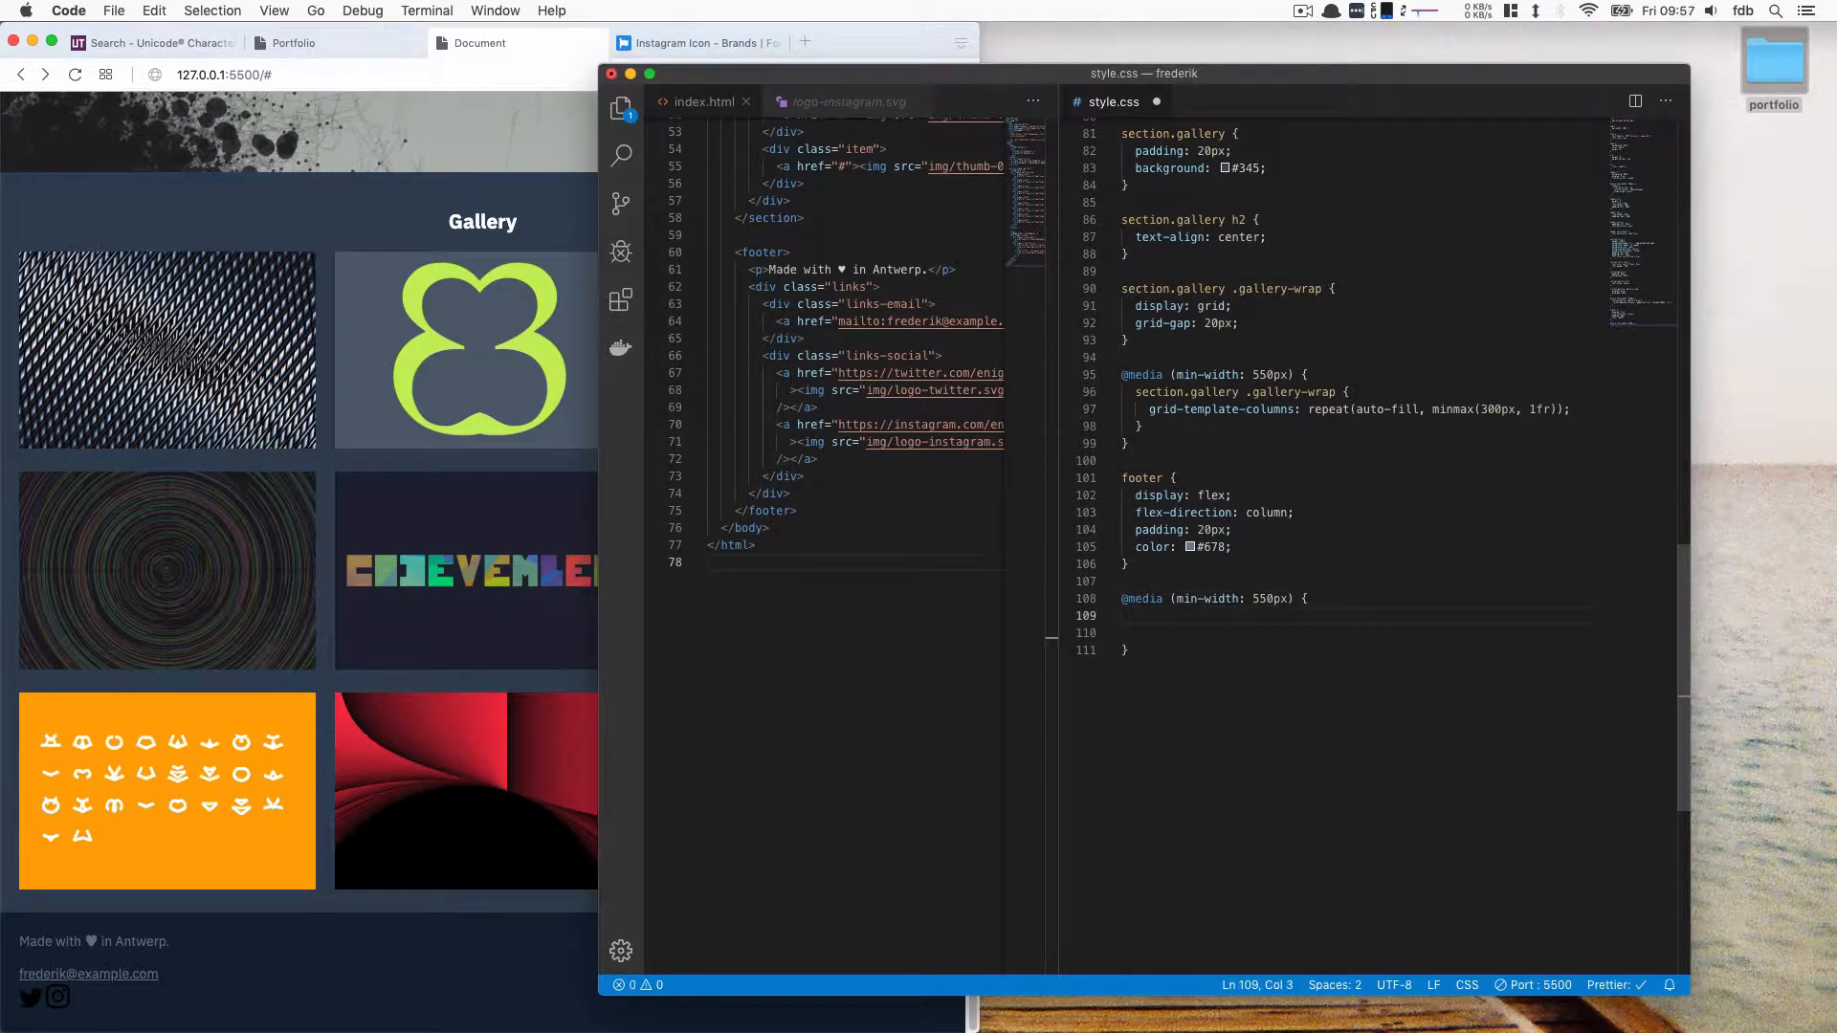
text(fpp)
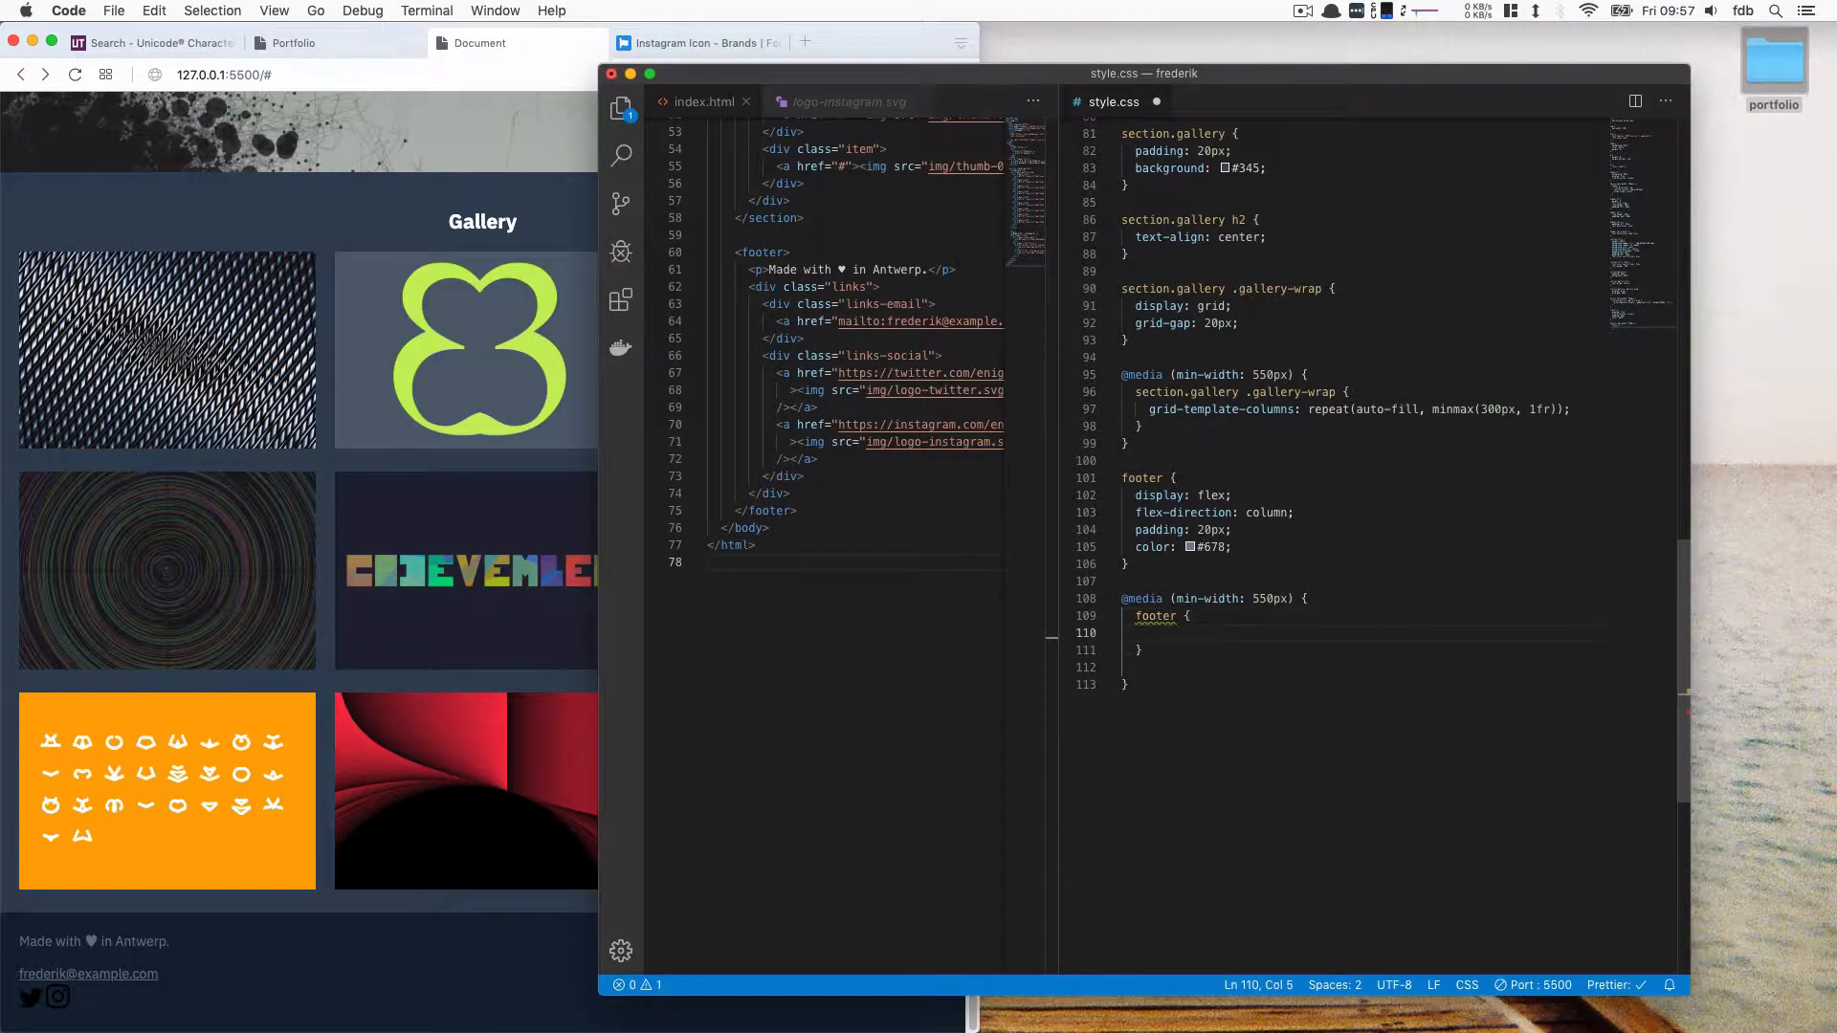
text(flex-direction: row;)
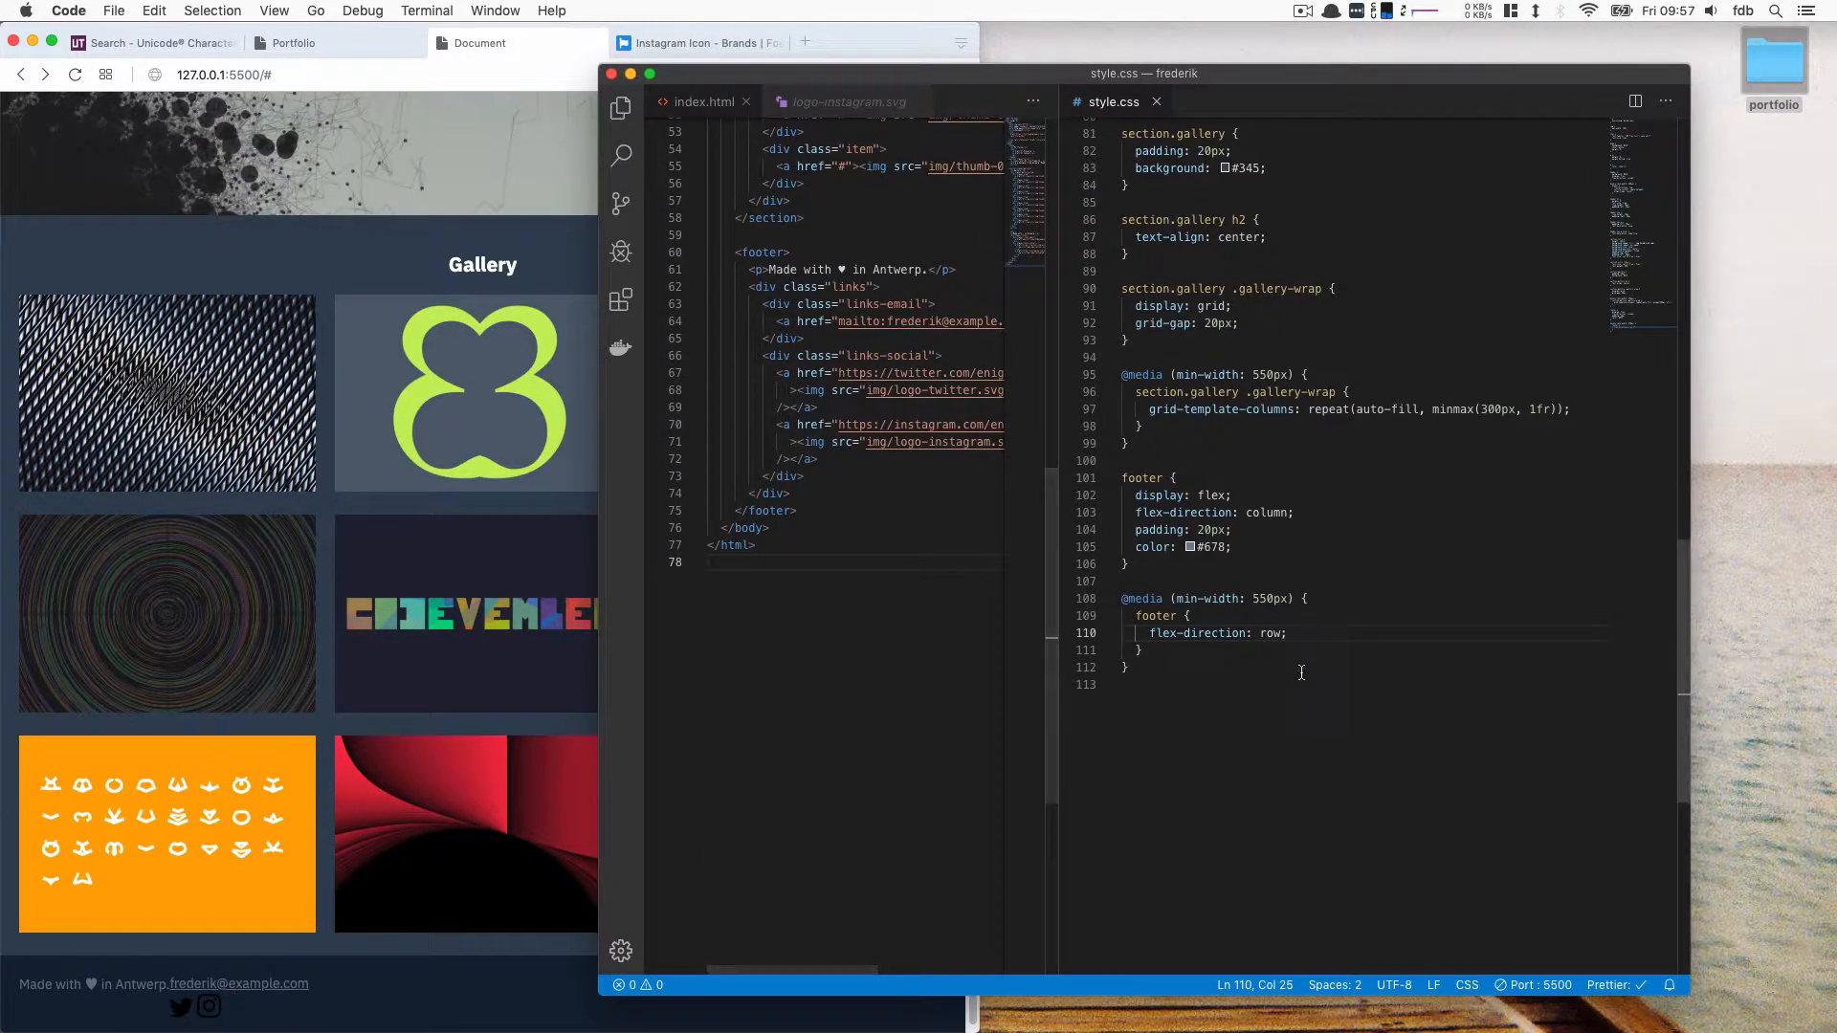
text(justify-content: space-between;)
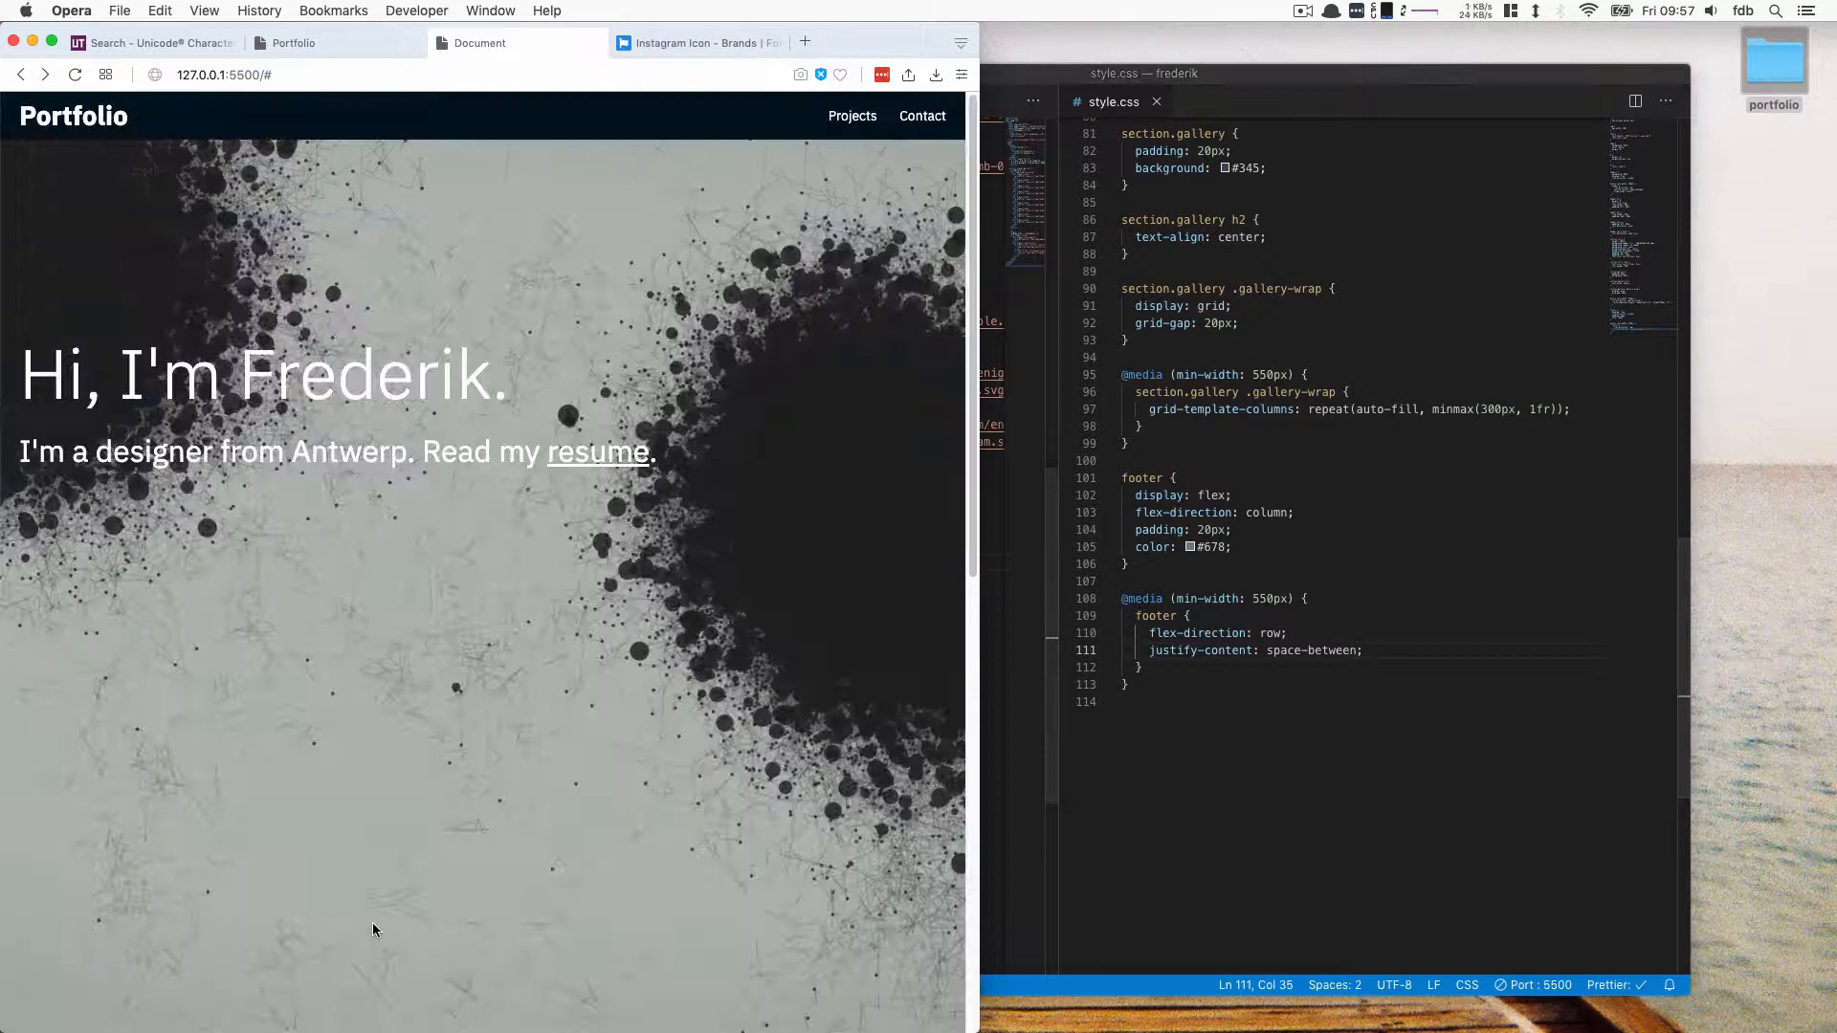
Step: Scroll Opera's preview to the footer to check the wide row and narrowed stacking
scroll(down, 3)
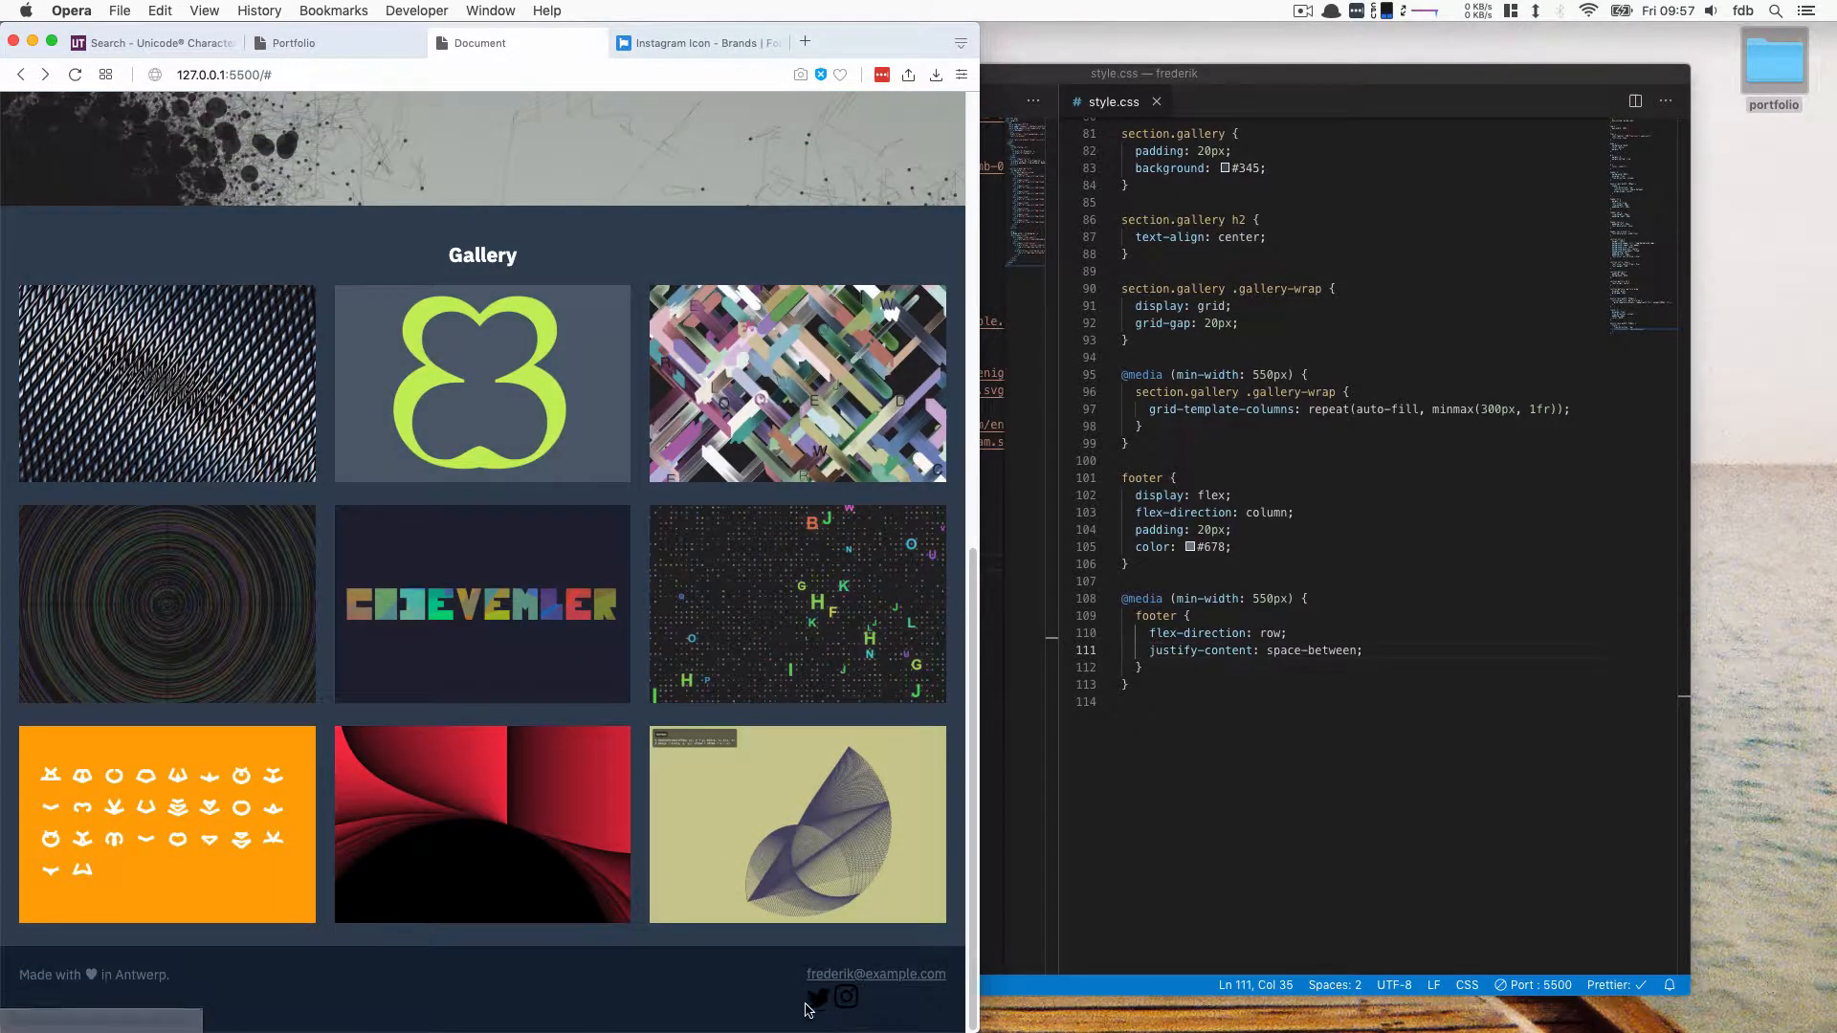
mouse_move(1024, 792)
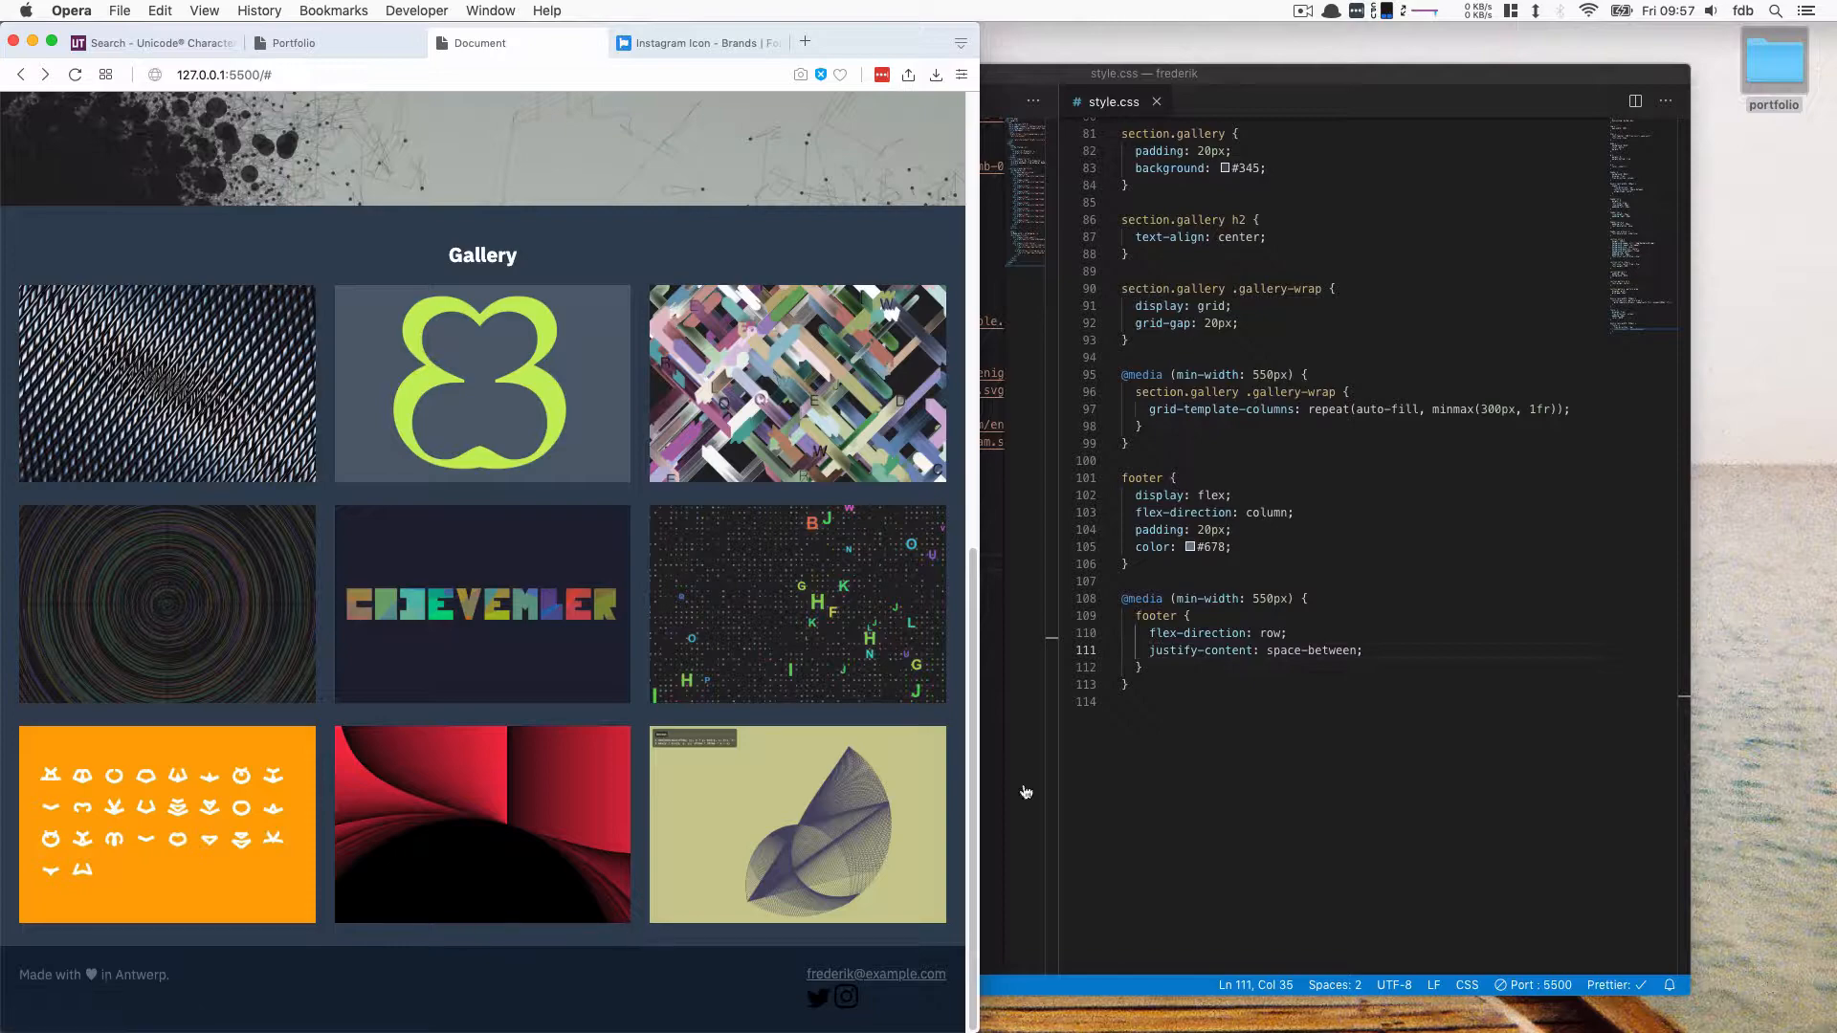
mouse_move(931, 656)
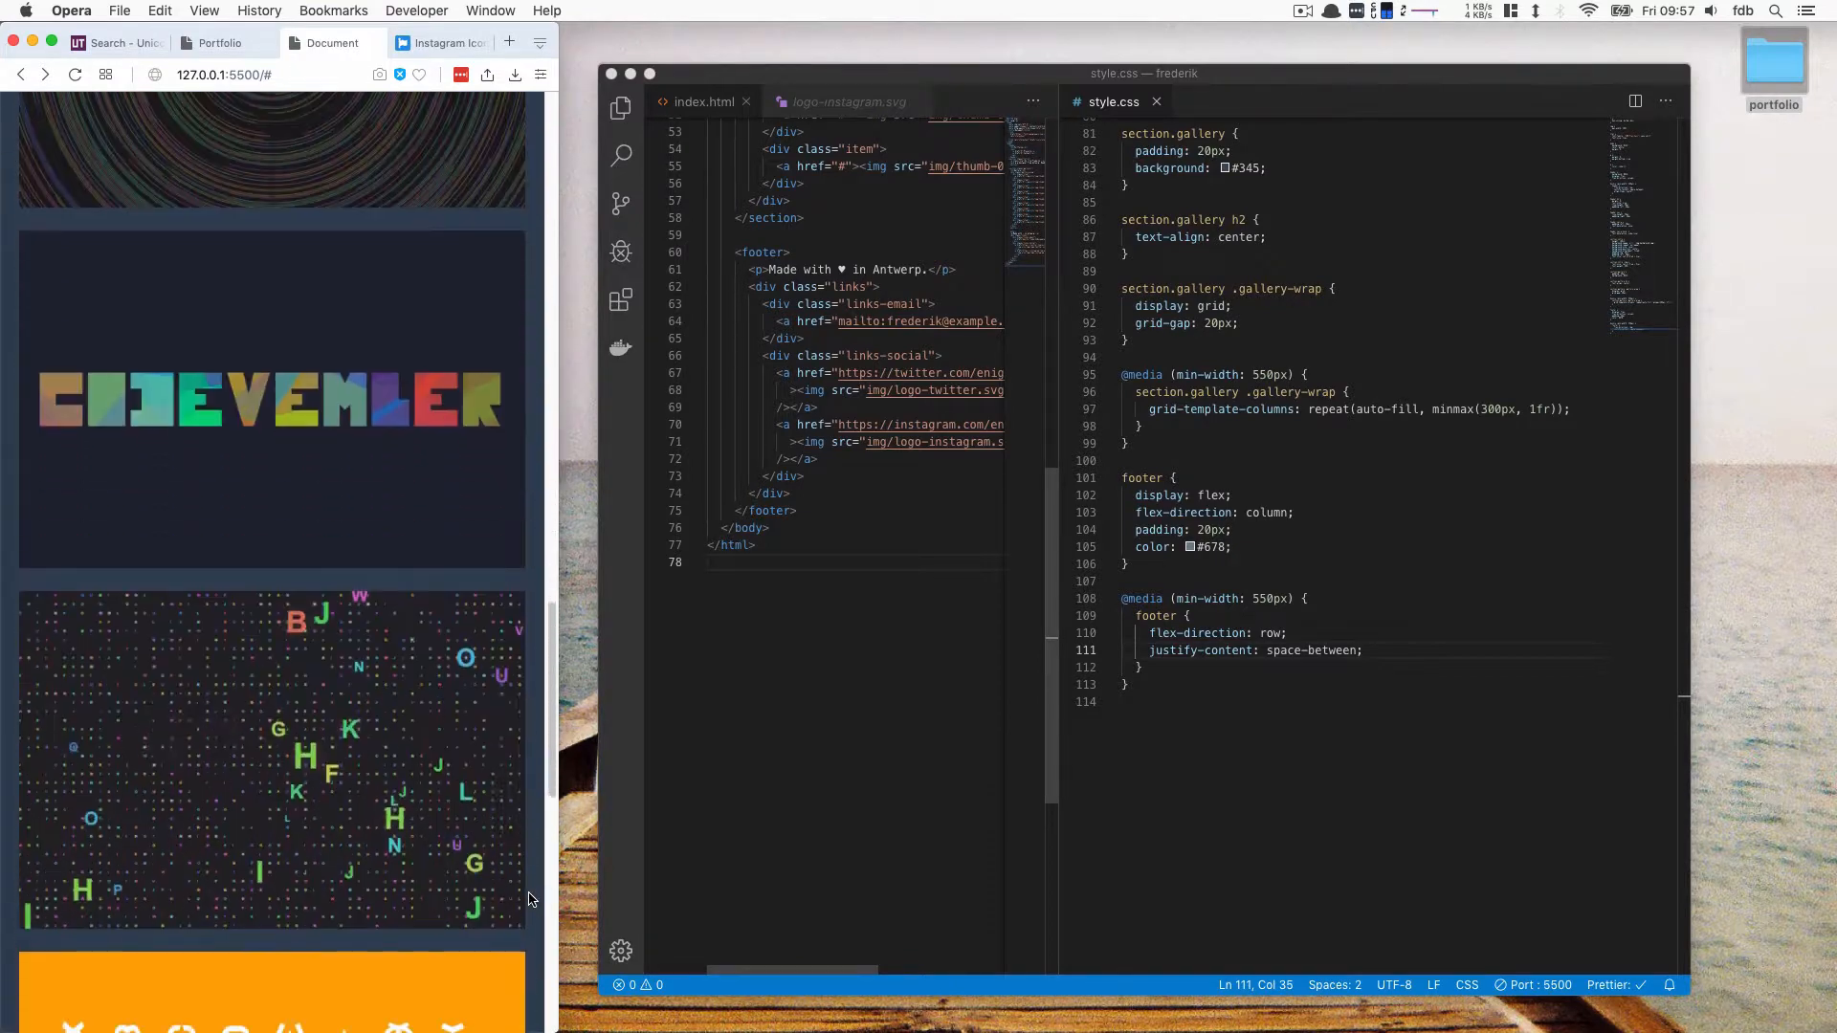
scroll(down, 3)
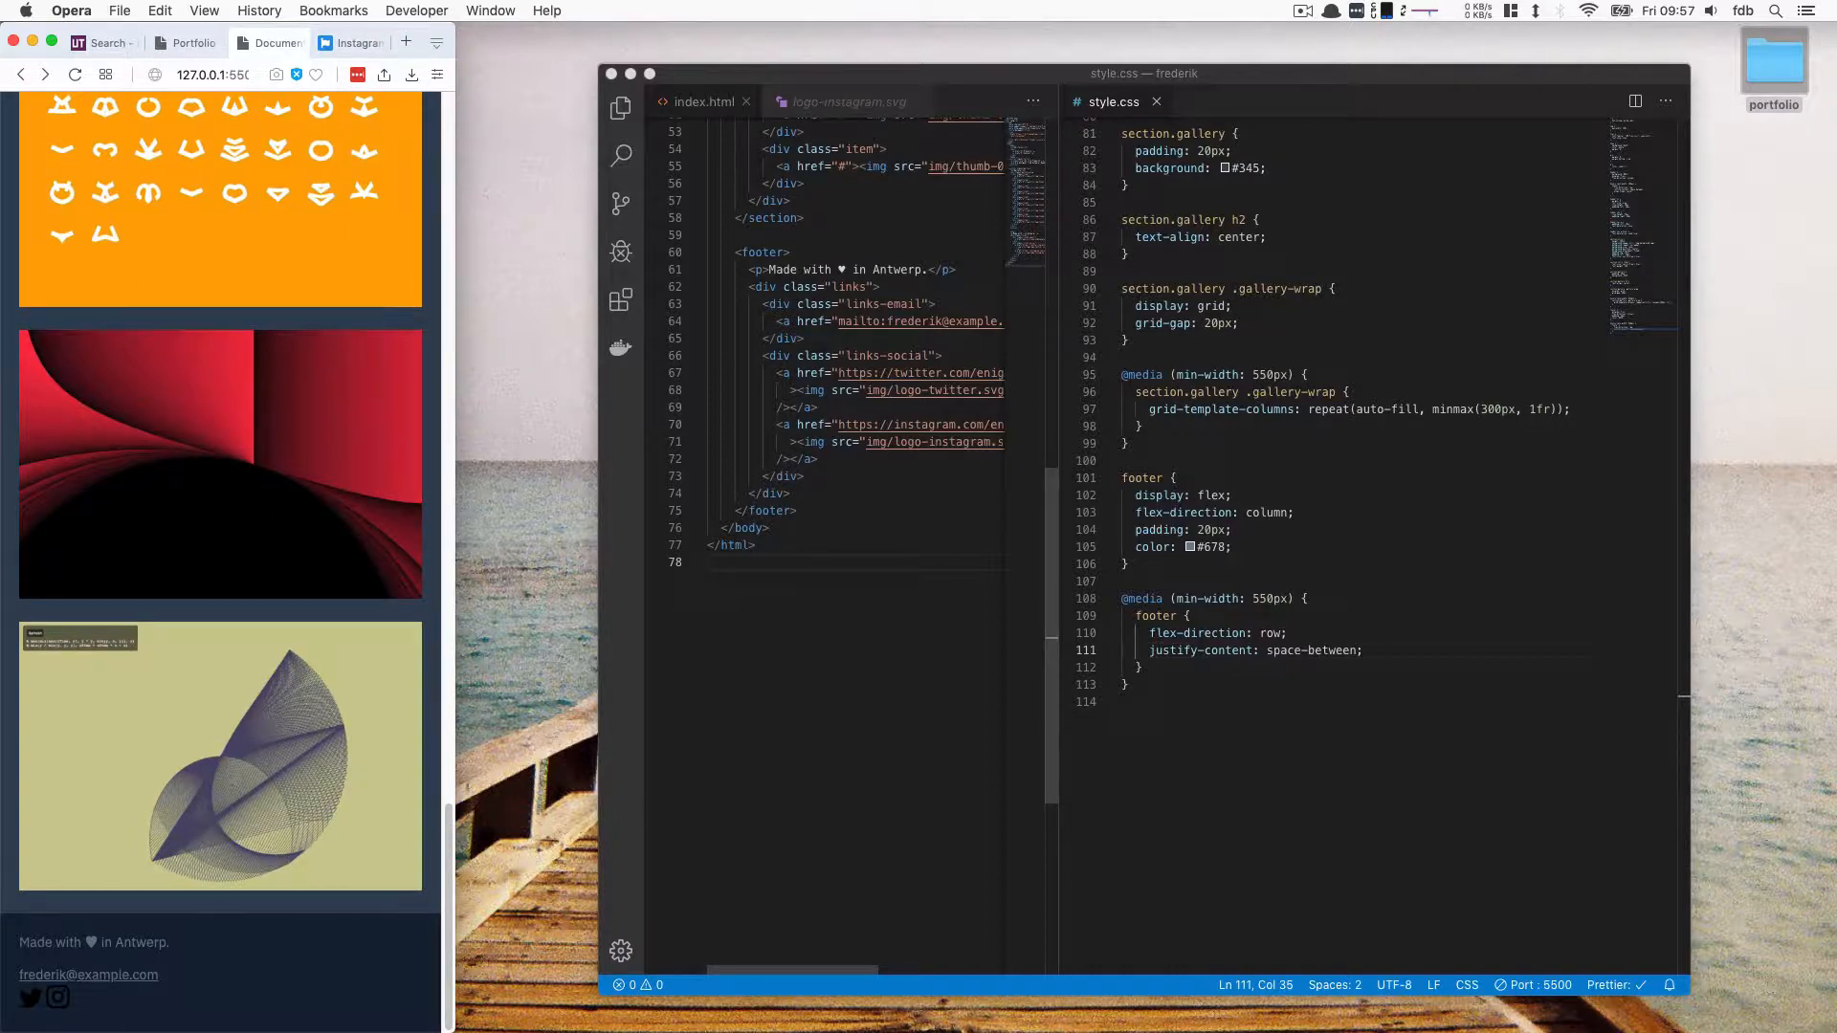
mouse_move(1289, 632)
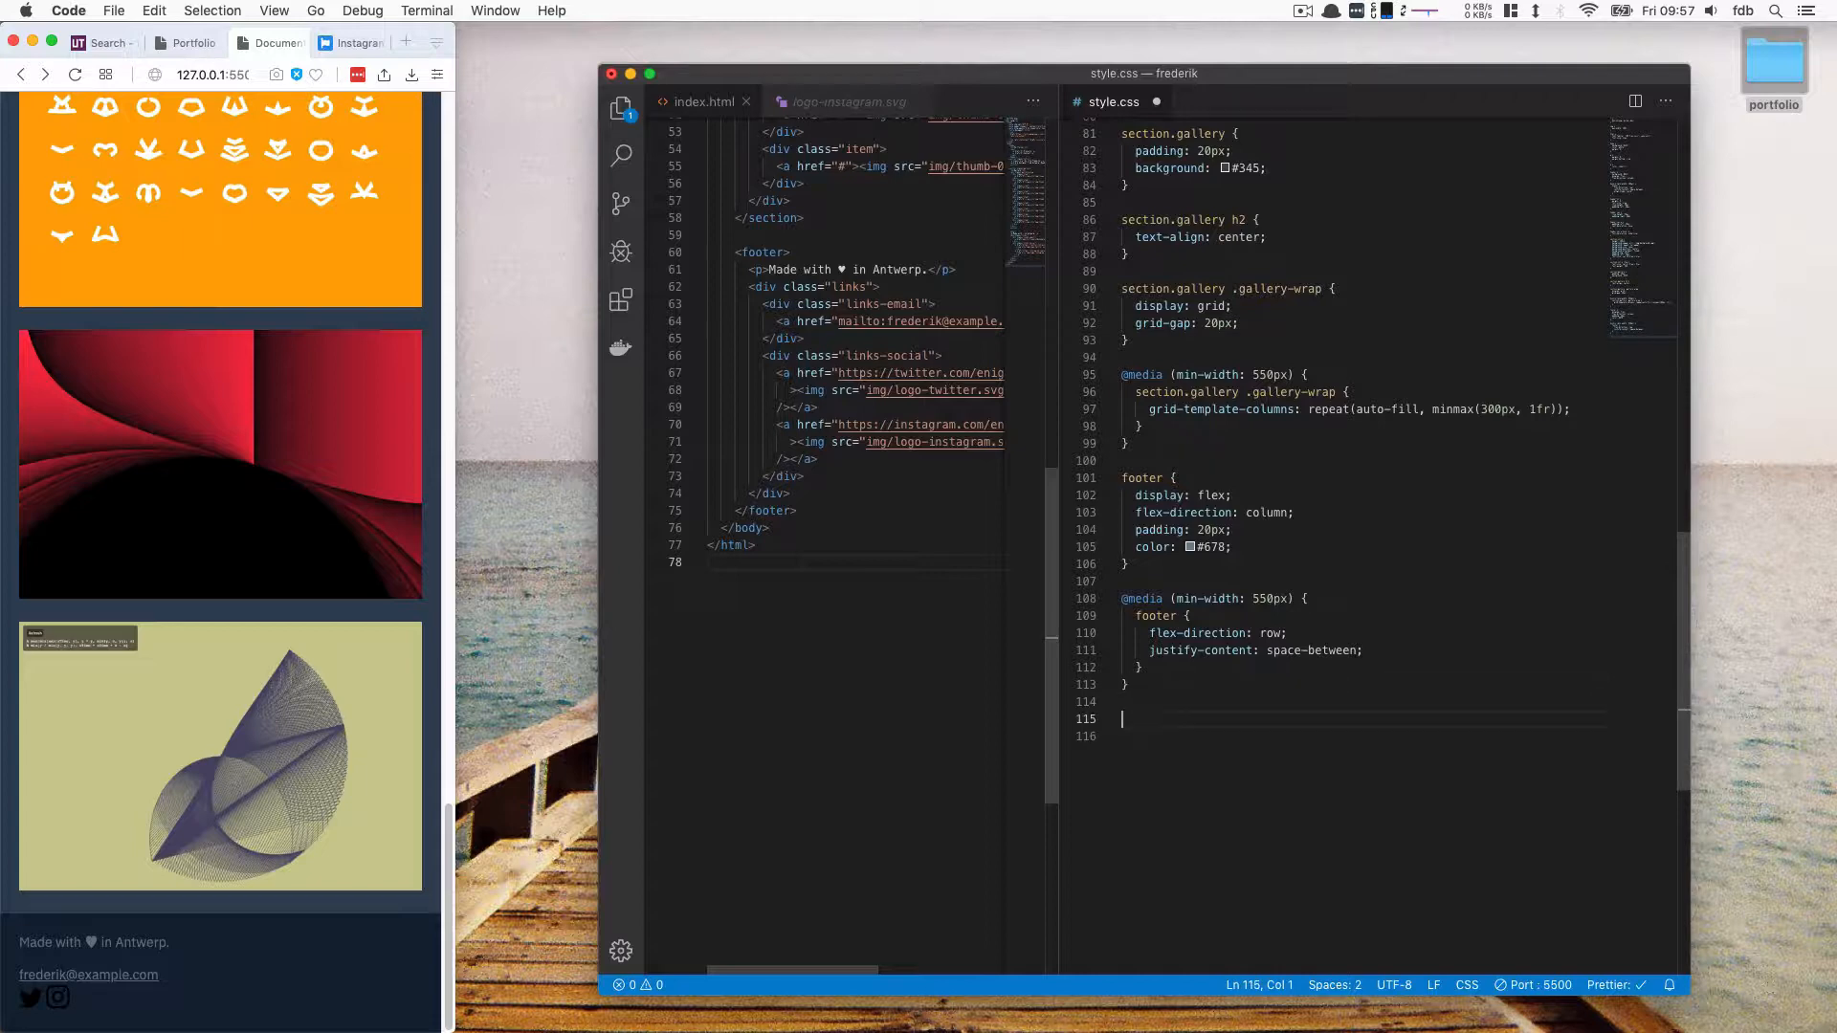
mouse_move(62, 949)
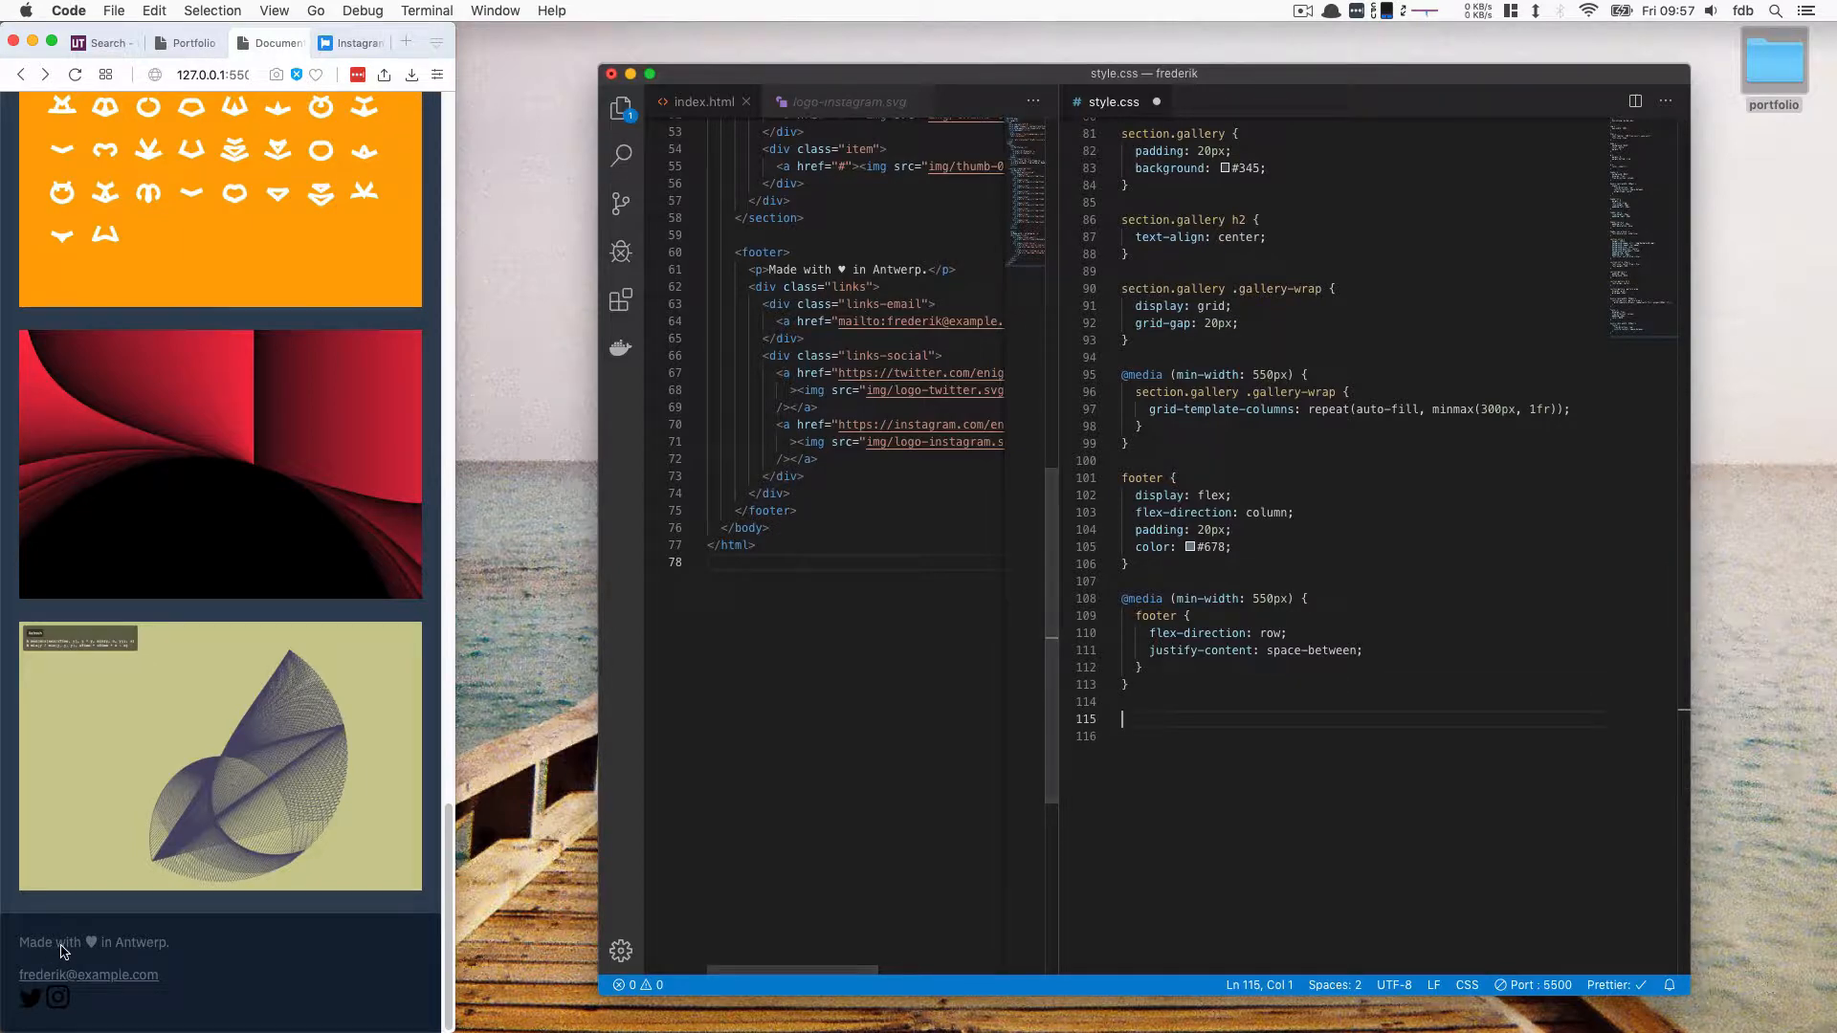
mouse_move(39, 1003)
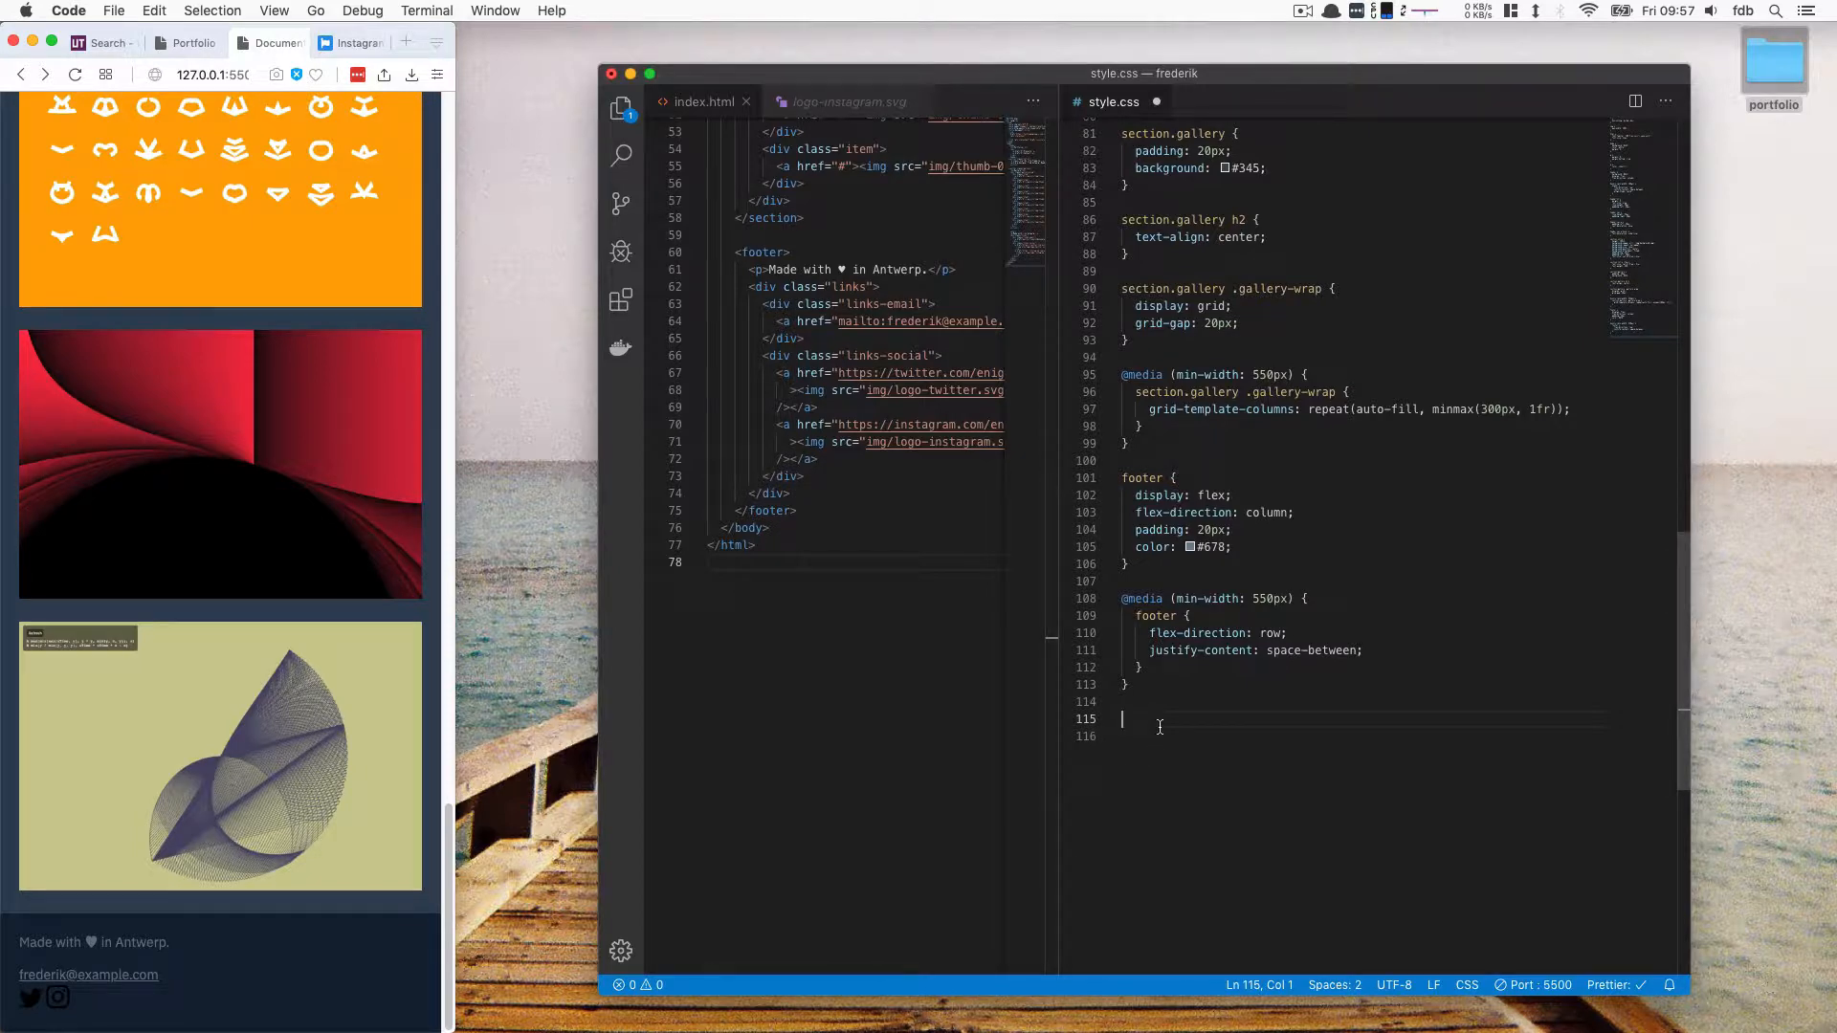
Step: Add a footer .links-email rule with margin-bottom: 1rem in style.css
text(footer)
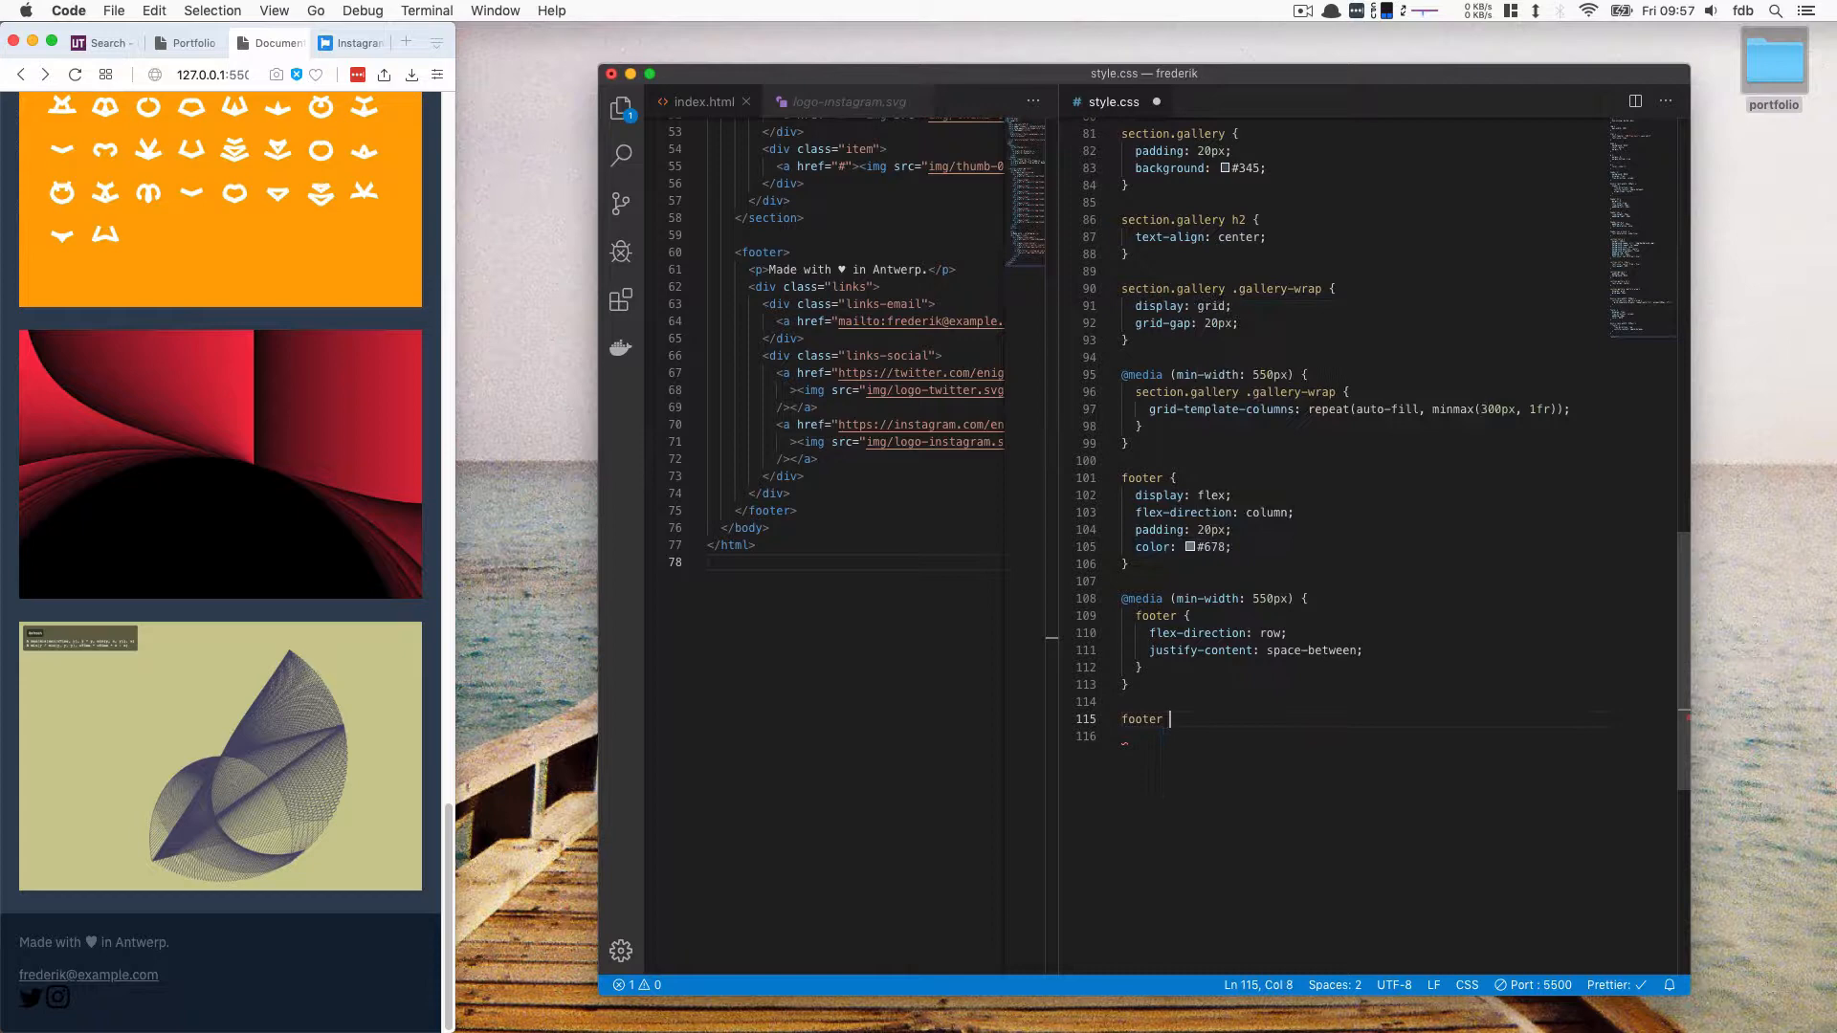
text(.links-)
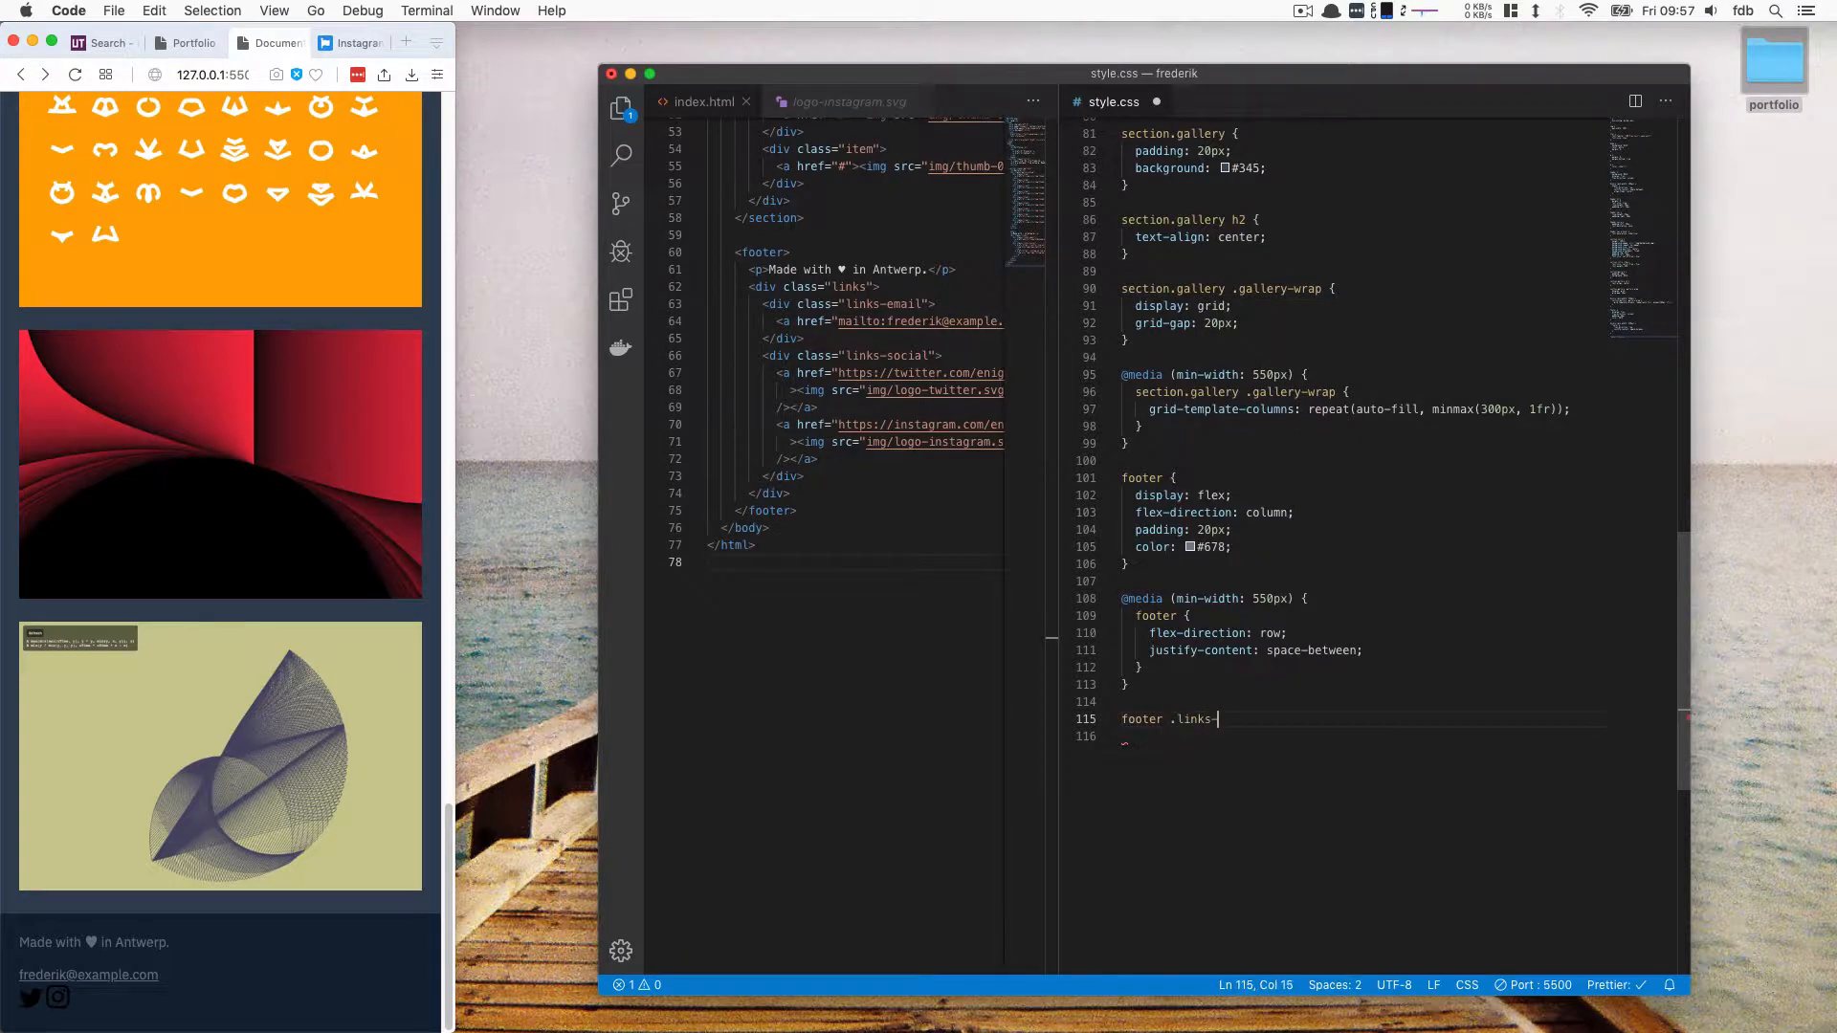
text(email {)
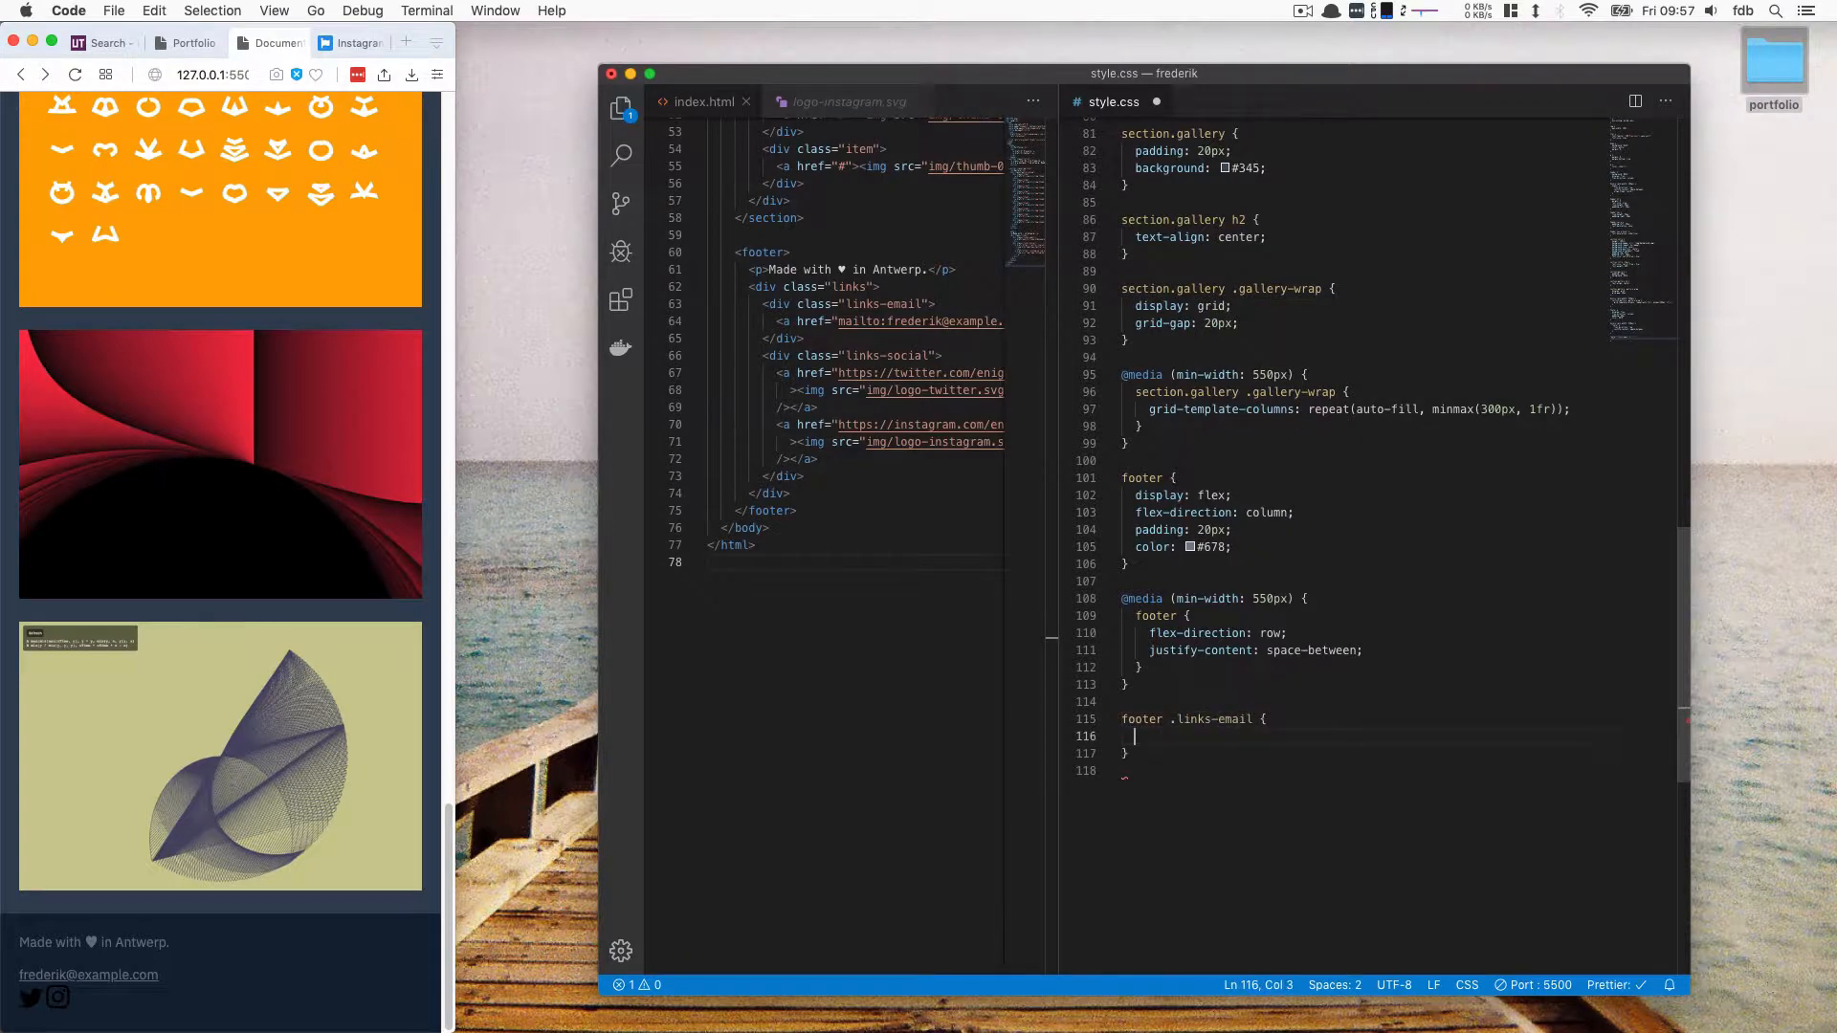
text(margin-bottom: 1rem;)
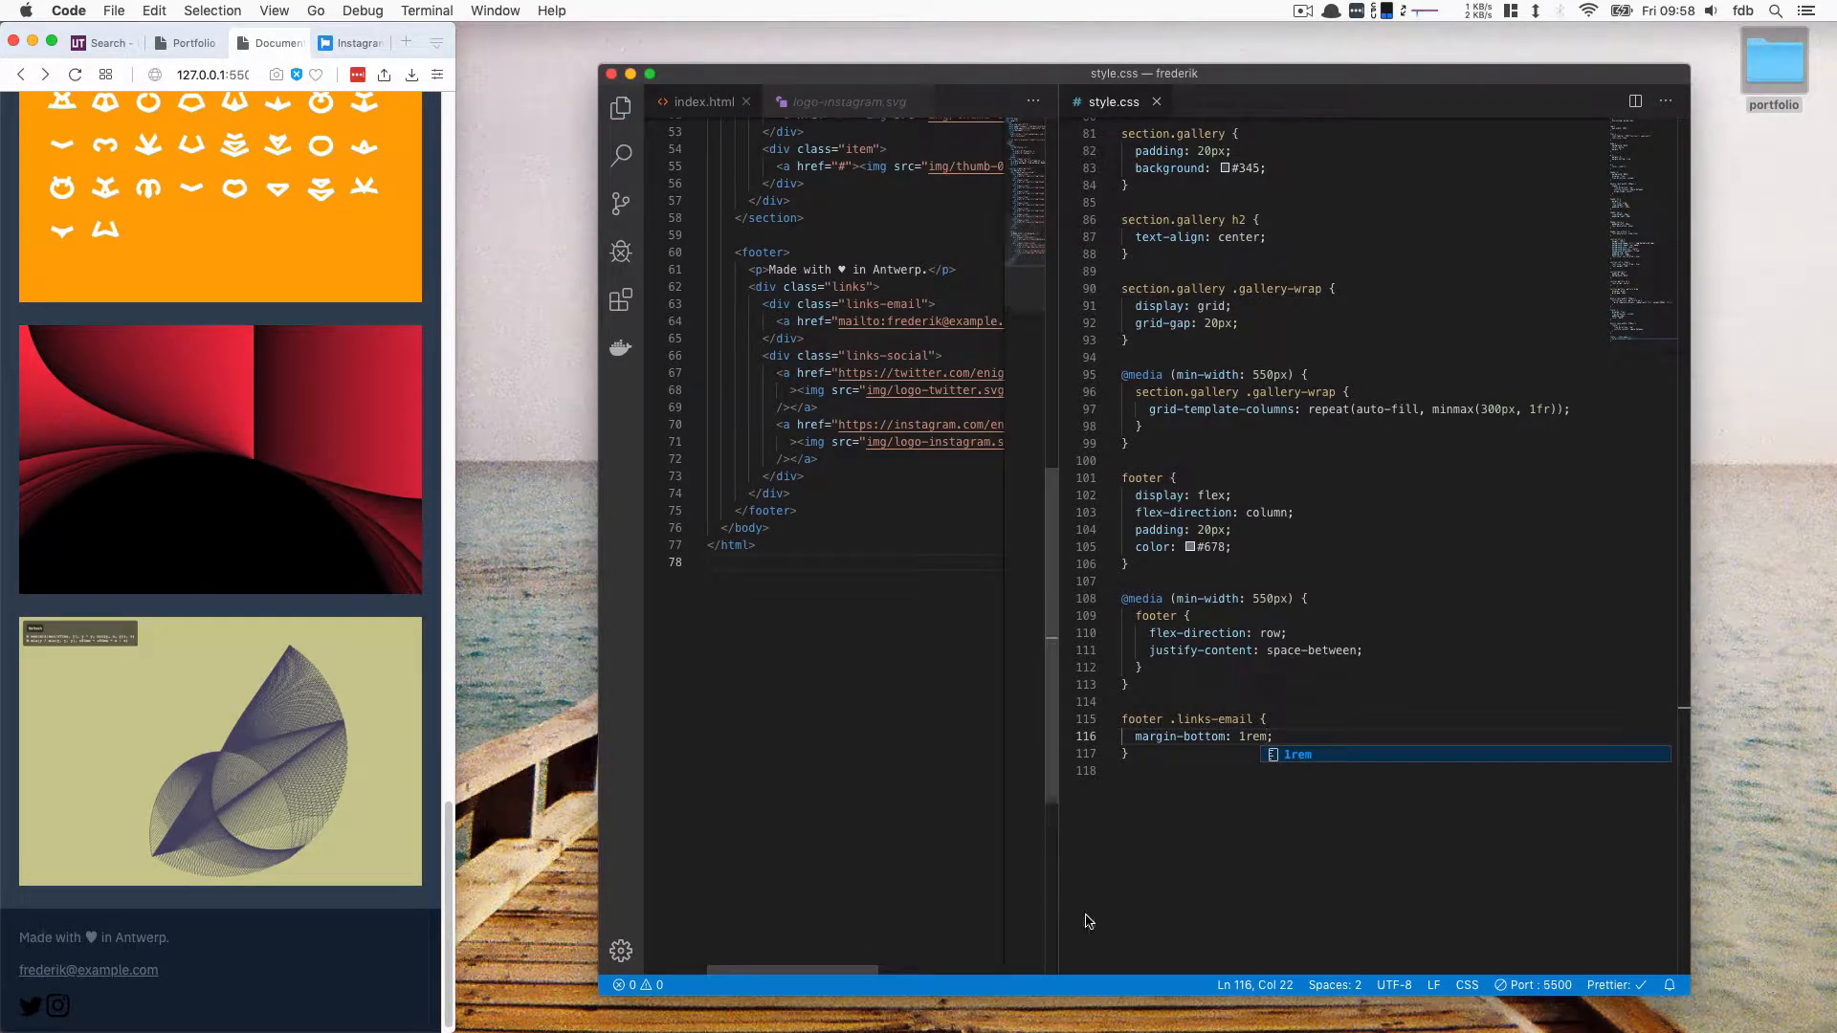
text(footer .links-socia)
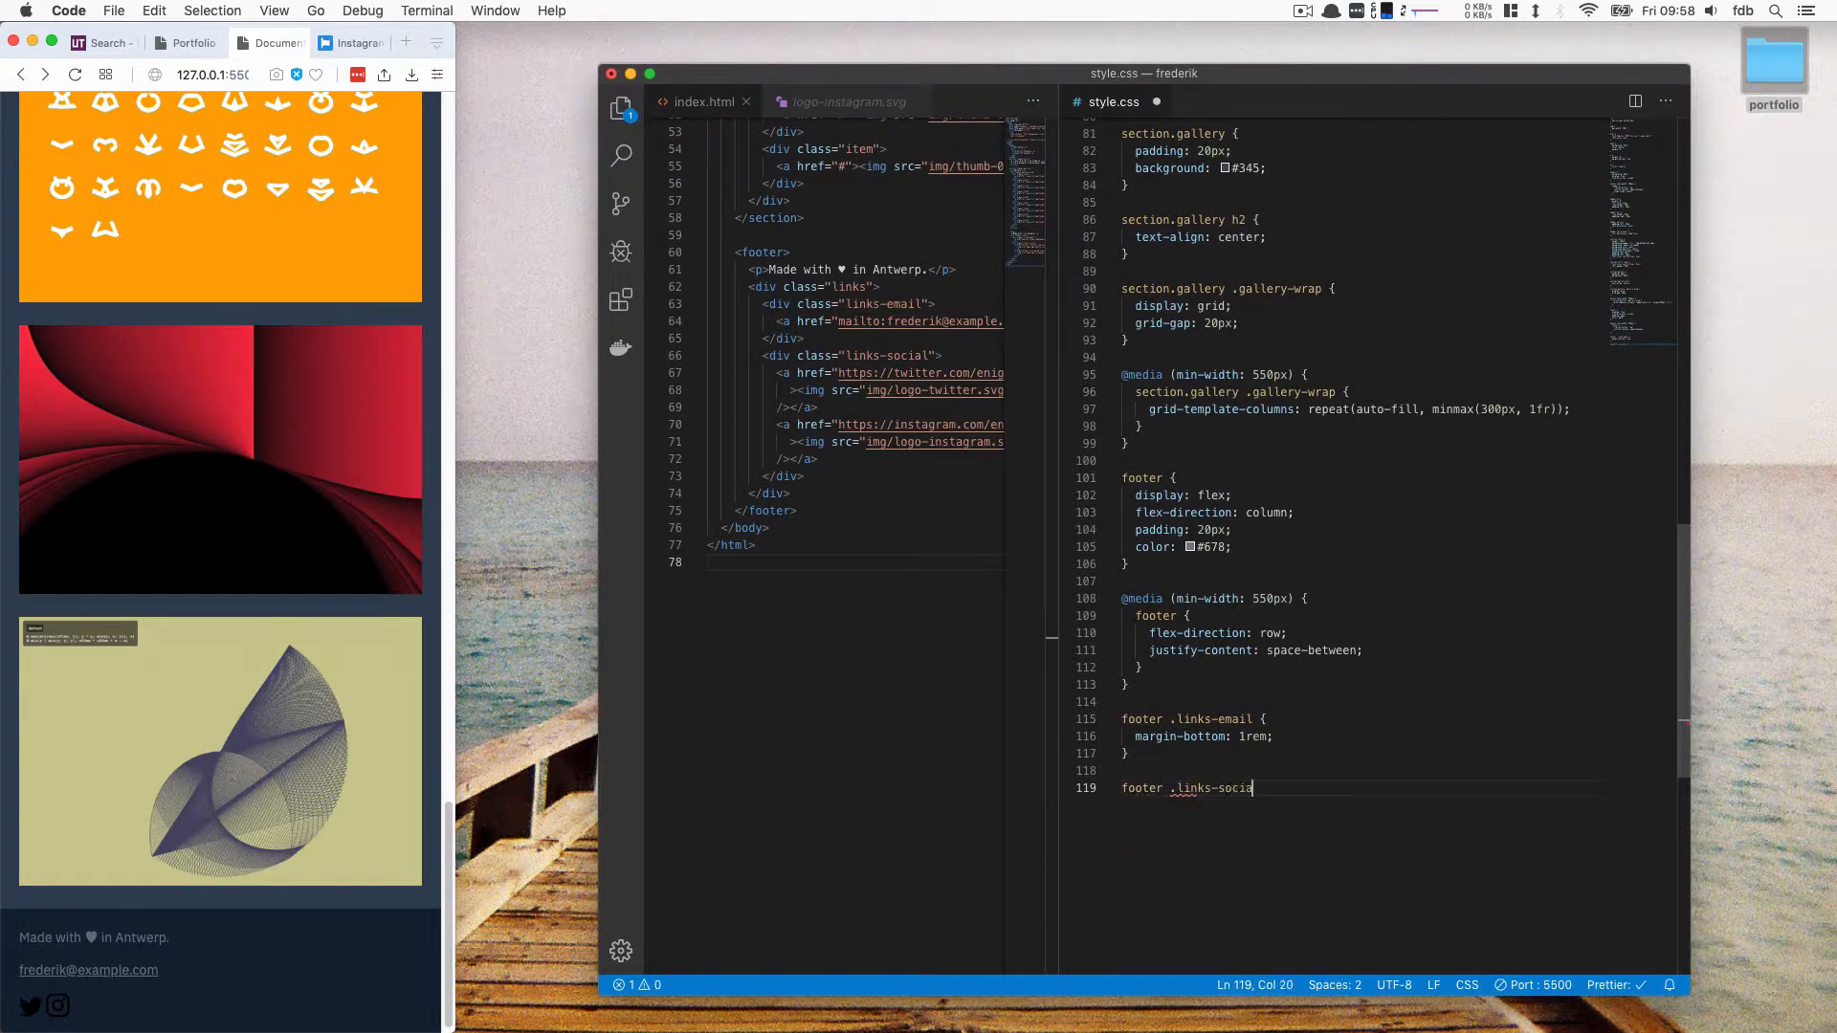
Step: Give footer .links-social a filter: invert(1), opacity: 0.5 and a margin-right value
text(l)
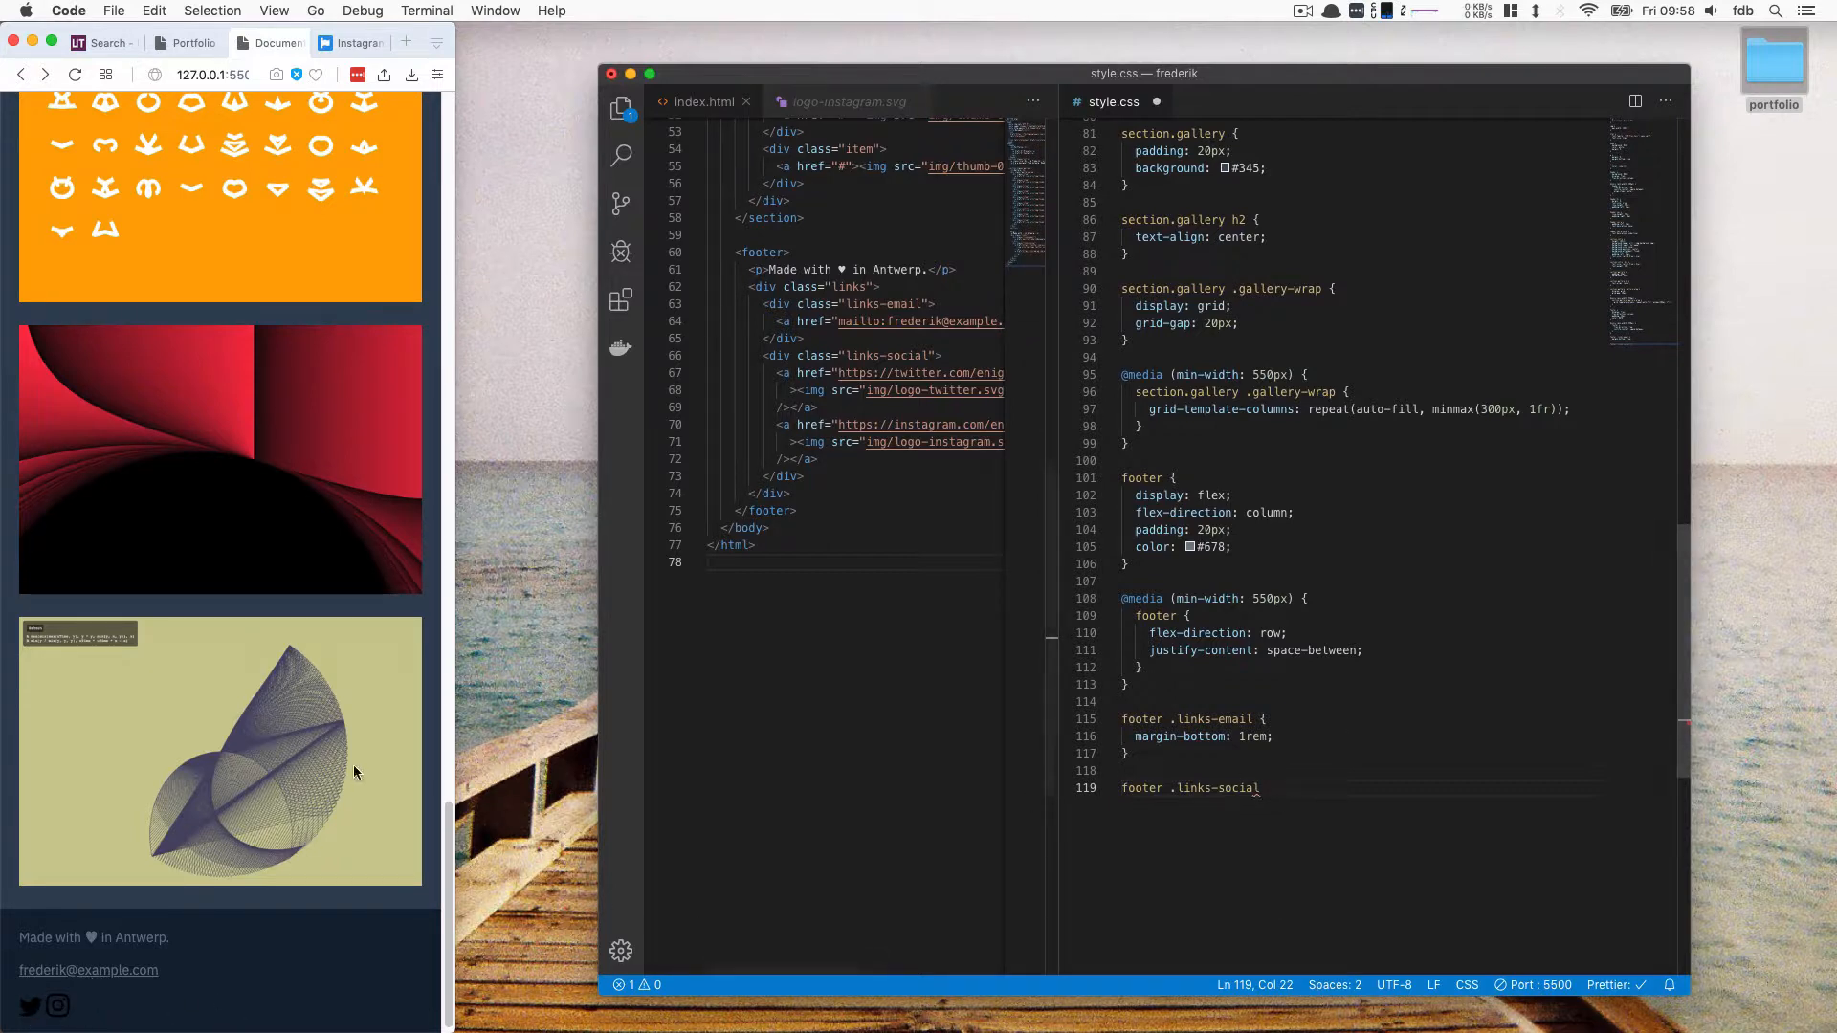
text(a)
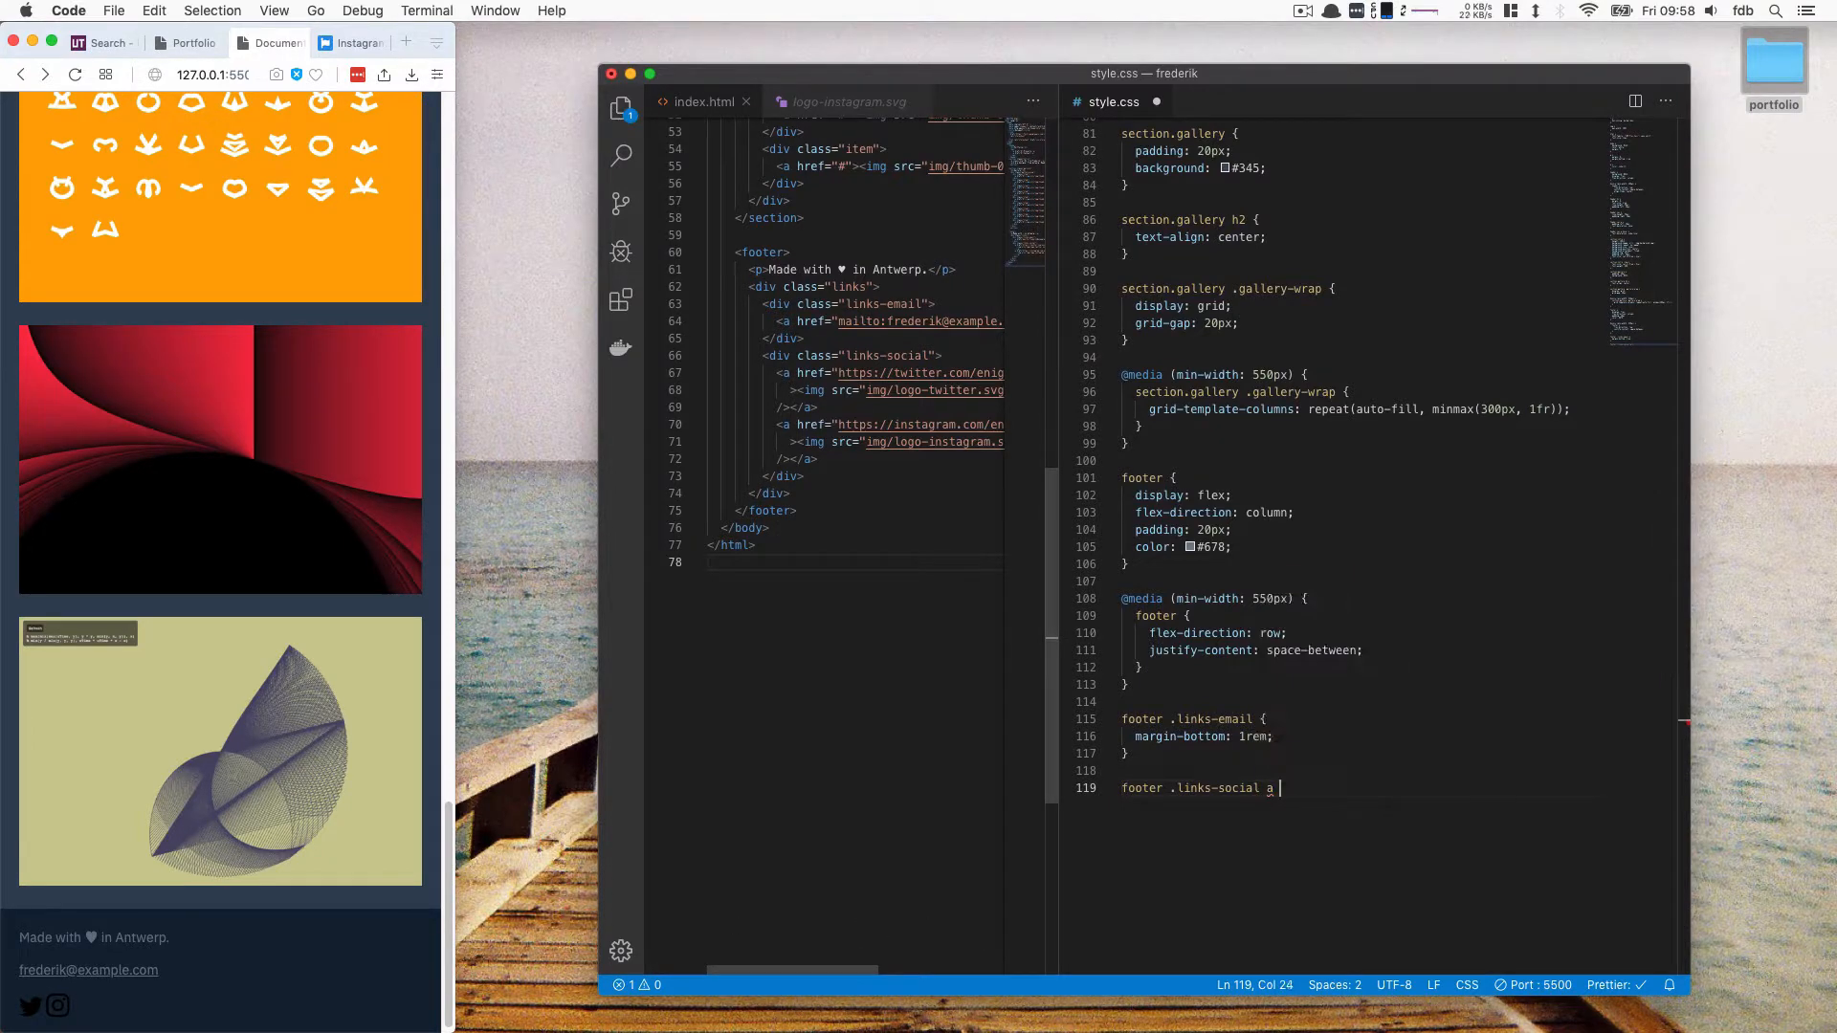
text({)
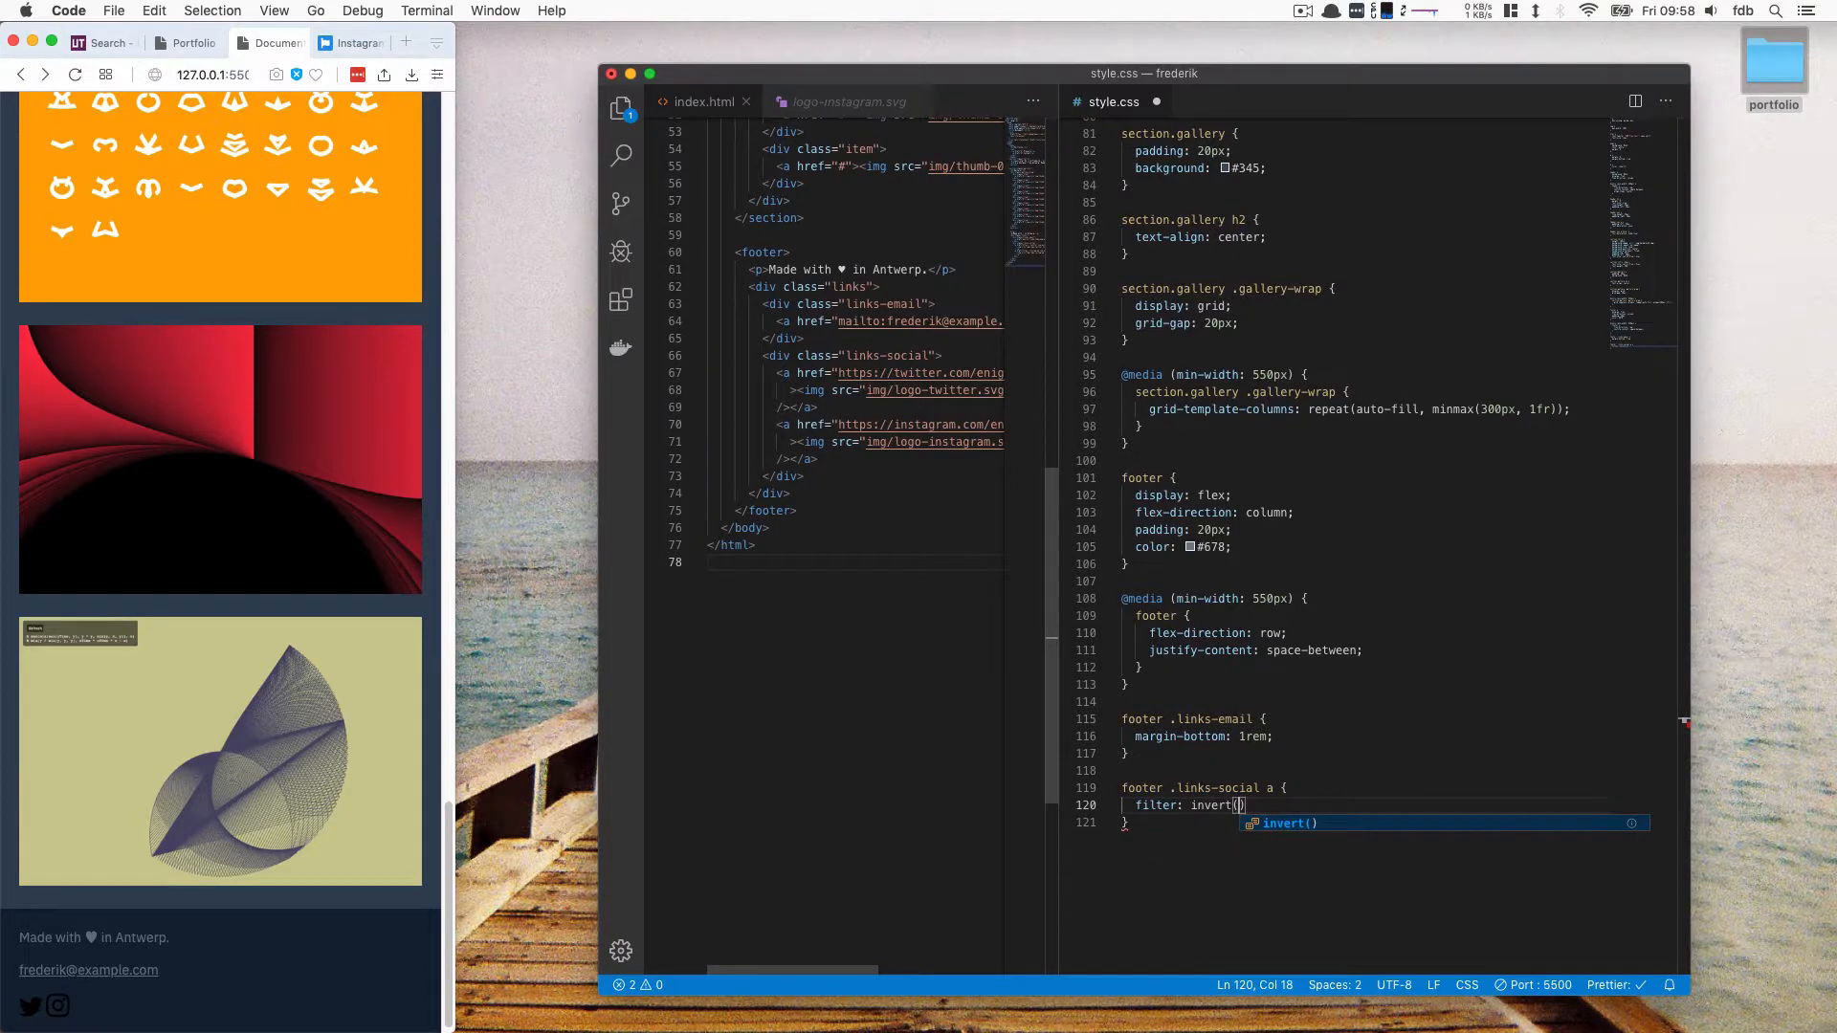
text(1);)
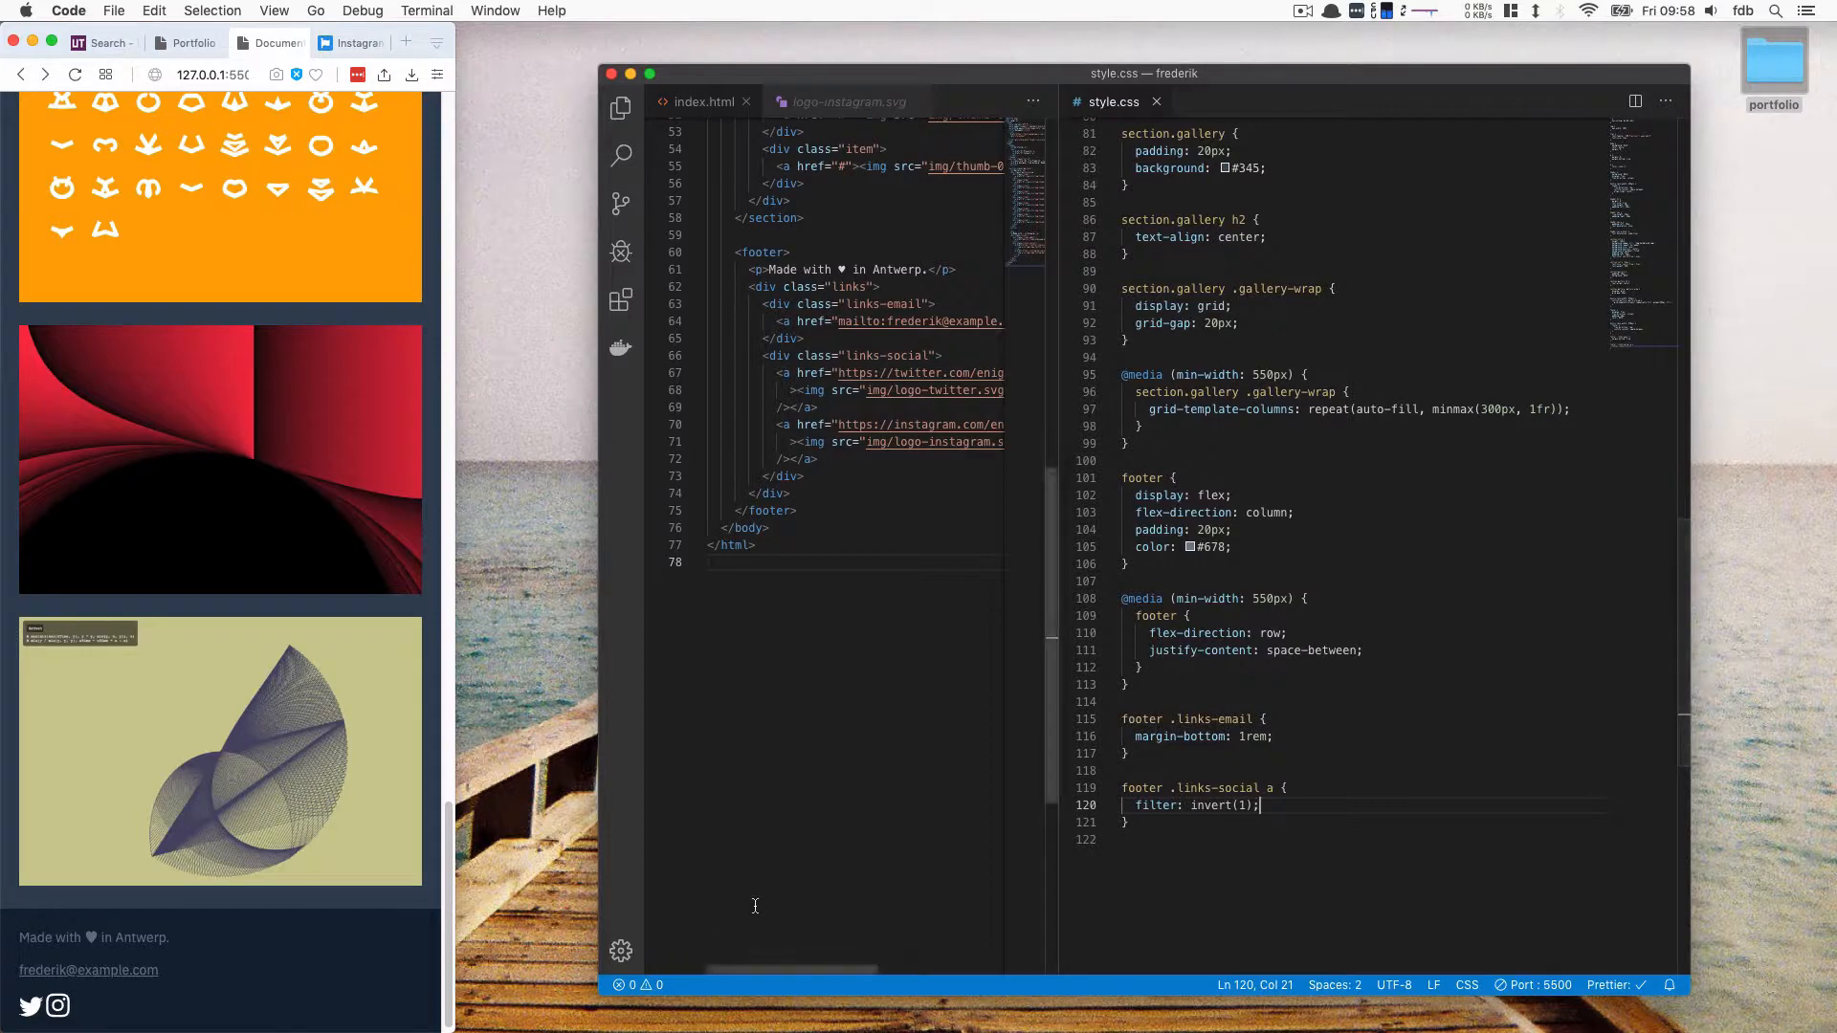
text(opacity: 0)
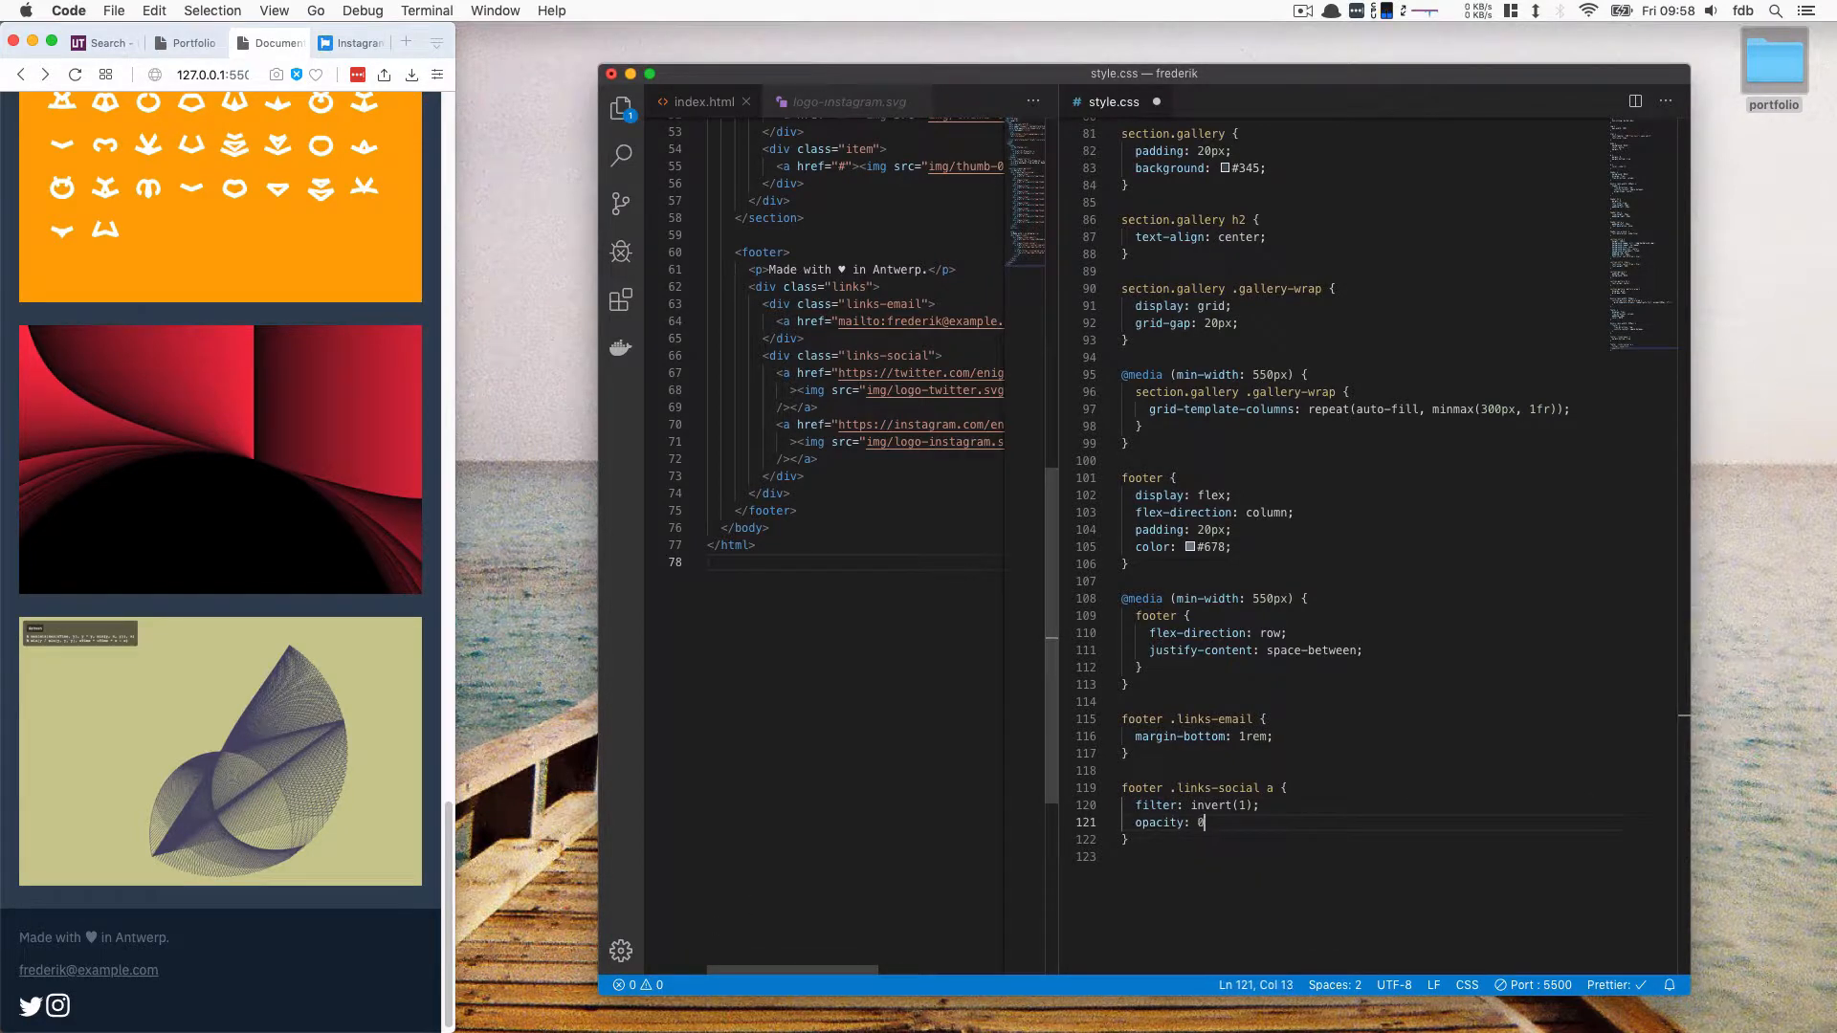
text(.5;)
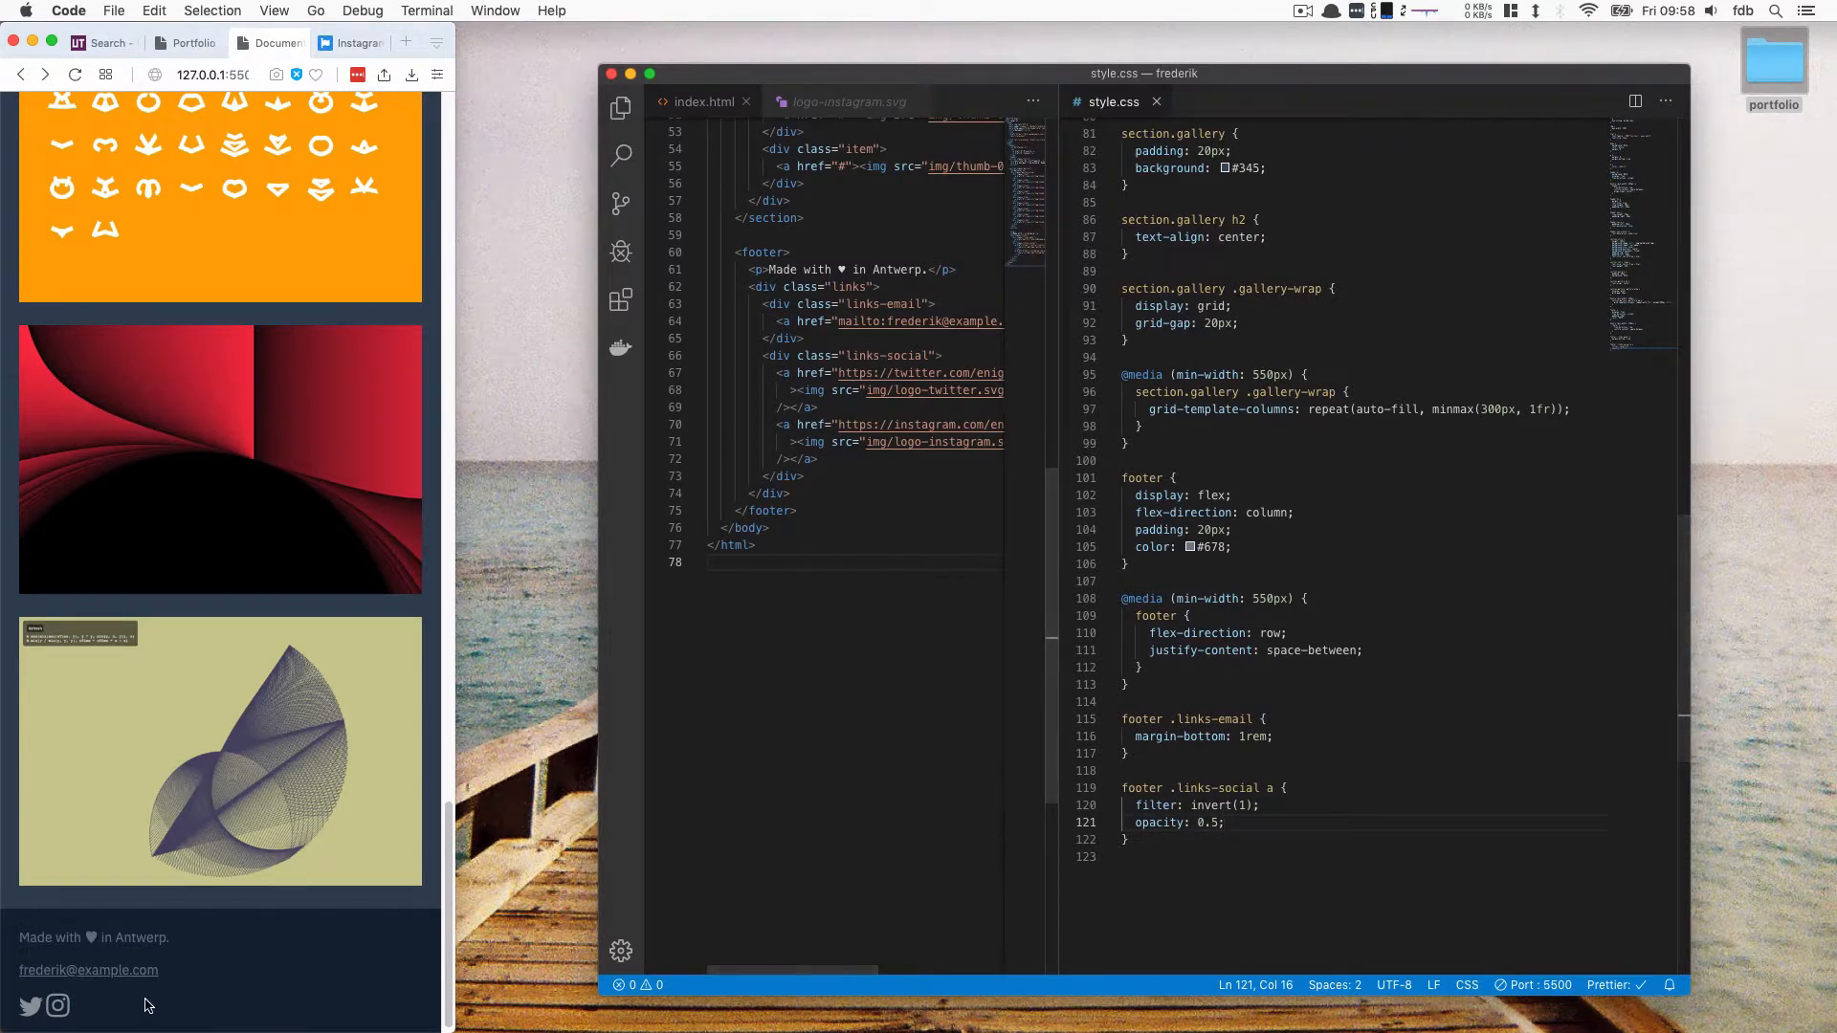
mouse_move(43, 1010)
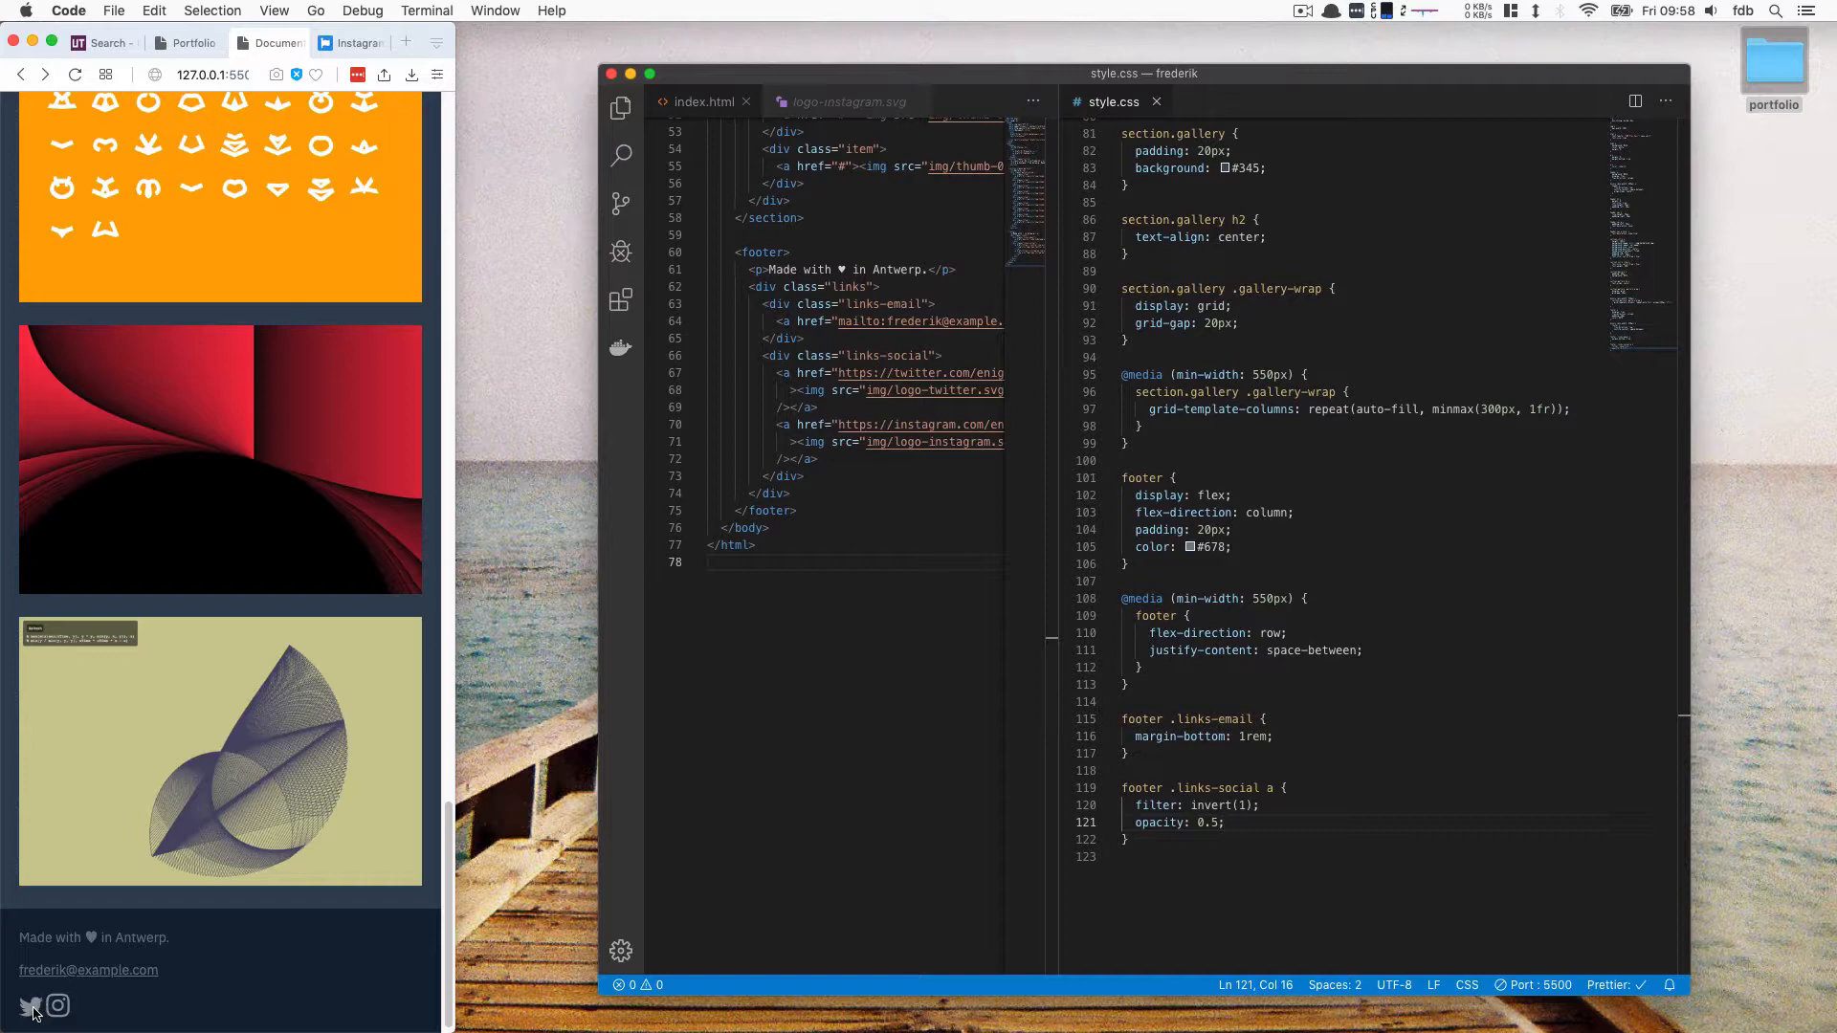
mouse_move(70, 1008)
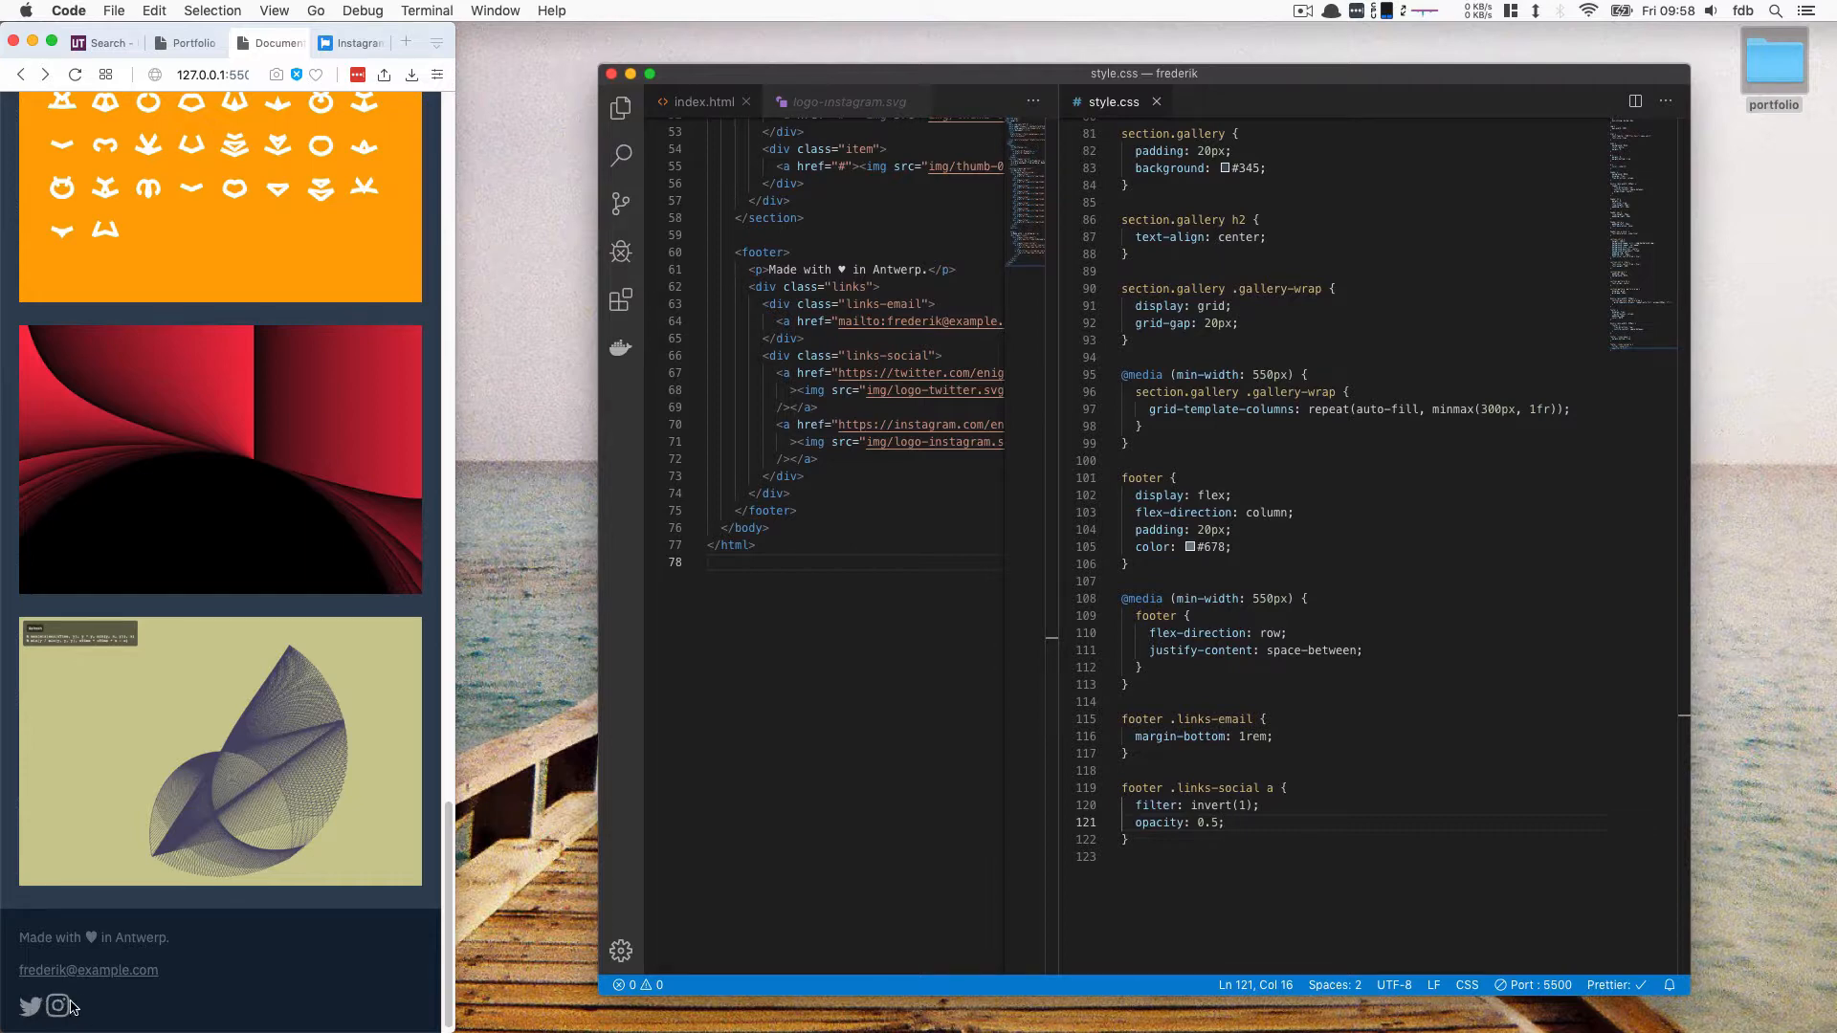
mouse_move(94, 1011)
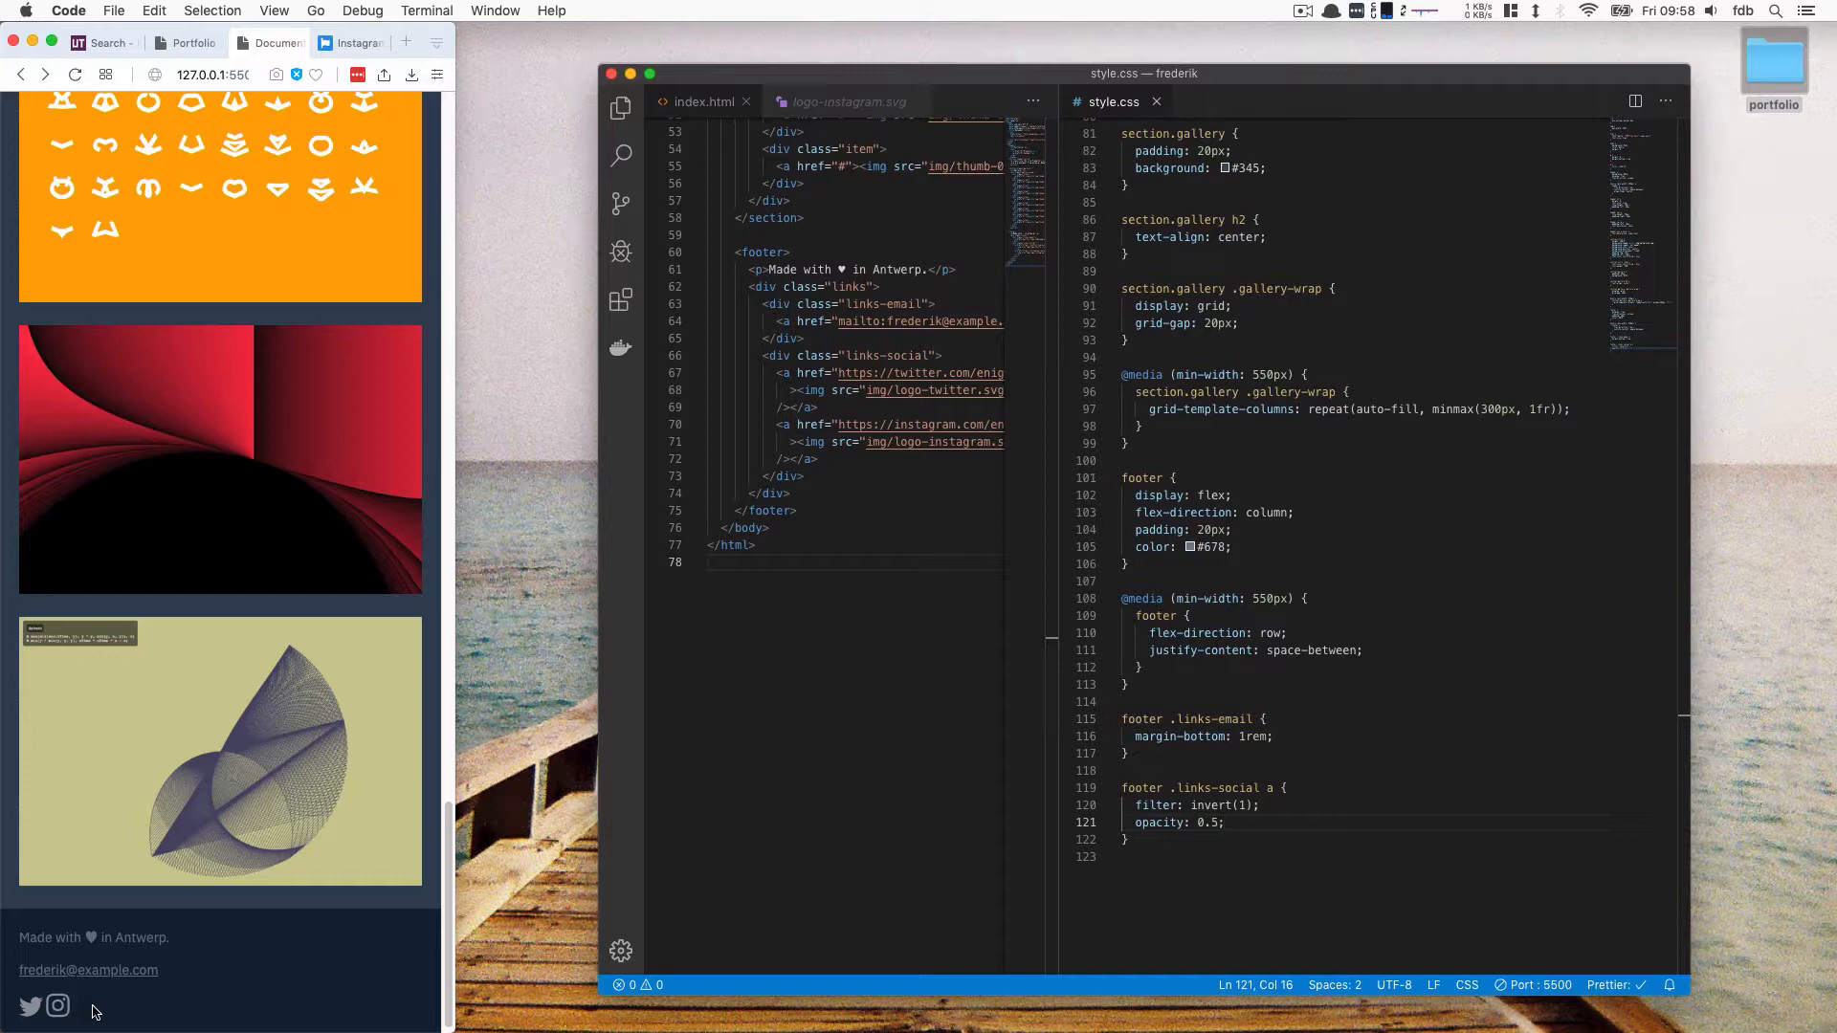
text(margin-right: 1.5rem;)
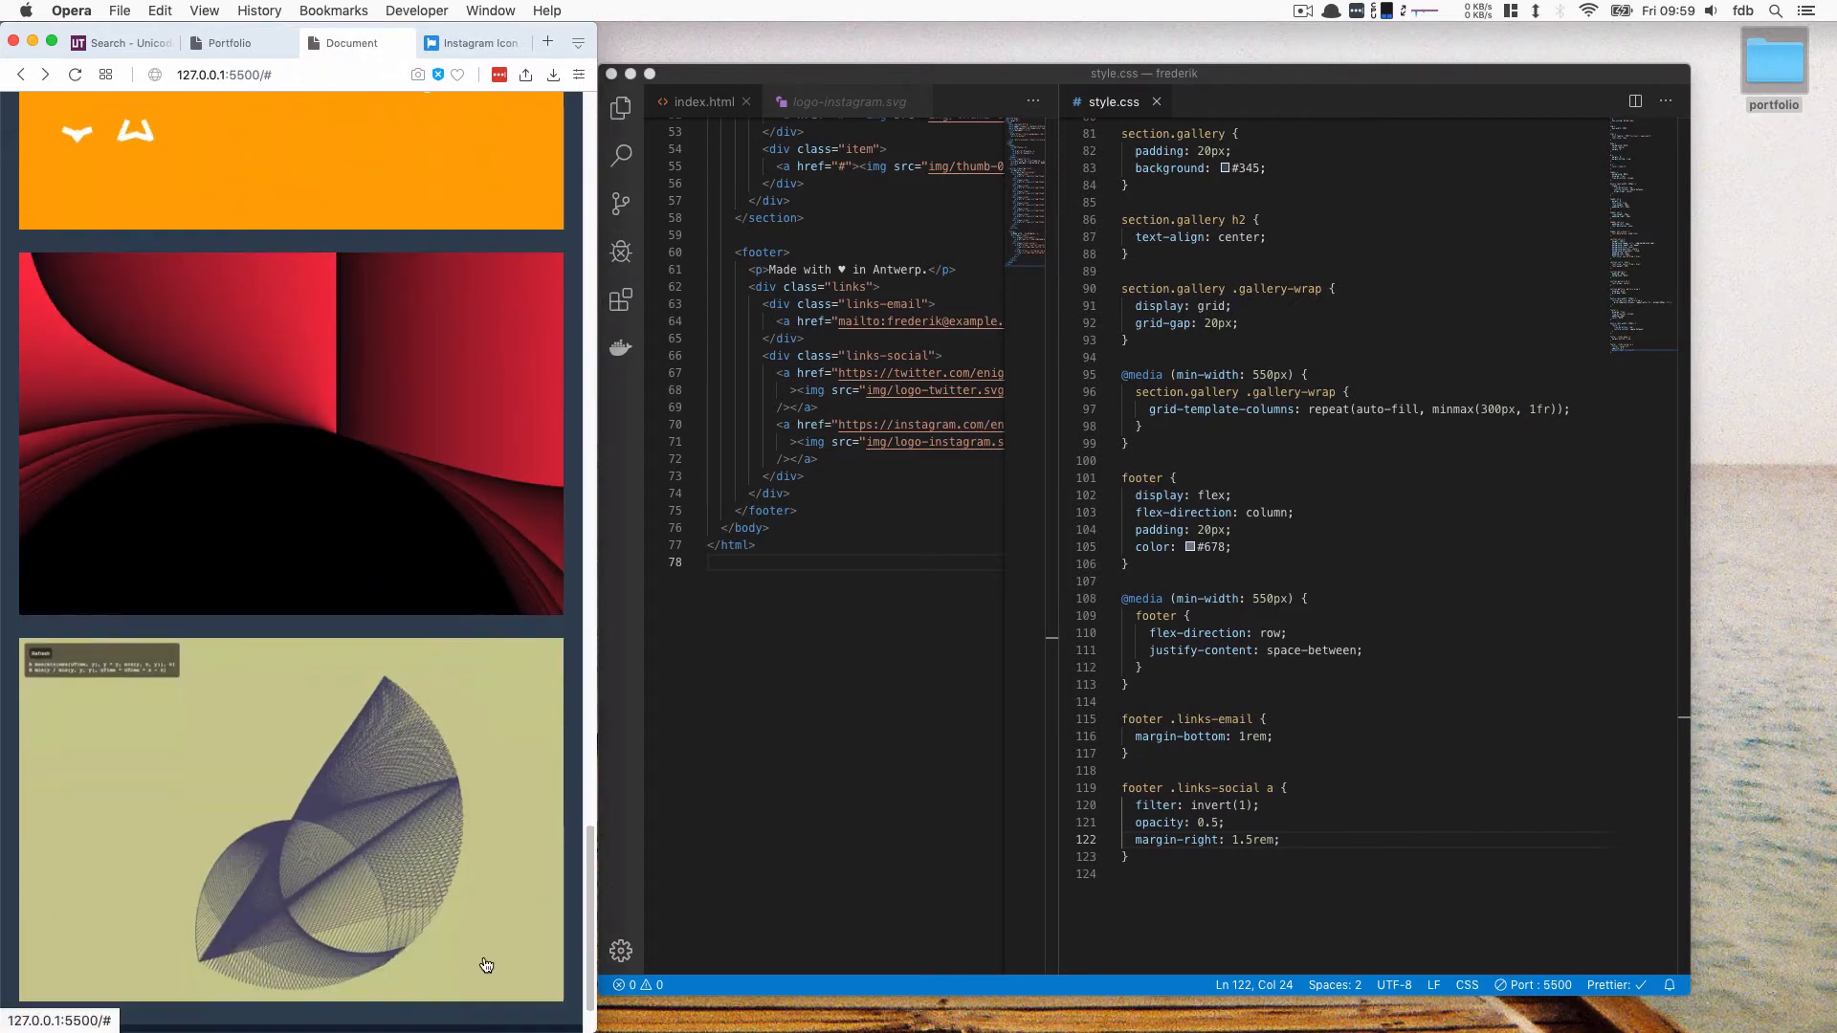
Step: Scroll the wide Opera preview down to the footer with its faded, spaced icons
scroll(down, 3)
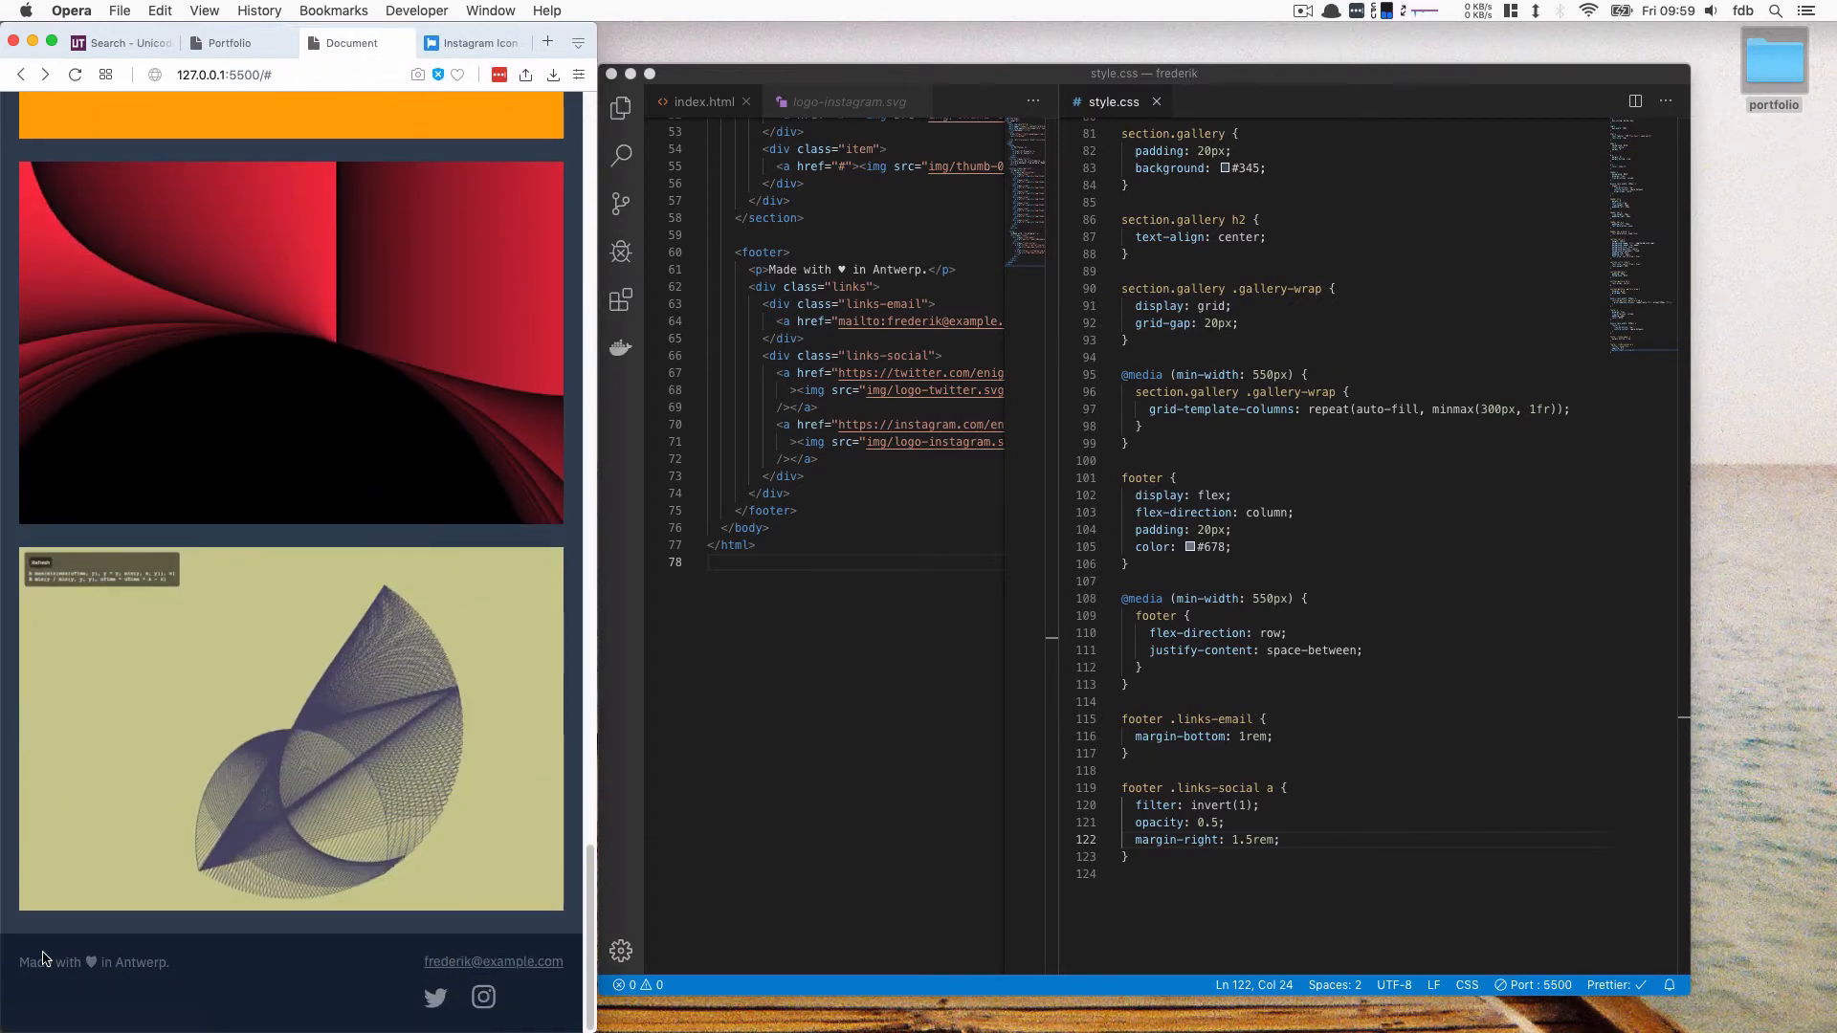